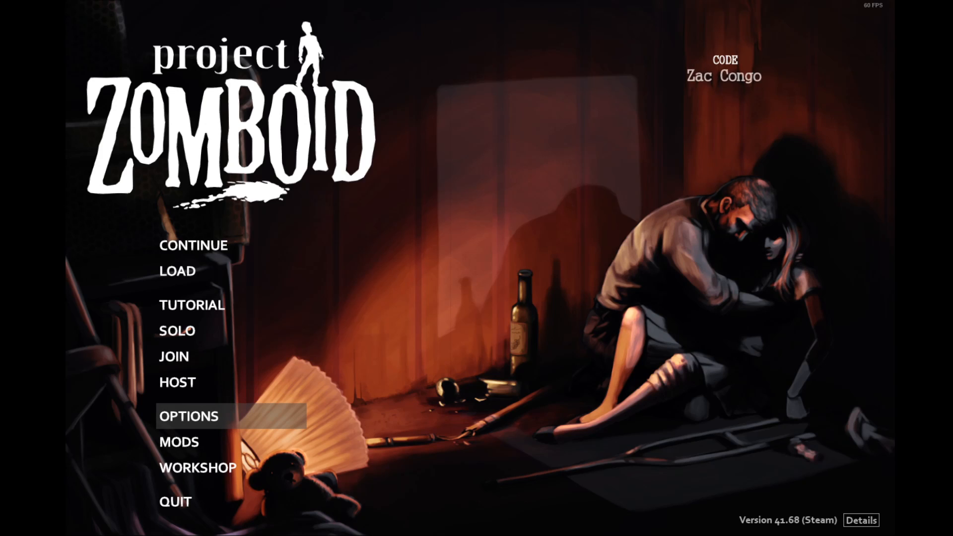
mouse_move(178, 442)
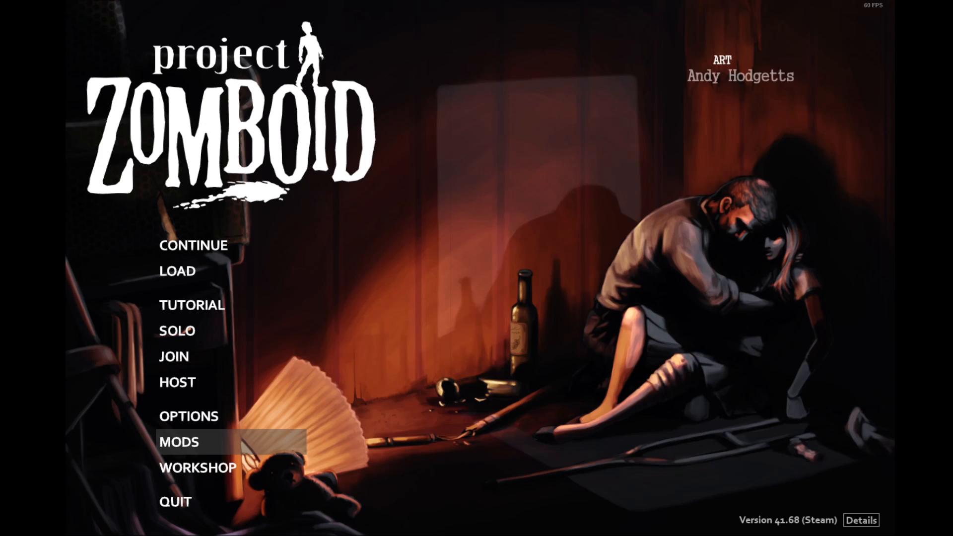
- Open the mods list from the main menu, showing the '82 Oshkosh M911 details
click(178, 441)
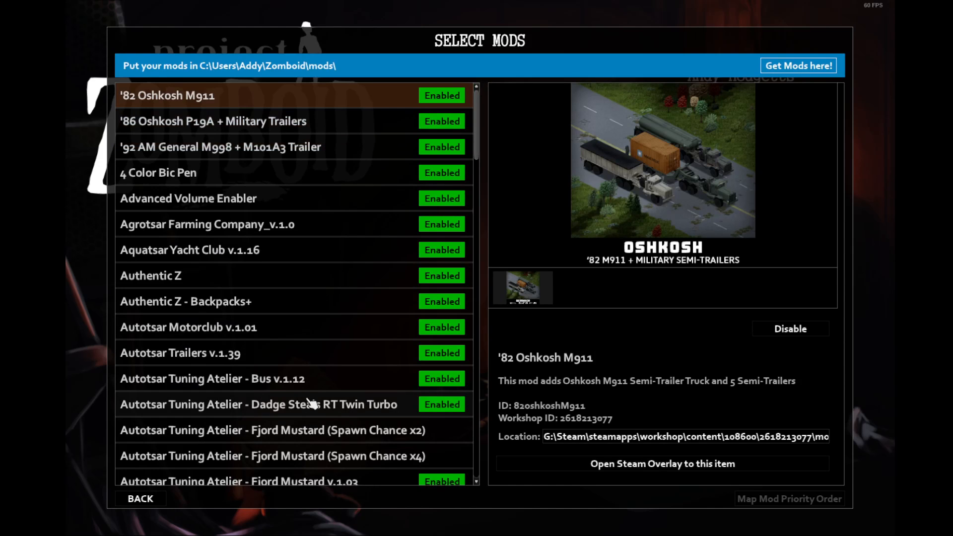
mouse_move(331, 97)
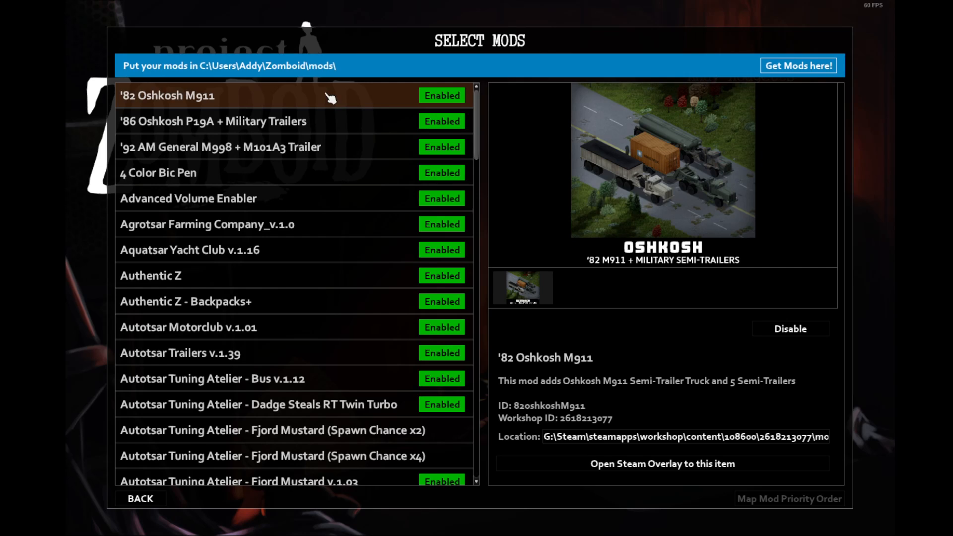
mouse_move(446, 89)
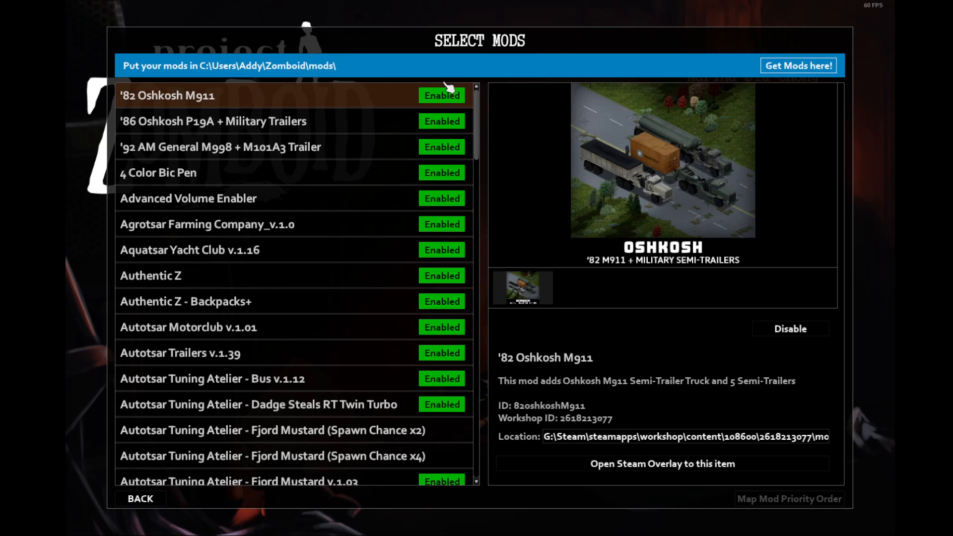
mouse_move(696, 197)
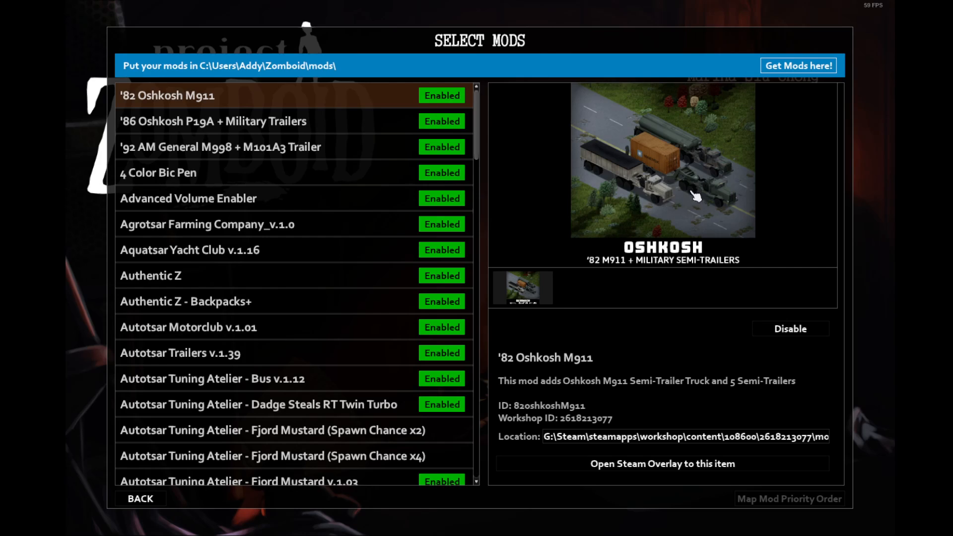
mouse_move(658, 190)
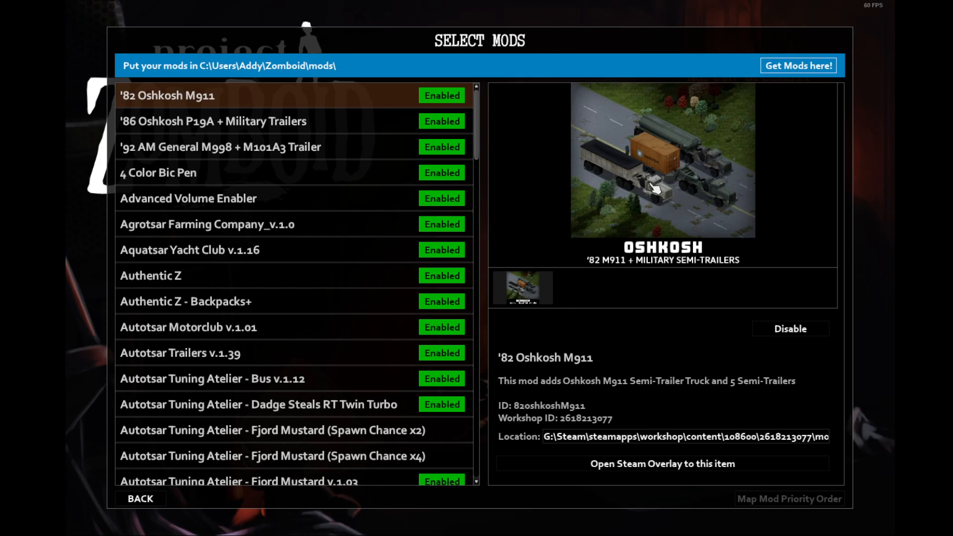
mouse_move(591, 211)
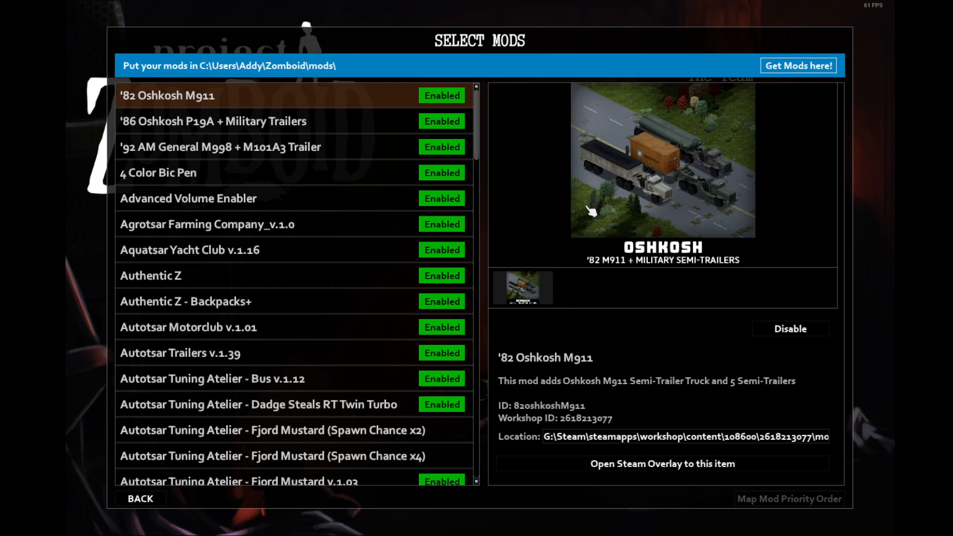
mouse_move(552, 234)
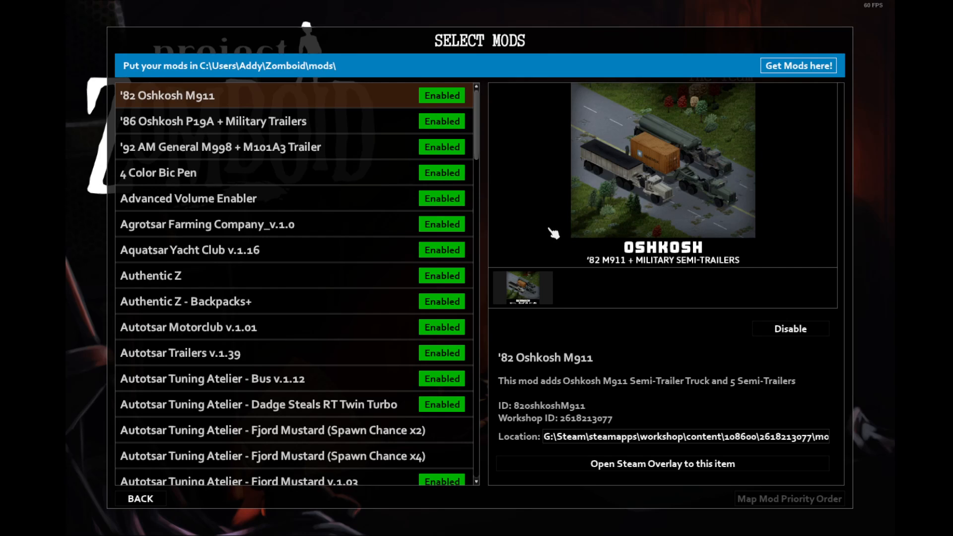
mouse_move(494, 228)
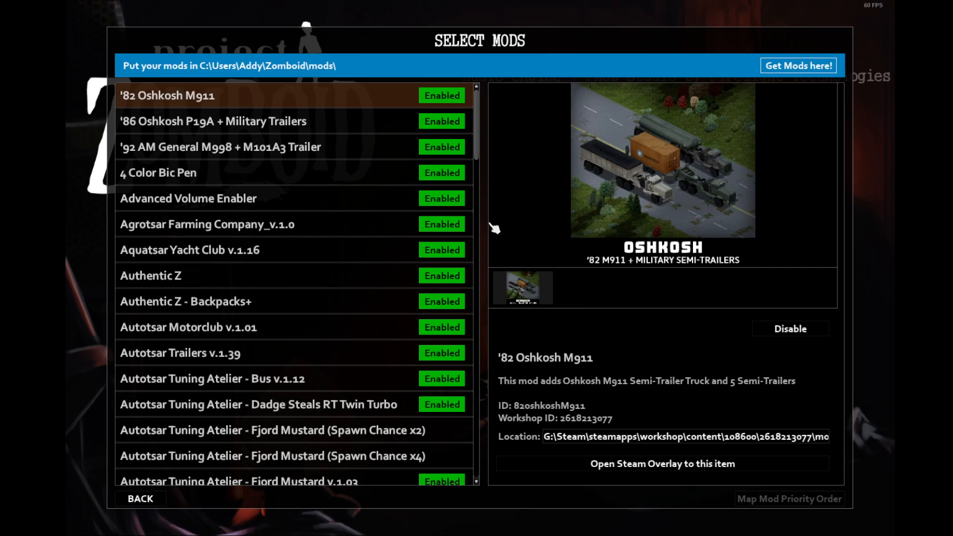
mouse_move(552, 253)
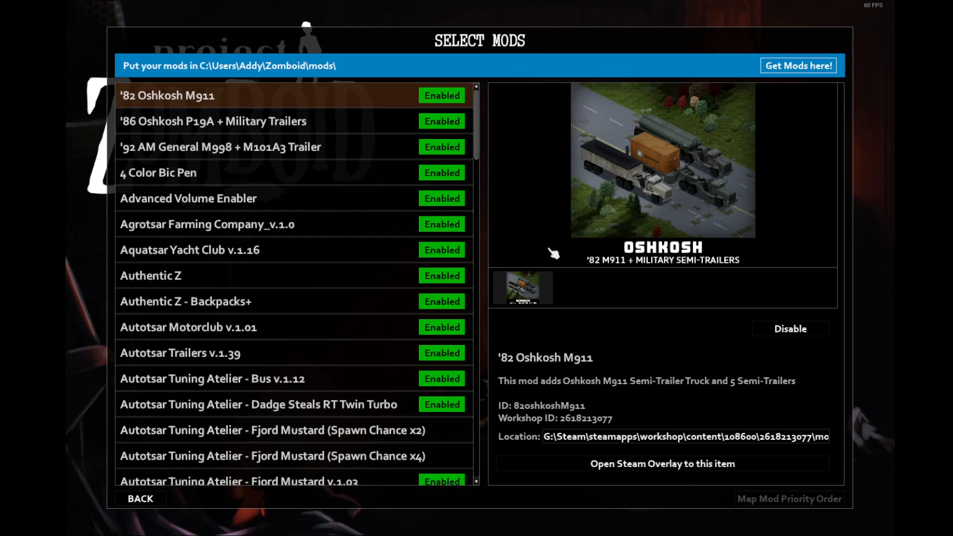
mouse_move(556, 148)
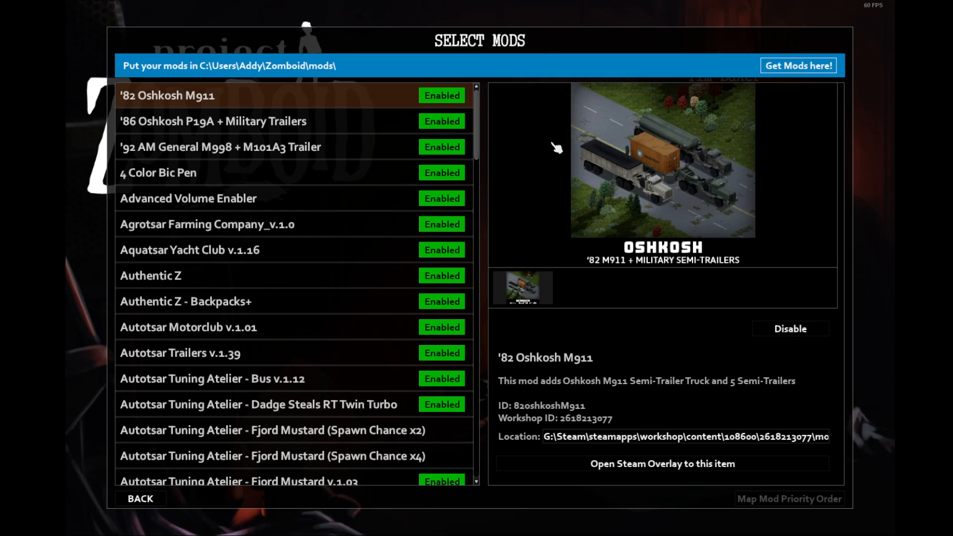
mouse_move(620, 179)
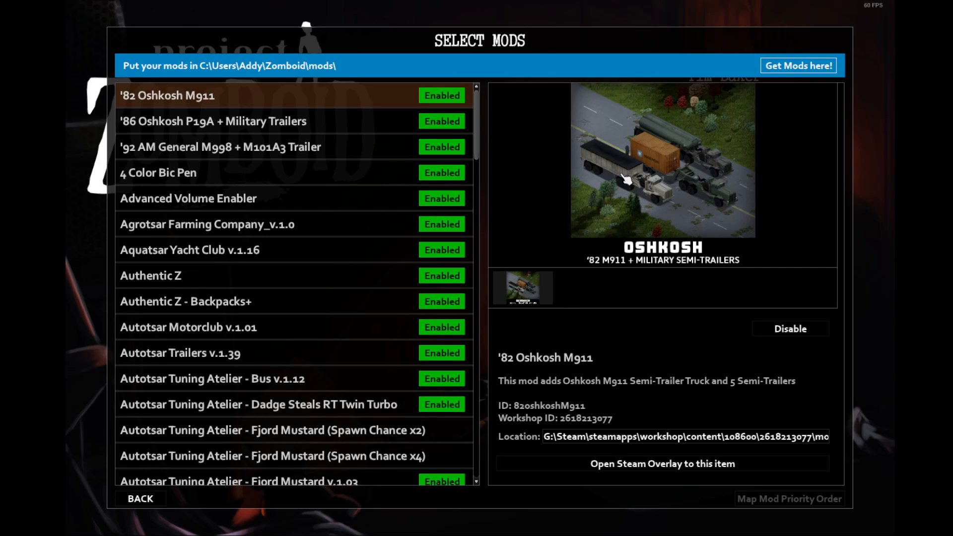
mouse_move(618, 173)
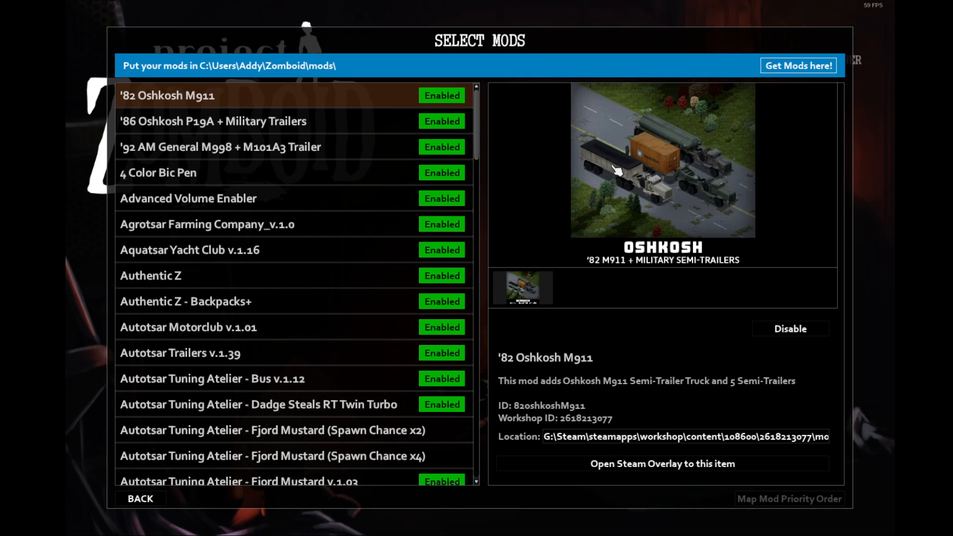
mouse_move(636, 181)
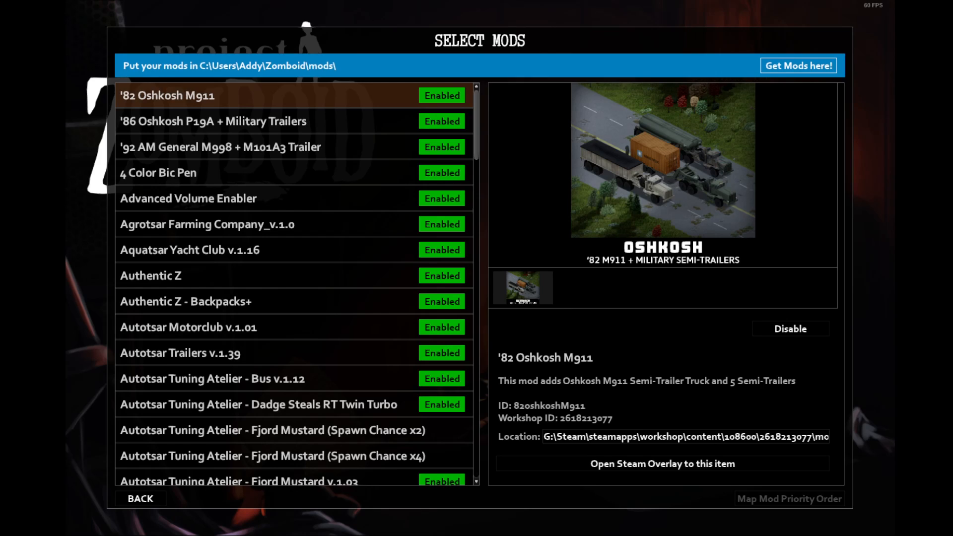
- View the '86 Oshkosh P19A and '92 AM General M998 + M101A3 Trailer mod details
click(213, 121)
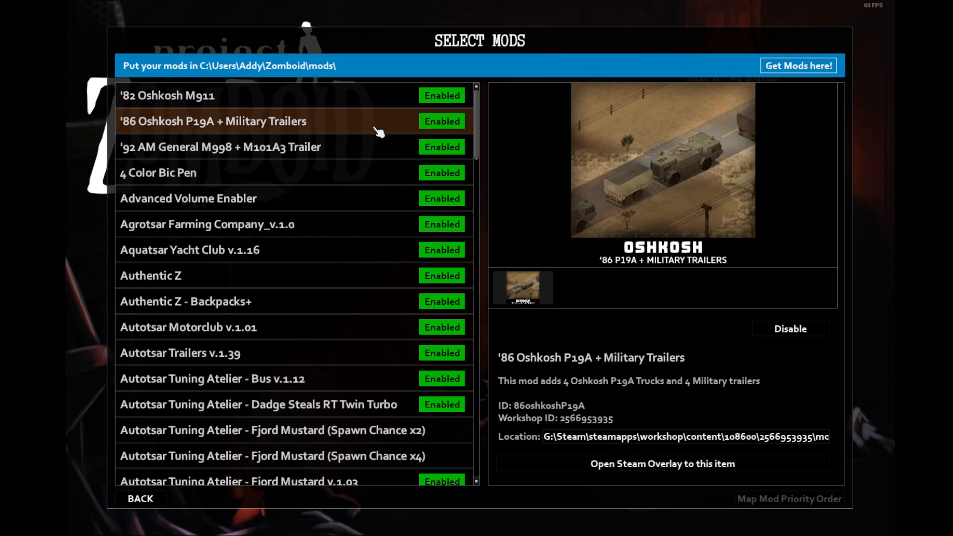
mouse_move(710, 178)
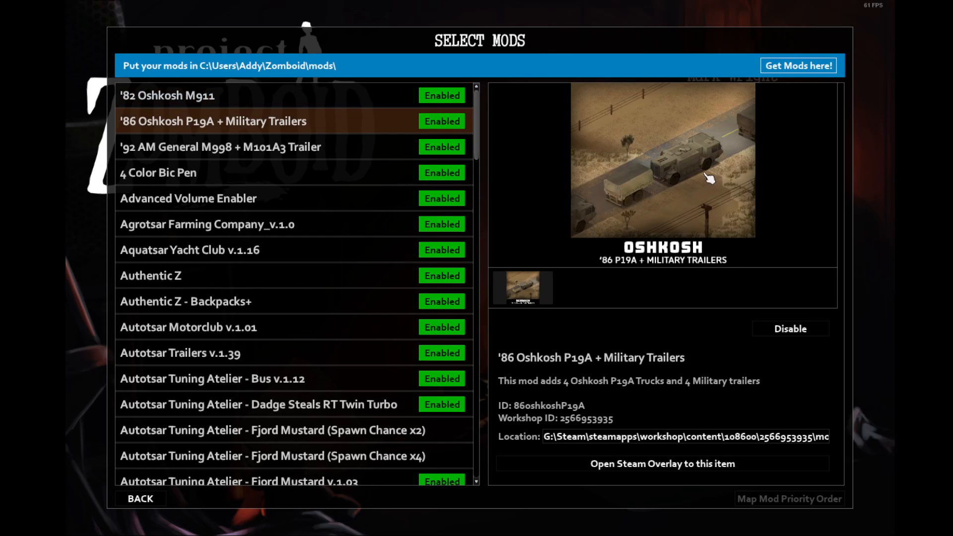
mouse_move(684, 167)
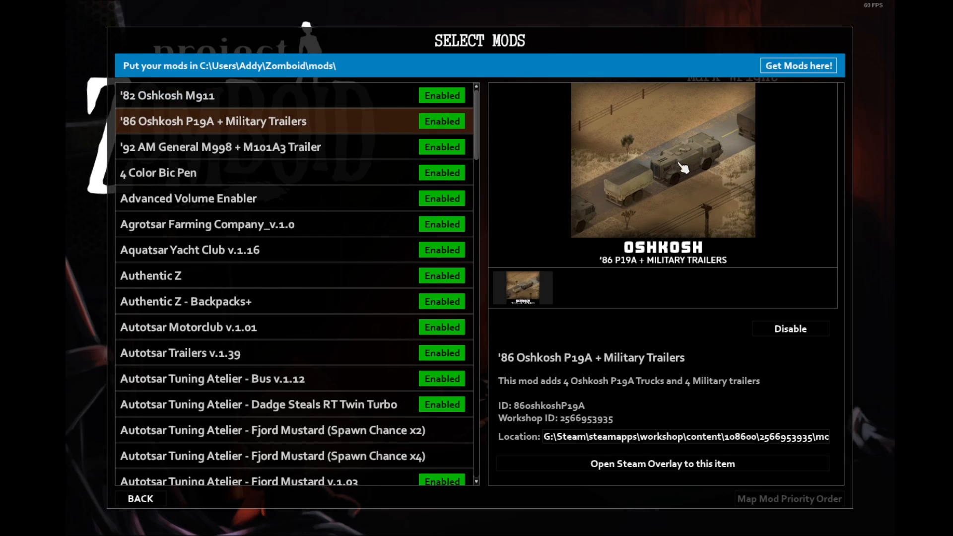
mouse_move(674, 179)
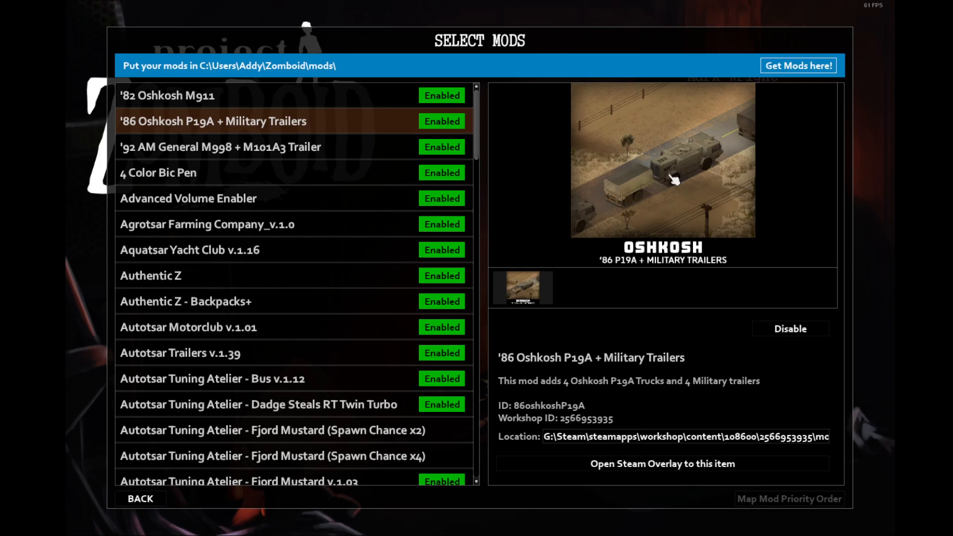
mouse_move(680, 178)
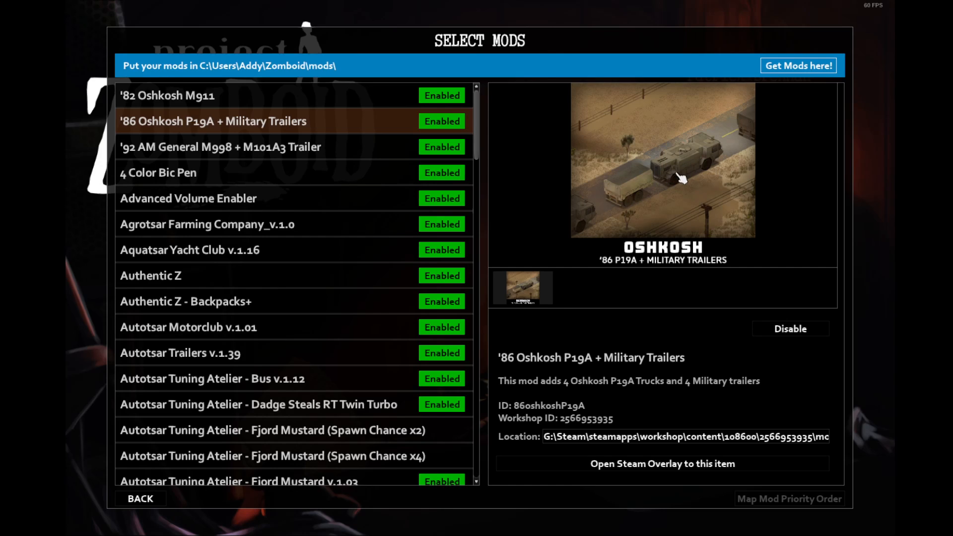
mouse_move(686, 176)
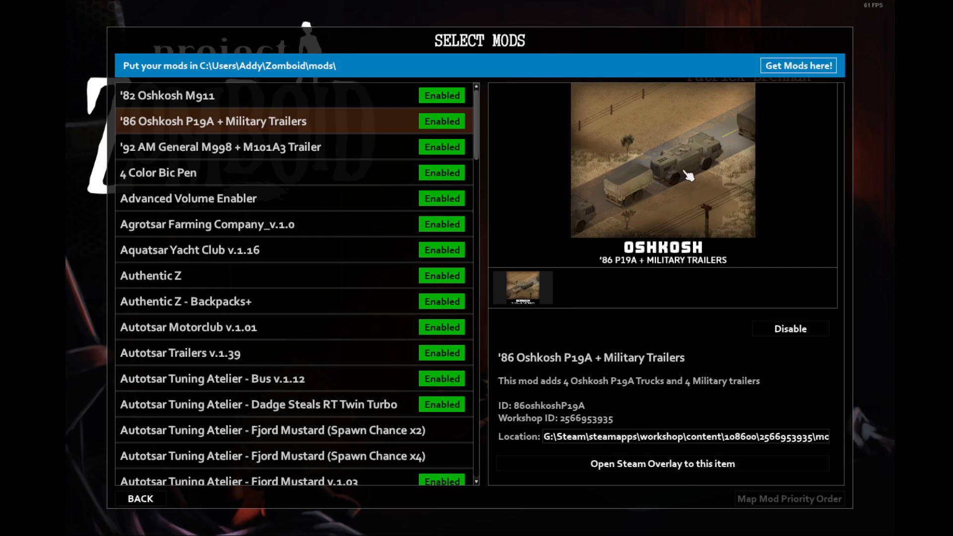
mouse_move(686, 174)
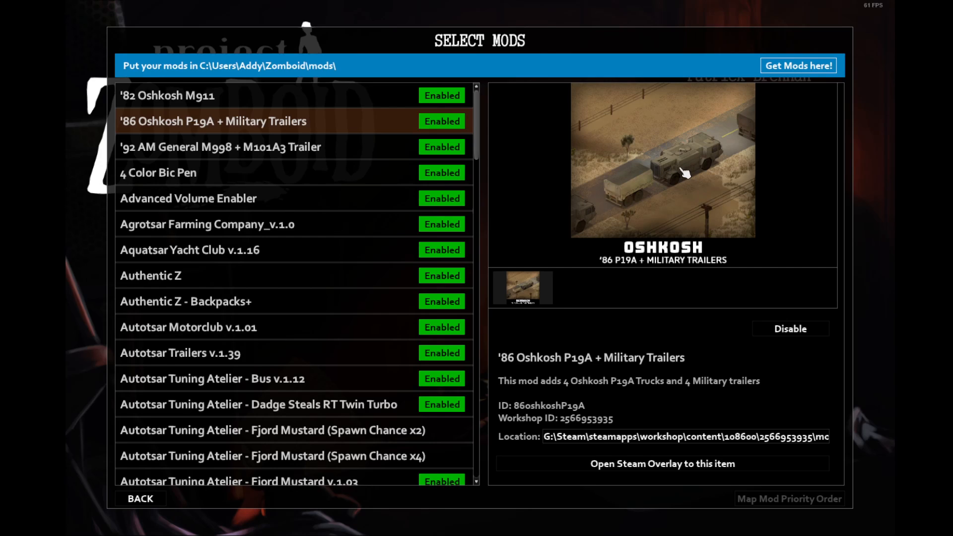
mouse_move(667, 173)
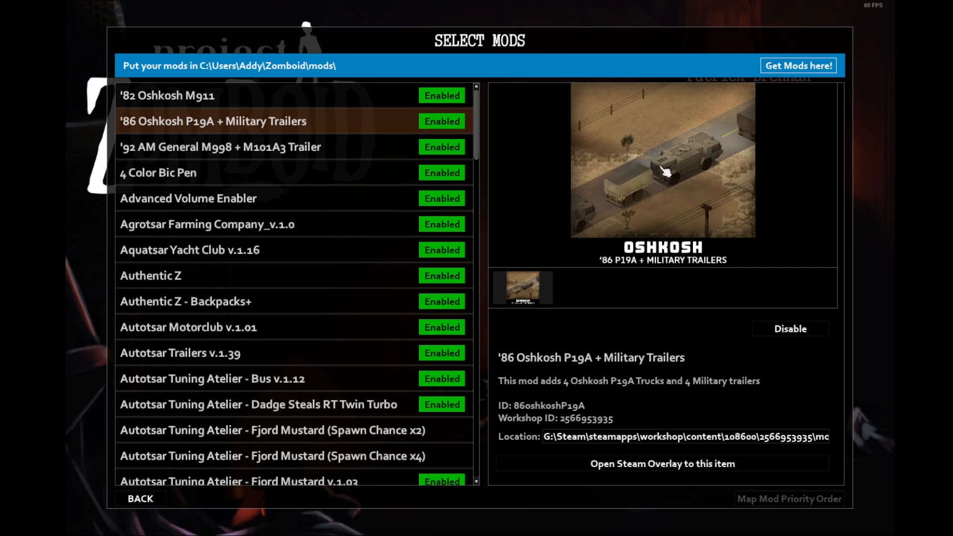
mouse_move(666, 170)
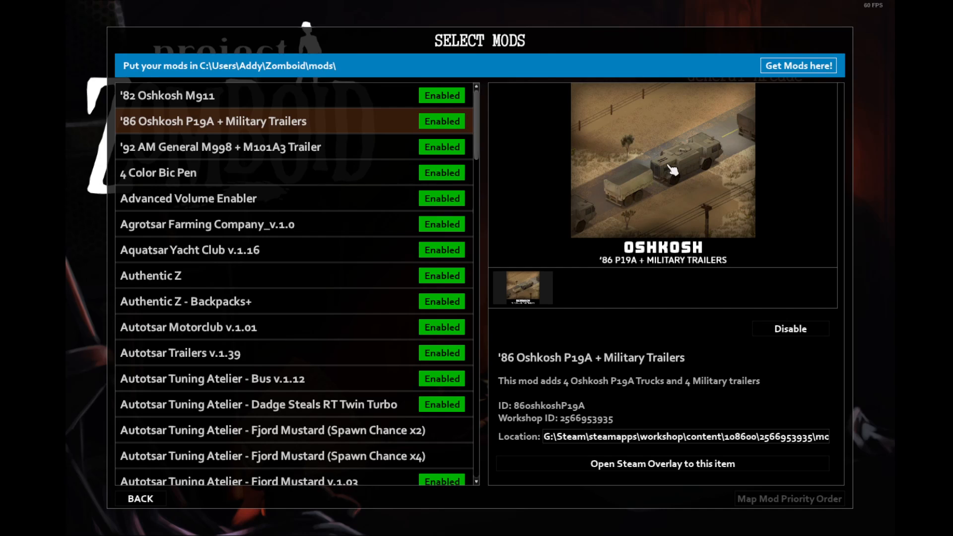
mouse_move(365, 150)
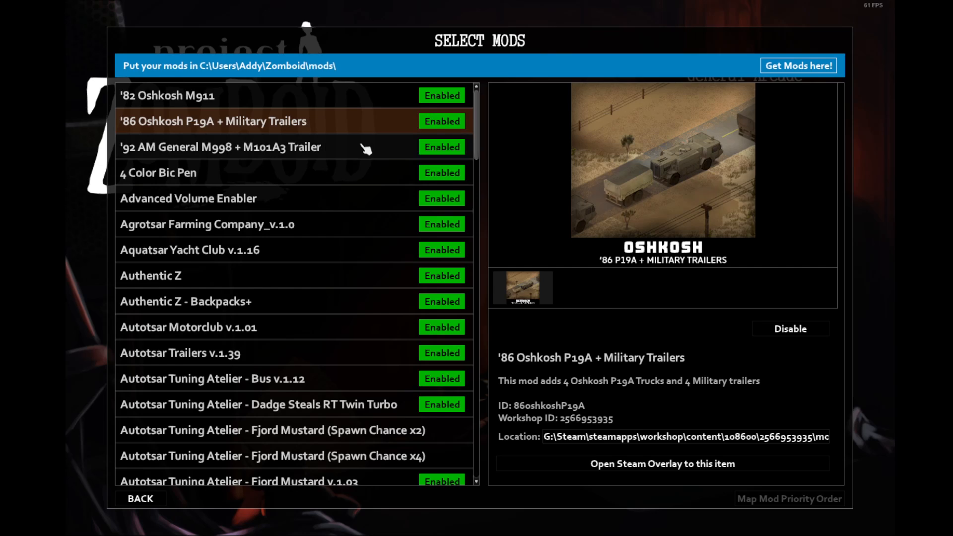
click(220, 146)
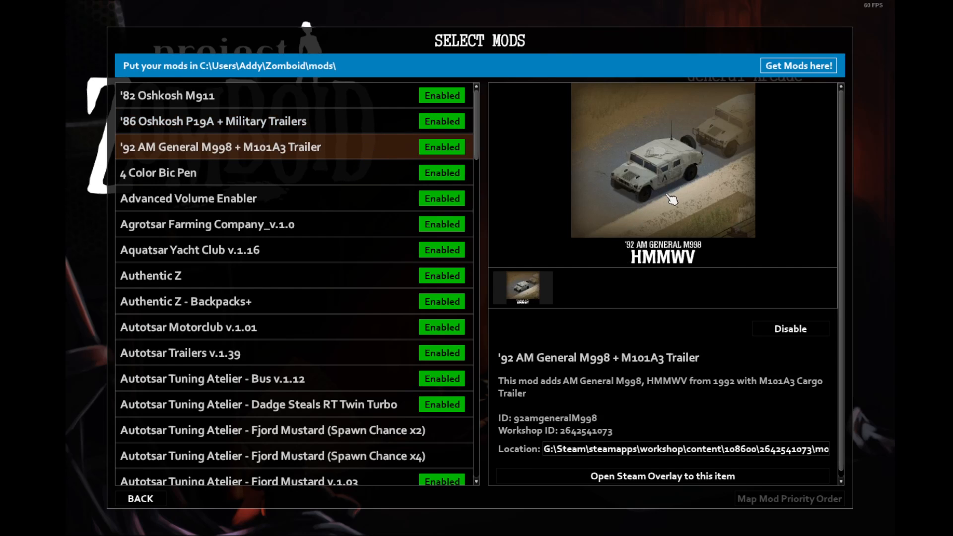
mouse_move(574, 191)
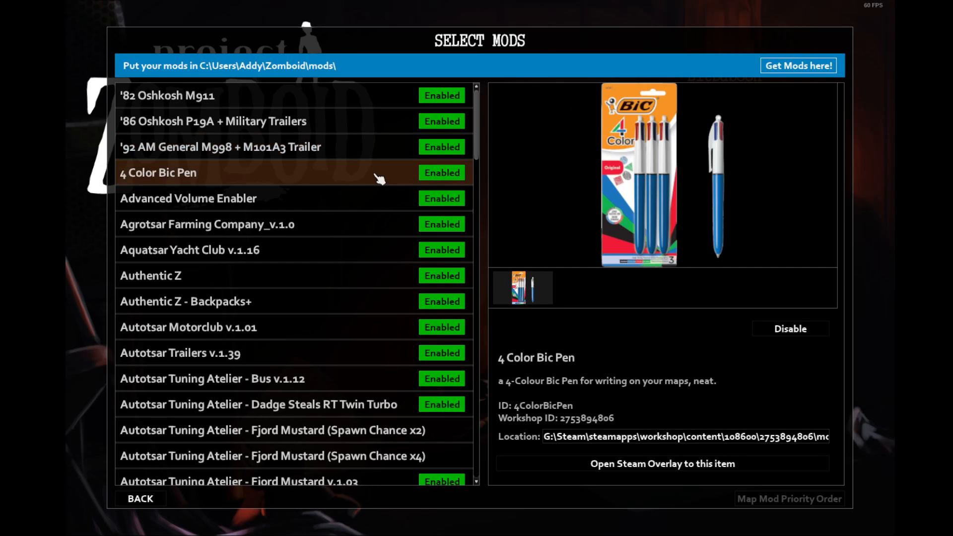
mouse_move(588, 201)
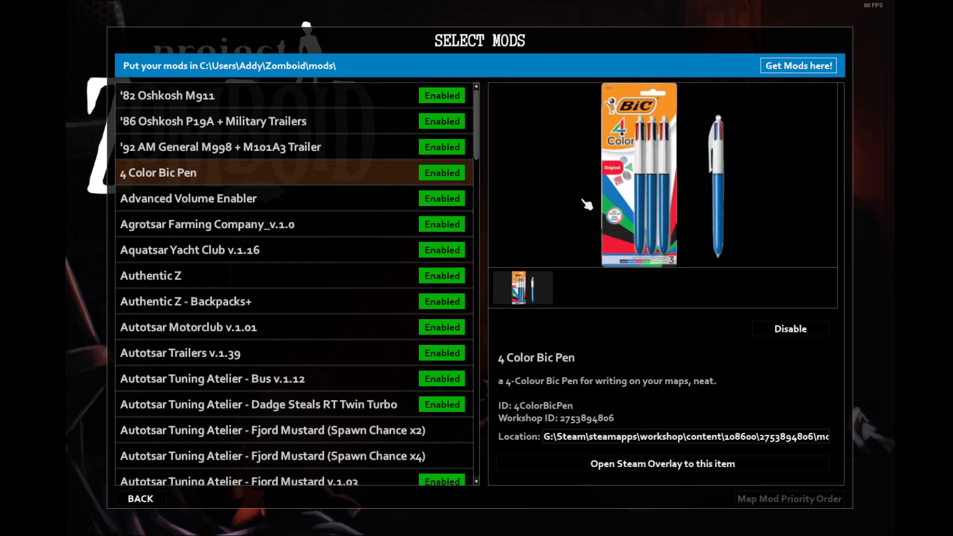
mouse_move(647, 150)
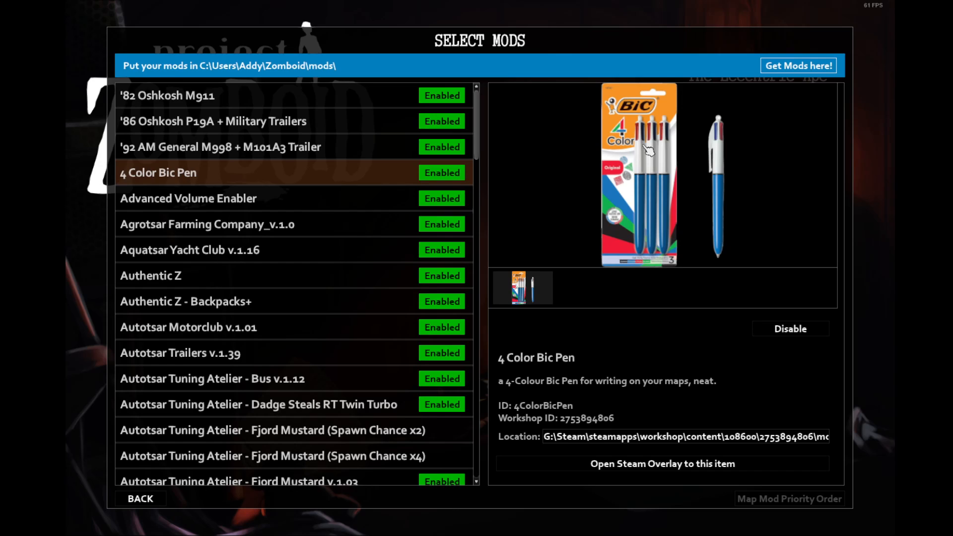
mouse_move(647, 149)
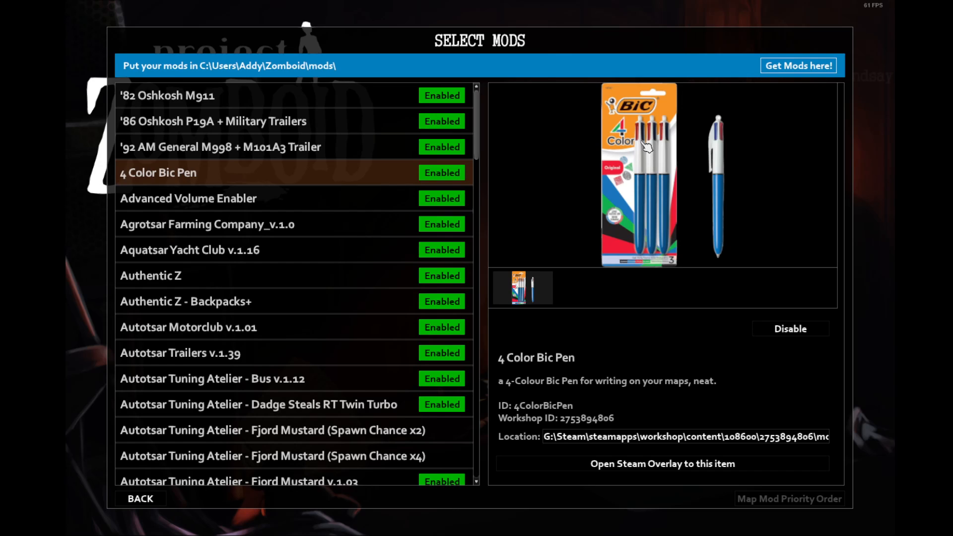
- Browse Advanced Volume Enabler, Agrotsar Farming Company, Aquatsar Yacht Club, then Authentic Z details
click(188, 198)
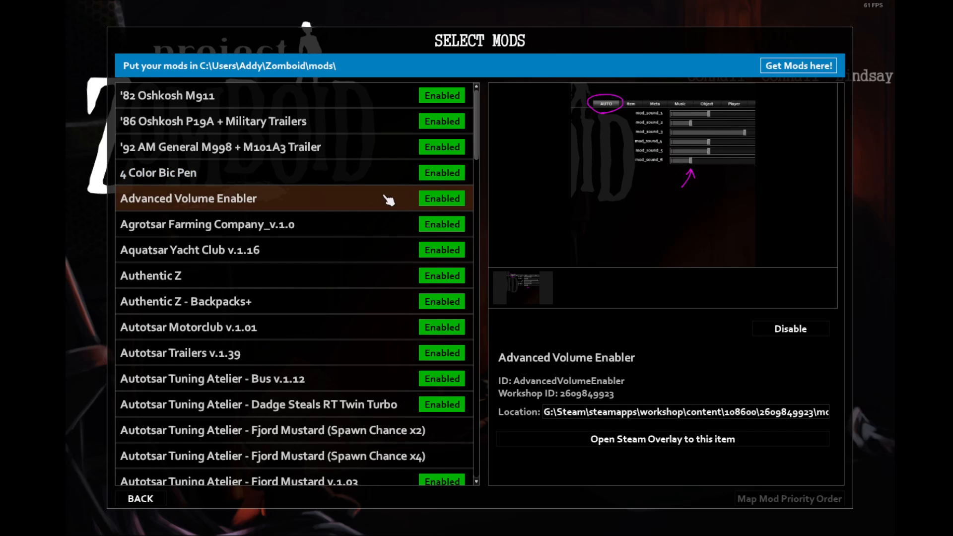
mouse_move(588, 236)
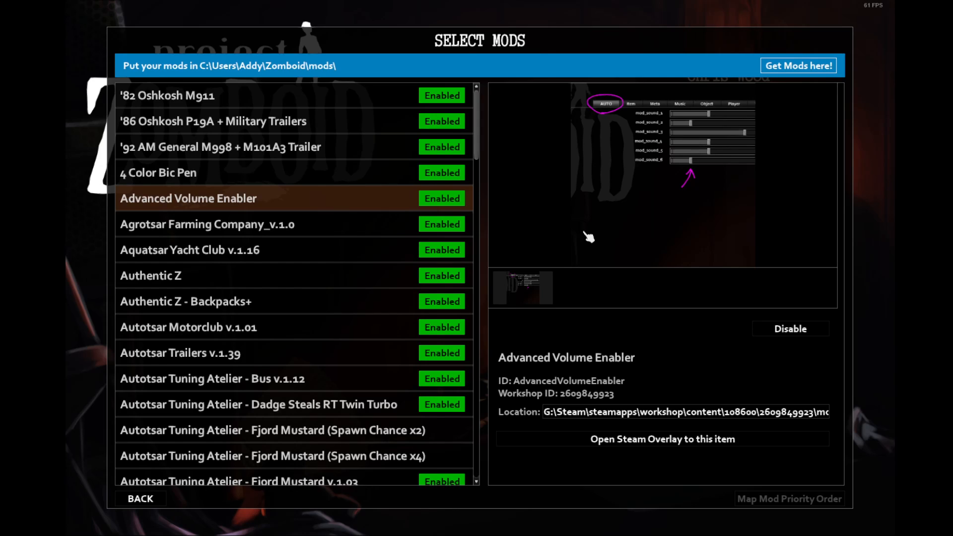
mouse_move(393, 230)
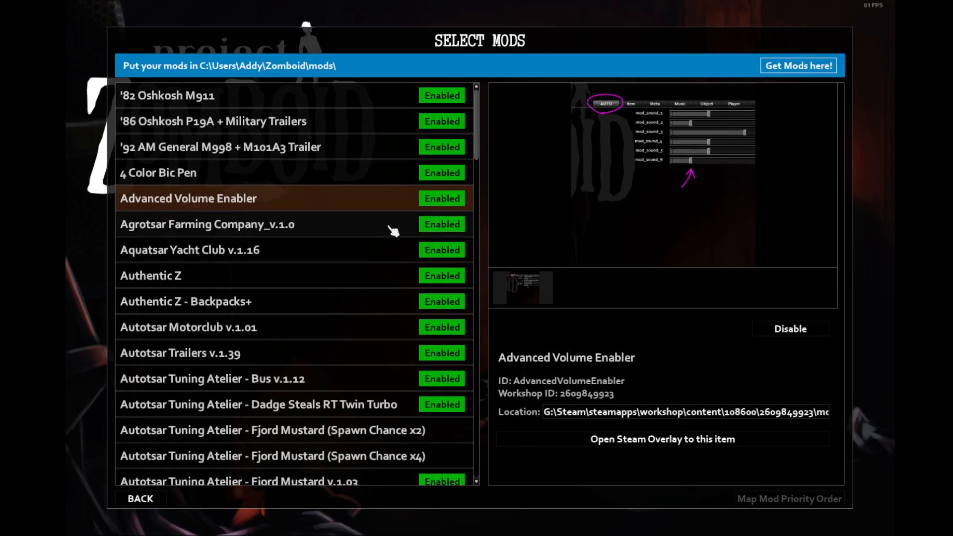
click(207, 225)
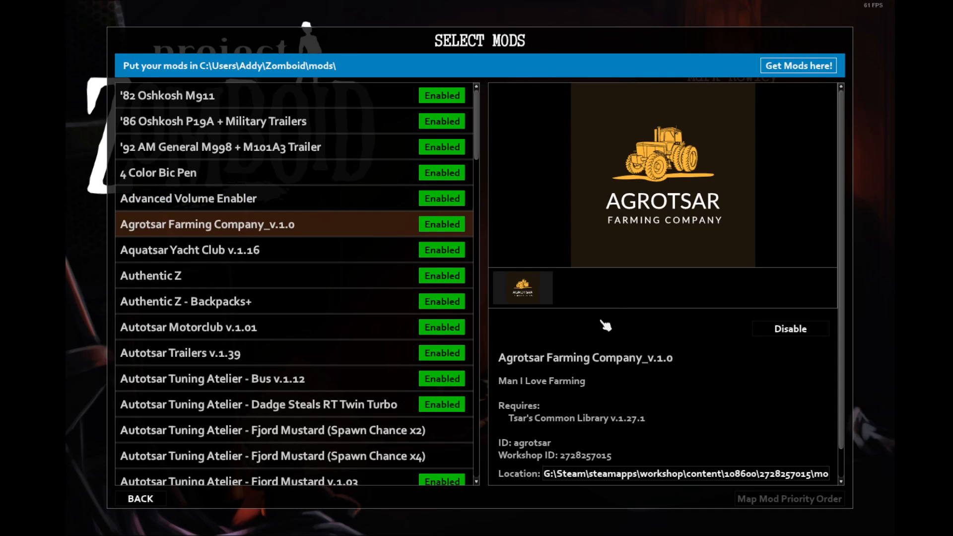
mouse_move(594, 330)
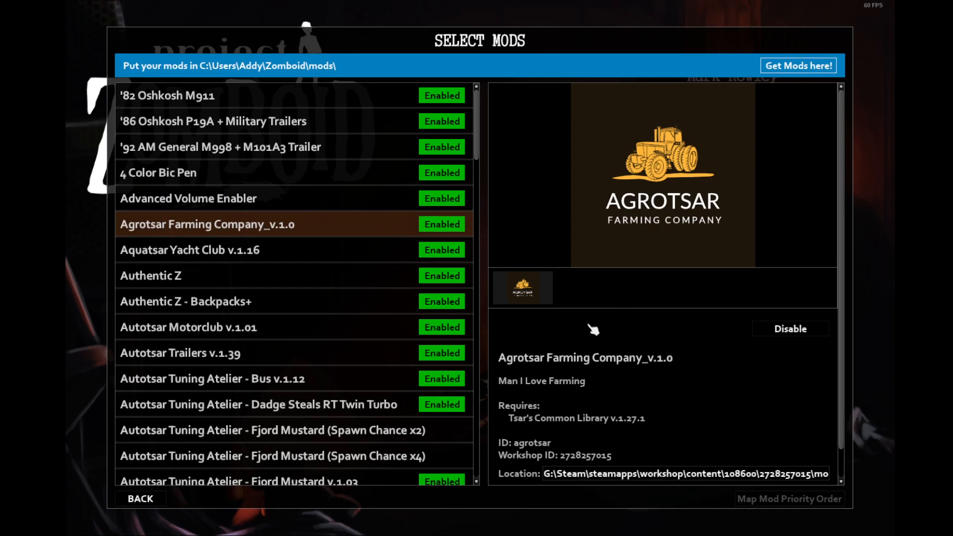
mouse_move(604, 322)
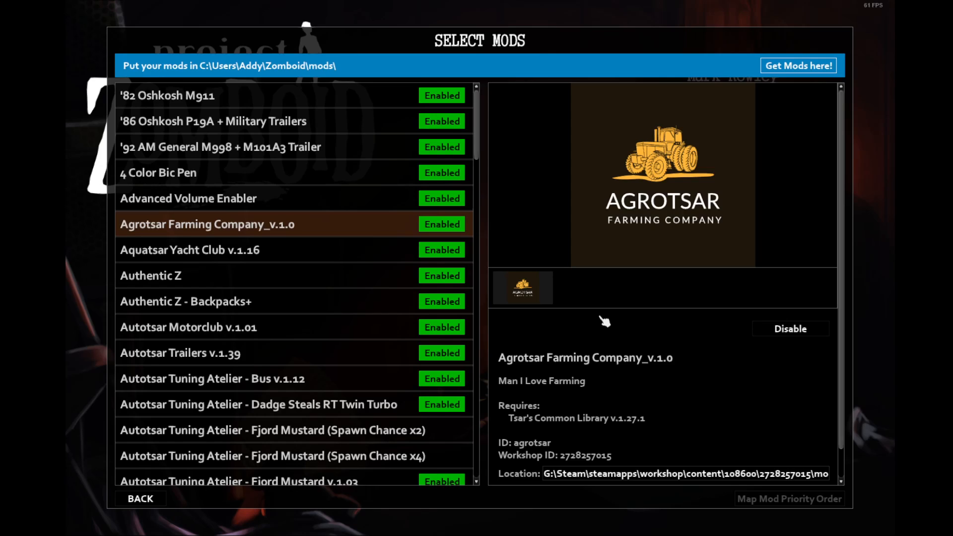
mouse_move(712, 393)
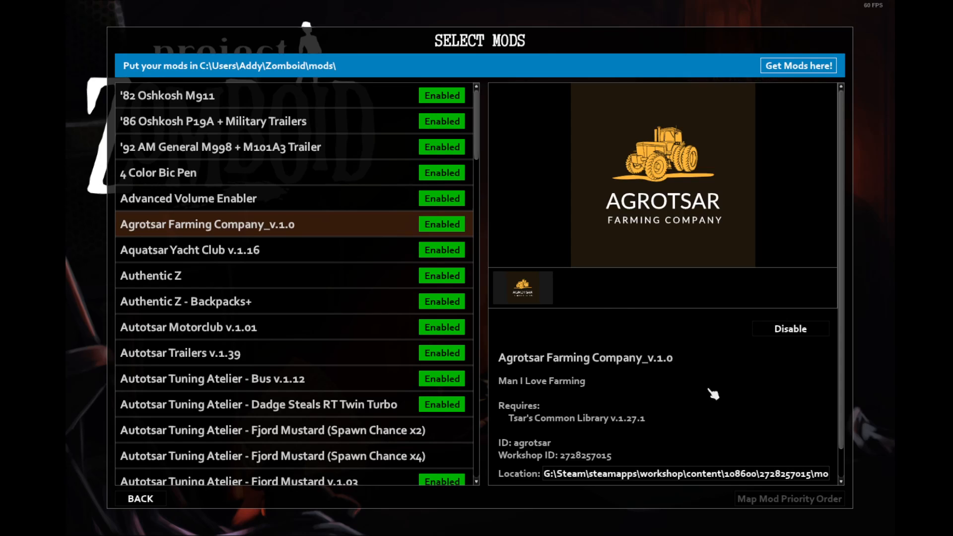
mouse_move(717, 393)
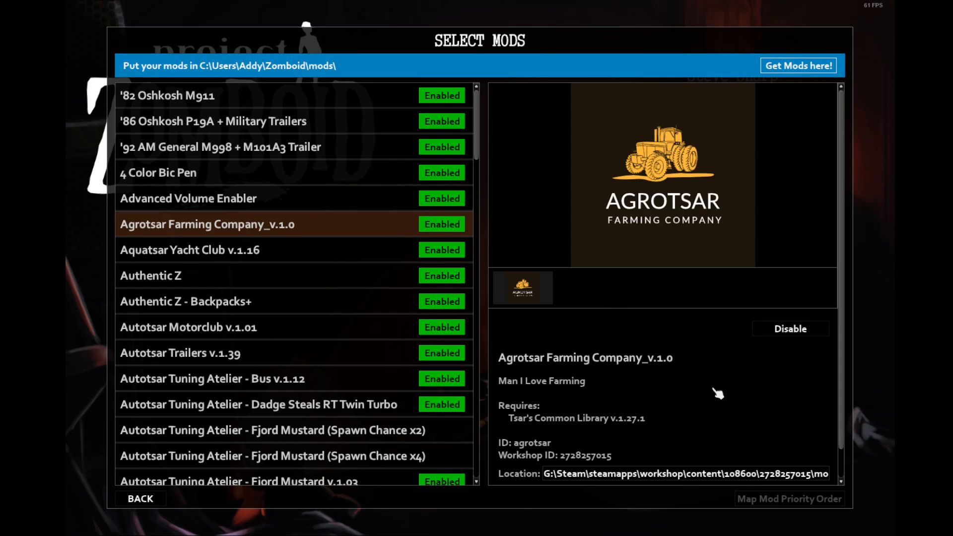
mouse_move(688, 204)
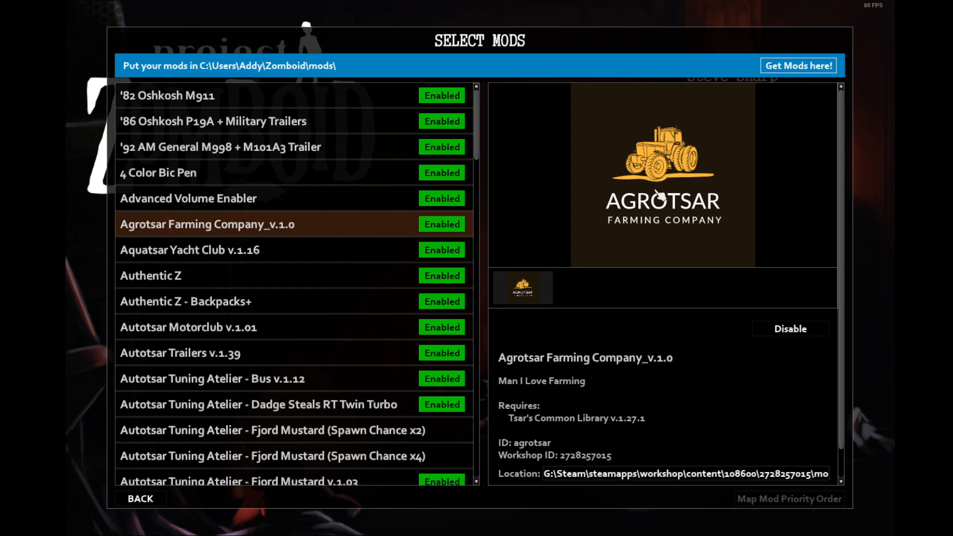
mouse_move(666, 214)
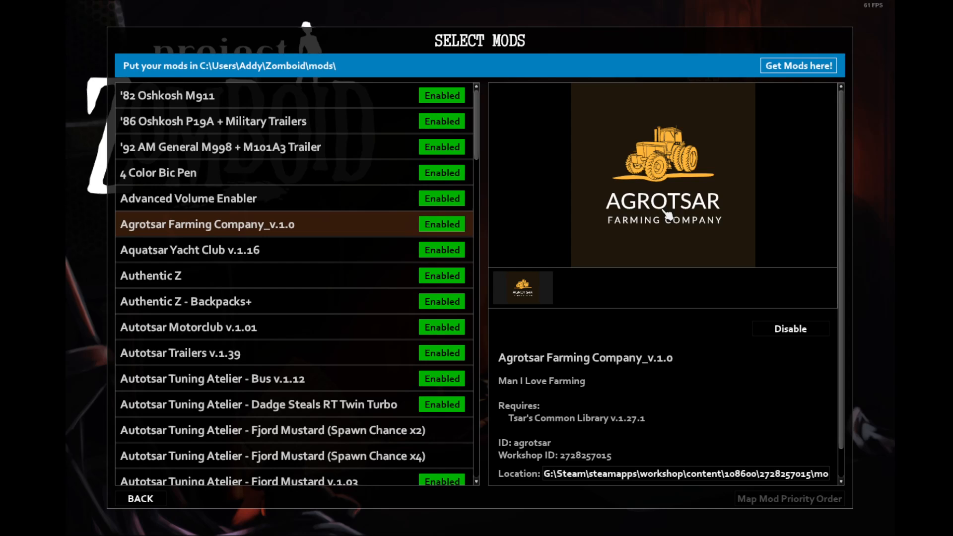
click(188, 249)
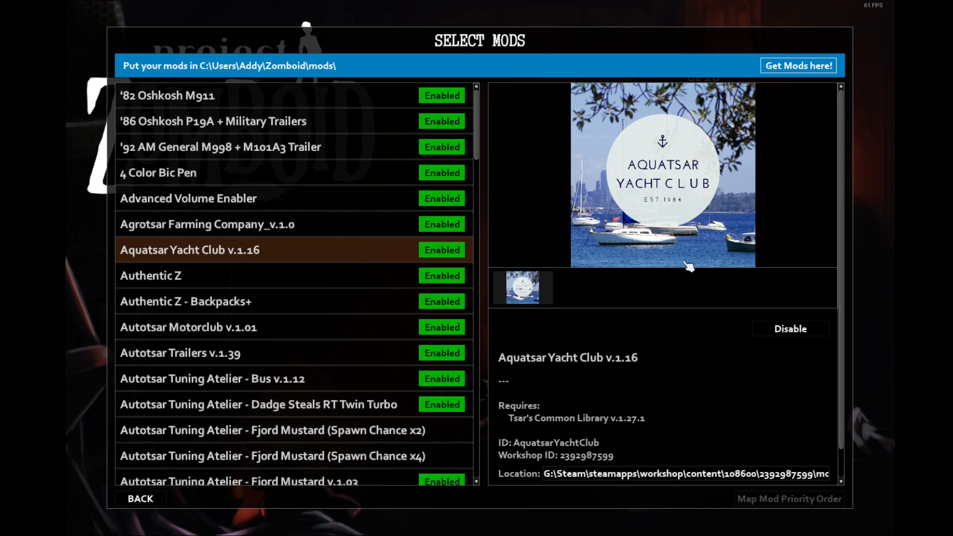
mouse_move(671, 240)
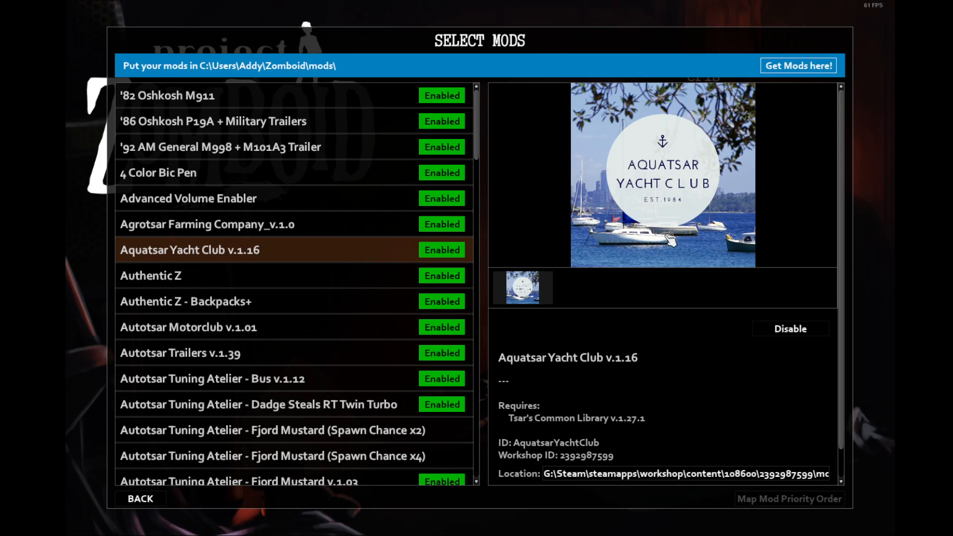
mouse_move(652, 219)
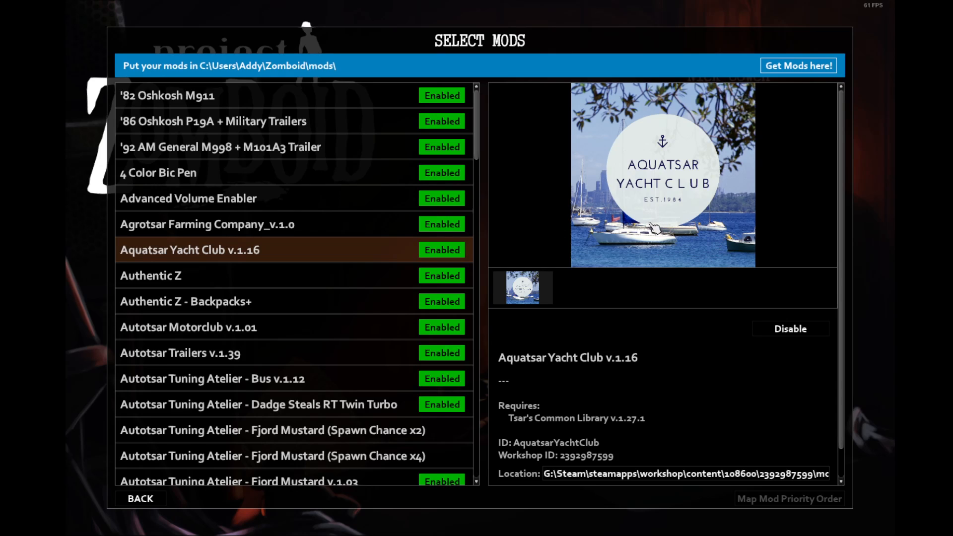
mouse_move(680, 272)
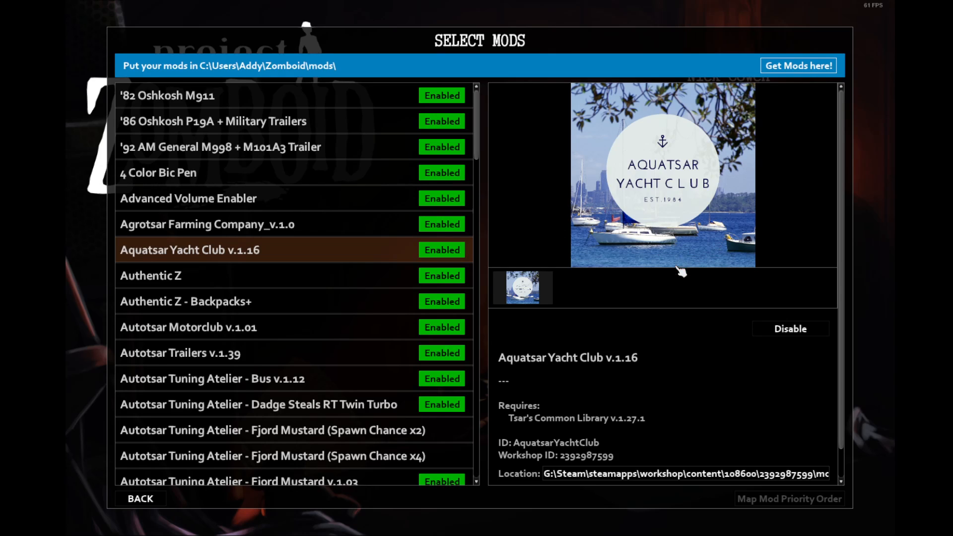
mouse_move(692, 243)
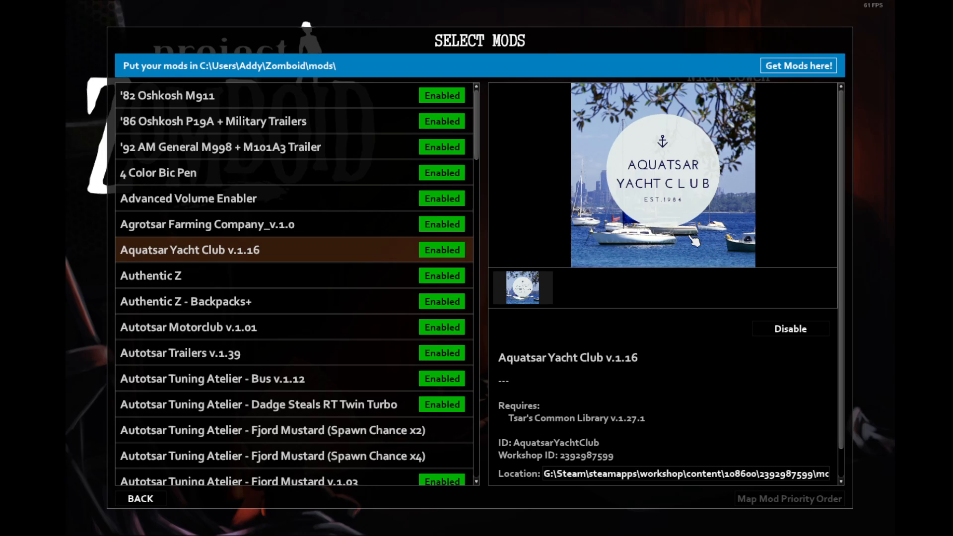
mouse_move(679, 230)
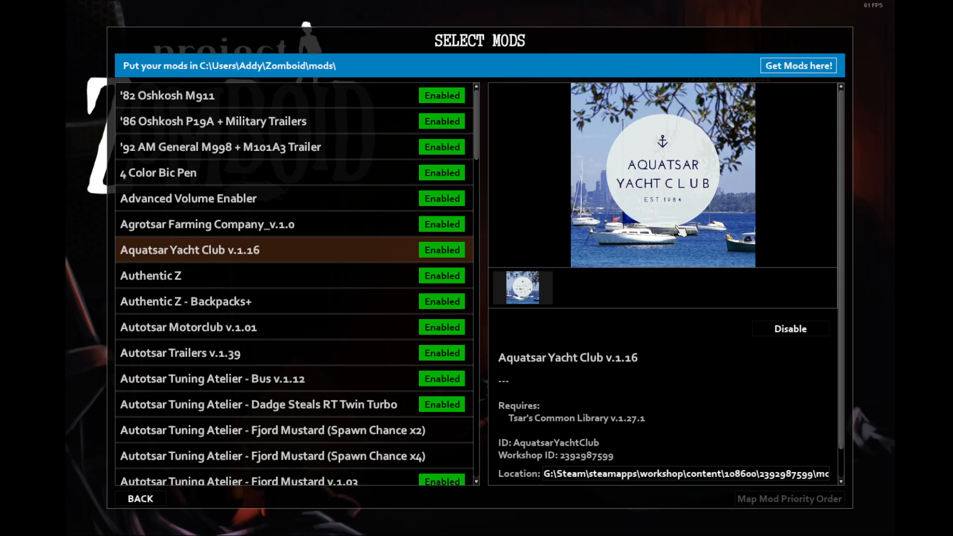
click(150, 276)
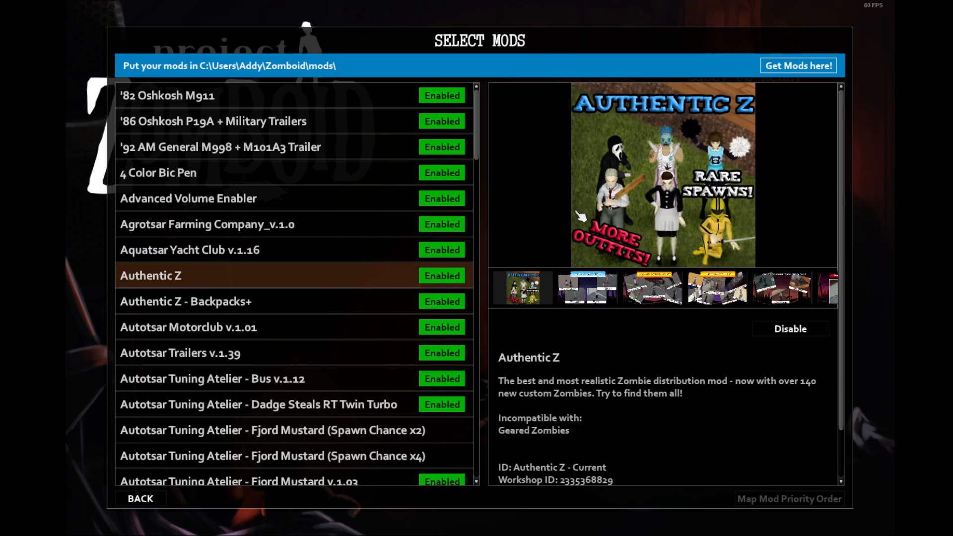
mouse_move(588, 210)
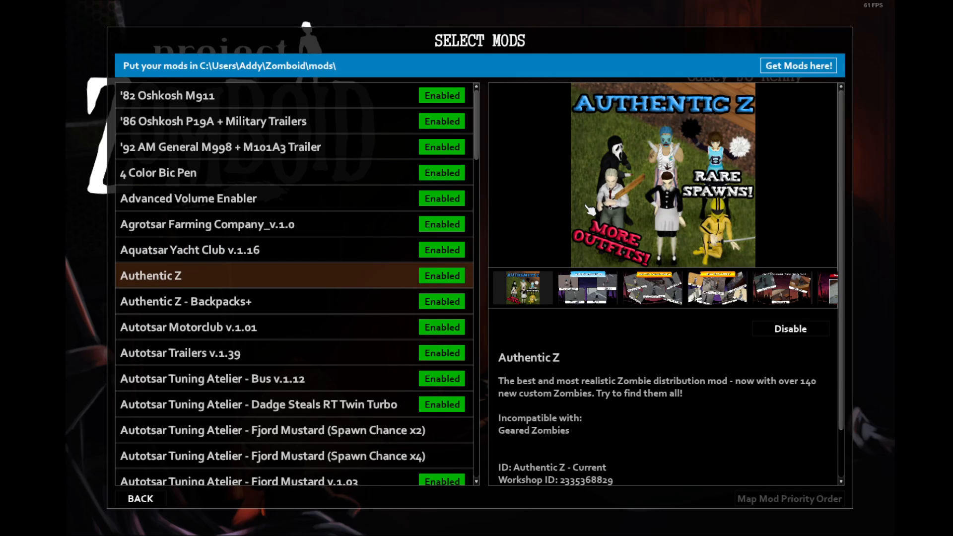
mouse_move(662, 212)
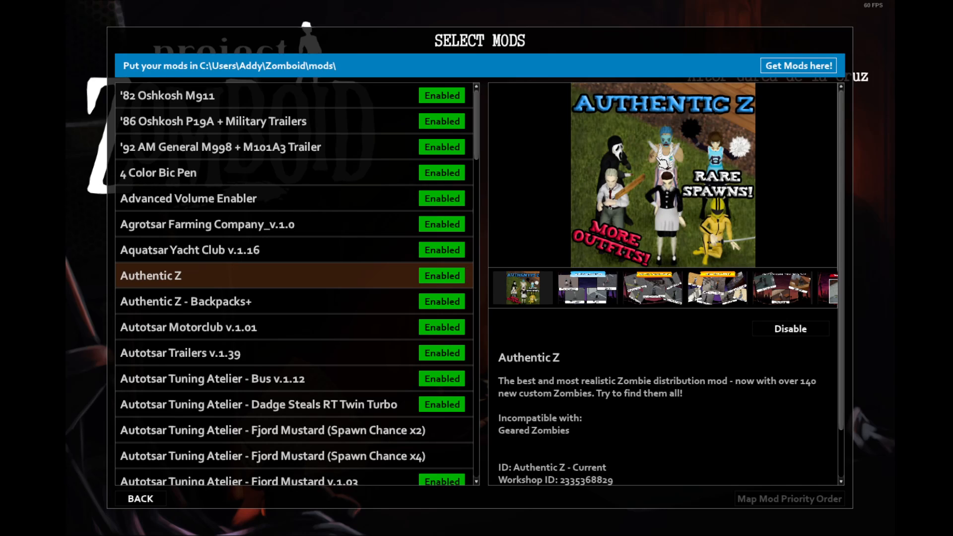
mouse_move(700, 208)
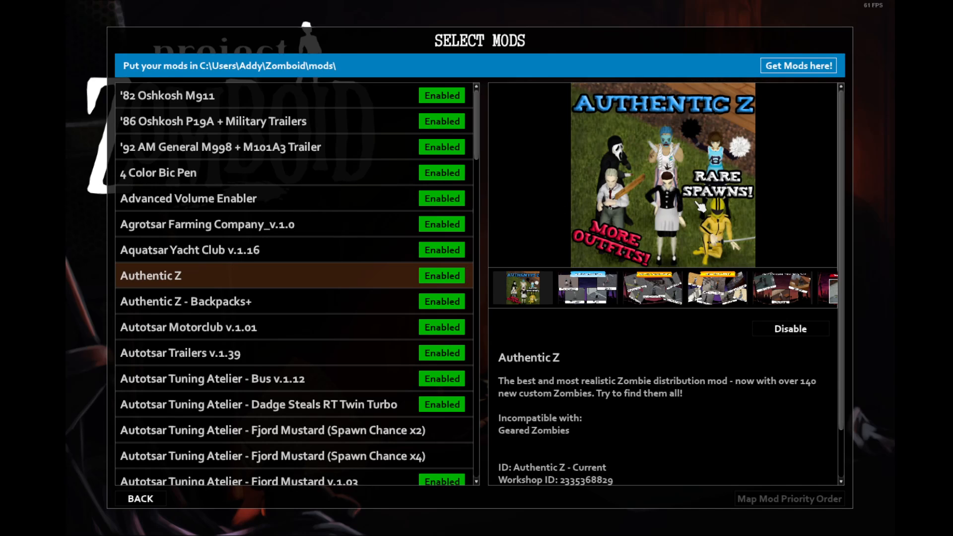
mouse_move(714, 212)
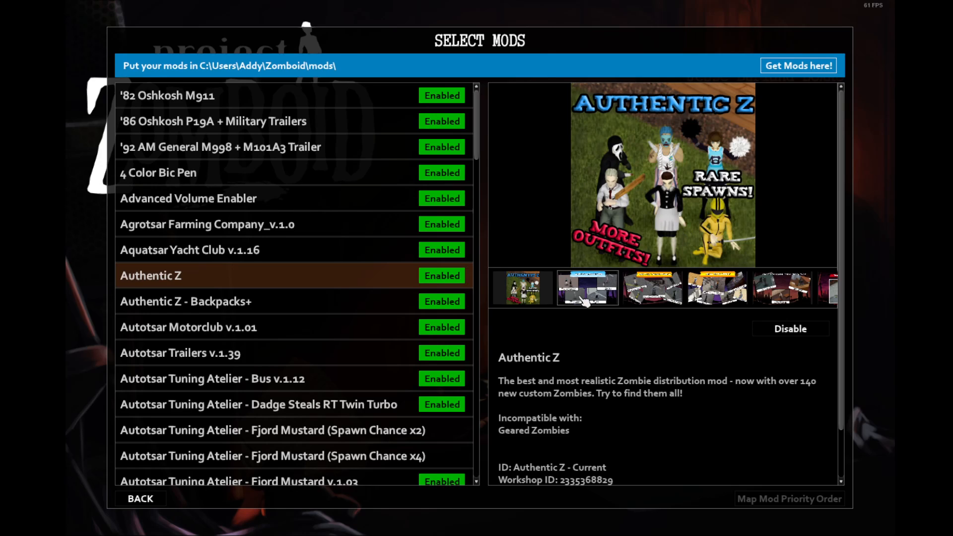
mouse_move(376, 316)
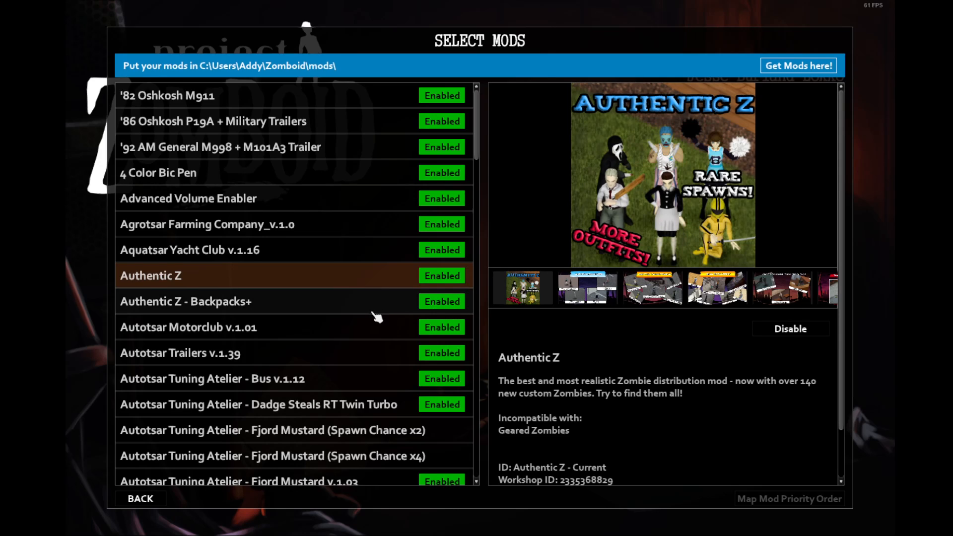
- Show Authentic Z - Backpacks+ with its warning against combining with Authentic Z
click(185, 301)
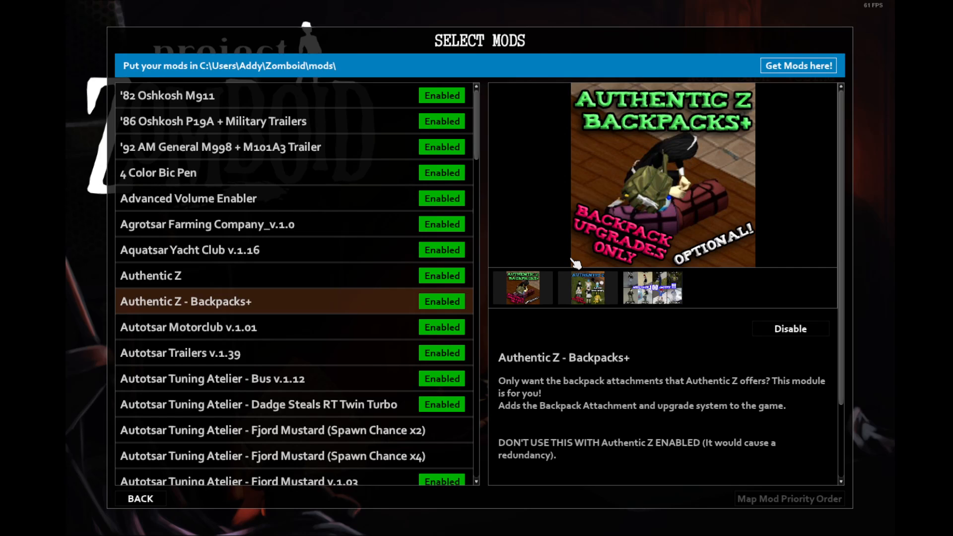
mouse_move(360, 328)
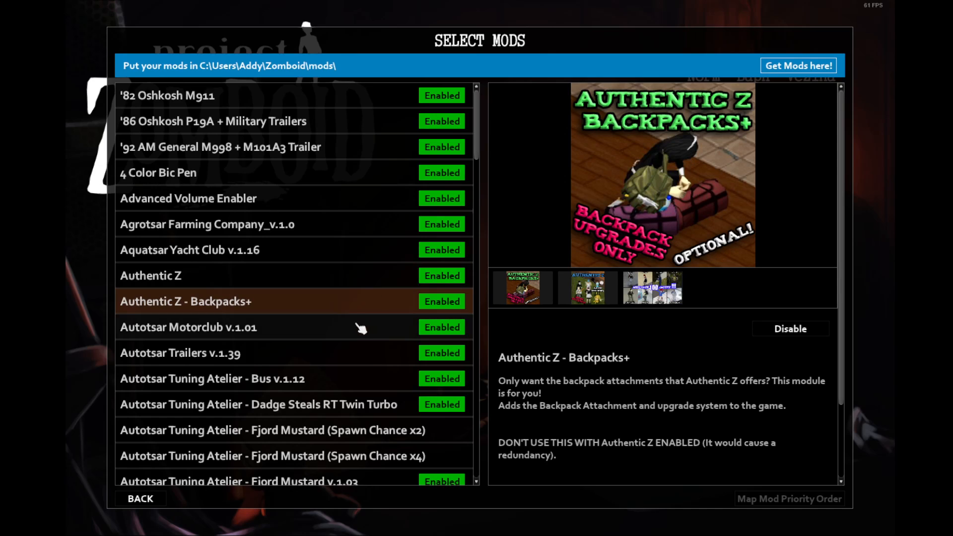
- Show Autotsar Motorclub v.1.01 details, including its Tsar's Common Library requirement
click(187, 327)
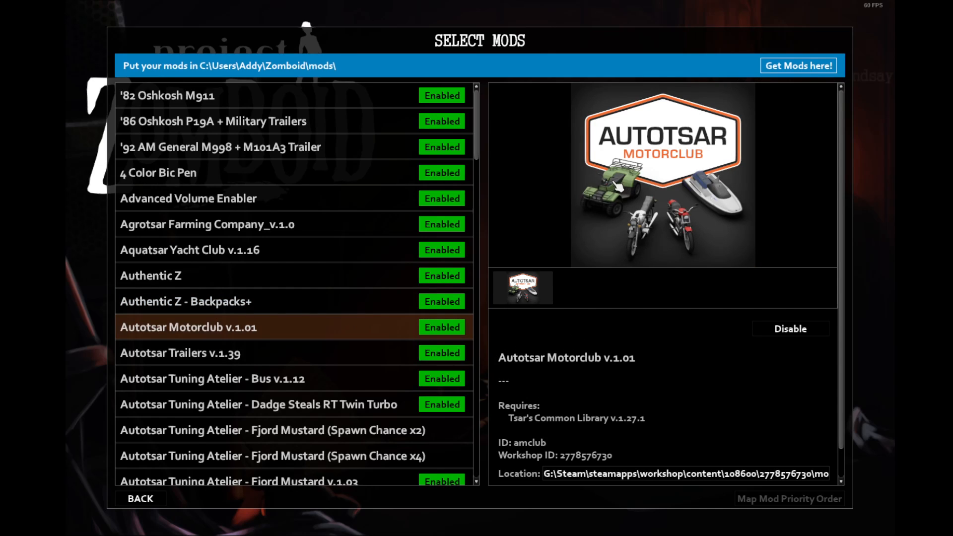
mouse_move(617, 190)
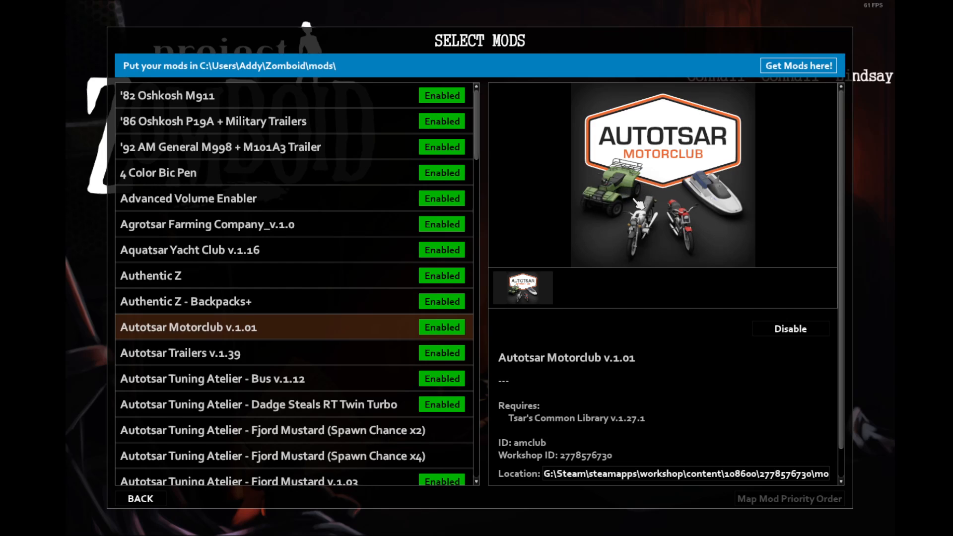
mouse_move(631, 206)
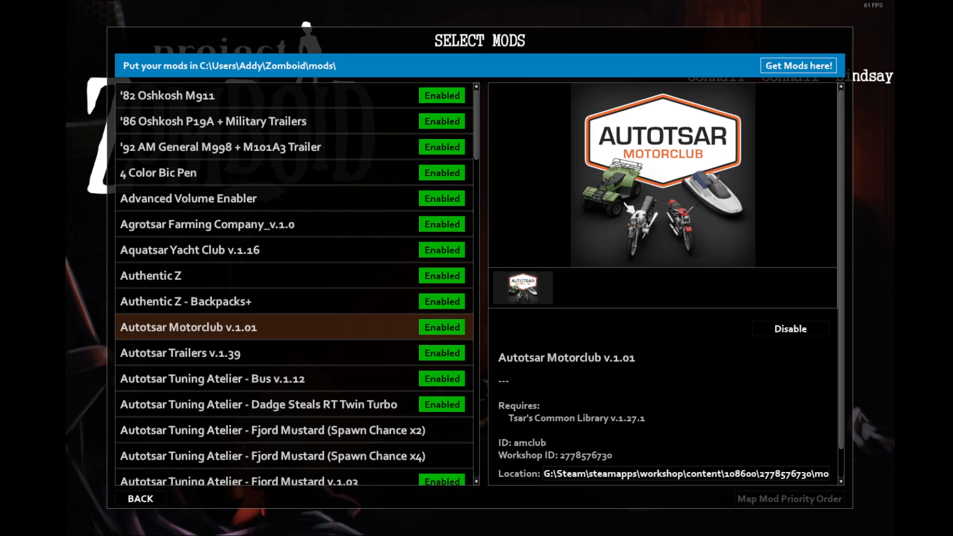
mouse_move(626, 205)
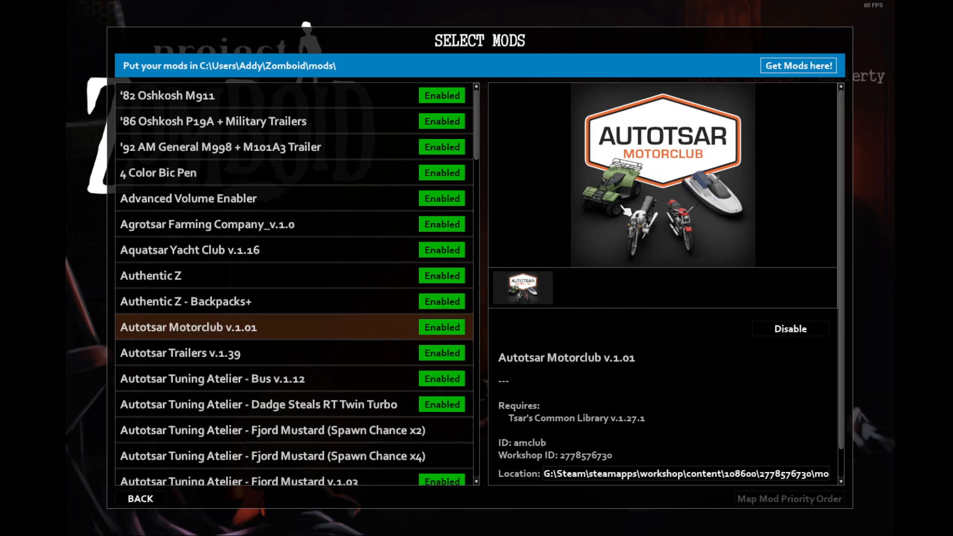
mouse_move(625, 257)
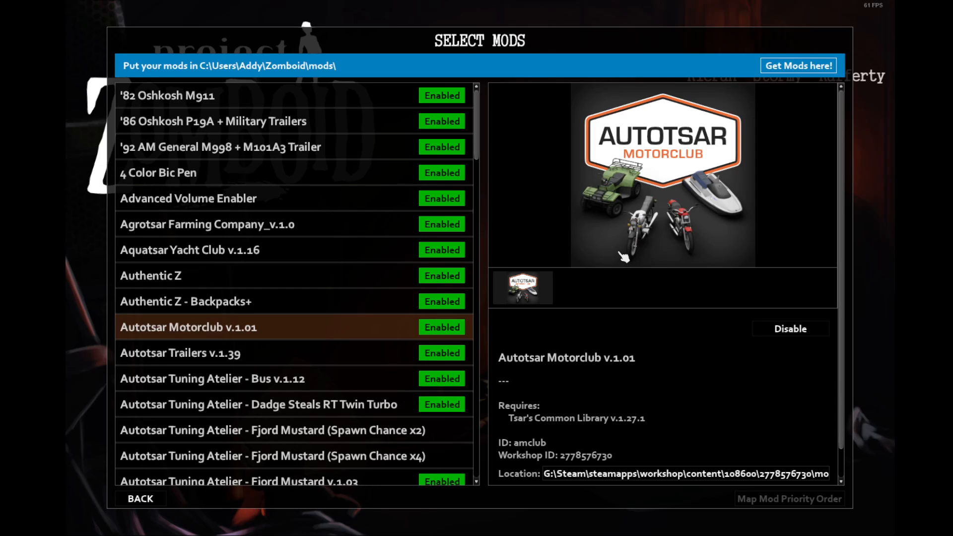
mouse_move(376, 357)
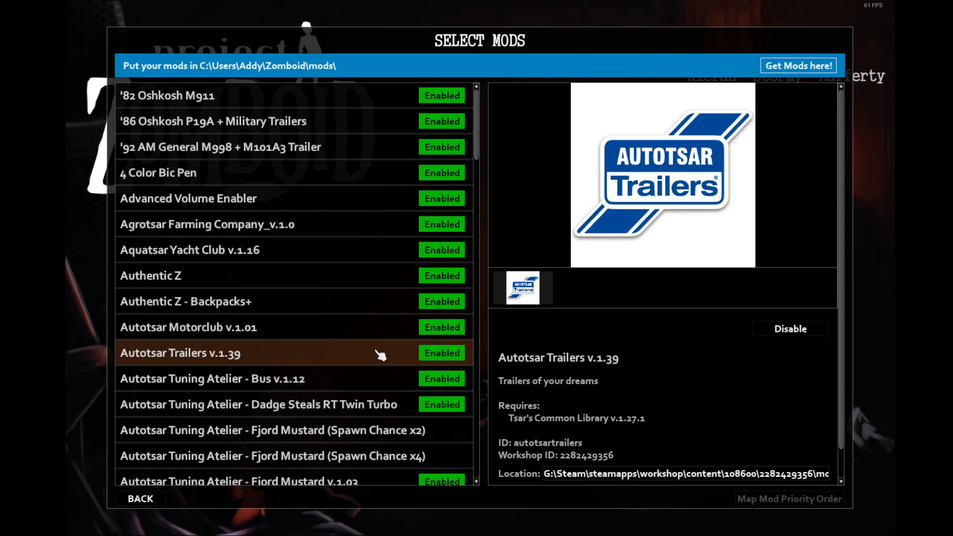
mouse_move(636, 334)
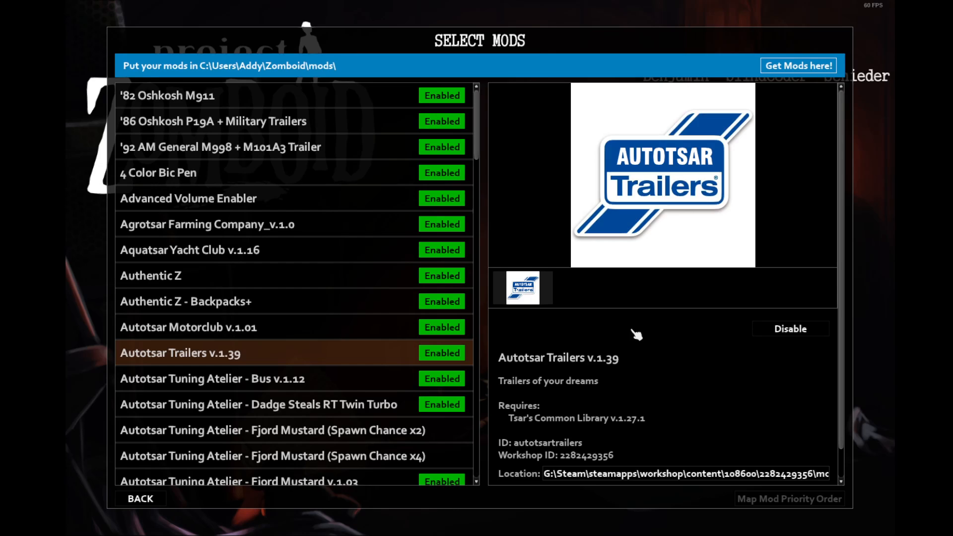
mouse_move(655, 345)
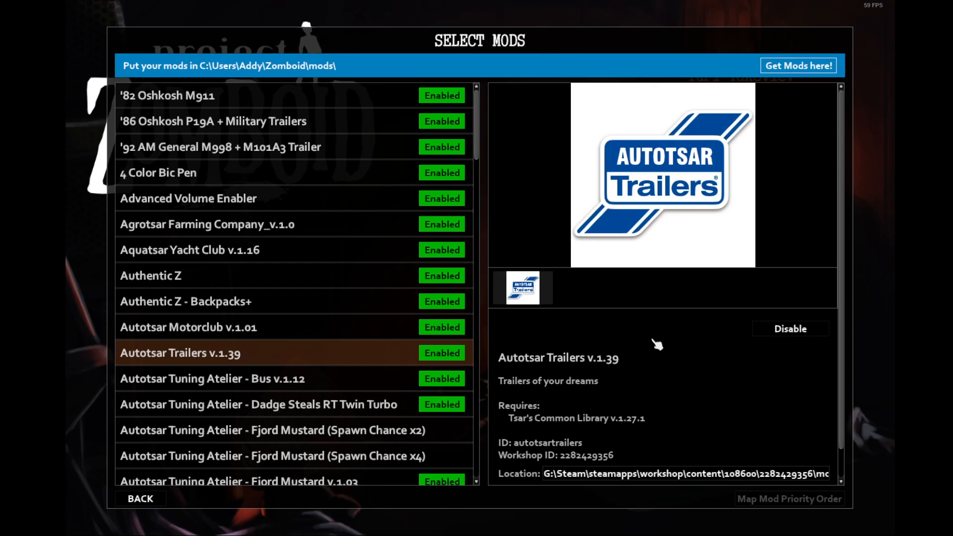
mouse_move(401, 386)
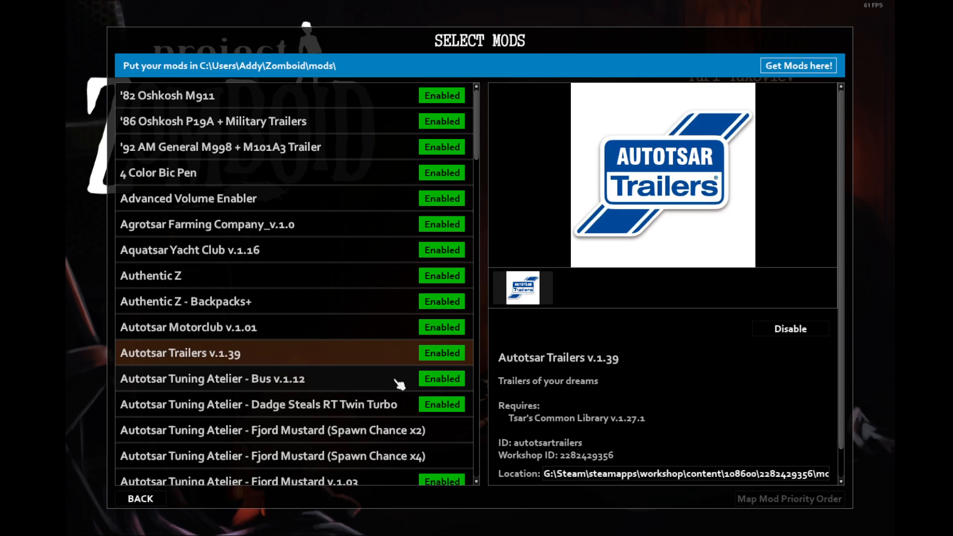
- Browse the Bus v.1.12, Dodge Steals RT Twin Turbo and Fjord Mustard v.1.03 mod details
click(211, 378)
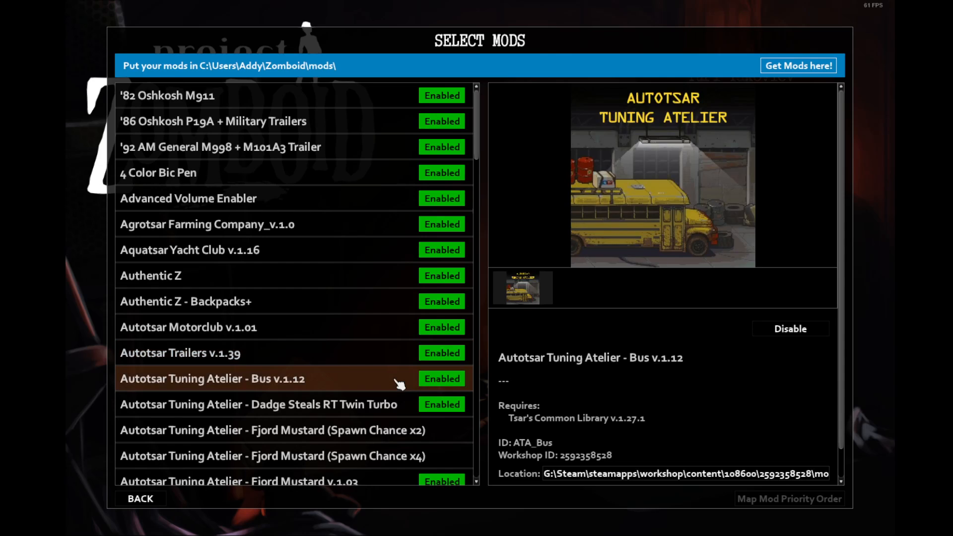
mouse_move(614, 306)
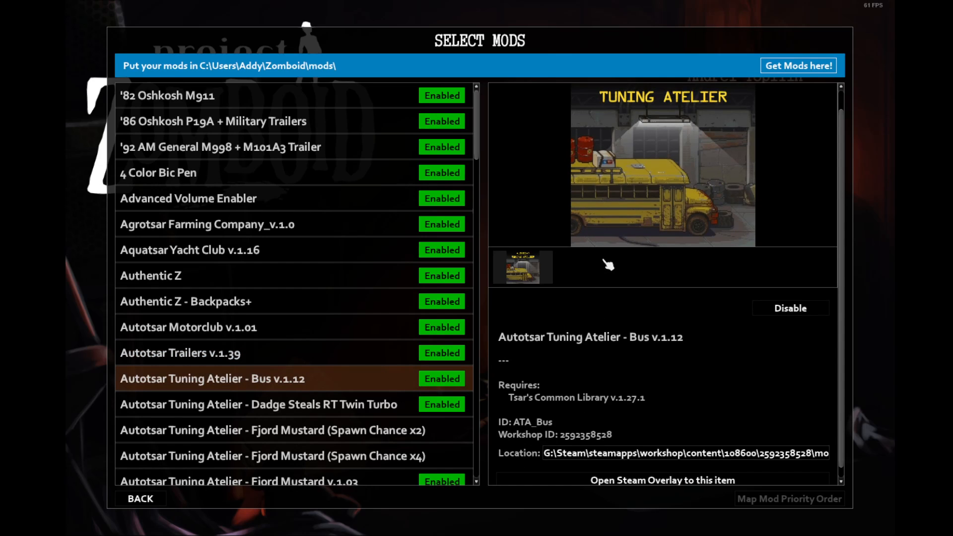
mouse_move(644, 218)
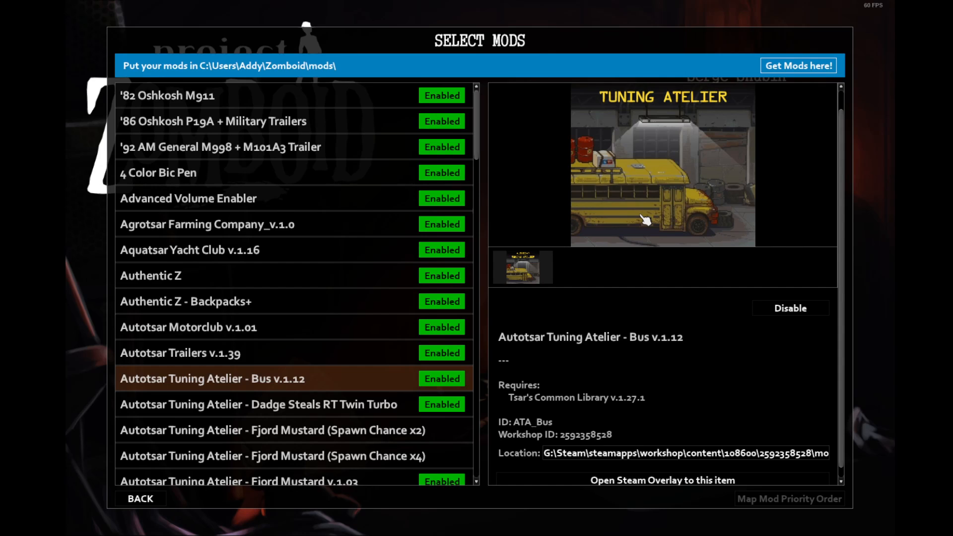
mouse_move(652, 228)
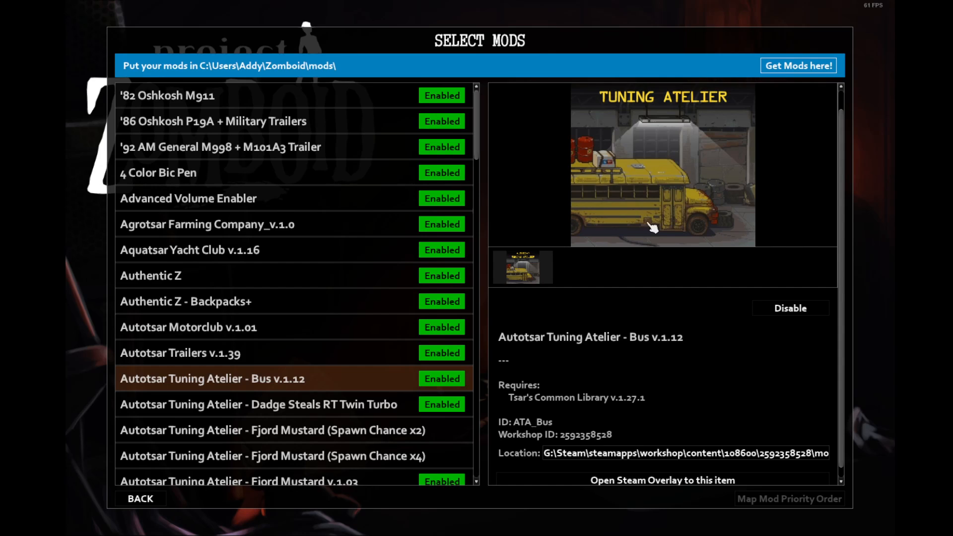
click(257, 404)
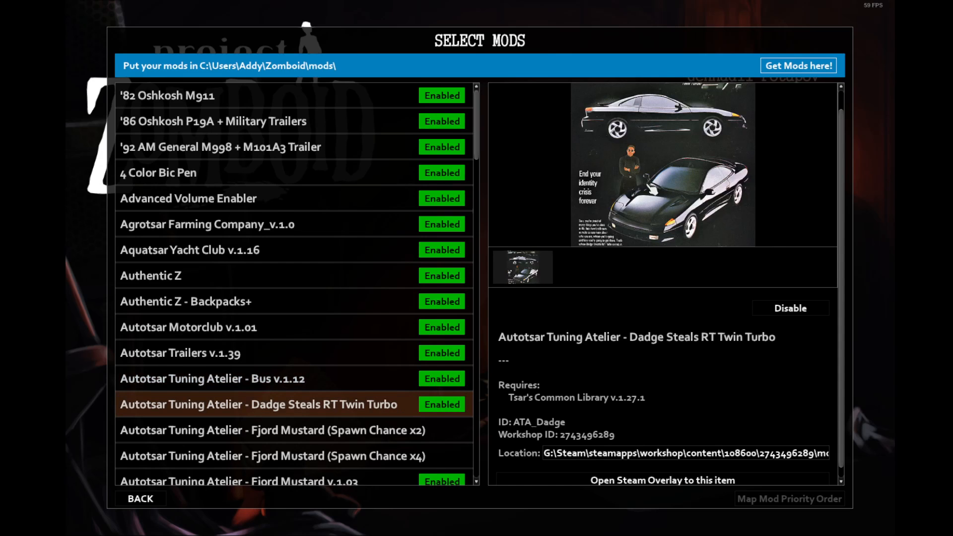
scroll(down, 3)
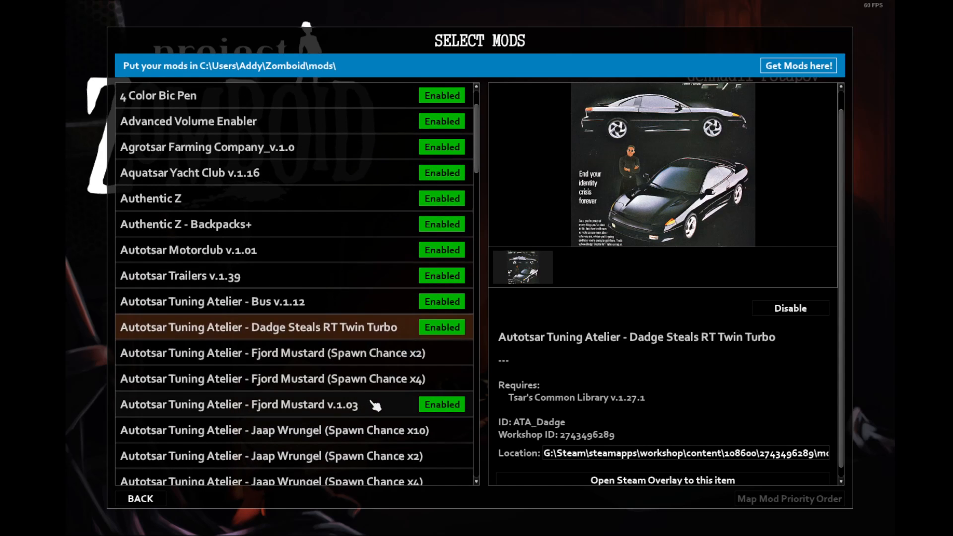
click(238, 404)
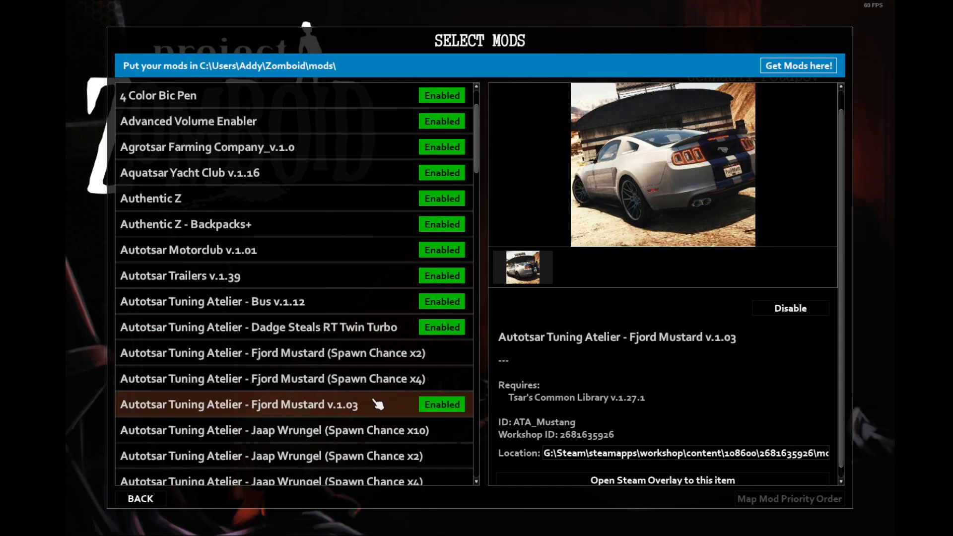
scroll(down, 3)
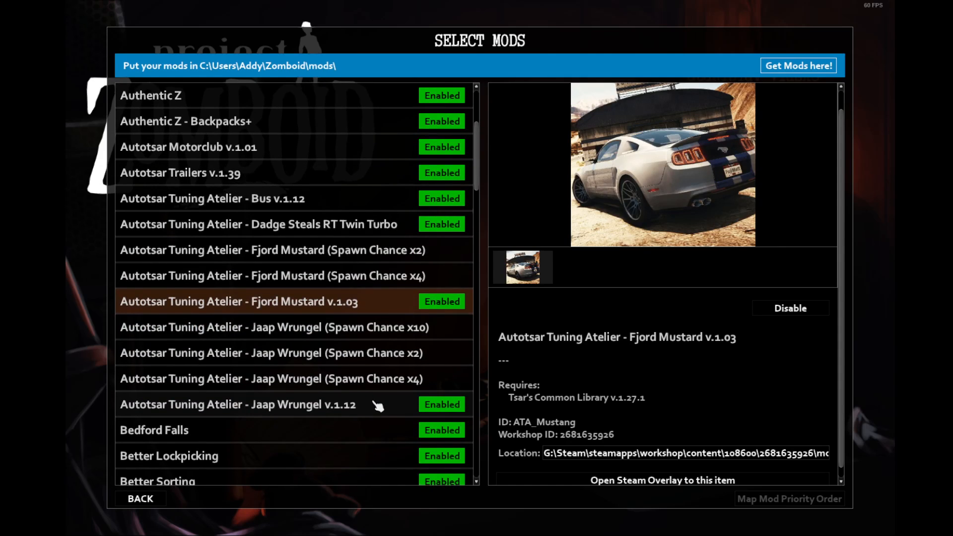
- Show Autotsar Tuning Atelier - Jaap Wrungel v.1.12 details and its library requirement
click(238, 403)
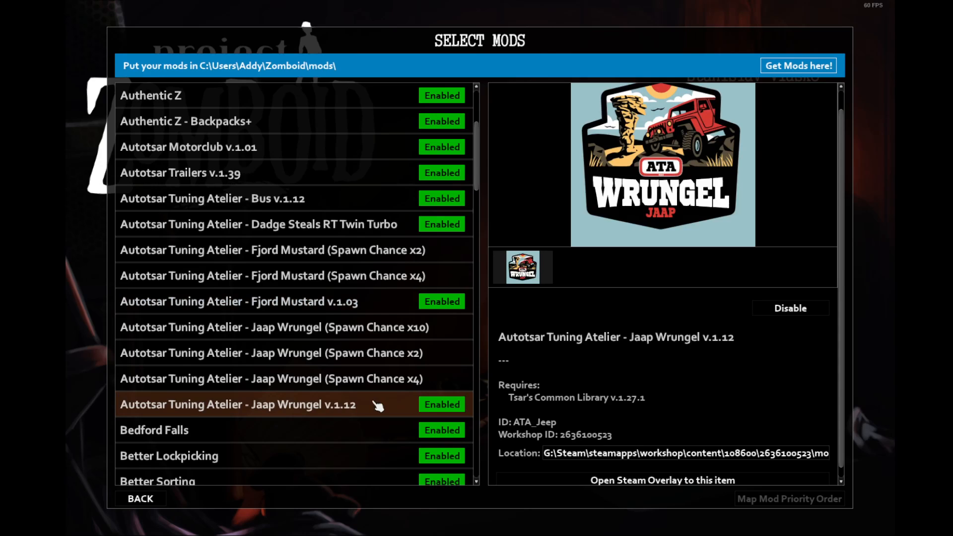
mouse_move(544, 404)
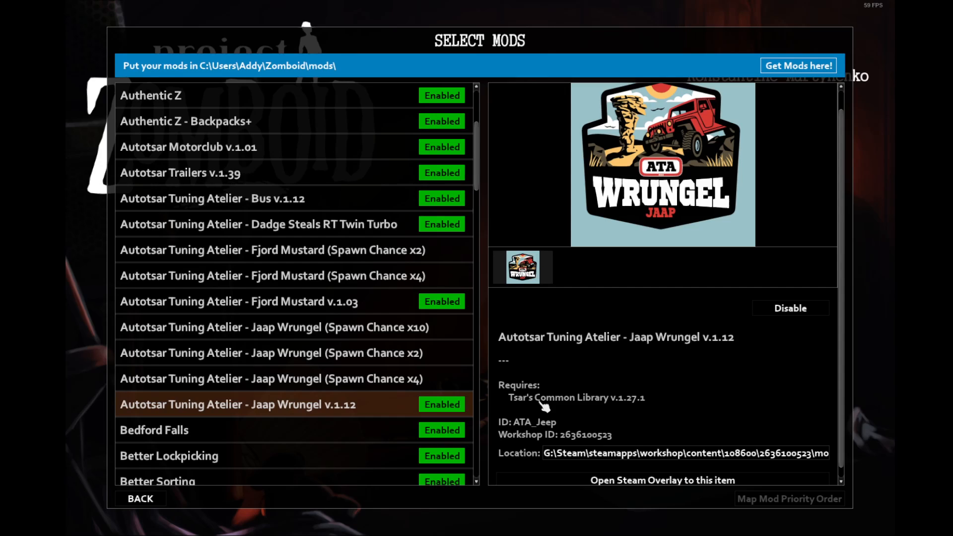
mouse_move(477, 352)
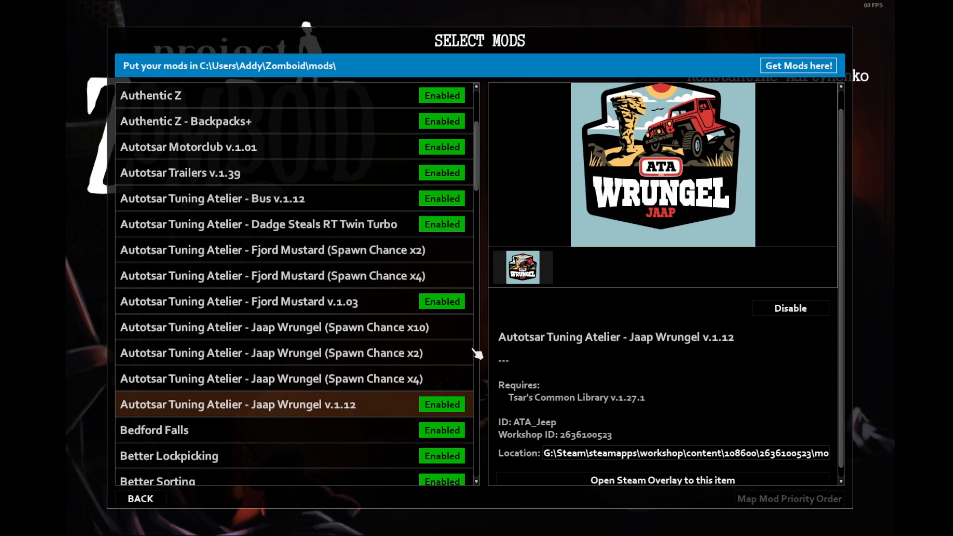
mouse_move(513, 377)
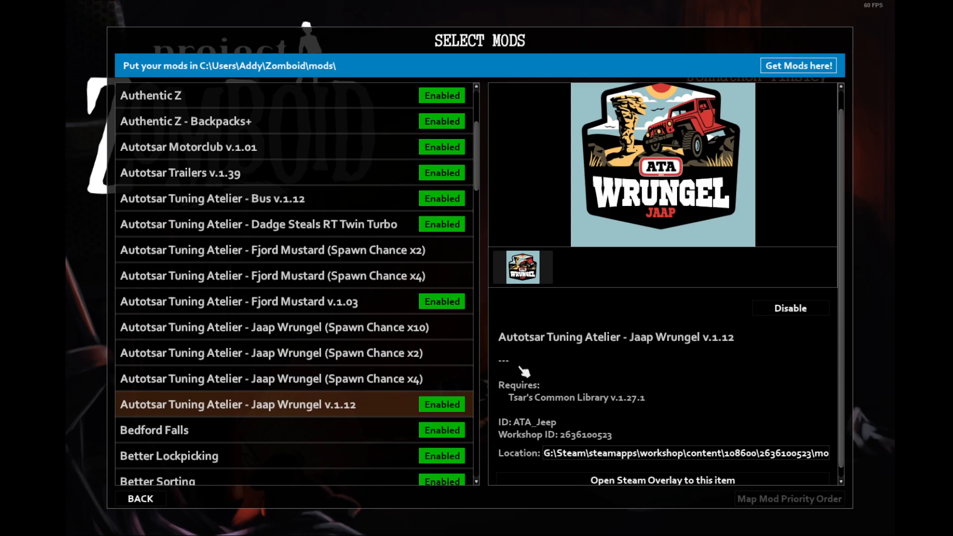
mouse_move(542, 367)
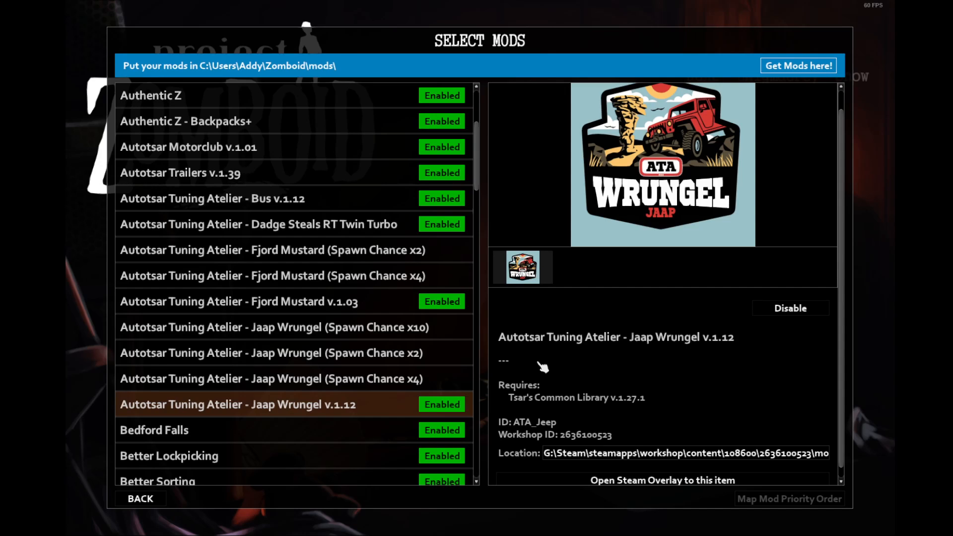
mouse_move(533, 385)
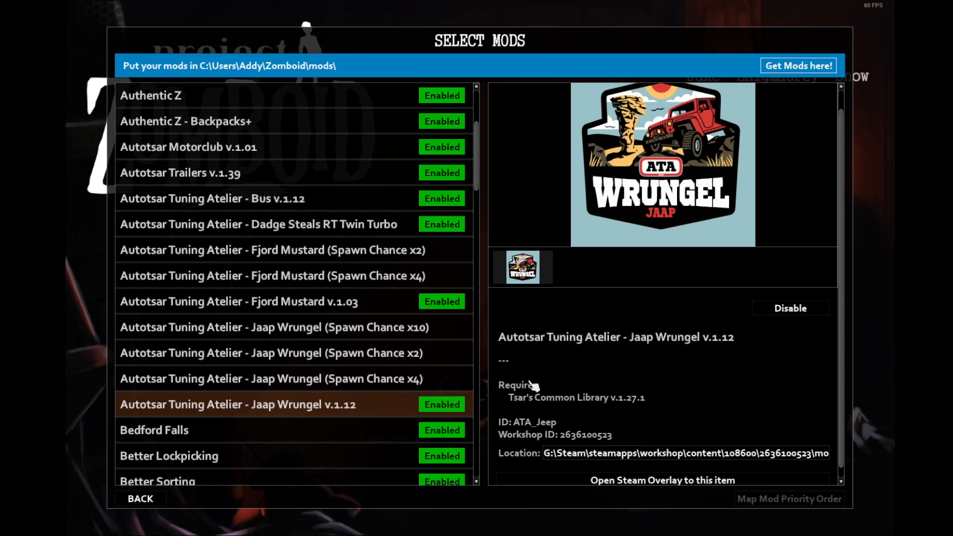
mouse_move(517, 407)
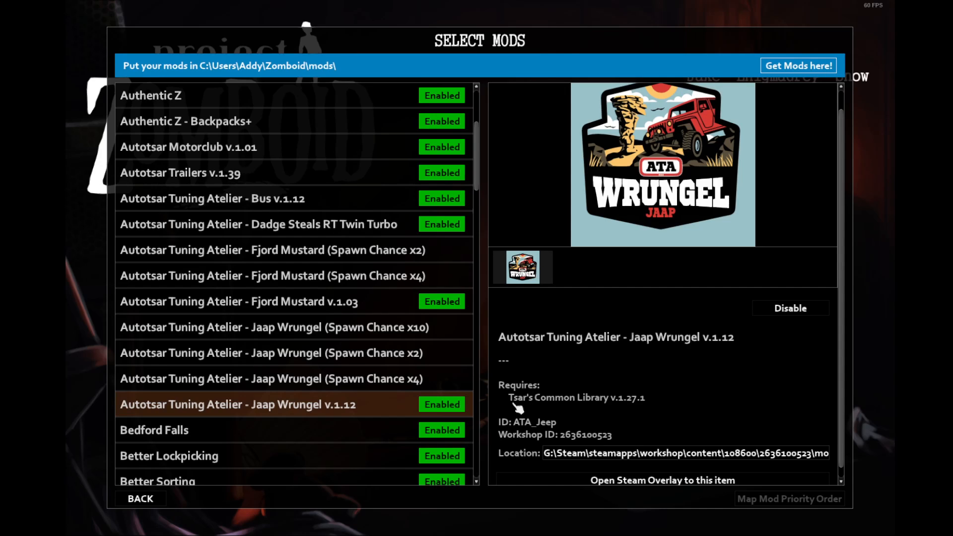
mouse_move(395, 430)
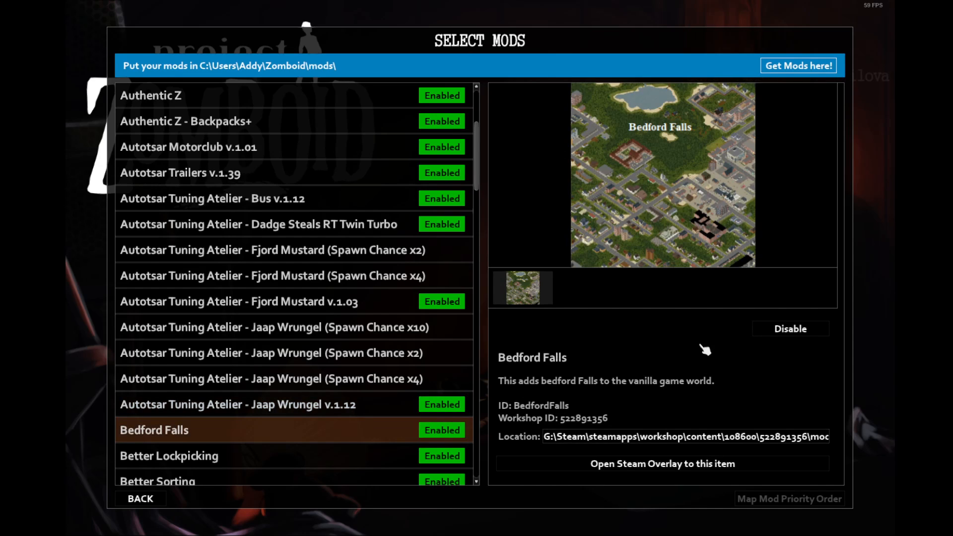
mouse_move(703, 330)
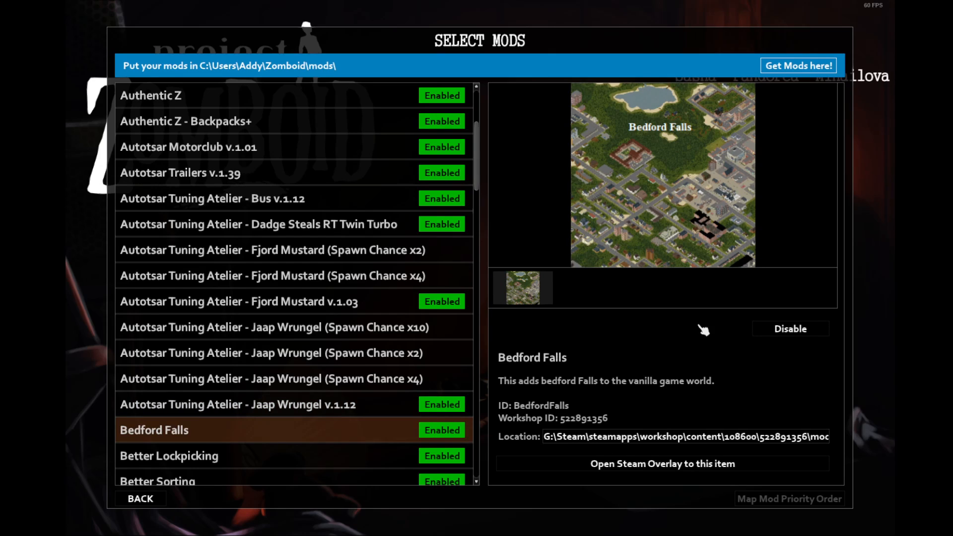
mouse_move(780, 215)
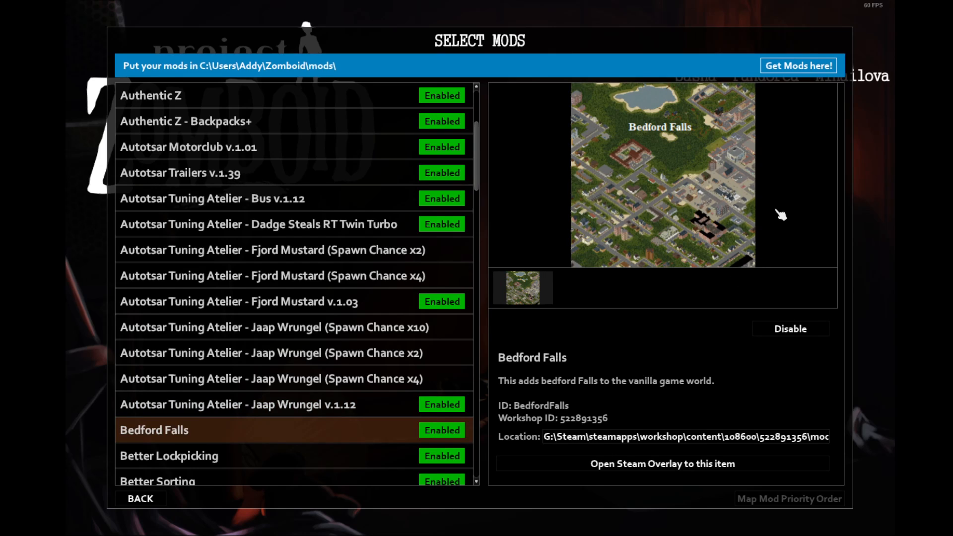
mouse_move(816, 211)
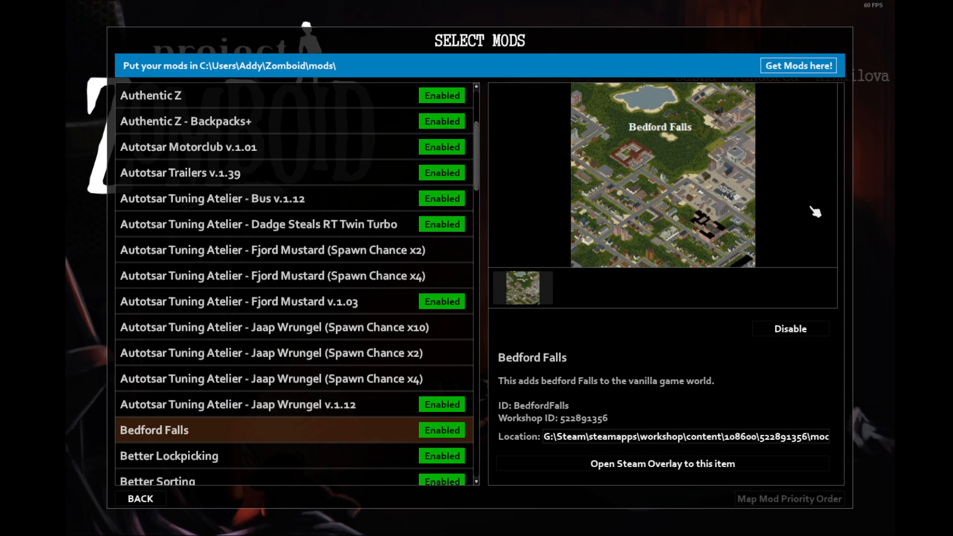
mouse_move(663, 244)
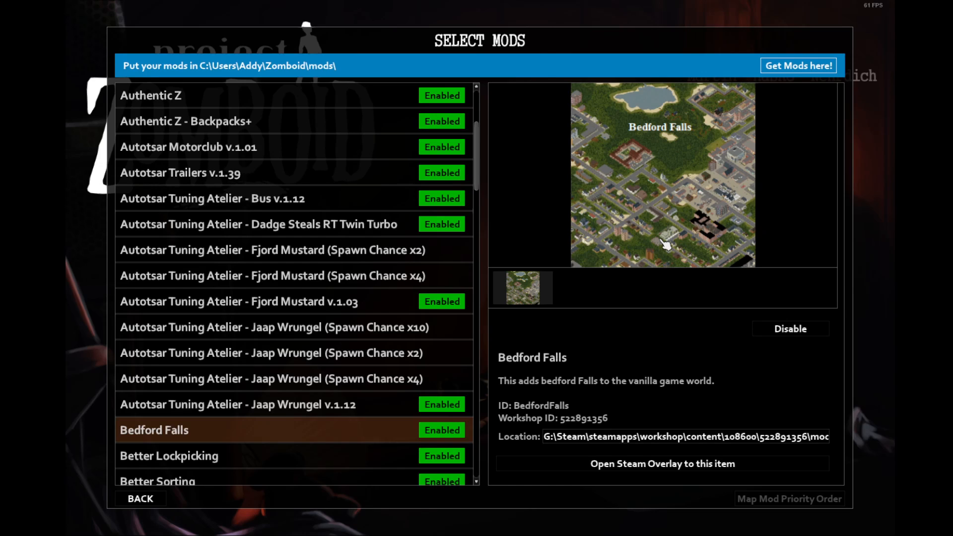
mouse_move(660, 246)
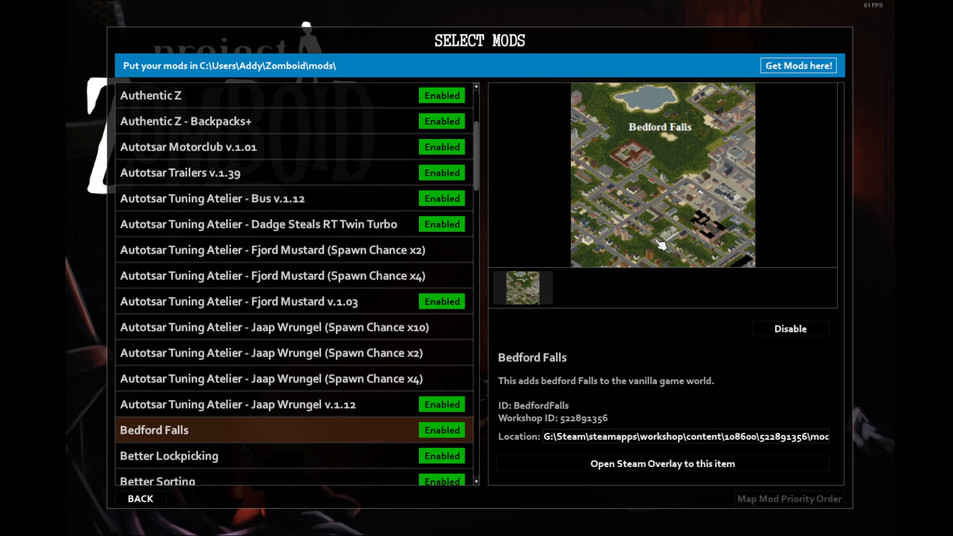
mouse_move(589, 306)
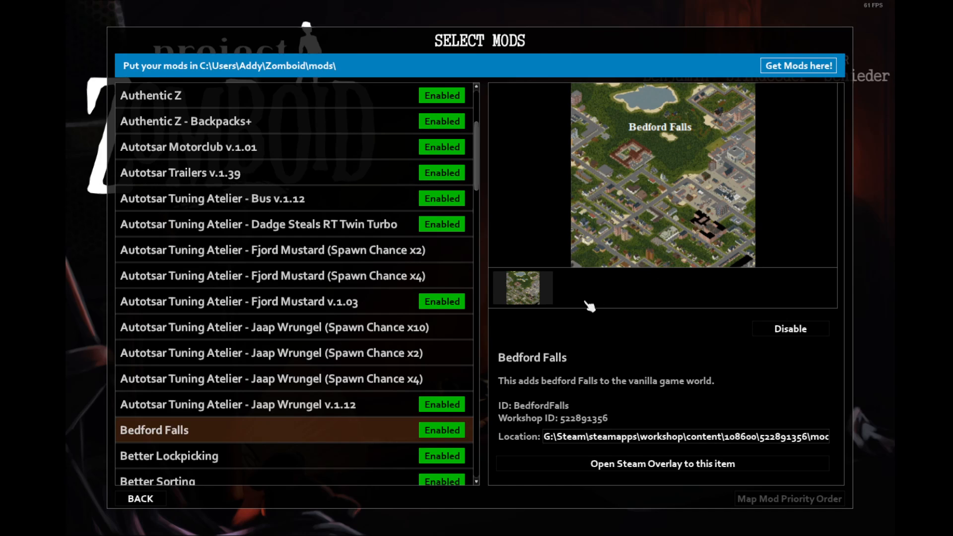
mouse_move(579, 359)
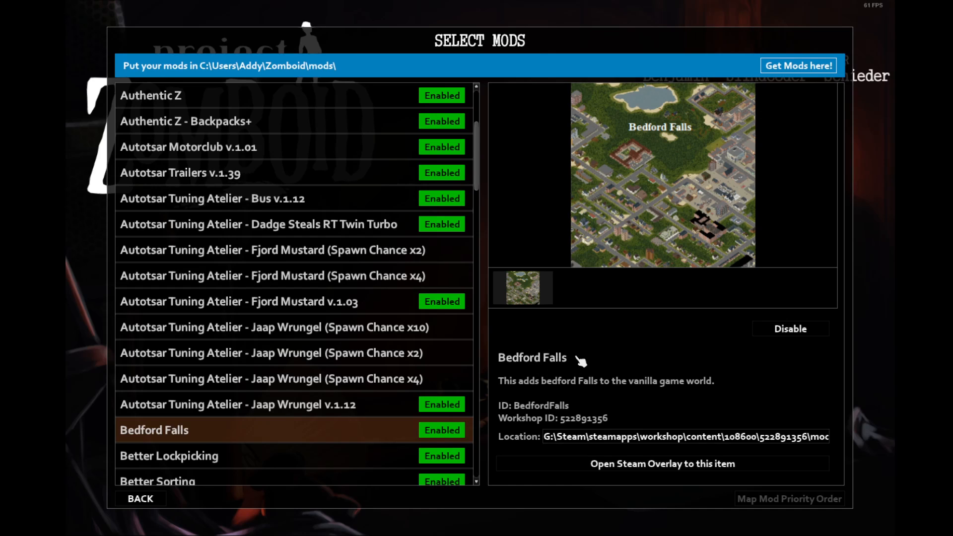
mouse_move(394, 454)
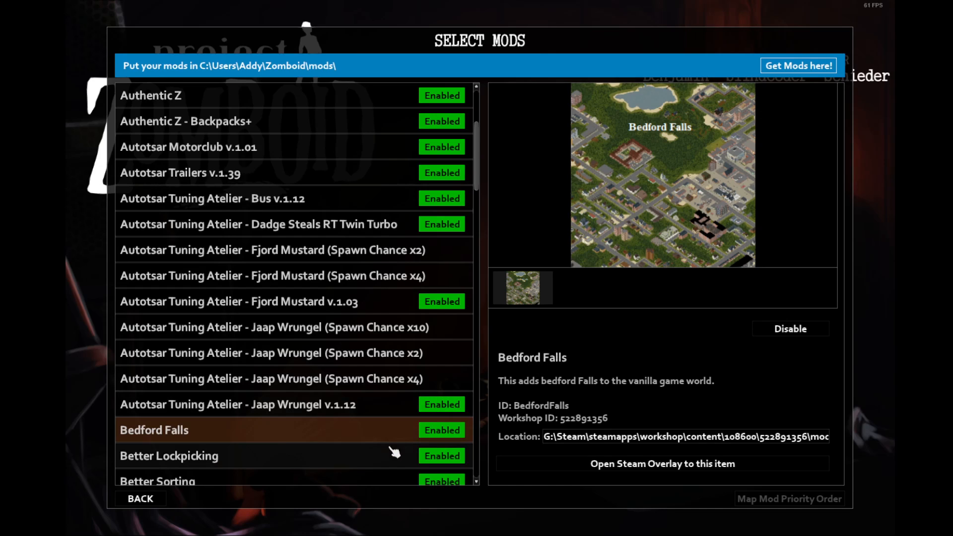
- Show Better Lockpicking's mini-games description and Profession Framework Build 41 Patch requirement
click(168, 455)
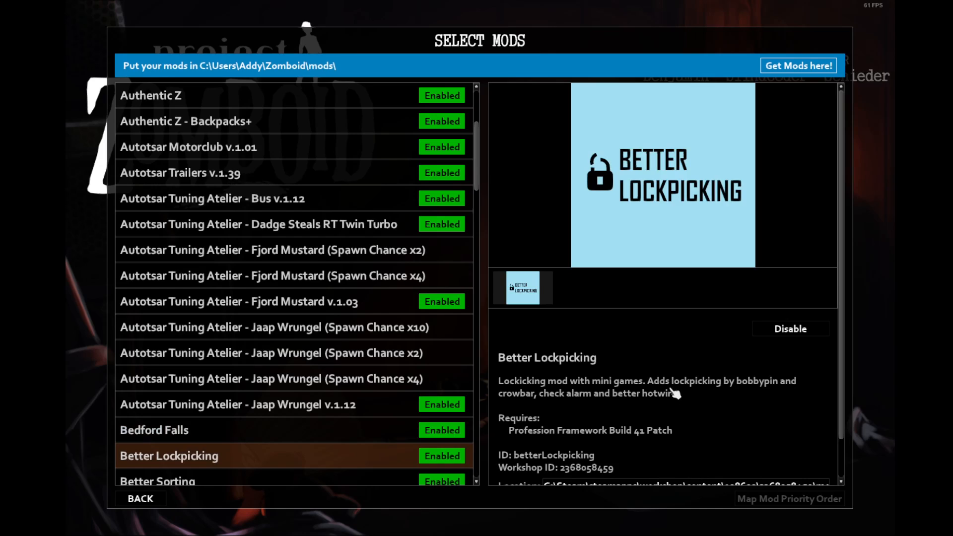
mouse_move(708, 337)
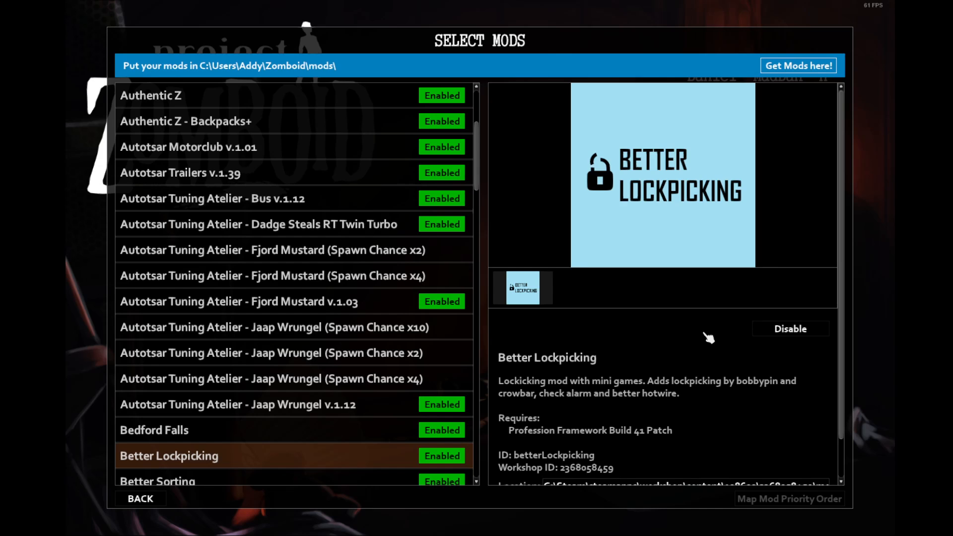
- Show Better Sorting v1.4.0 with its item-category overhaul description
click(442, 327)
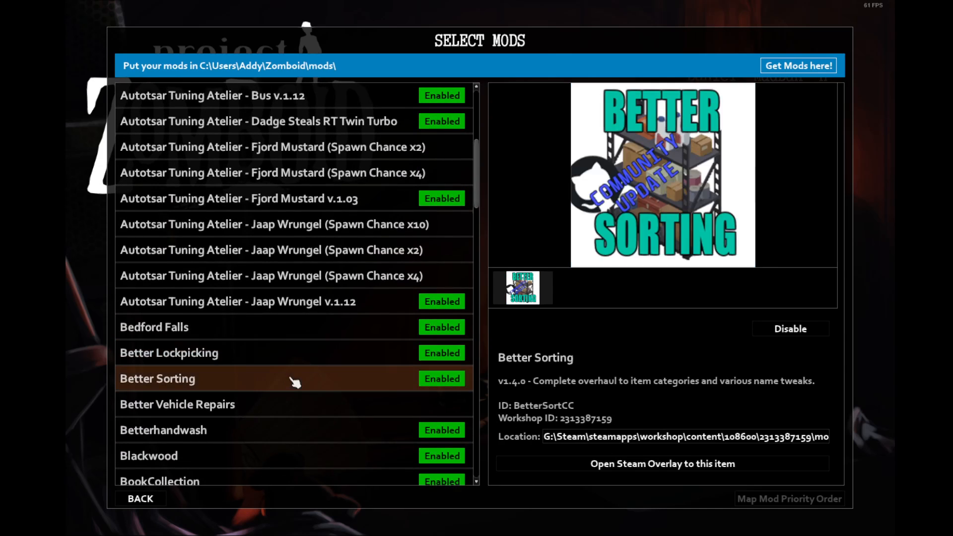
mouse_move(603, 392)
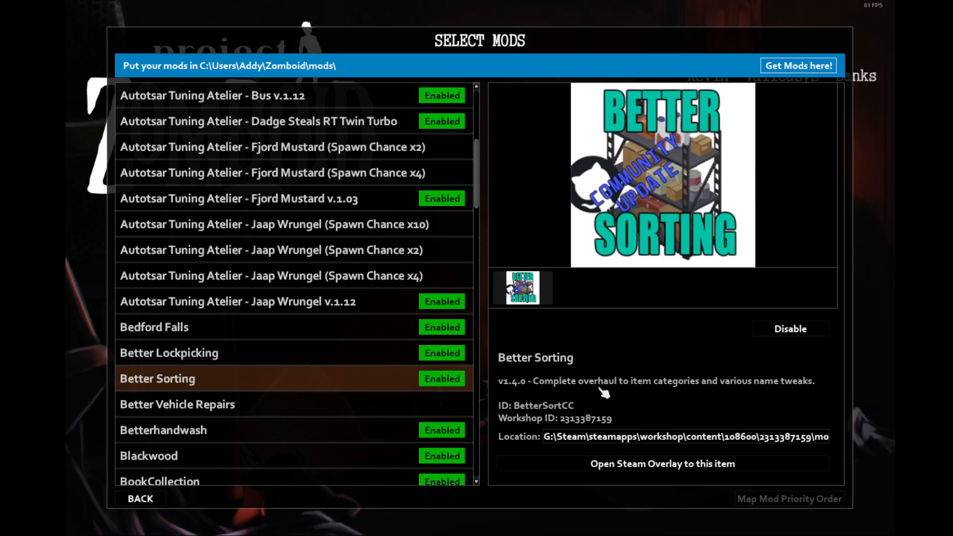
mouse_move(514, 383)
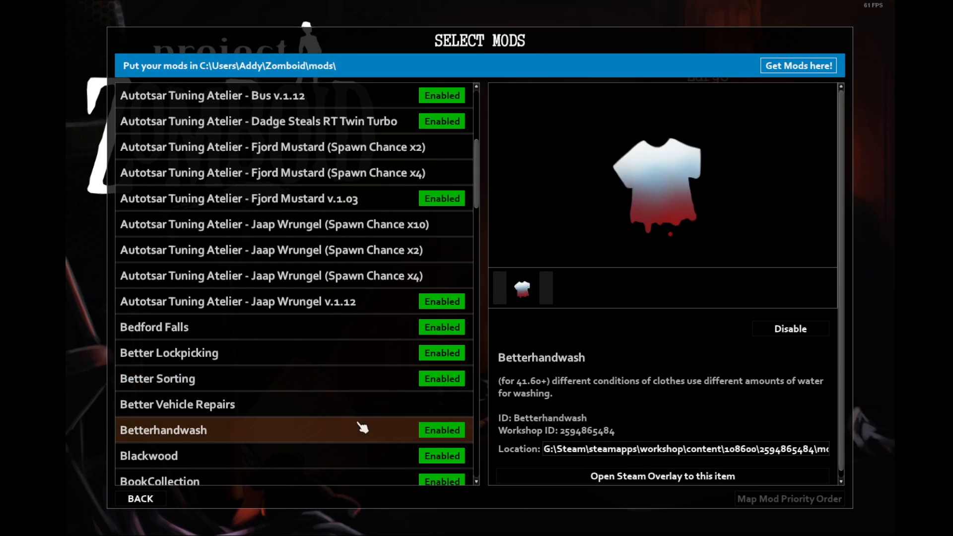
mouse_move(599, 402)
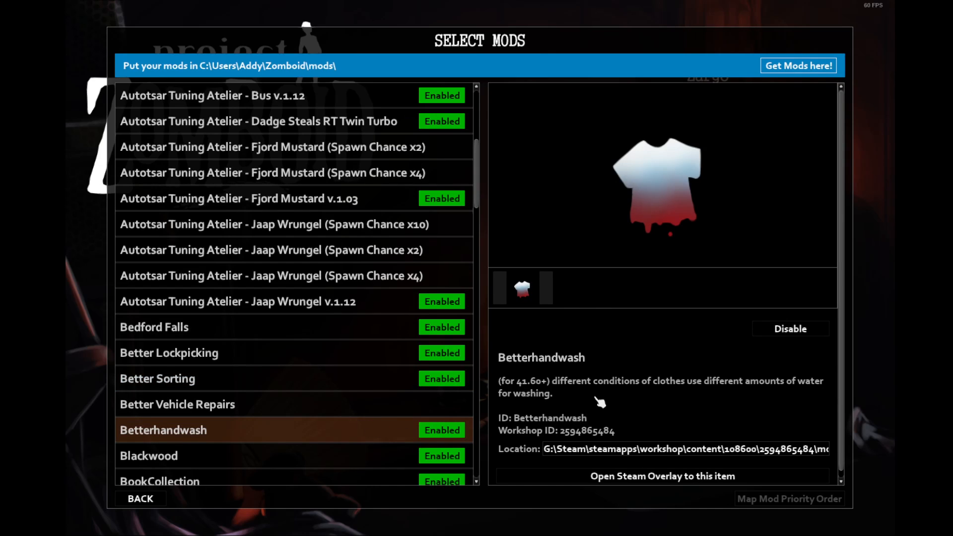
mouse_move(692, 395)
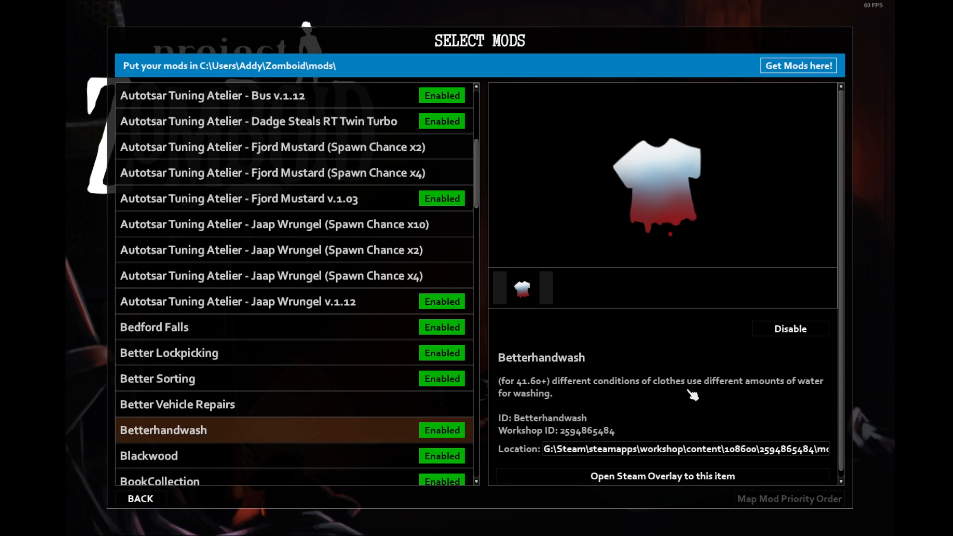
mouse_move(687, 382)
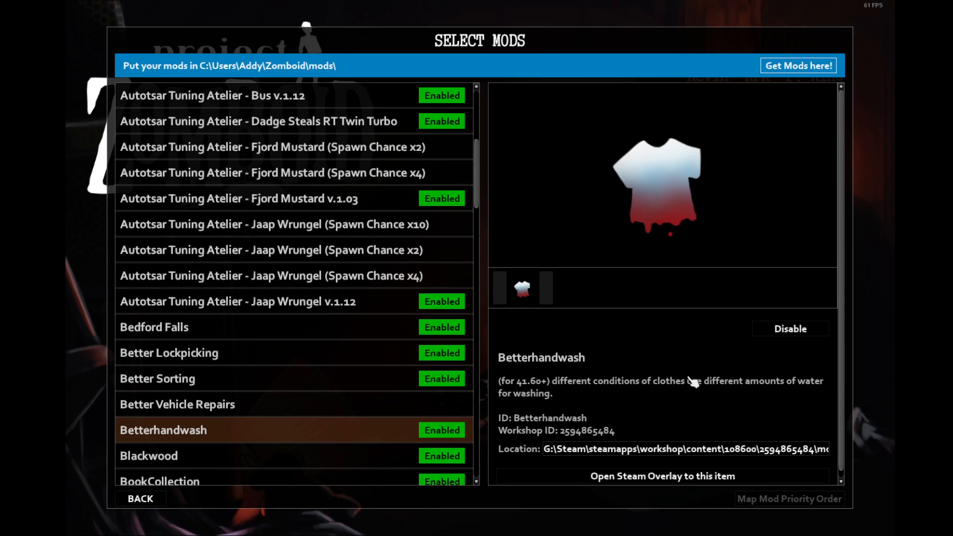
mouse_move(656, 385)
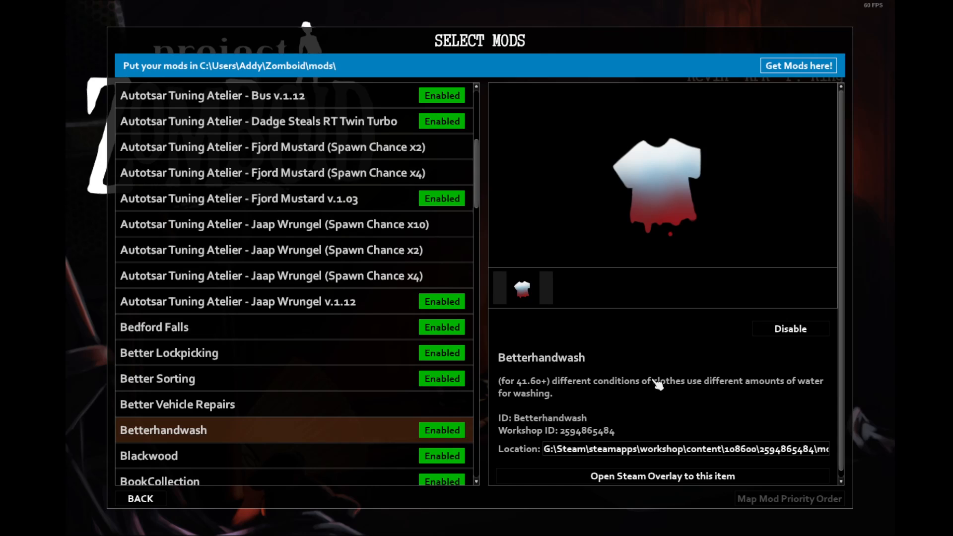
mouse_move(641, 379)
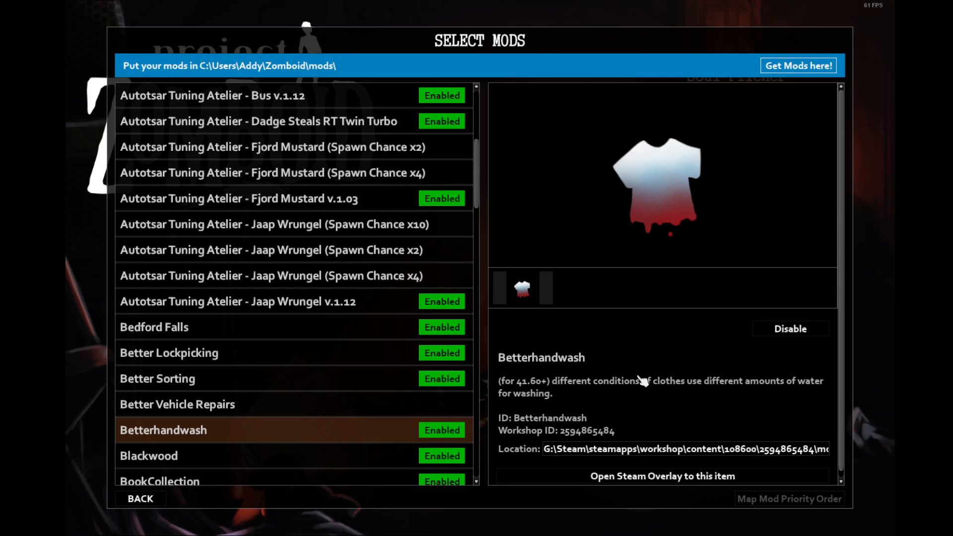
- Scroll the mod list down past Betterhandwash to the Blackwood map mod
scroll(down, 3)
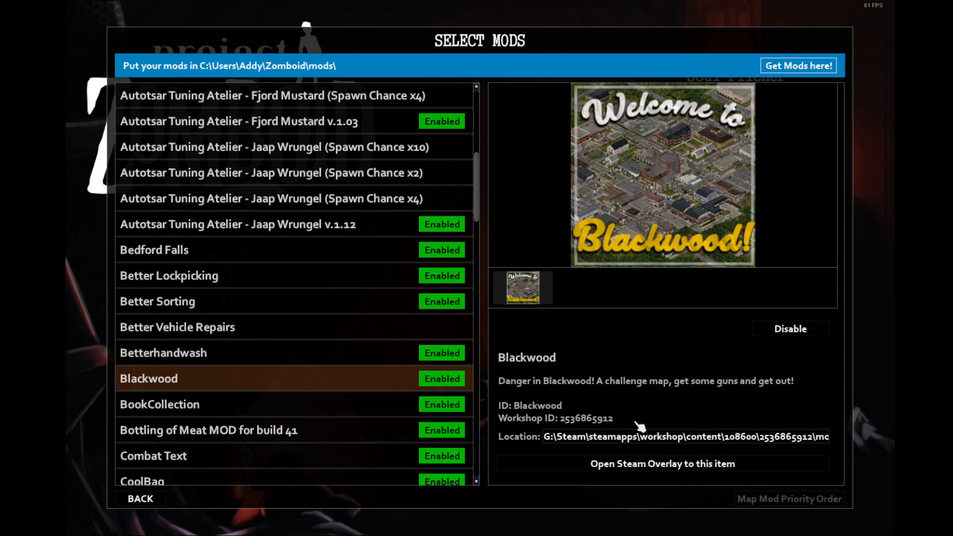
mouse_move(691, 341)
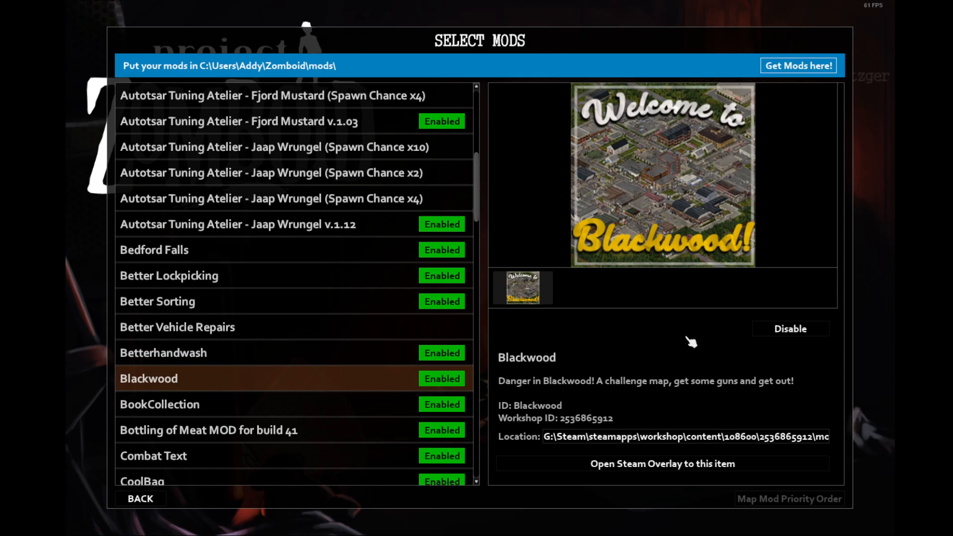
mouse_move(673, 333)
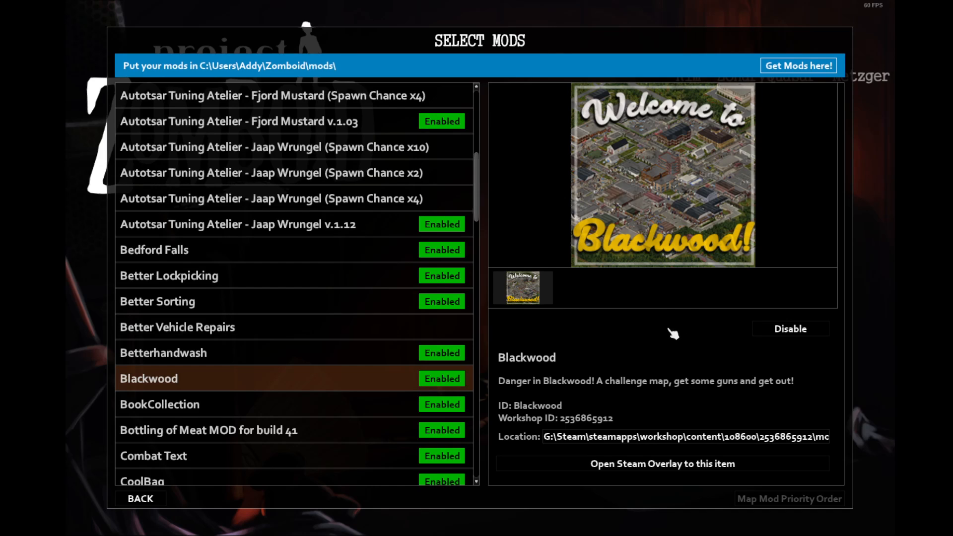
mouse_move(719, 201)
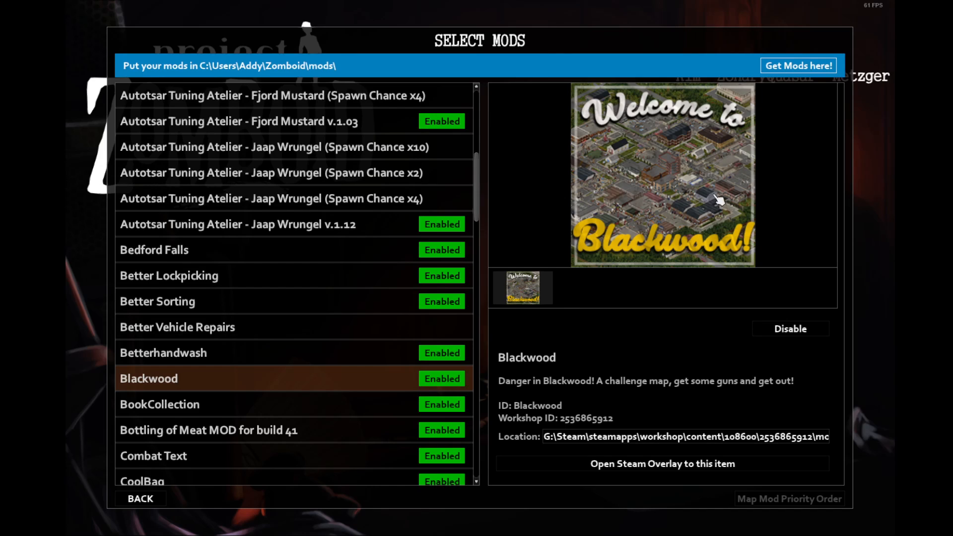
mouse_move(357, 399)
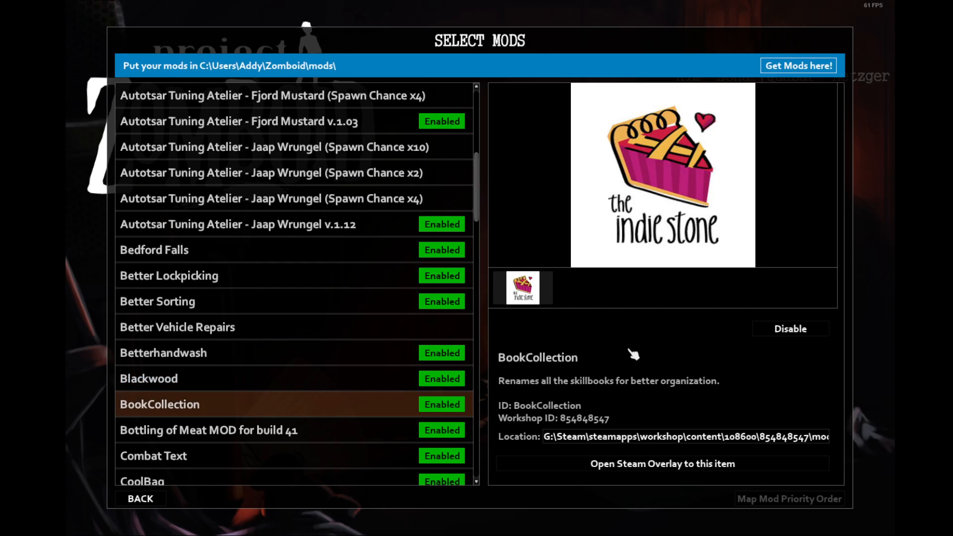
mouse_move(667, 316)
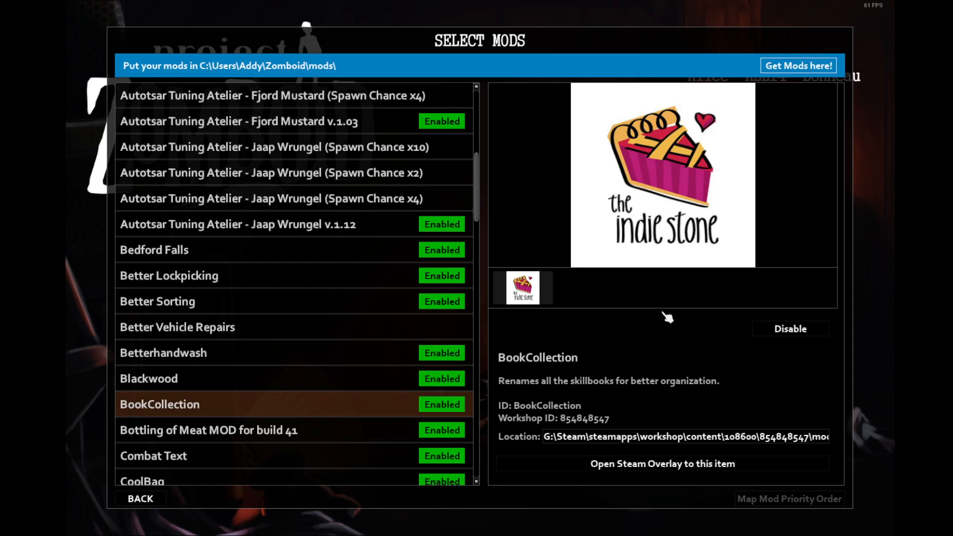
mouse_move(326, 439)
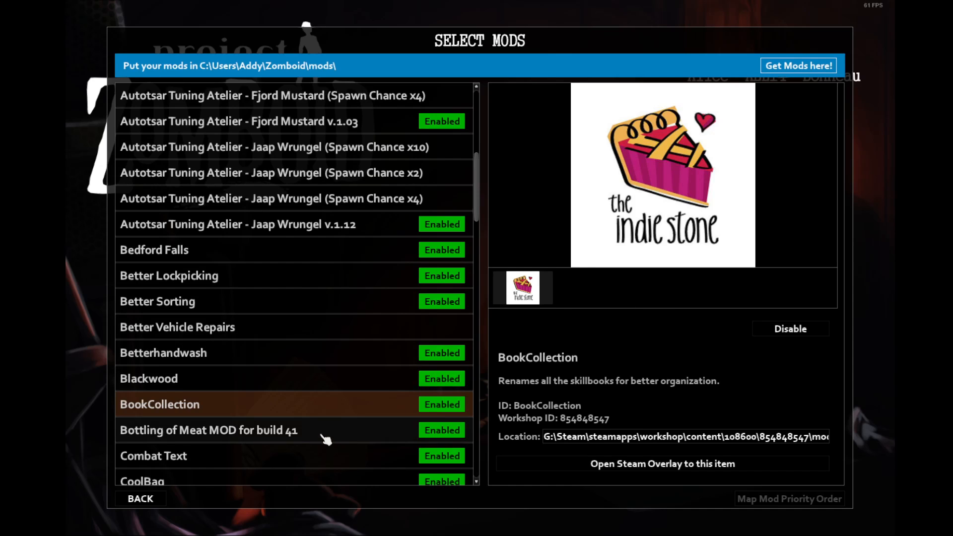
- Show the Bottling of Meat MOD for build 41 preview and meat-bottling description
click(208, 430)
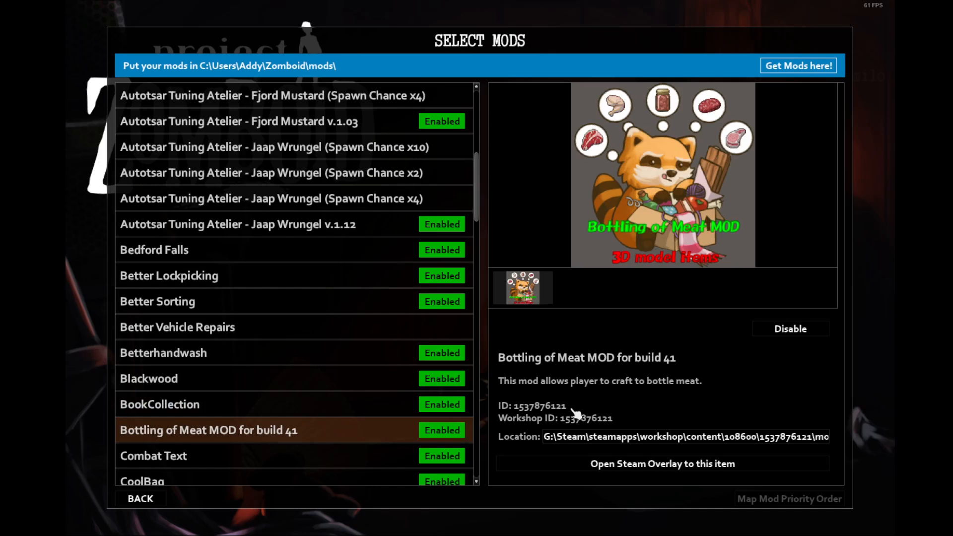
mouse_move(581, 406)
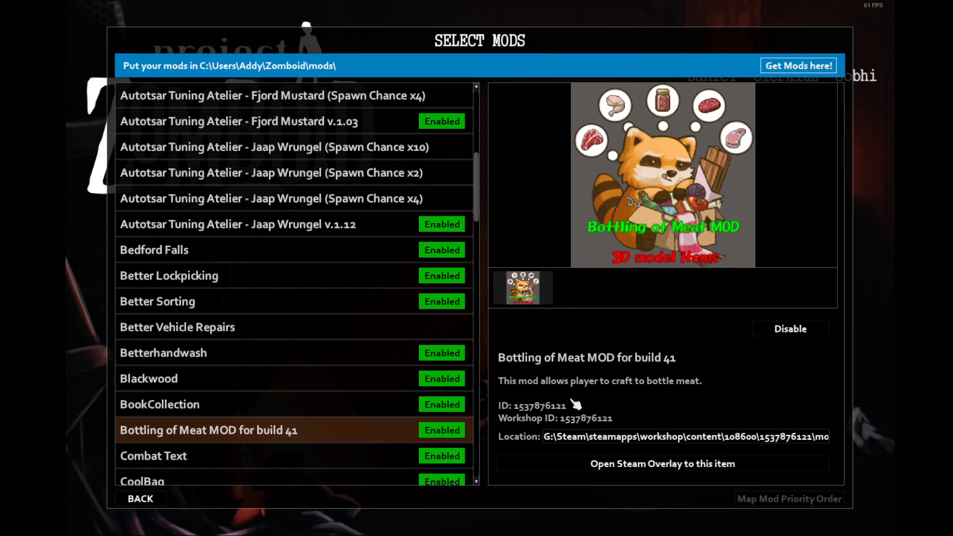
mouse_move(569, 420)
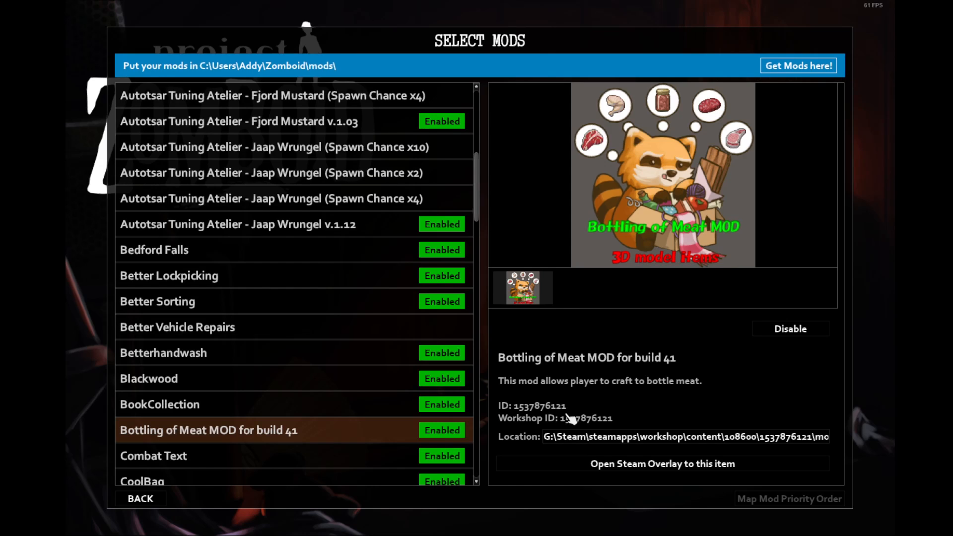
mouse_move(651, 129)
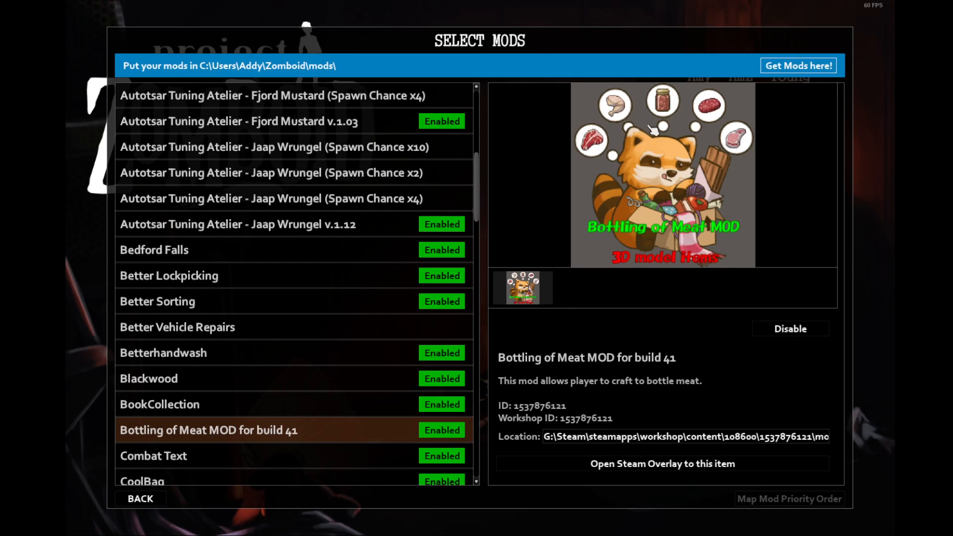
mouse_move(407, 378)
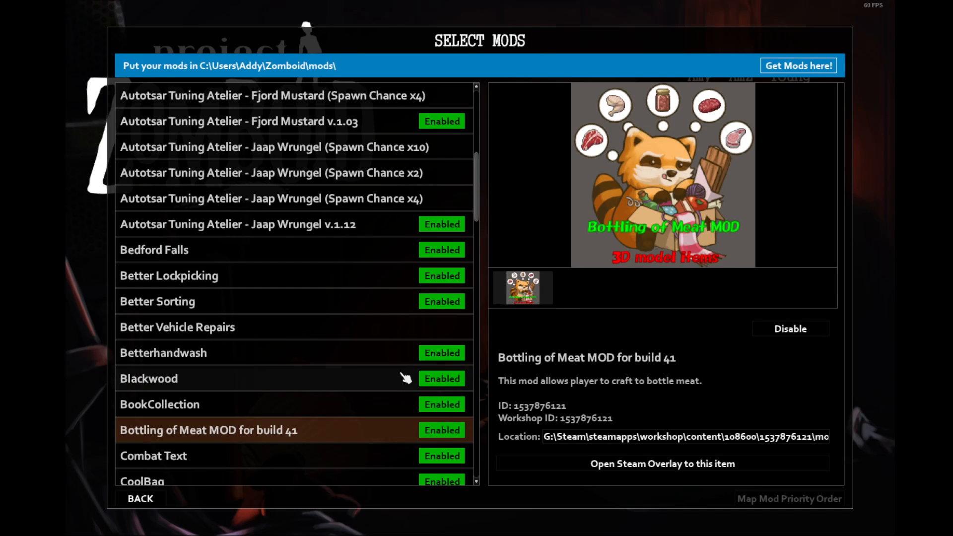
- View Combat Text's health-bar preview, then scroll the list to reveal CoolBag
click(154, 456)
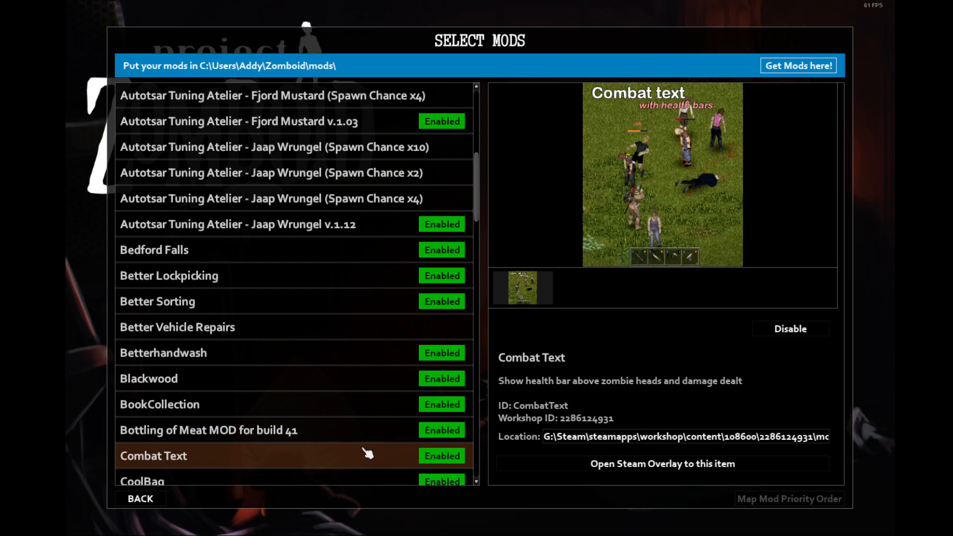
mouse_move(611, 176)
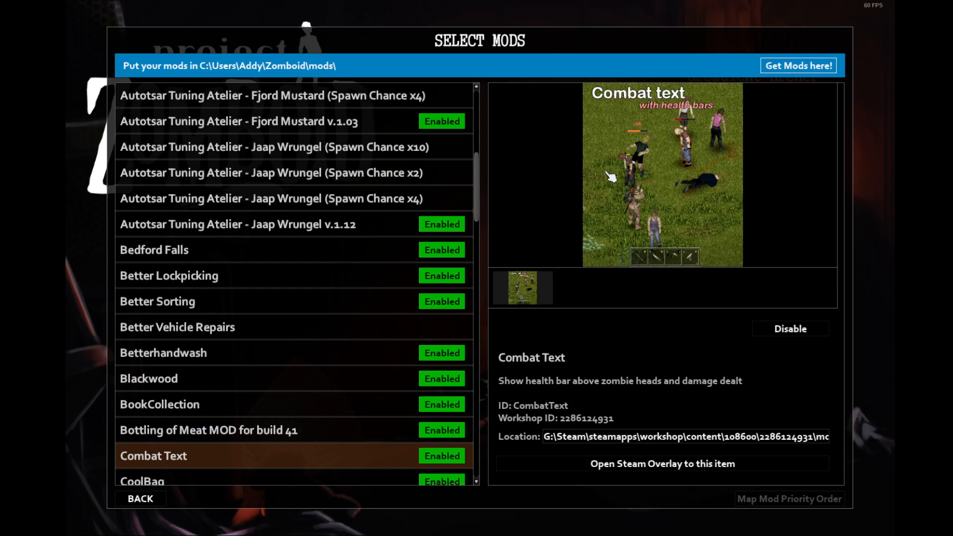
mouse_move(666, 146)
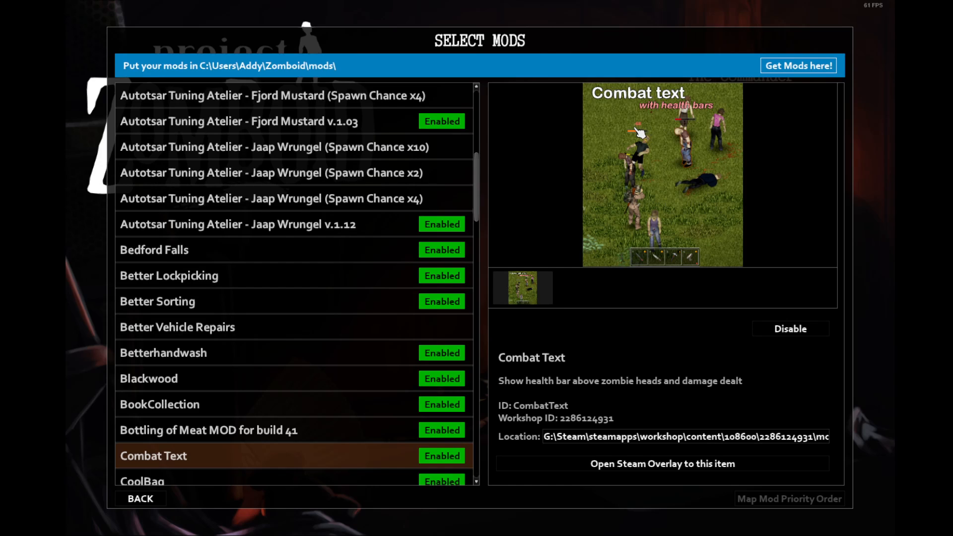
mouse_move(641, 135)
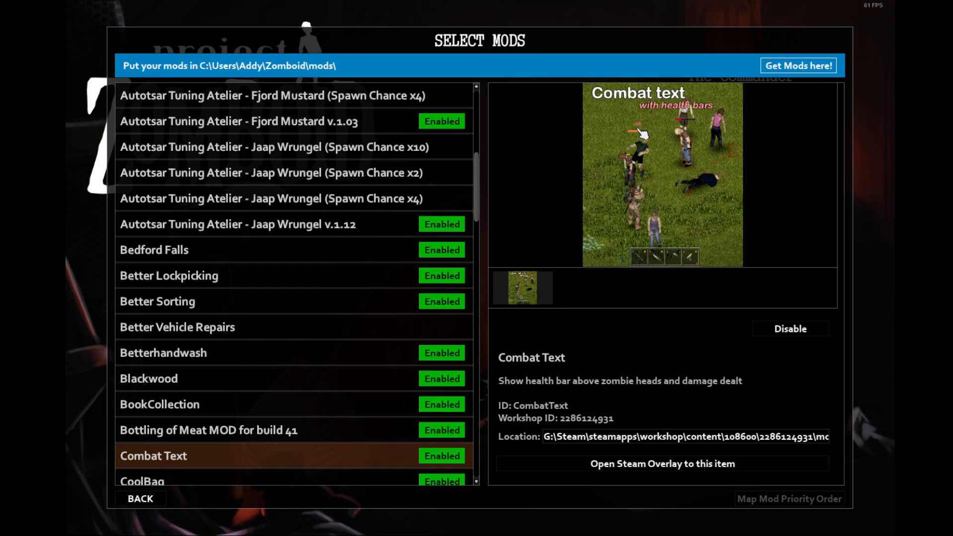
scroll(down, 3)
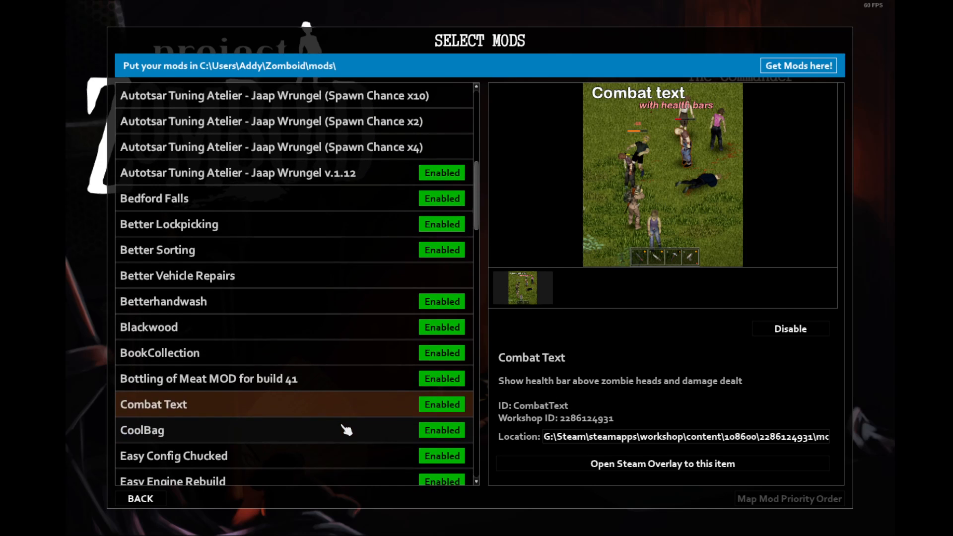
- Show CoolBag's cooler preview and its keeps-food-cool-at-night description
click(142, 430)
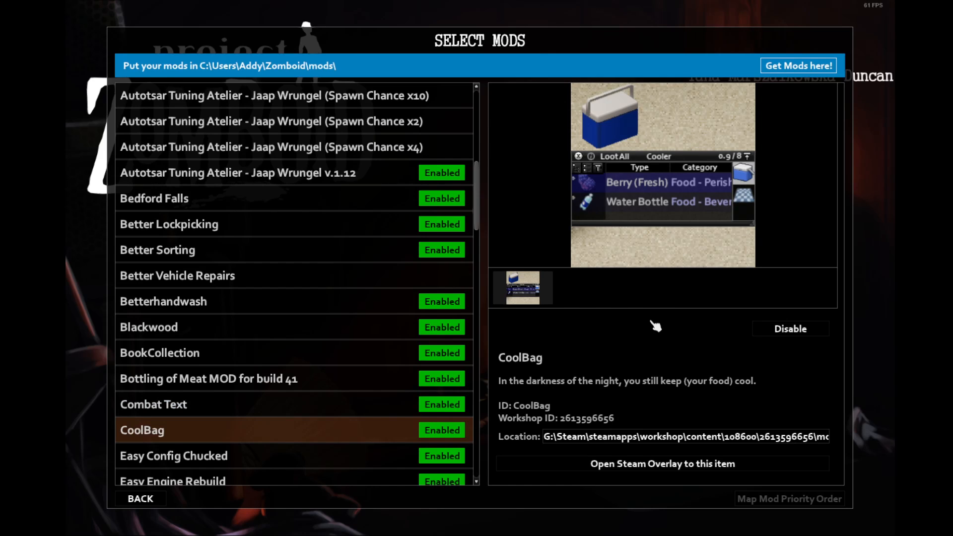
mouse_move(674, 274)
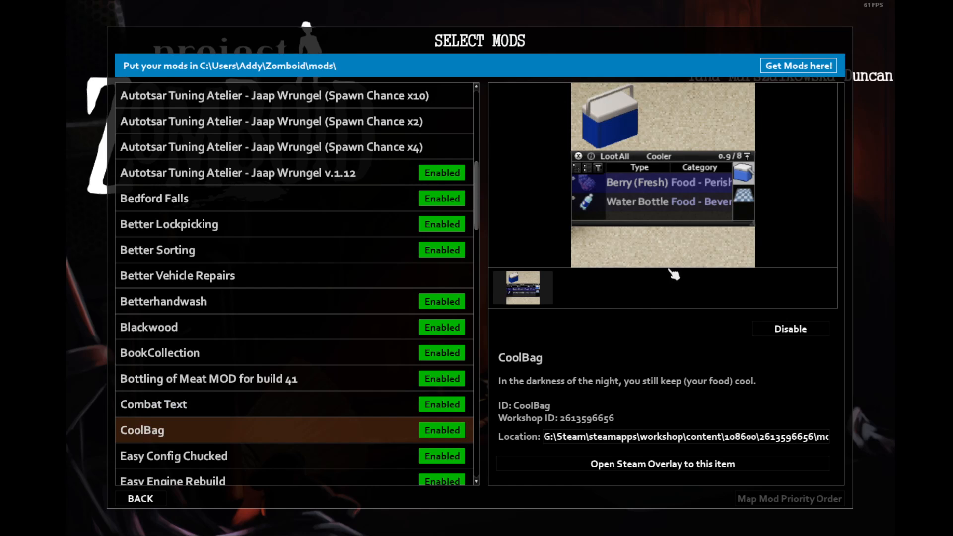
mouse_move(745, 164)
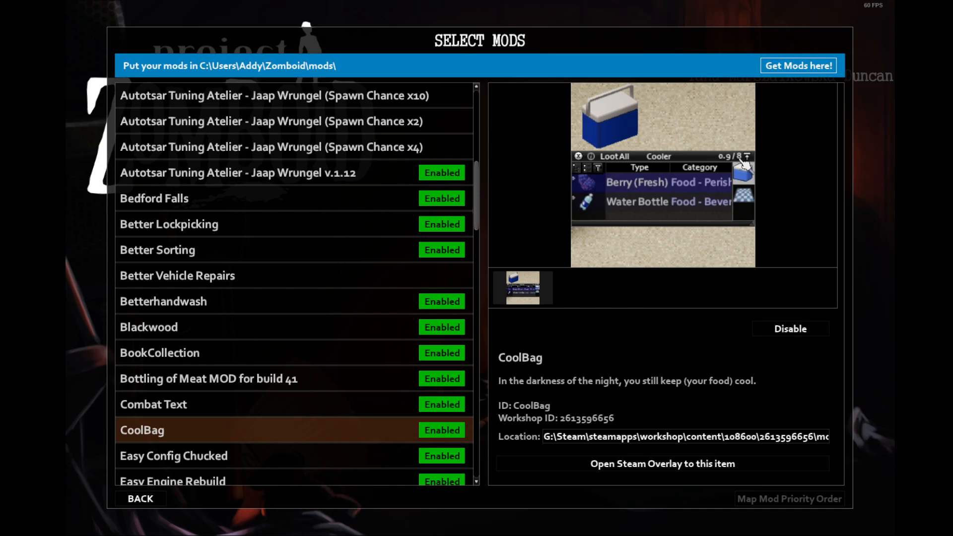
mouse_move(583, 339)
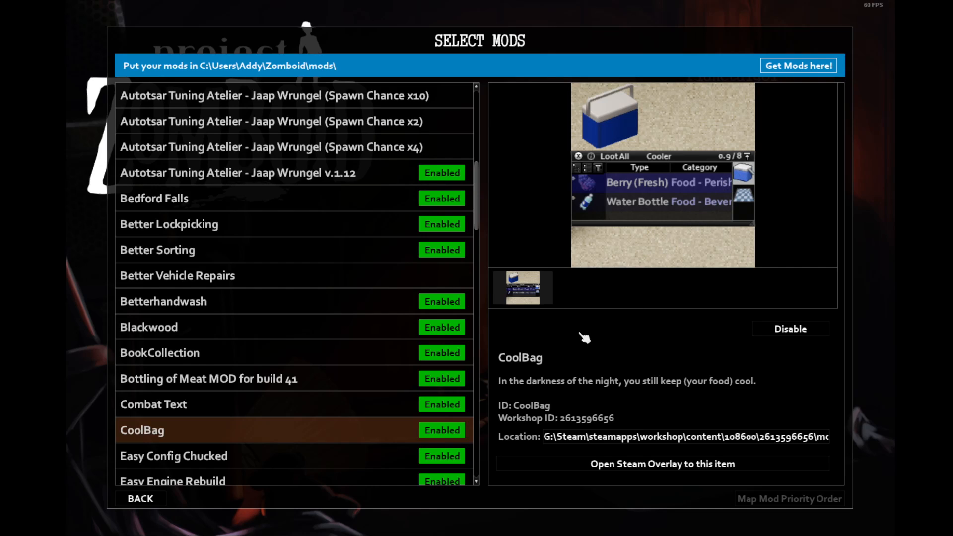
mouse_move(622, 230)
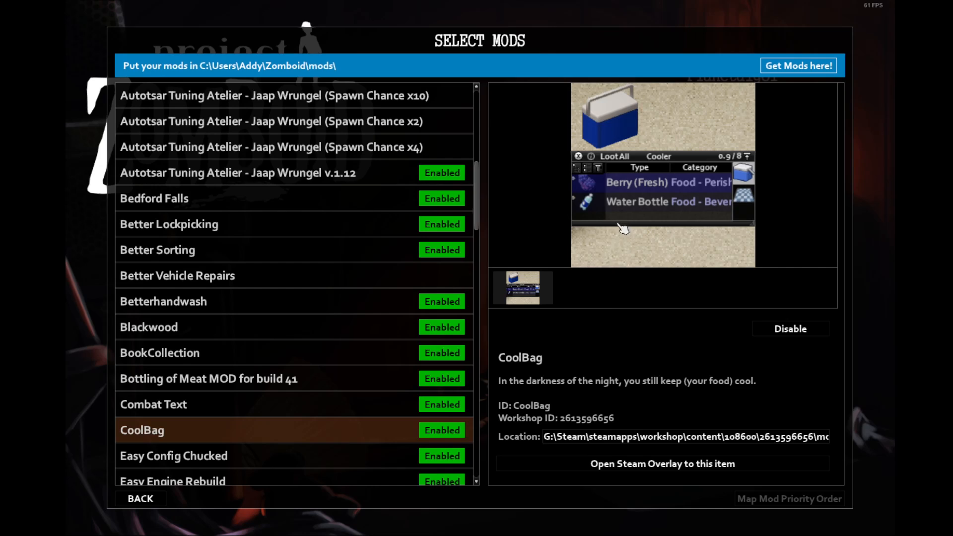
mouse_move(617, 260)
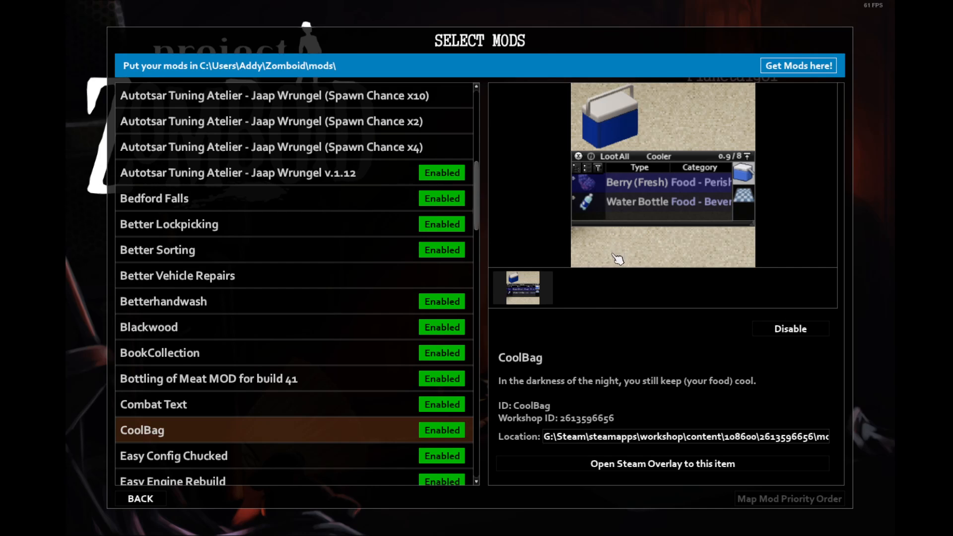
mouse_move(631, 312)
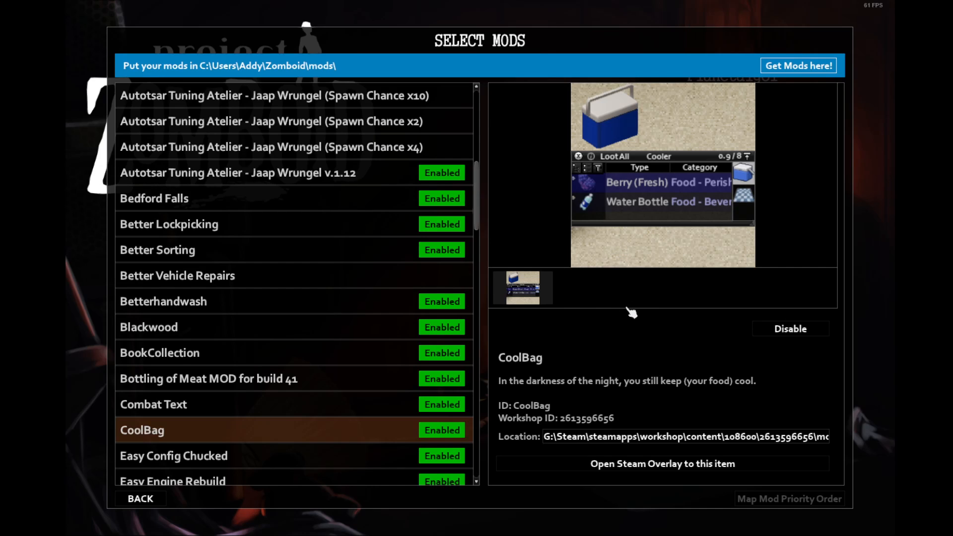
mouse_move(628, 325)
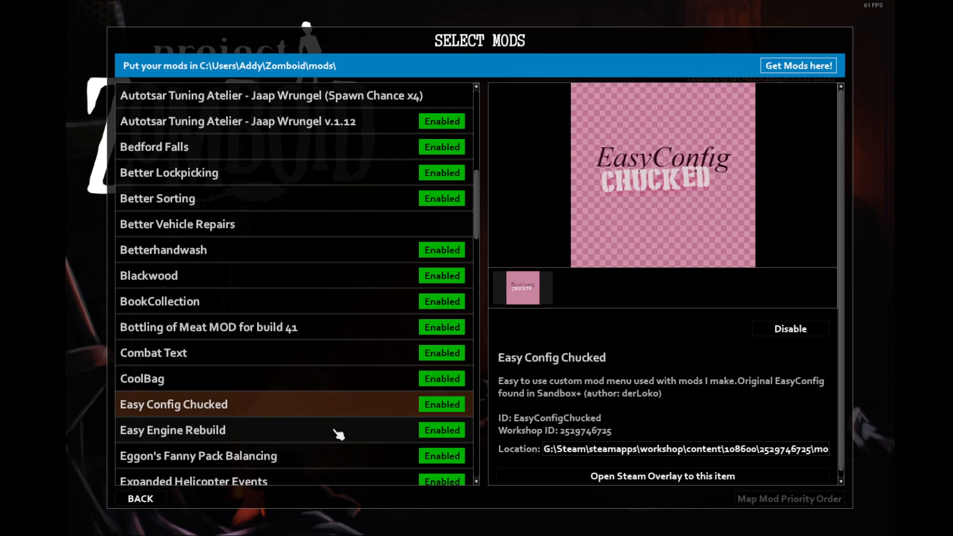
click(172, 430)
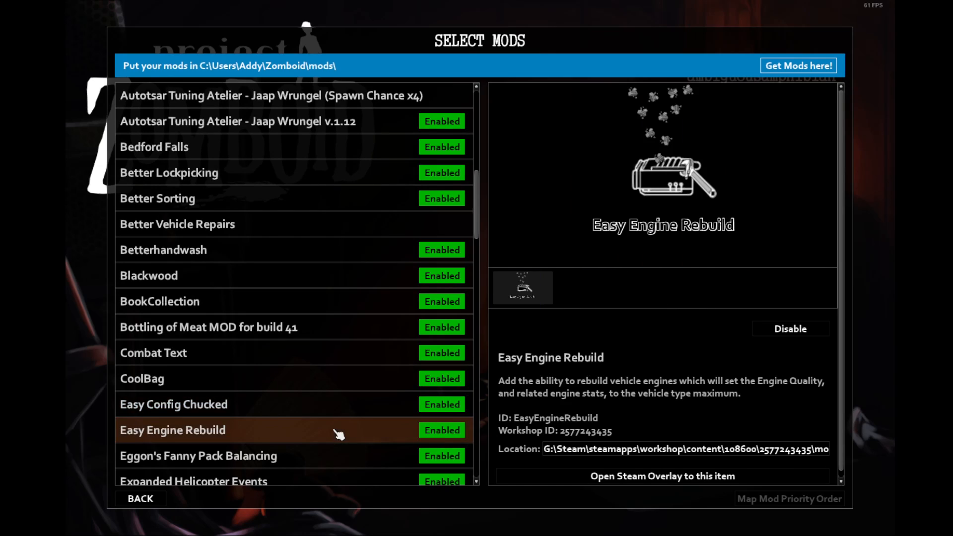
mouse_move(588, 422)
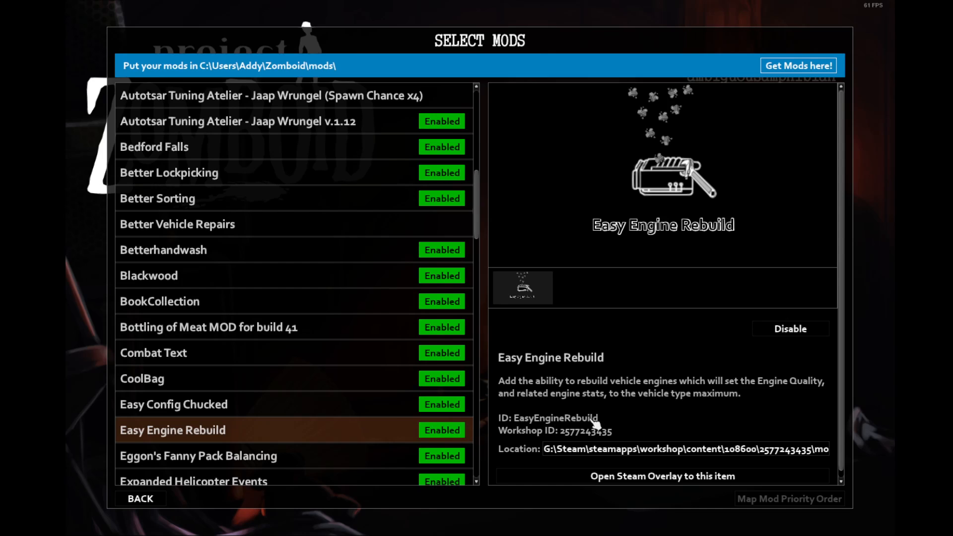
mouse_move(715, 399)
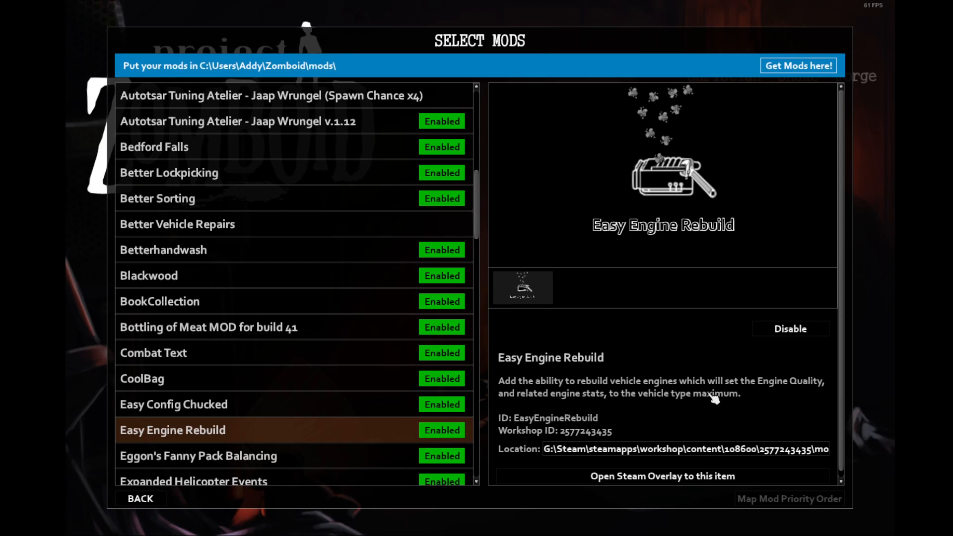
mouse_move(756, 393)
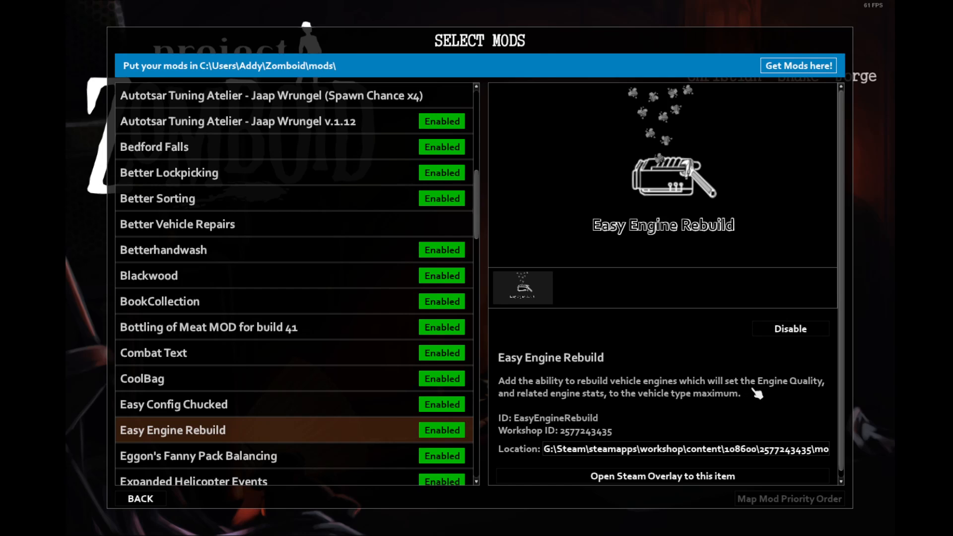
mouse_move(796, 392)
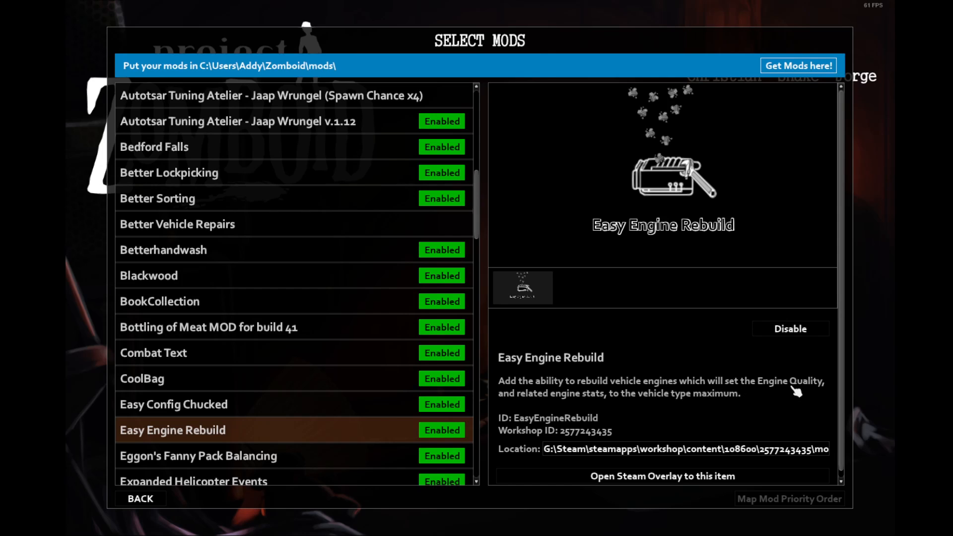
mouse_move(666, 386)
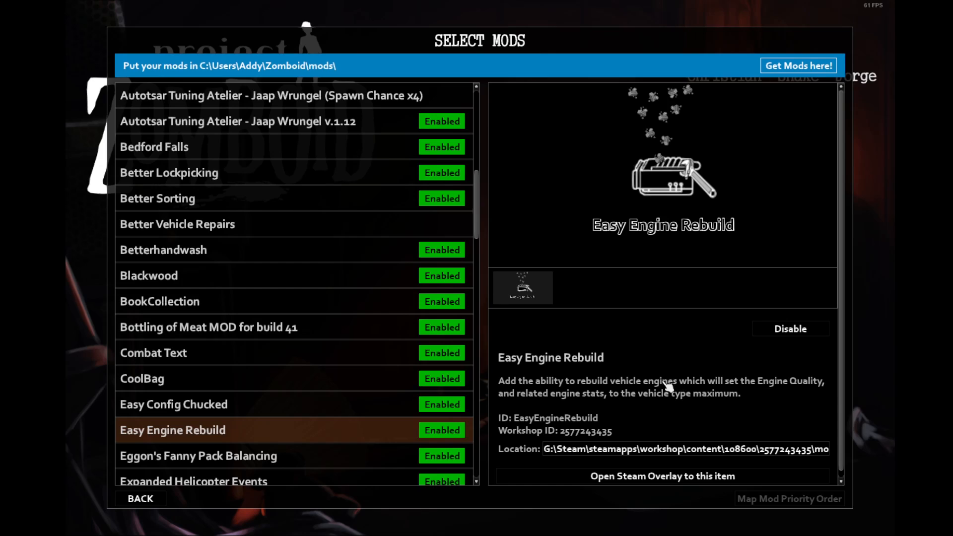
mouse_move(638, 390)
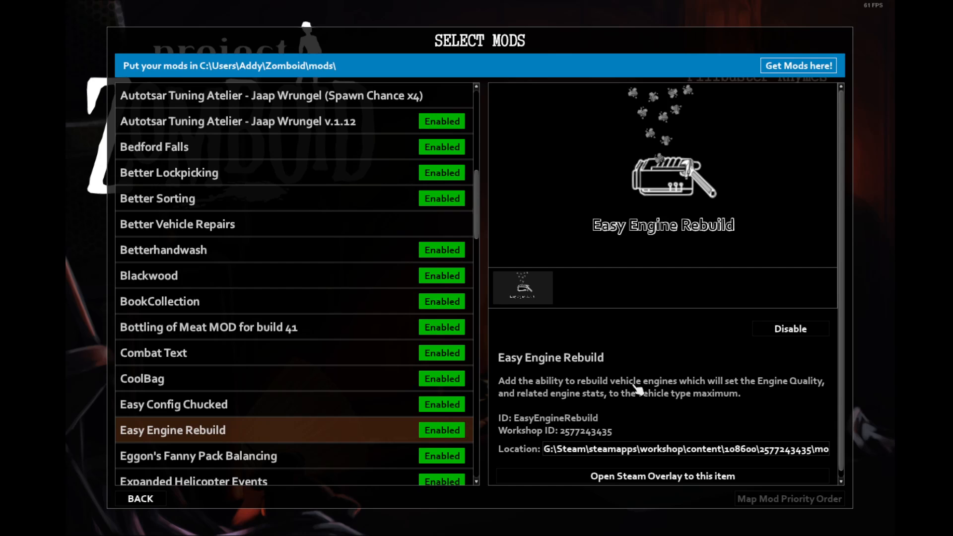
mouse_move(376, 456)
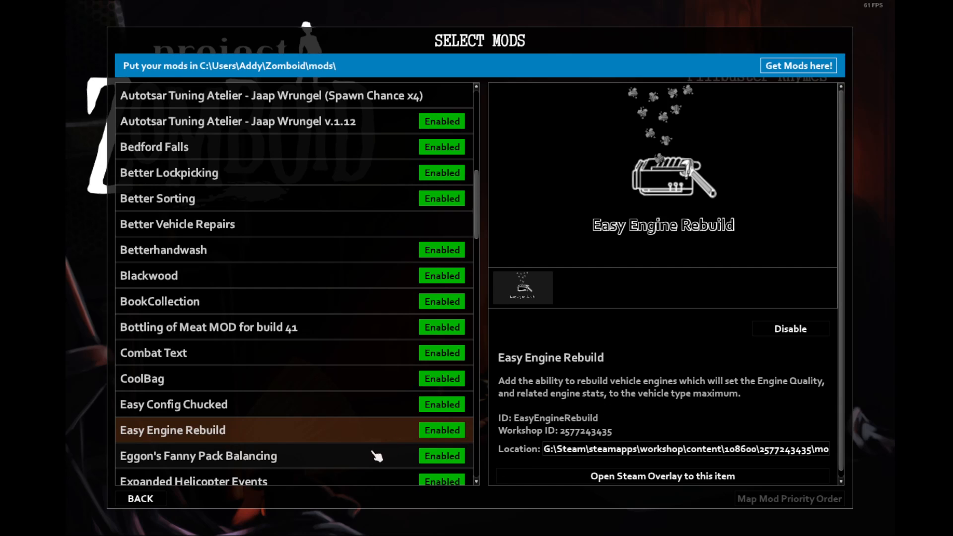
- View Eggon's Fanny Pack Balancing details, then scroll further down the mod list
click(198, 455)
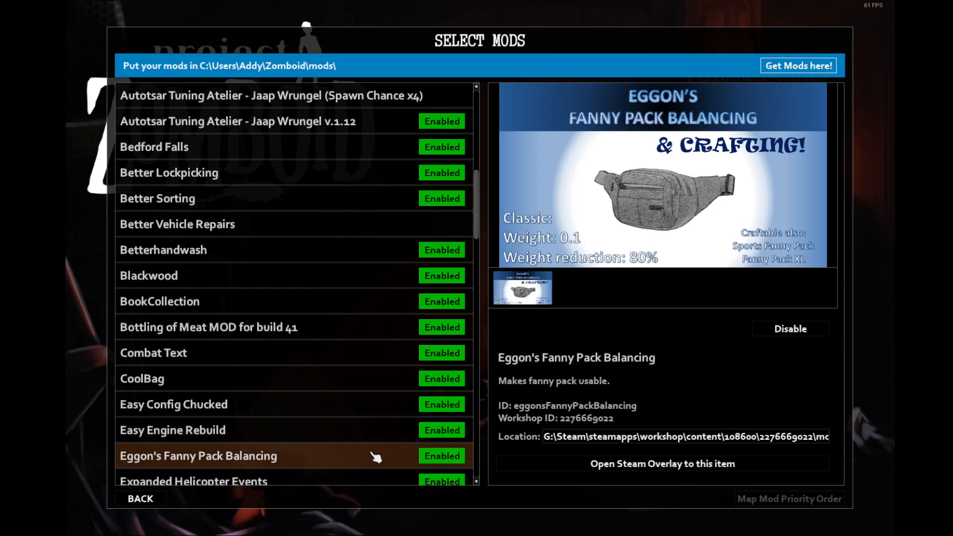
mouse_move(601, 298)
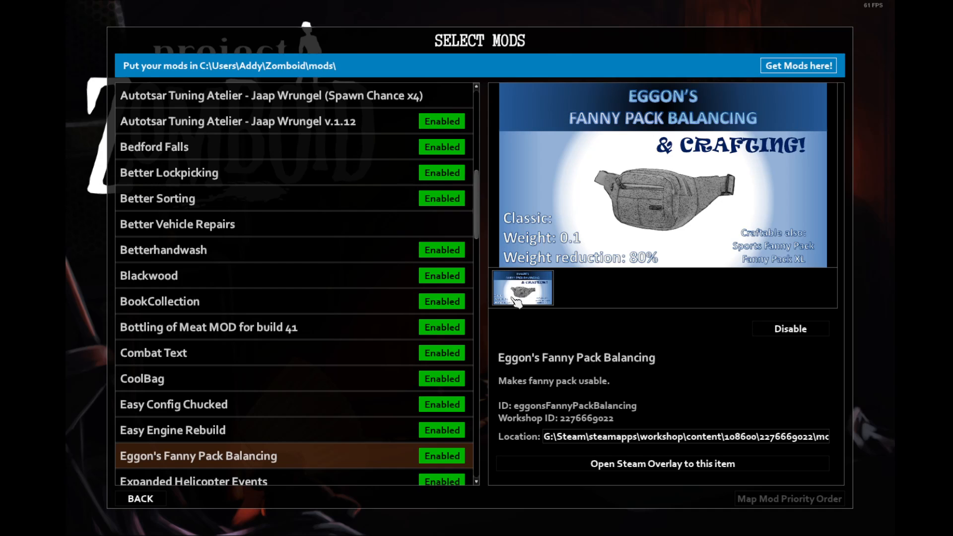
scroll(down, 3)
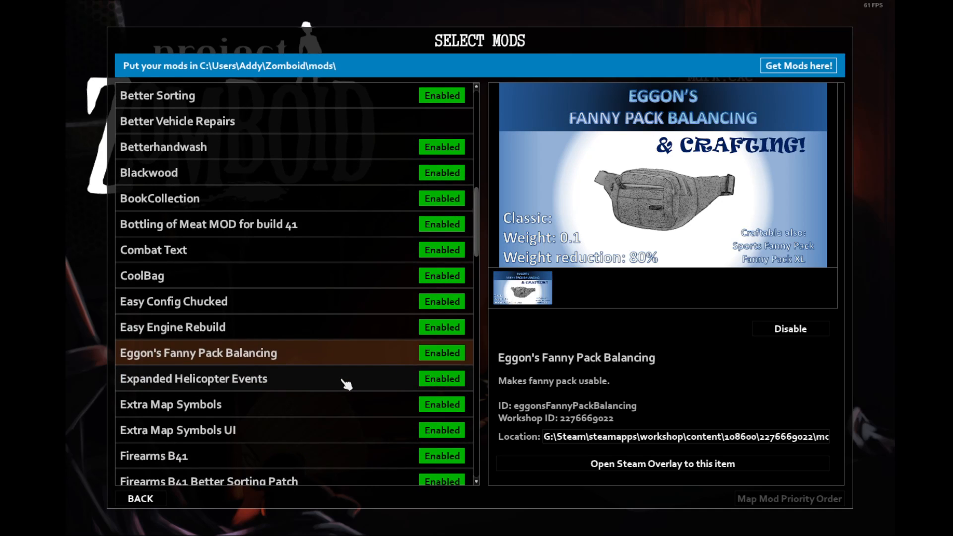
- Show Expanded Helicopter Events, which replaces the vanilla event and requires Easy Config Chucked
click(193, 378)
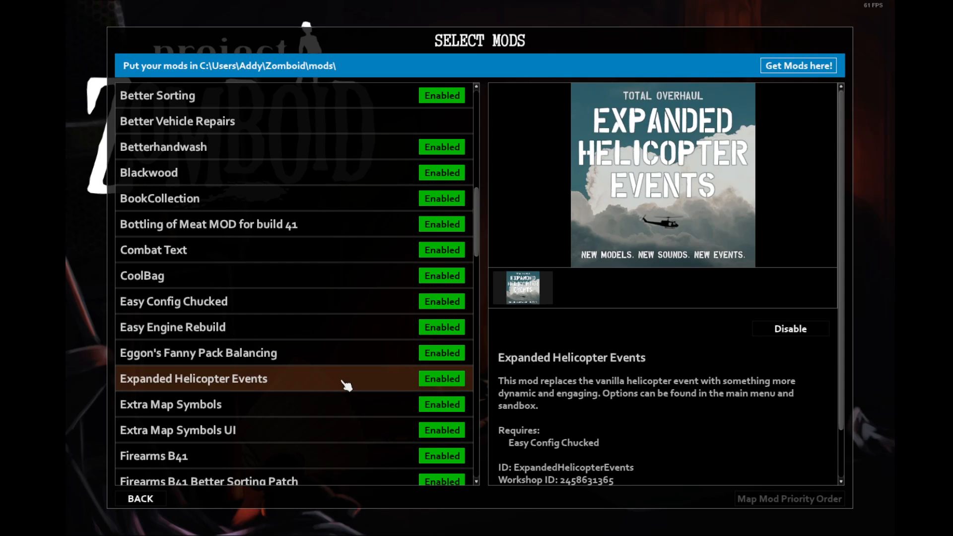
mouse_move(298, 371)
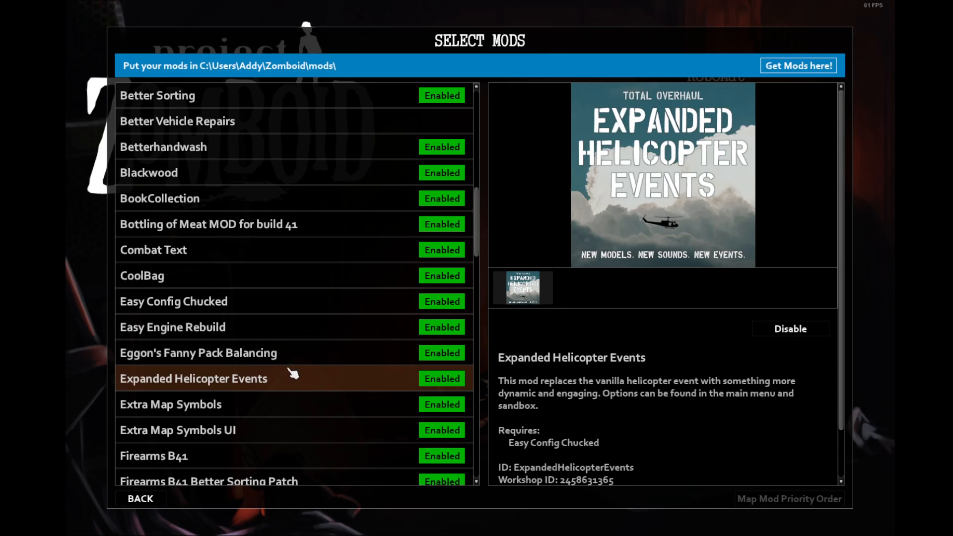
mouse_move(369, 367)
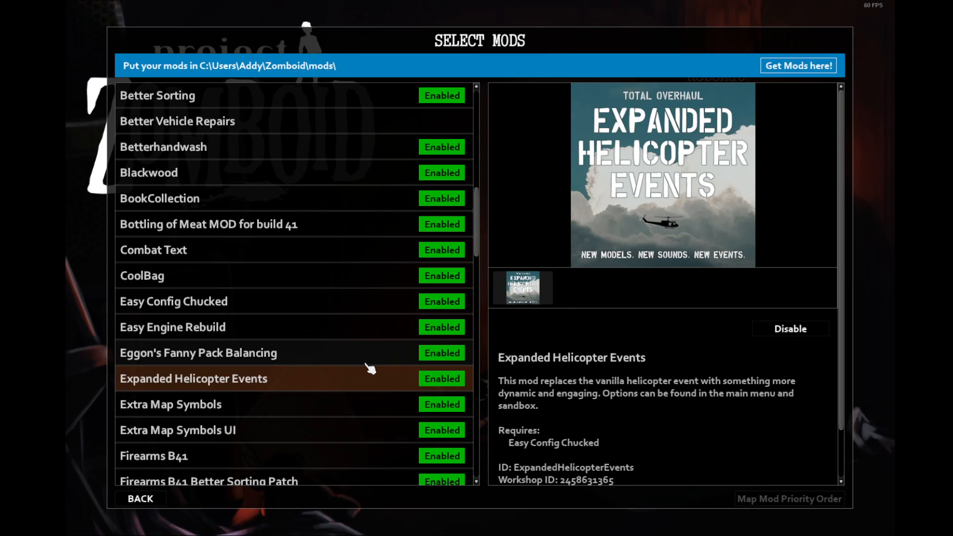
mouse_move(371, 401)
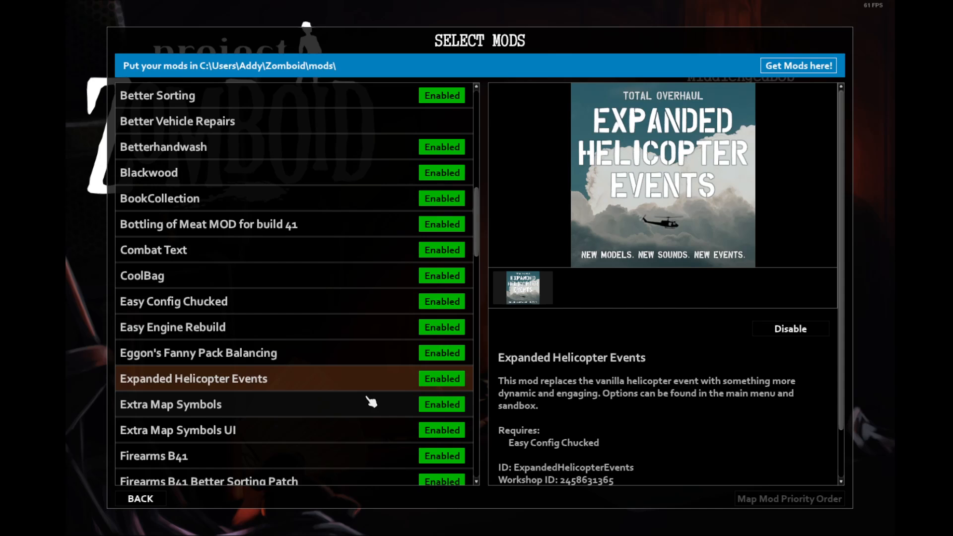
- Show Extra Map Symbols' map preview and additional-symbols description
click(171, 404)
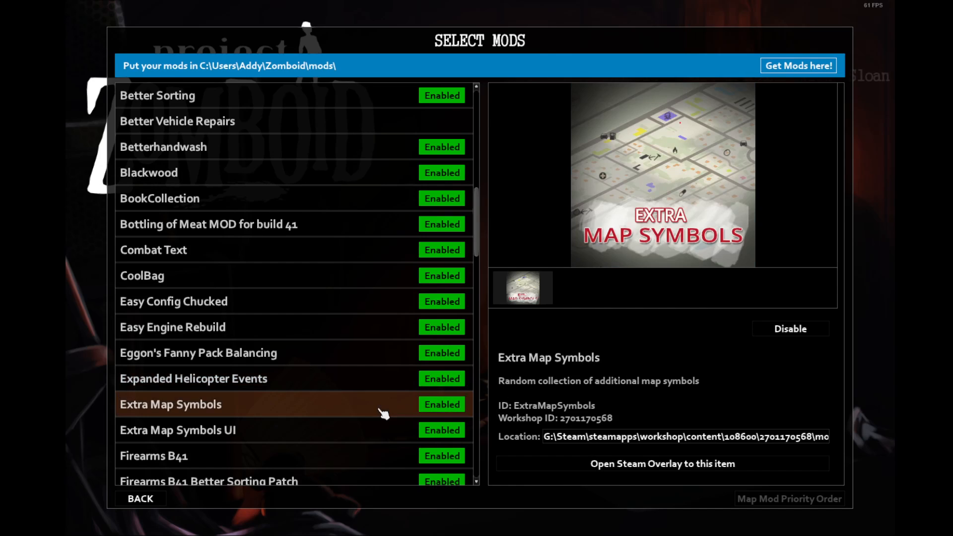
mouse_move(708, 381)
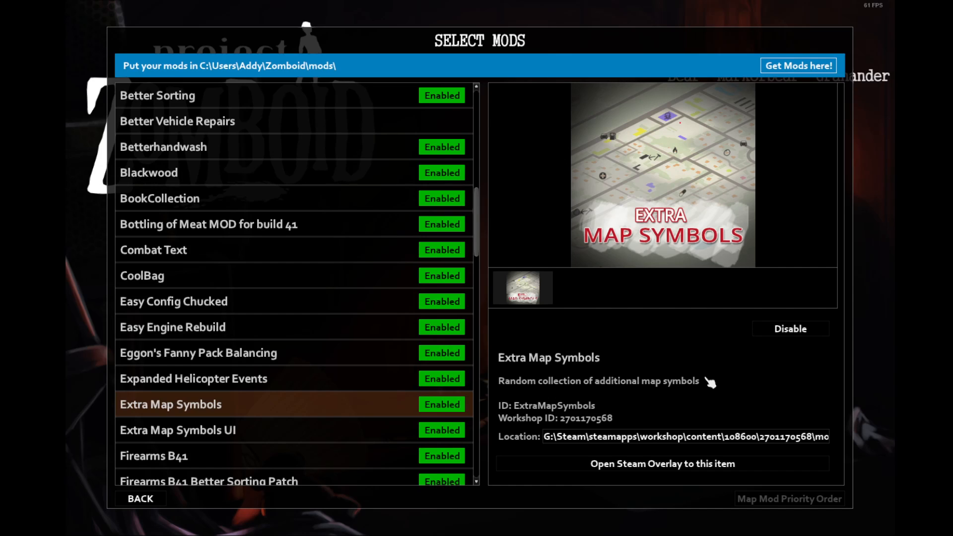
mouse_move(709, 343)
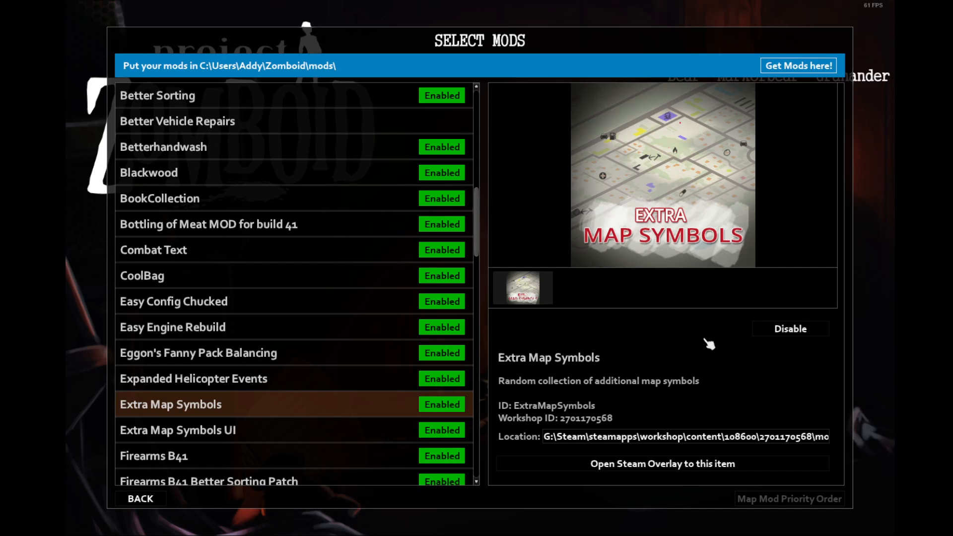
- Browse the Firearms B41, Fort Benning and Fort Redstone, KY mod details while scrolling down
click(153, 456)
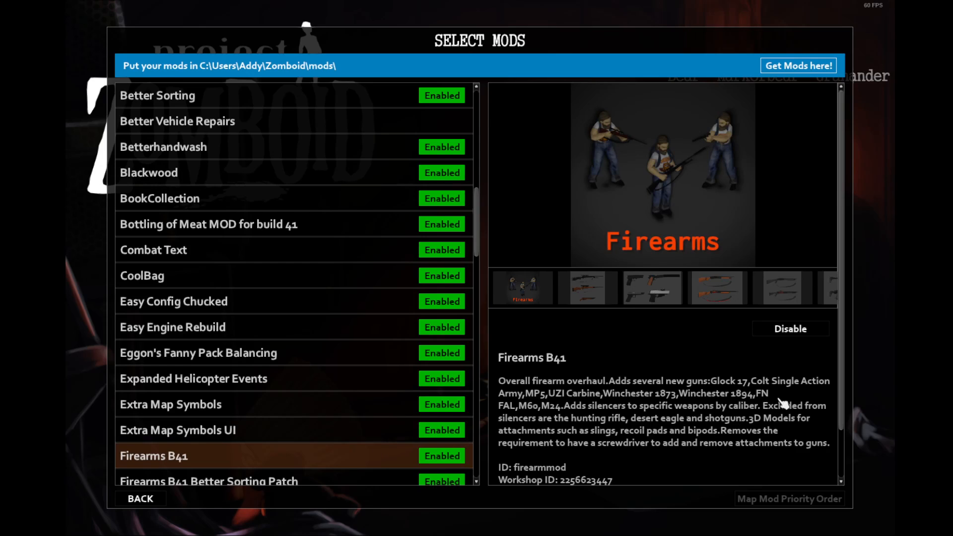
scroll(down, 3)
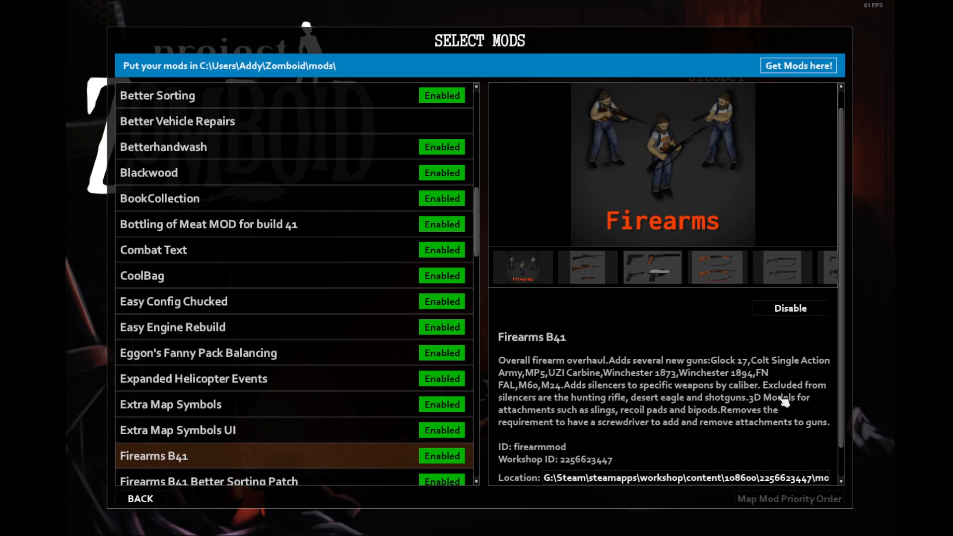
mouse_move(742, 320)
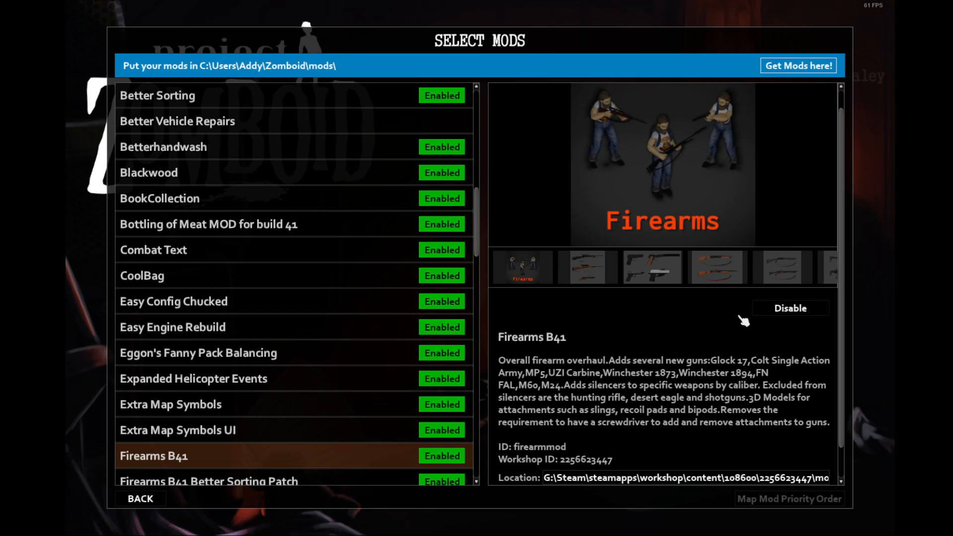
mouse_move(737, 351)
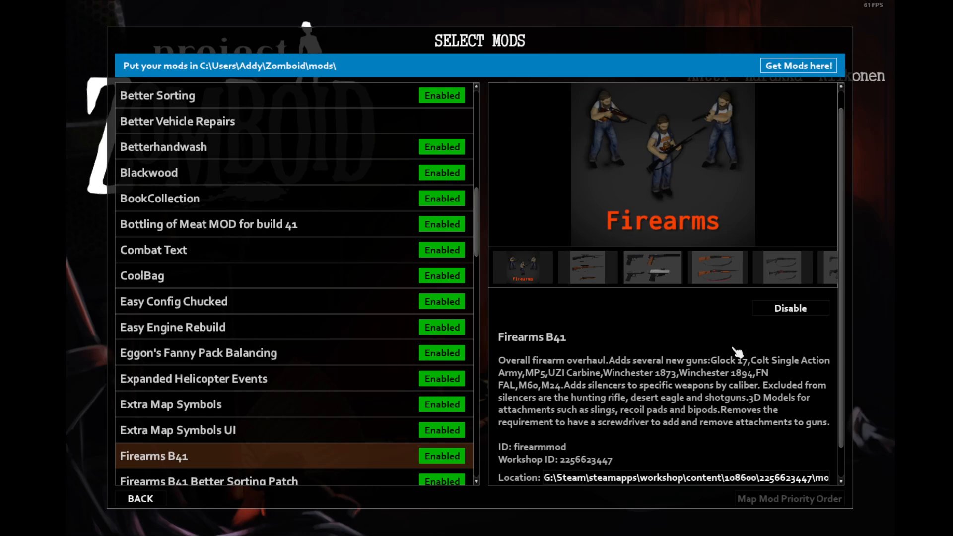
mouse_move(758, 293)
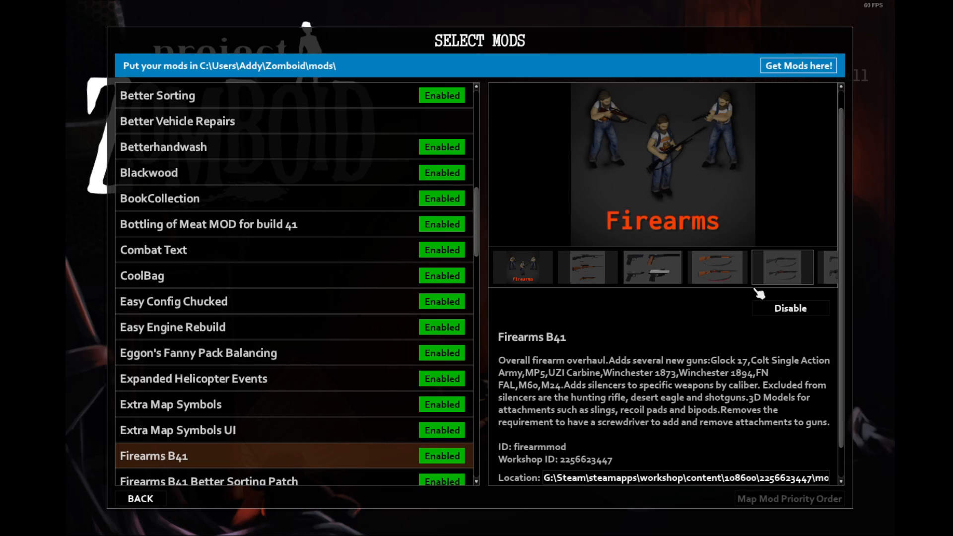
mouse_move(651, 363)
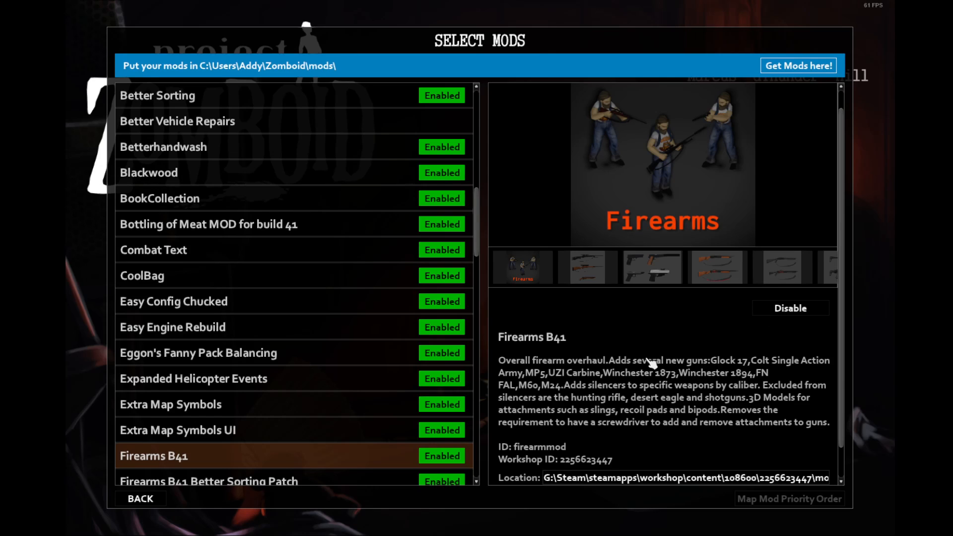
mouse_move(620, 386)
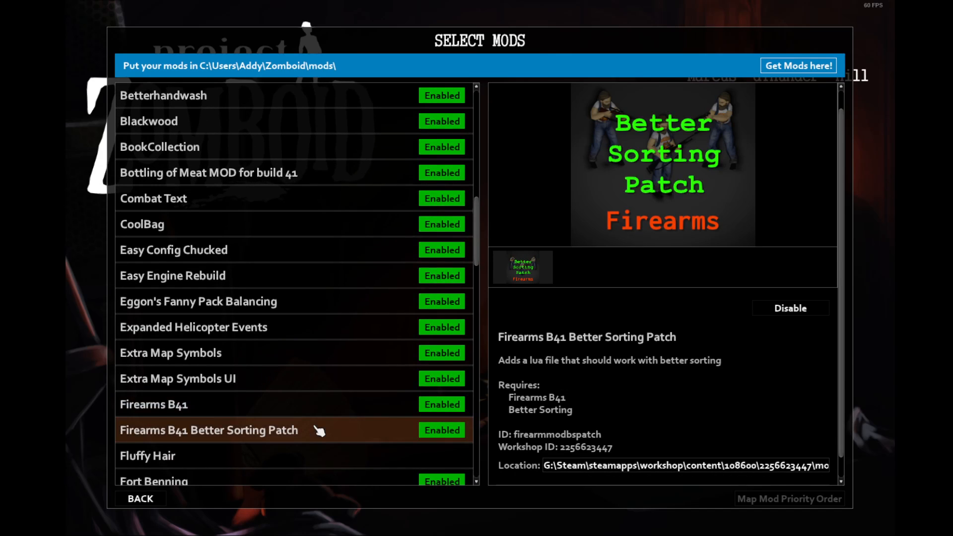
mouse_move(285, 437)
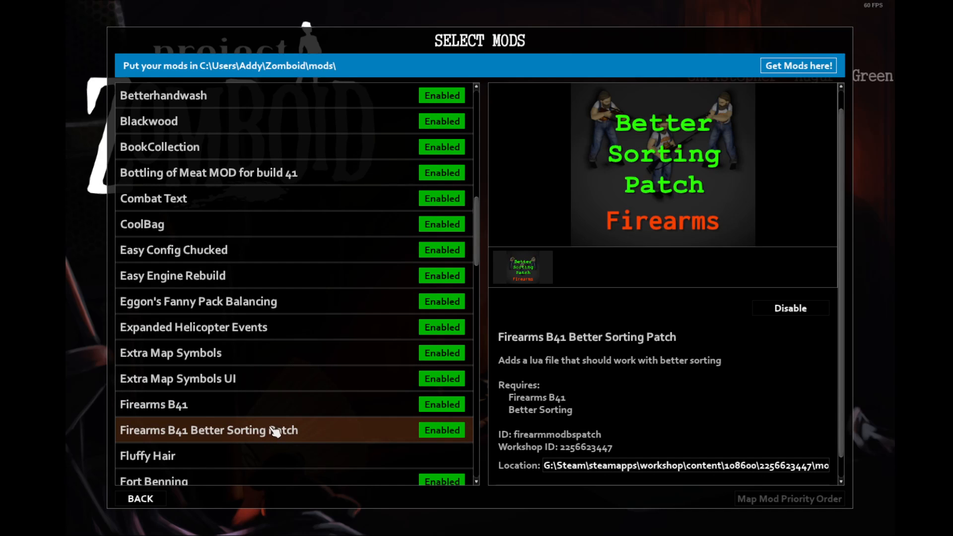
scroll(down, 3)
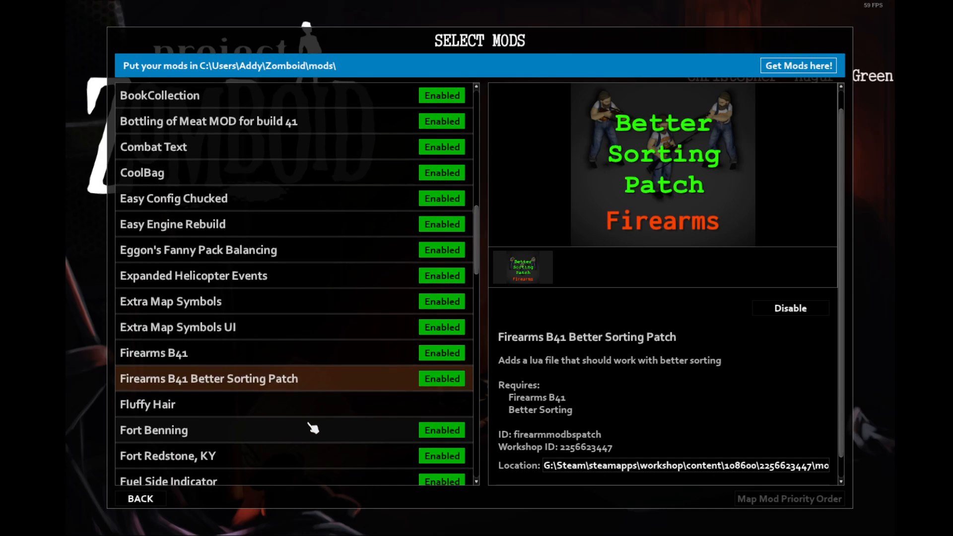
click(153, 430)
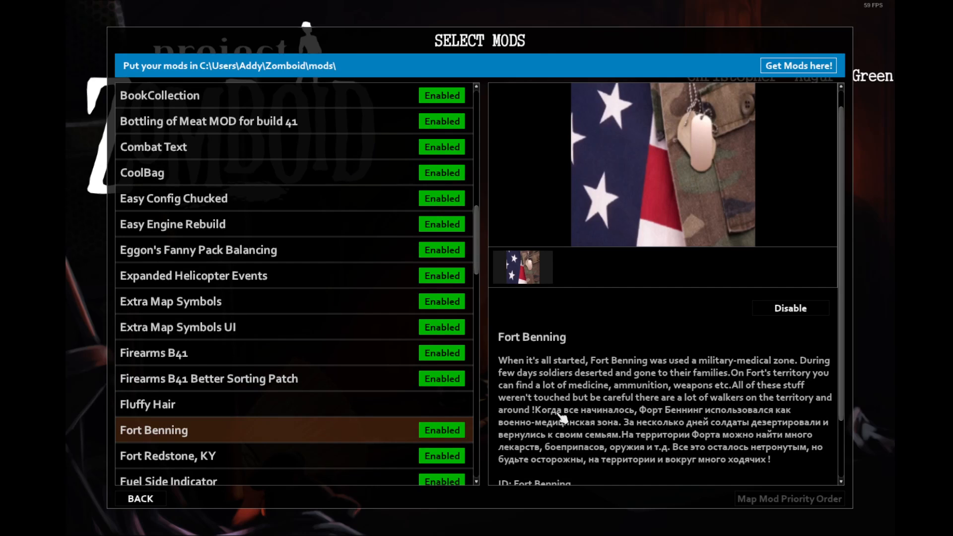
mouse_move(559, 420)
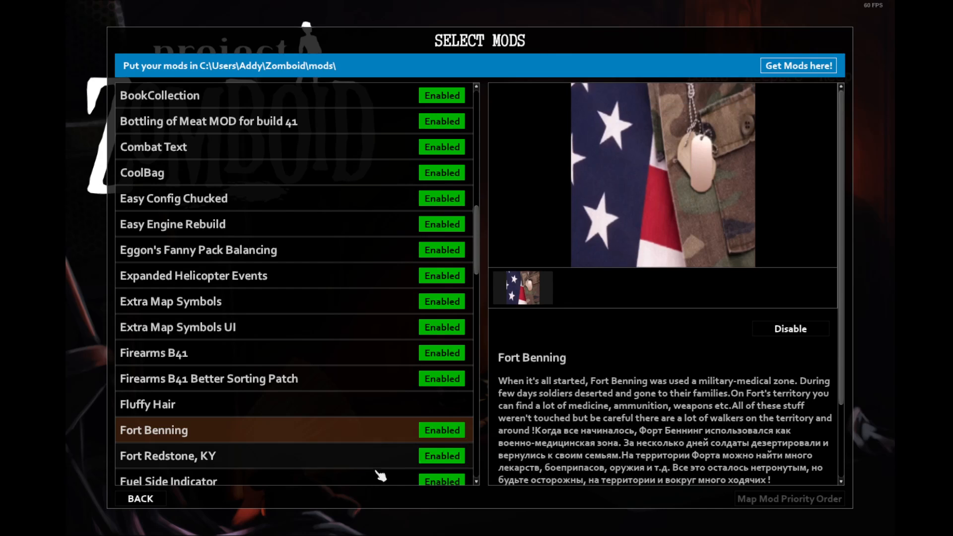
click(167, 455)
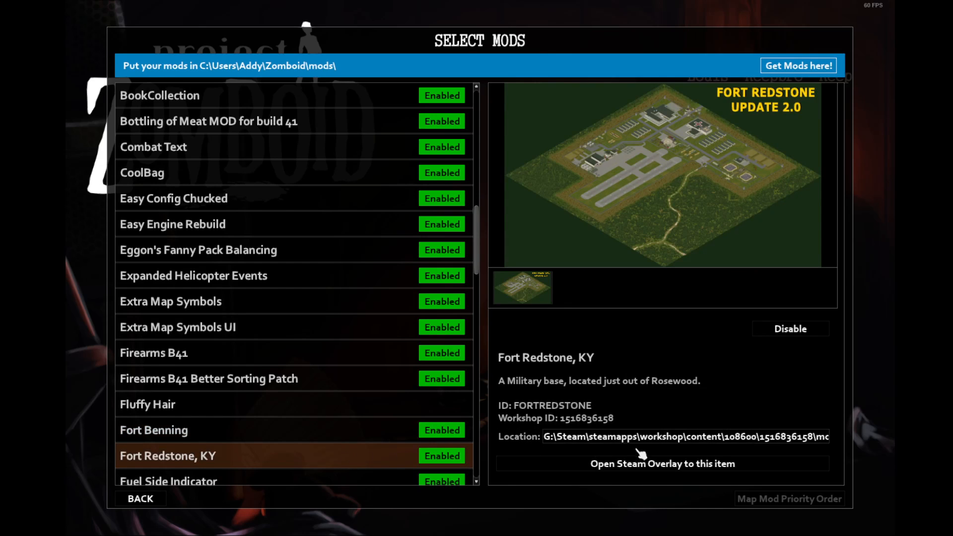
mouse_move(720, 346)
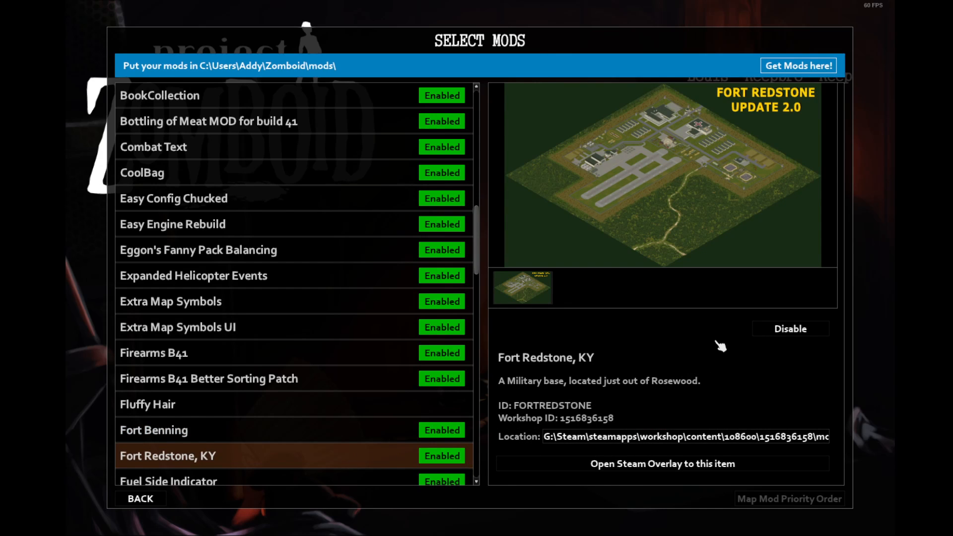
mouse_move(672, 392)
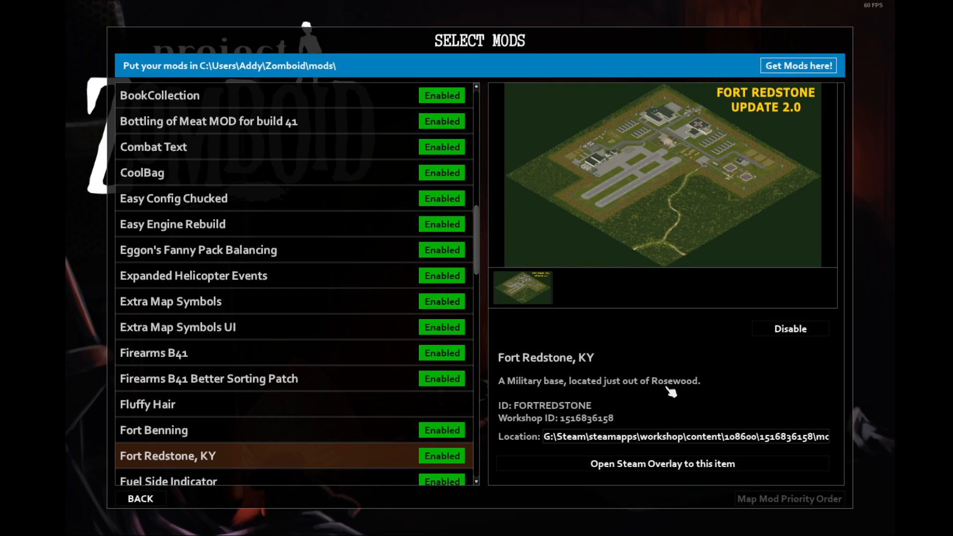
mouse_move(650, 397)
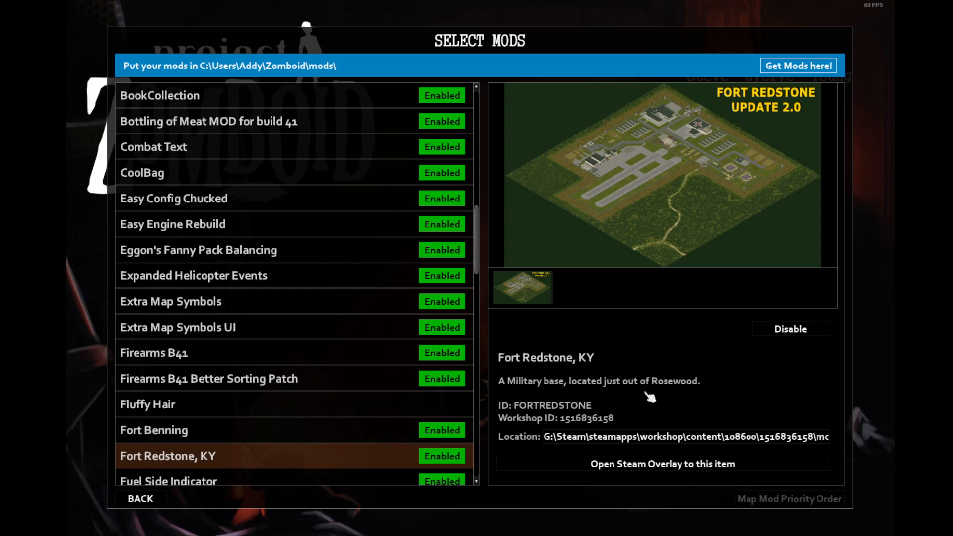
scroll(down, 3)
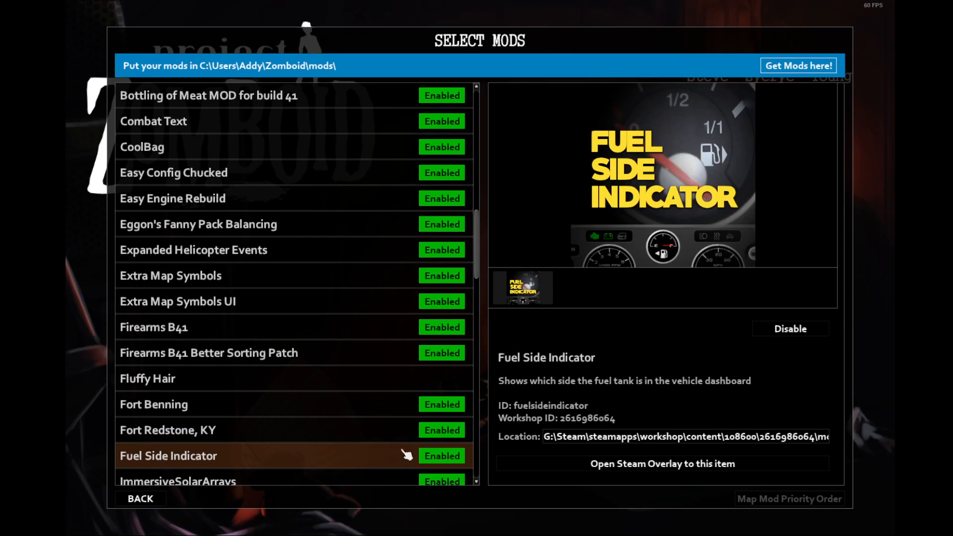
mouse_move(662, 258)
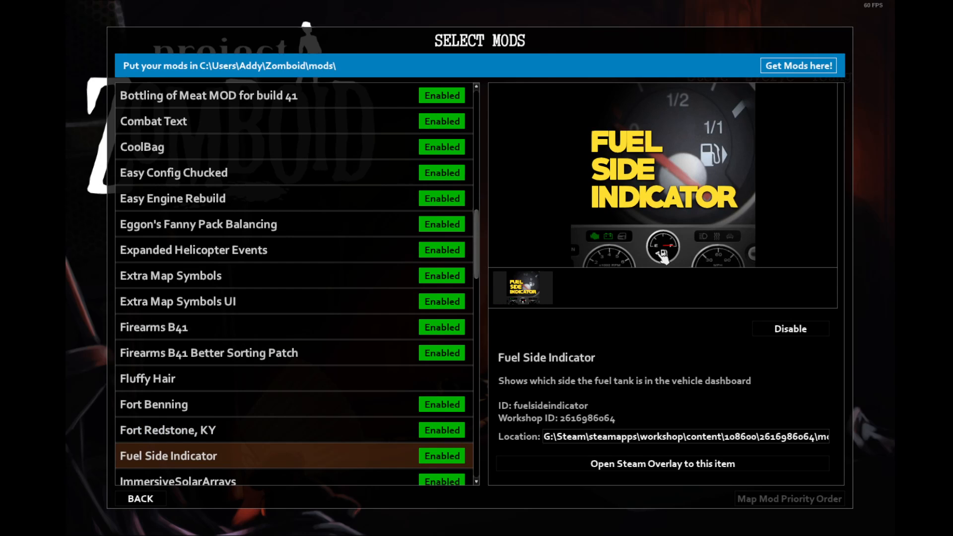
mouse_move(667, 263)
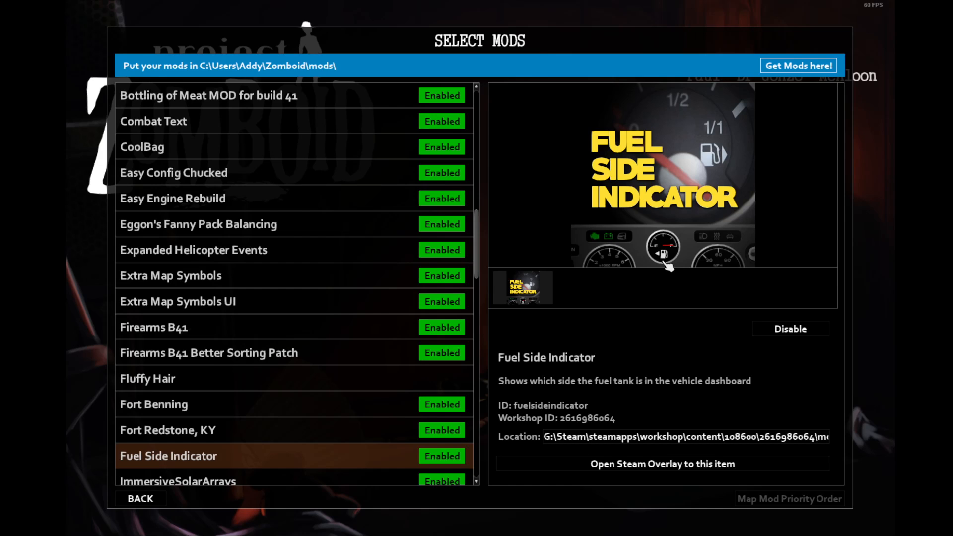
mouse_move(671, 272)
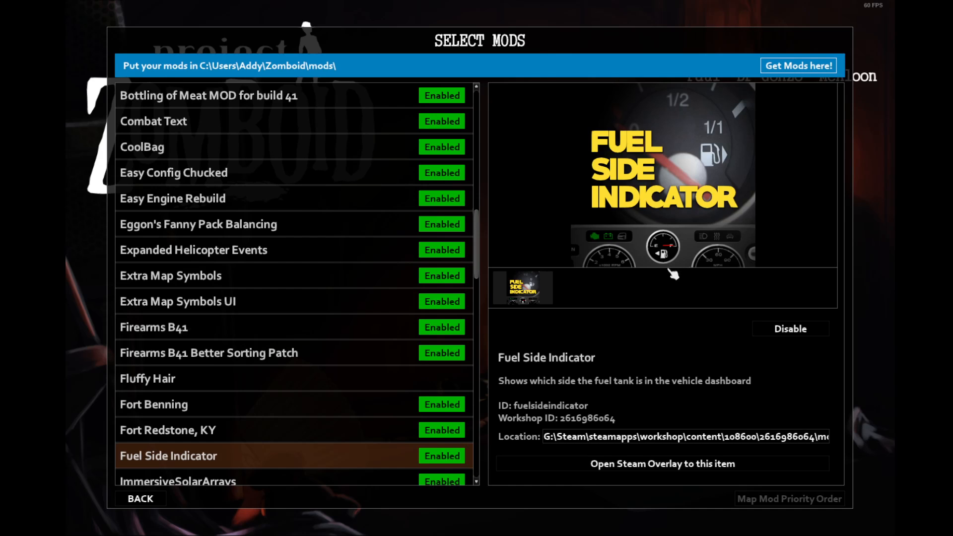
mouse_move(373, 404)
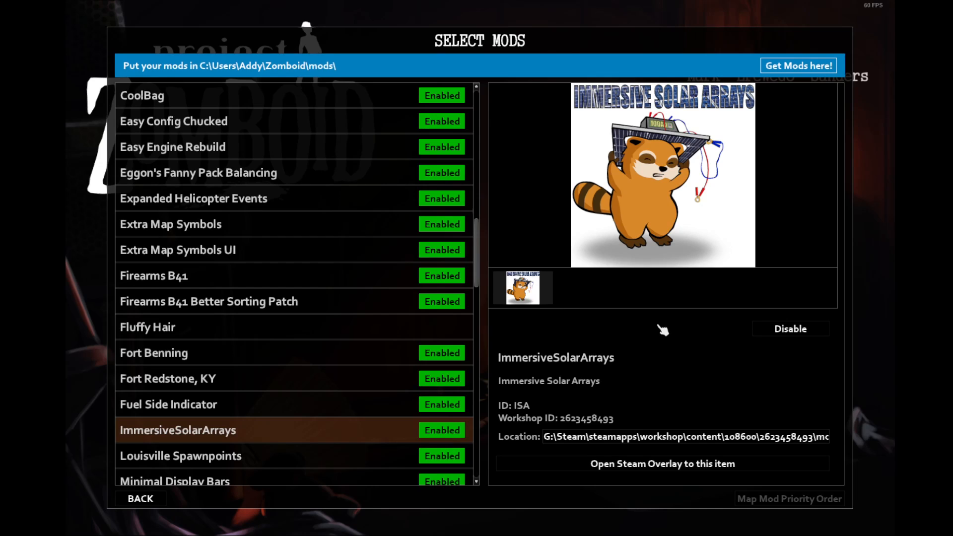
mouse_move(623, 297)
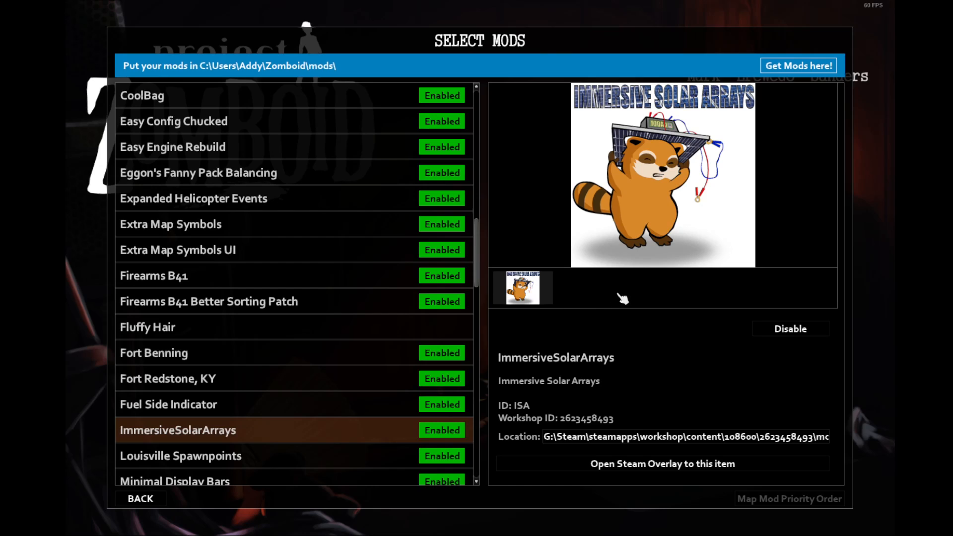
mouse_move(514, 328)
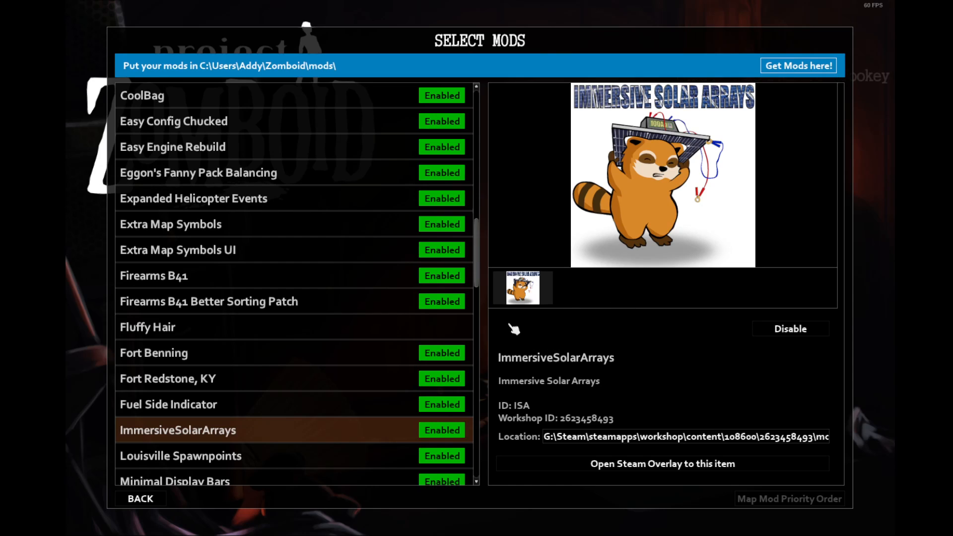
mouse_move(656, 341)
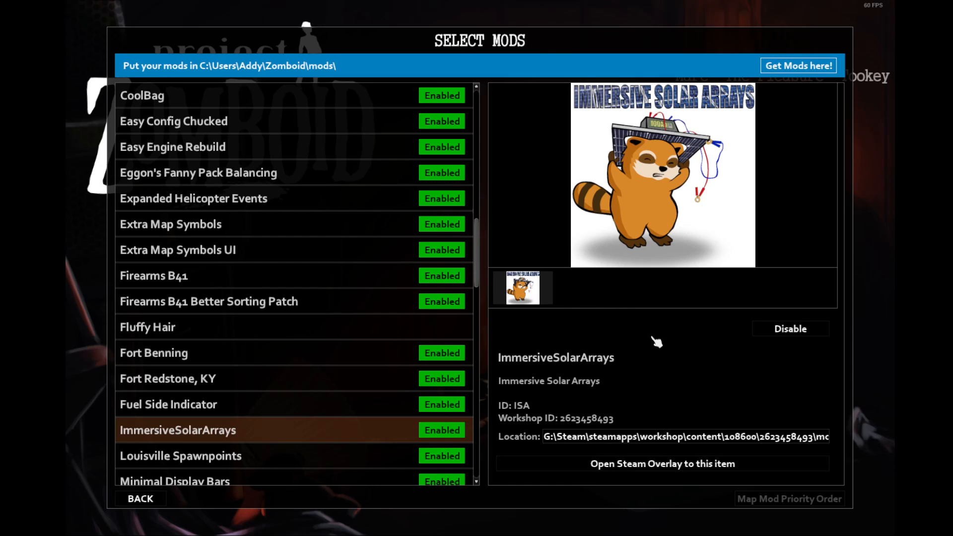
mouse_move(616, 176)
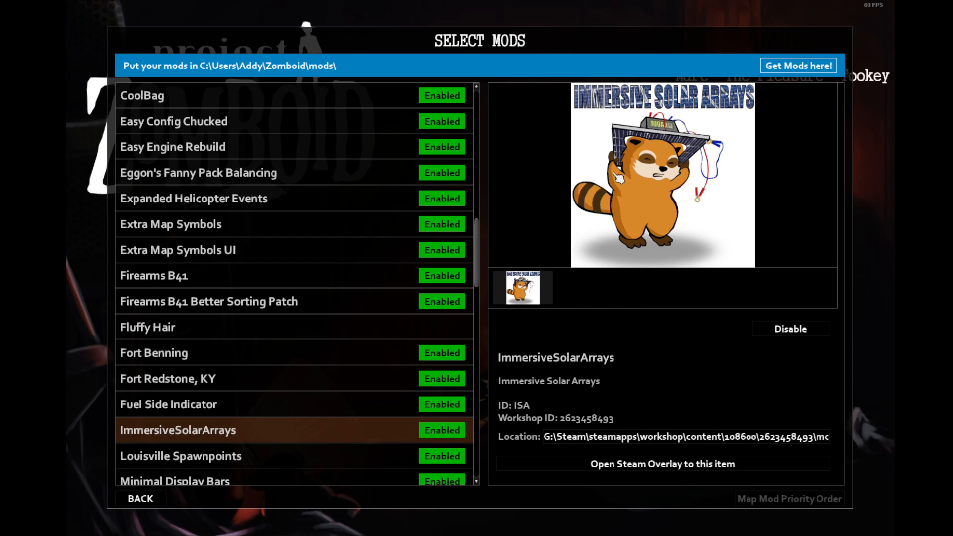
mouse_move(403, 452)
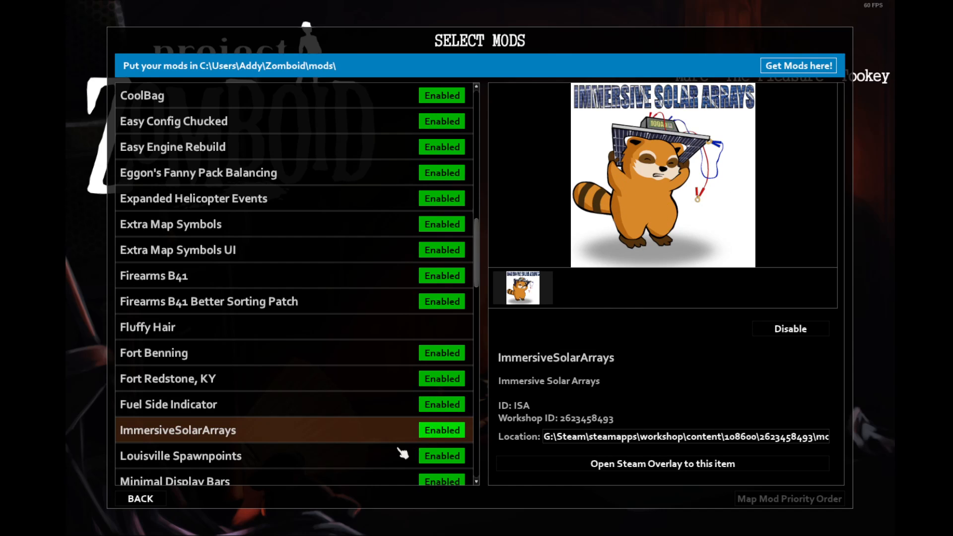
- Move past ImmersiveSolarArrays to the Louisville Spawnpoints mod details
click(181, 456)
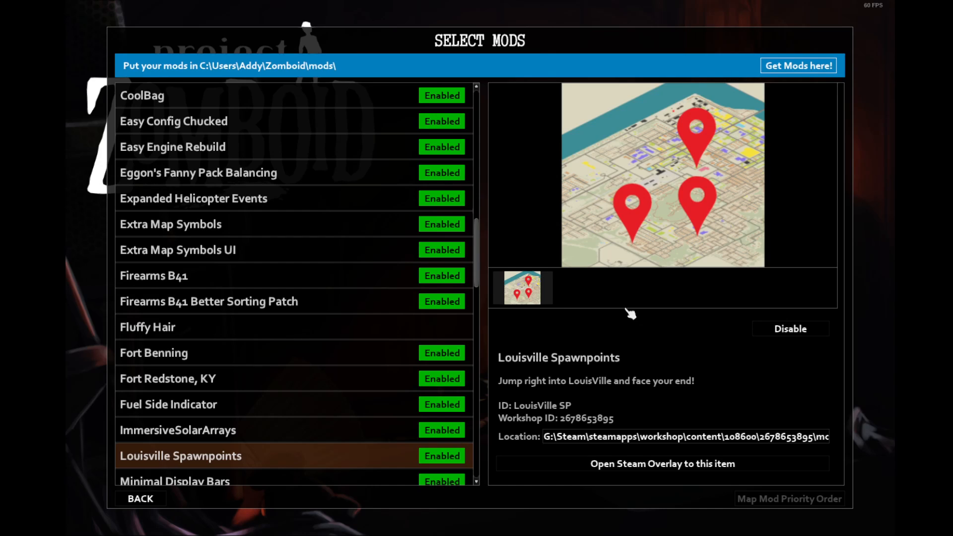
mouse_move(648, 358)
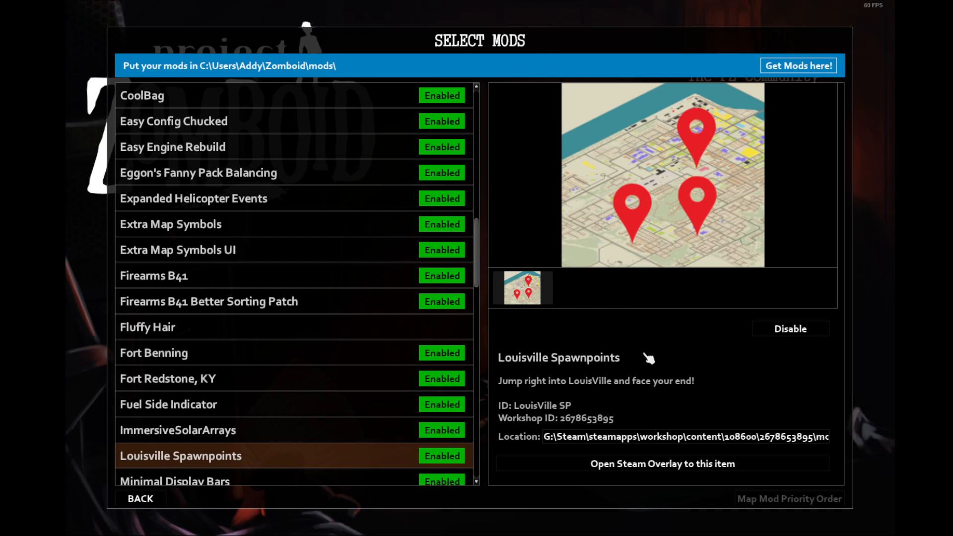
mouse_move(414, 466)
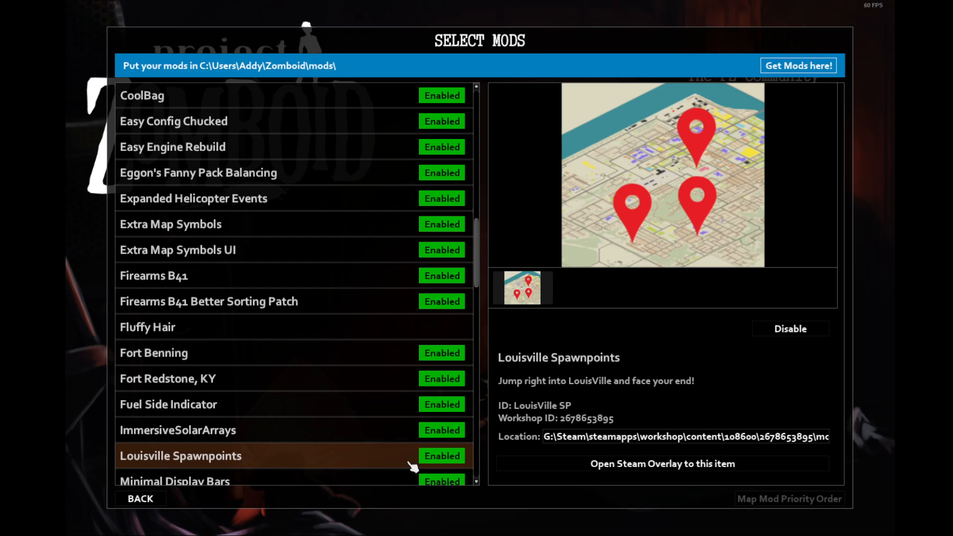
- Scroll the mod list down toward Minimal Display Bars after reading Louisville Spawnpoints
scroll(down, 3)
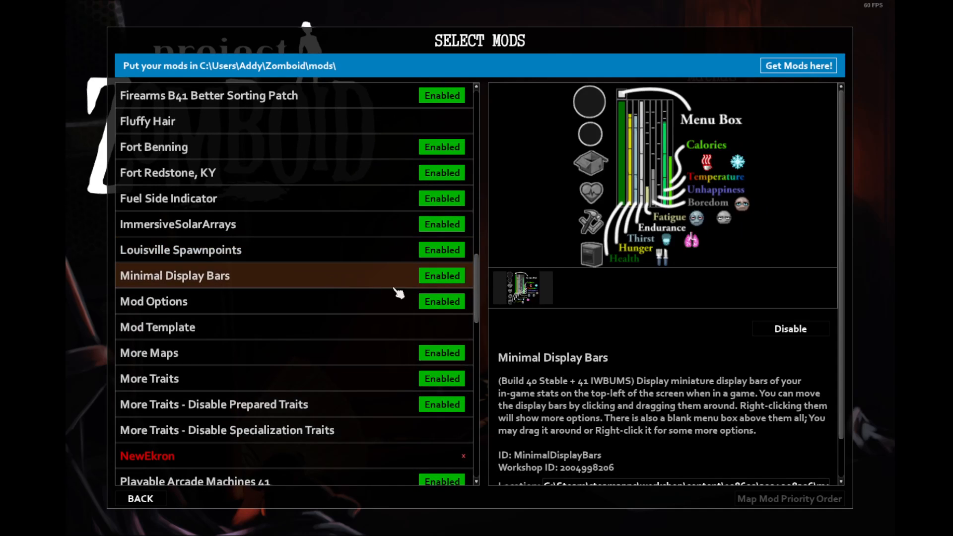
mouse_move(674, 347)
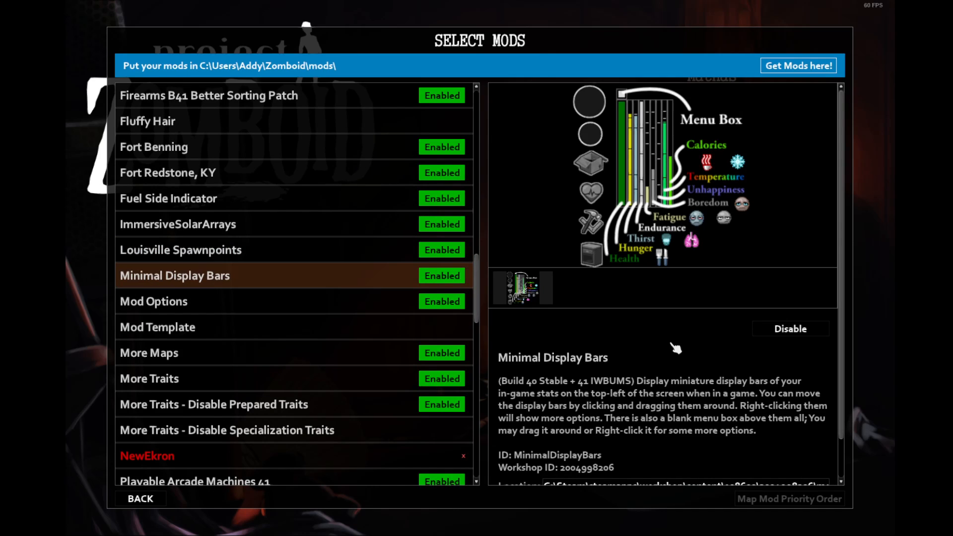
mouse_move(666, 231)
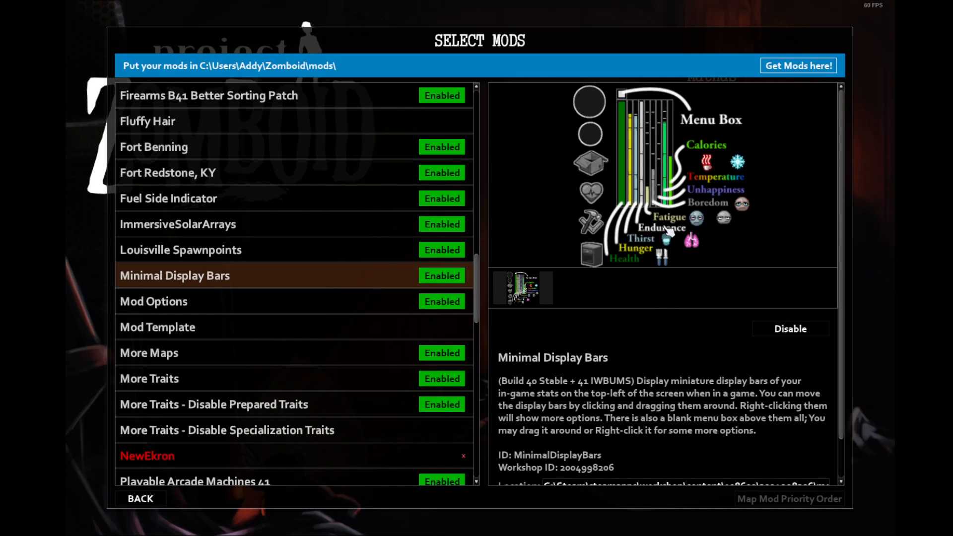
mouse_move(713, 228)
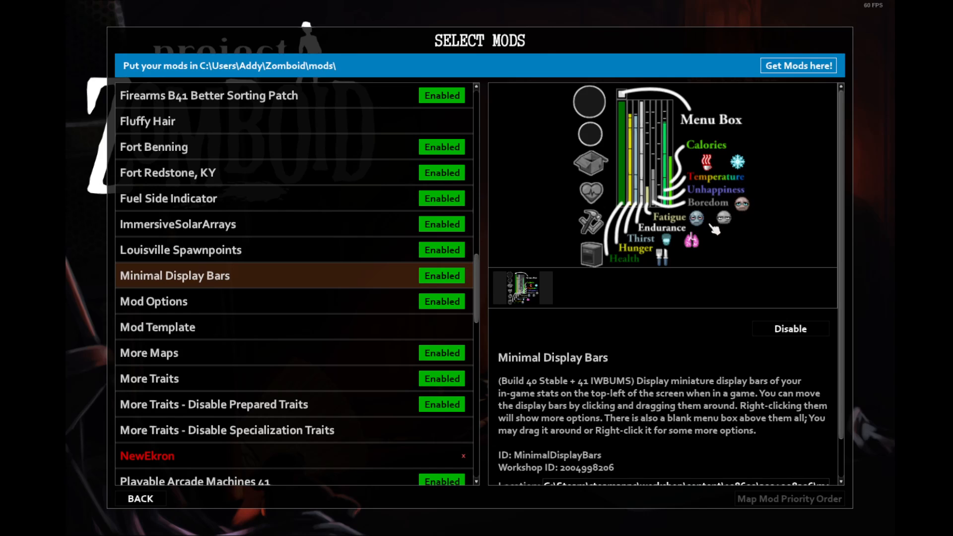
mouse_move(718, 252)
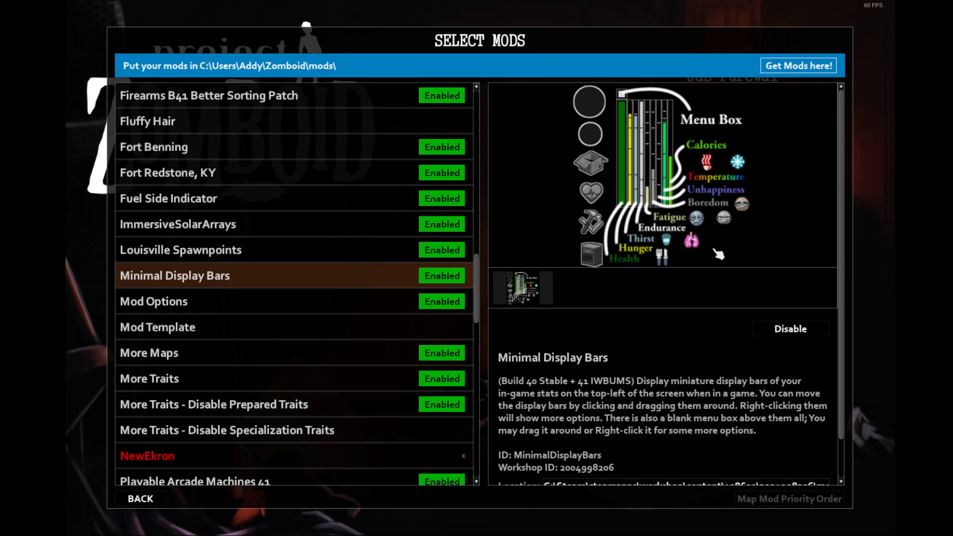
mouse_move(663, 151)
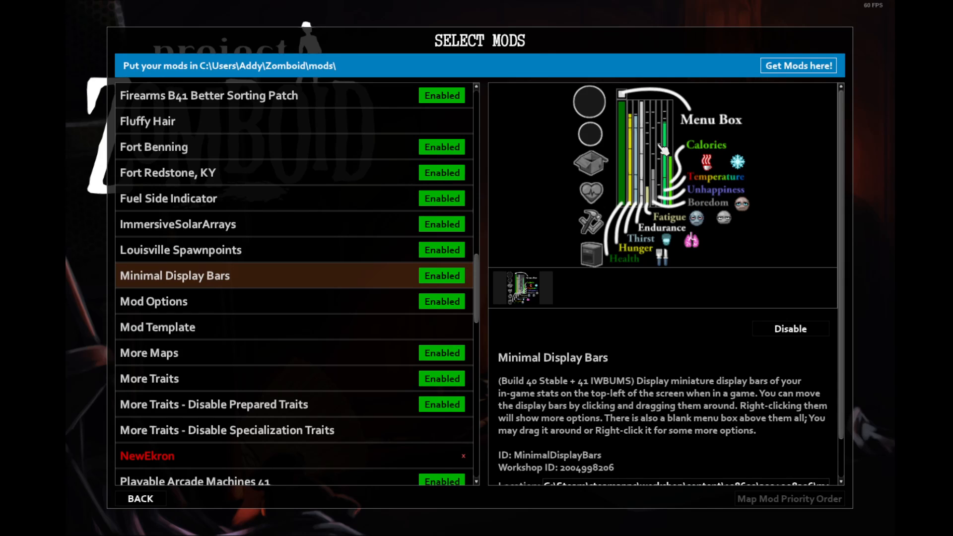
mouse_move(662, 176)
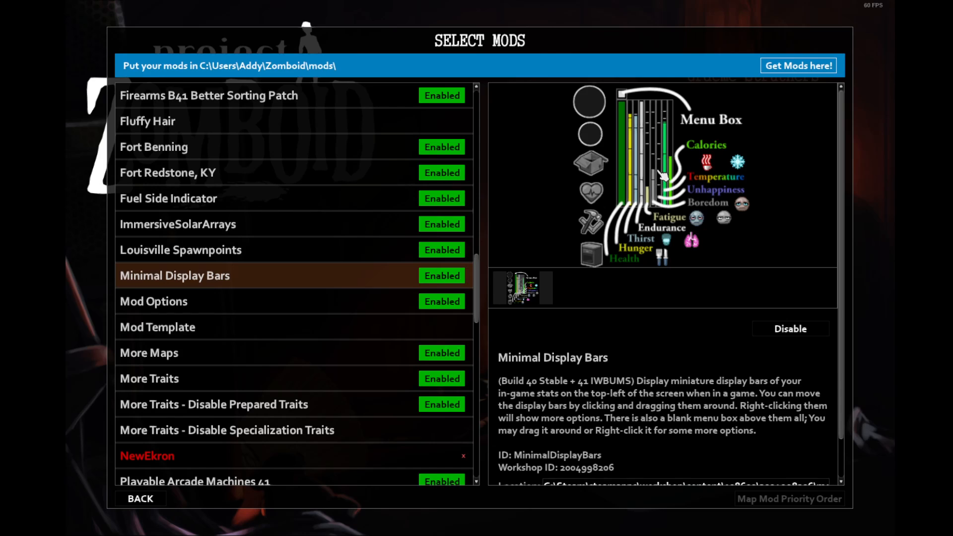
mouse_move(663, 177)
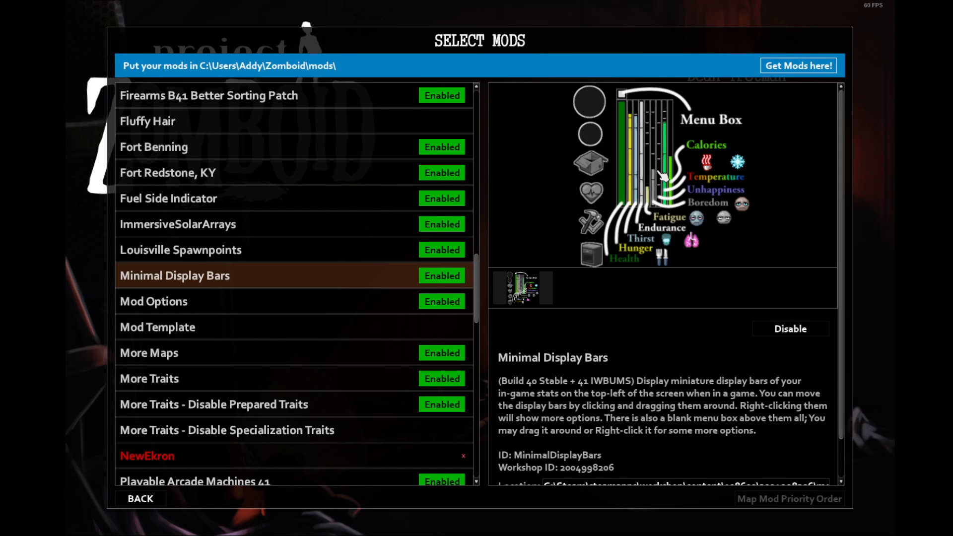
mouse_move(663, 170)
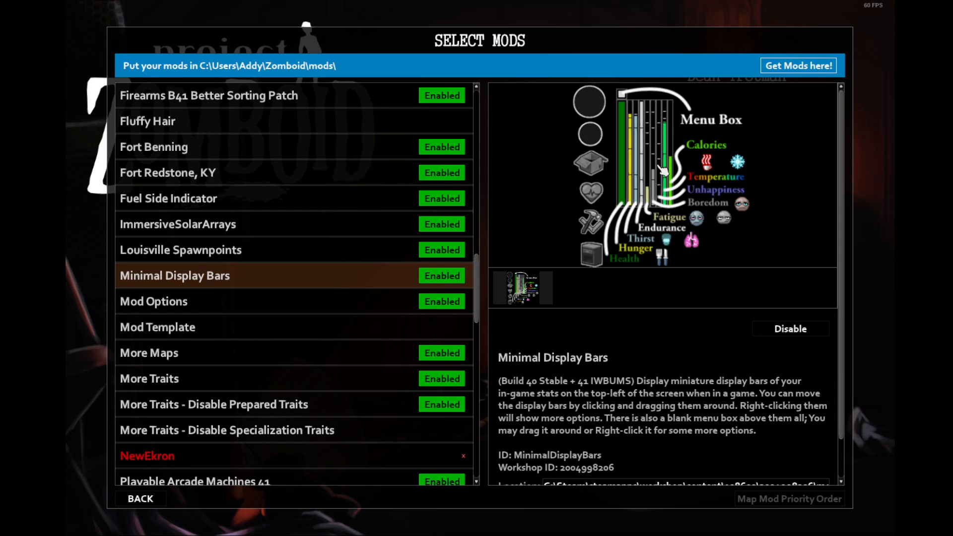
mouse_move(655, 195)
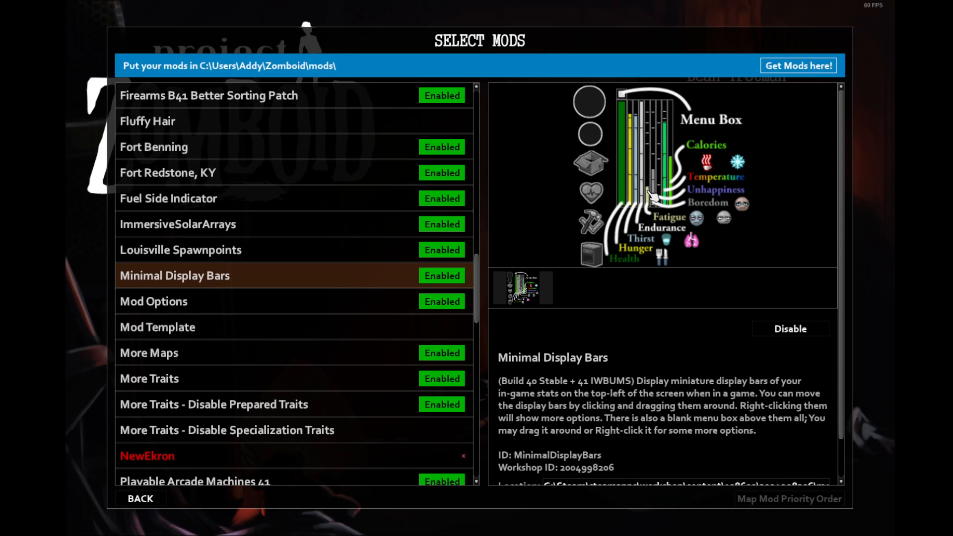
mouse_move(635, 219)
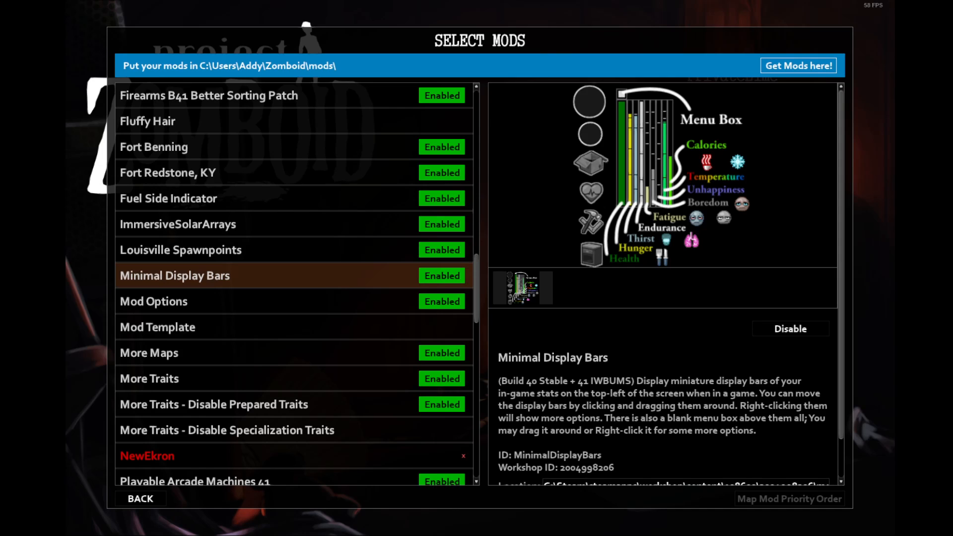
- Show the Mod Options details, which allow other mods to be customized
click(154, 301)
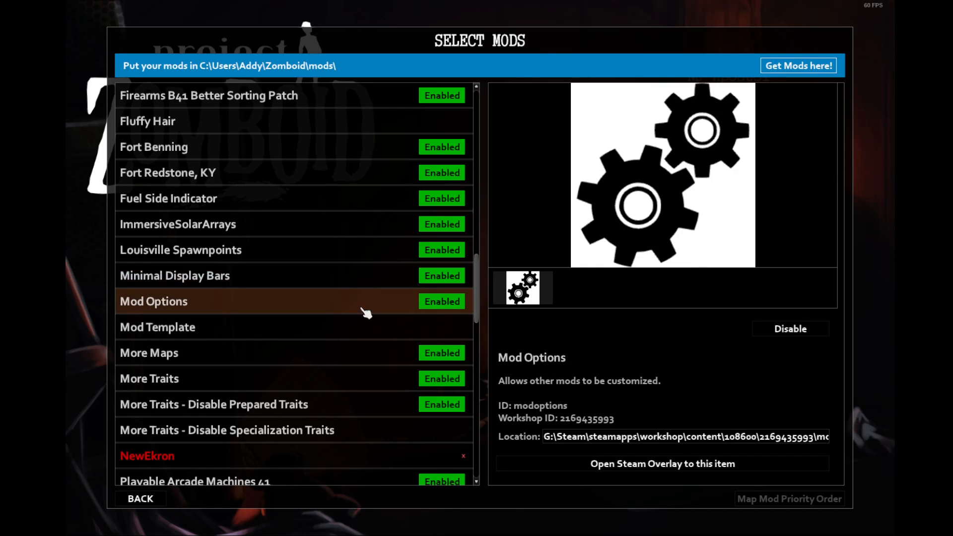
mouse_move(383, 353)
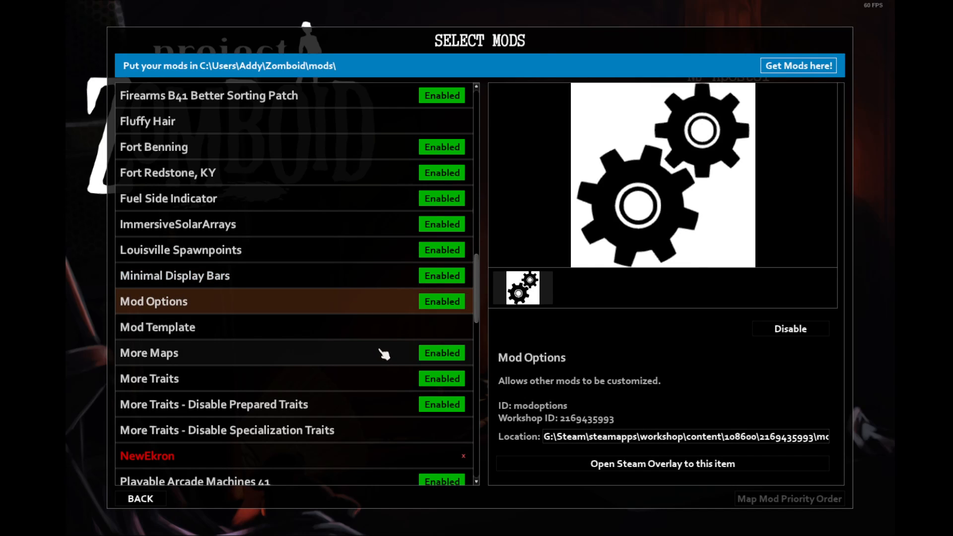
- View More Maps, More Traits and its Disable Prepared/Specialization submods, then Playable Arcade Machines 41
click(149, 352)
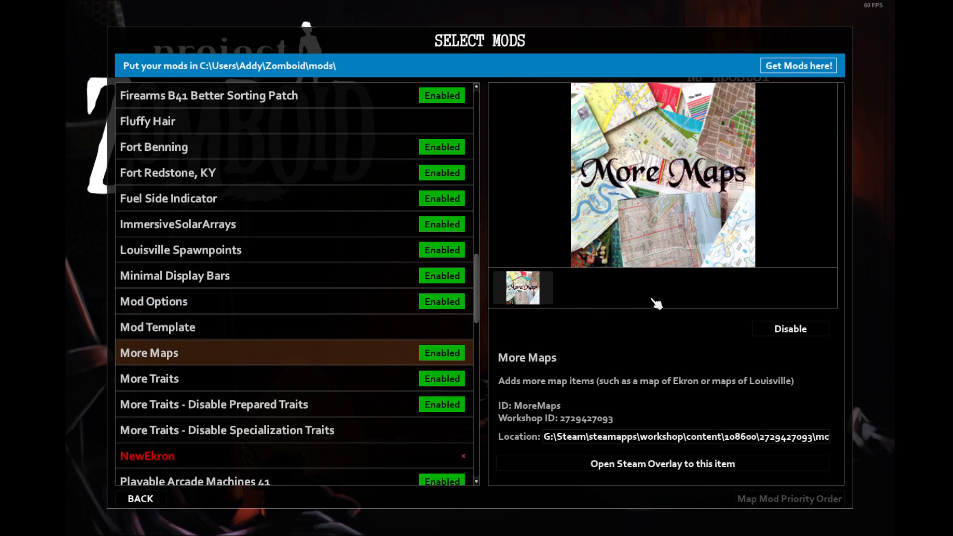
mouse_move(657, 316)
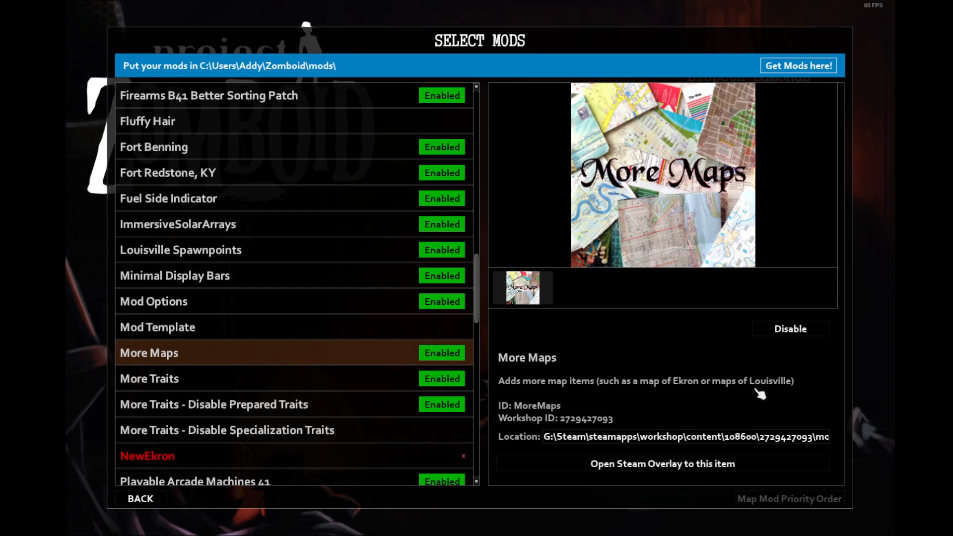
click(149, 378)
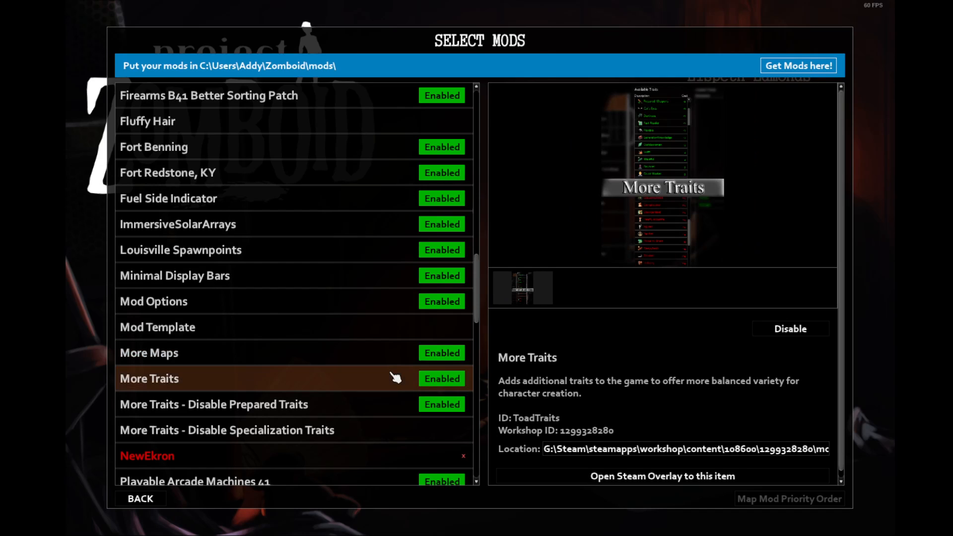
mouse_move(675, 170)
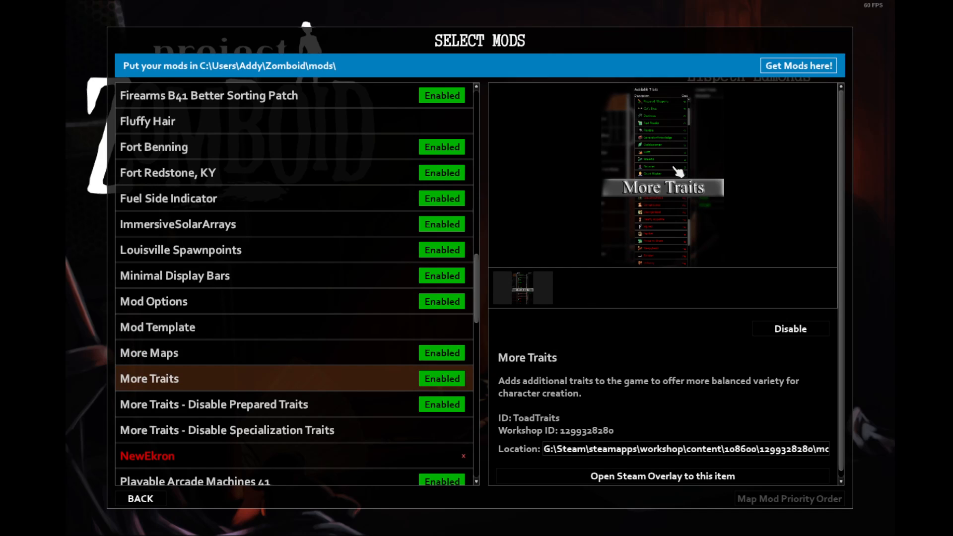
mouse_move(668, 144)
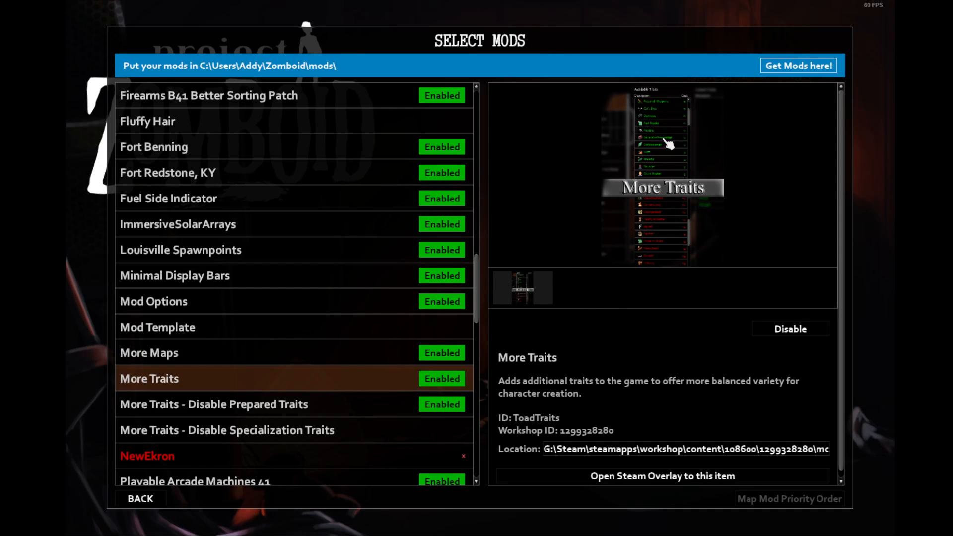
mouse_move(669, 166)
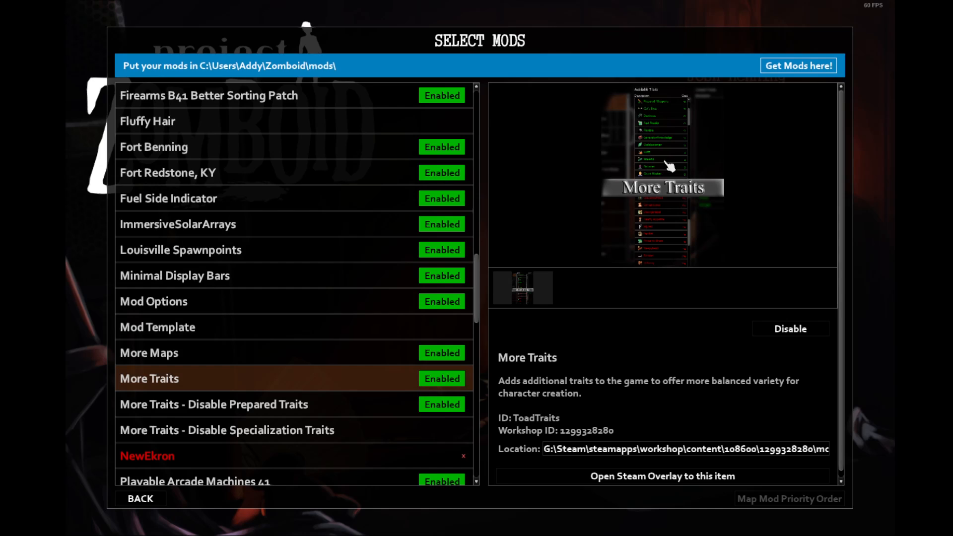
mouse_move(673, 164)
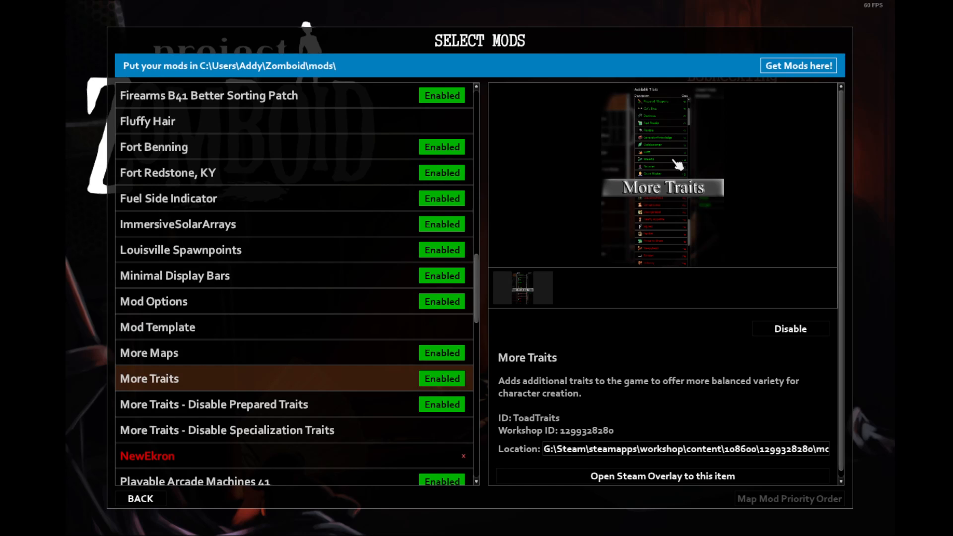
mouse_move(662, 198)
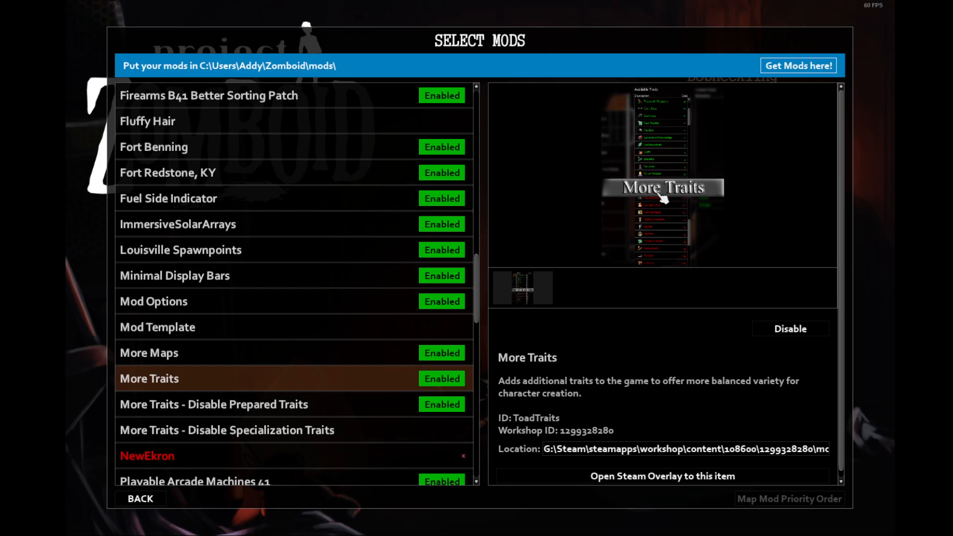
mouse_move(686, 190)
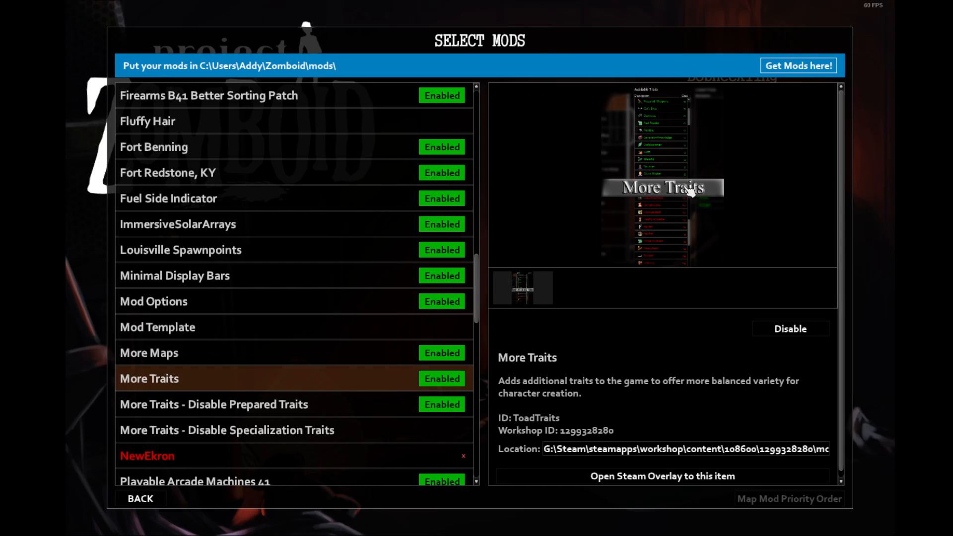
mouse_move(691, 196)
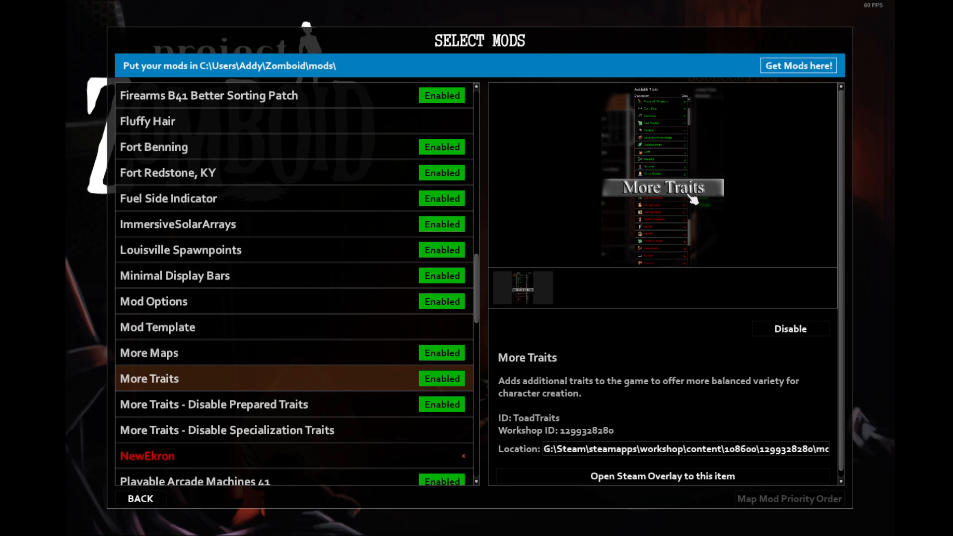
click(213, 404)
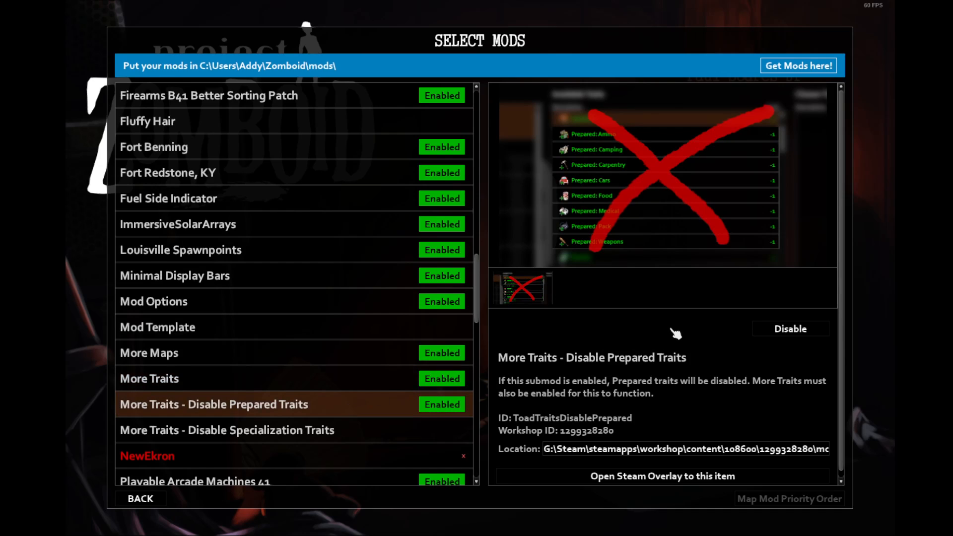
mouse_move(675, 330)
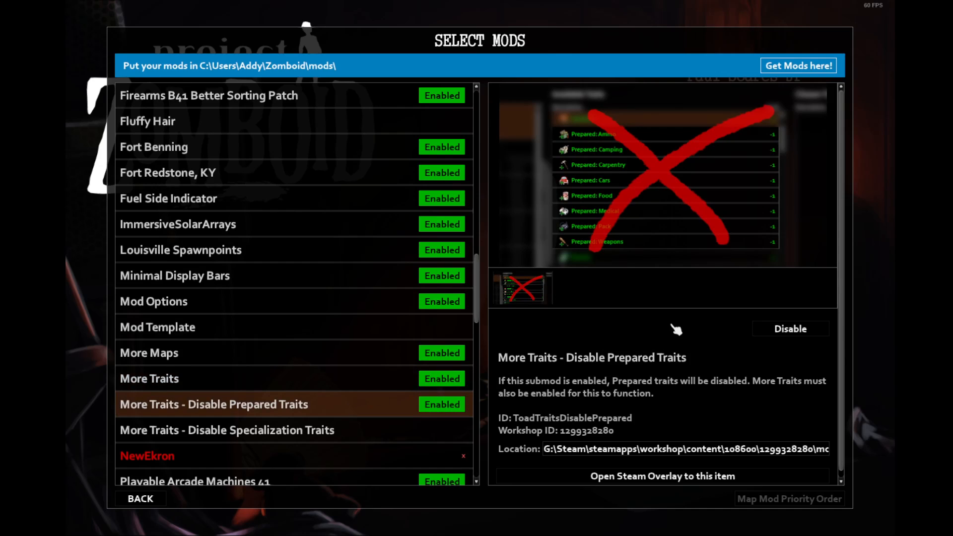
mouse_move(689, 229)
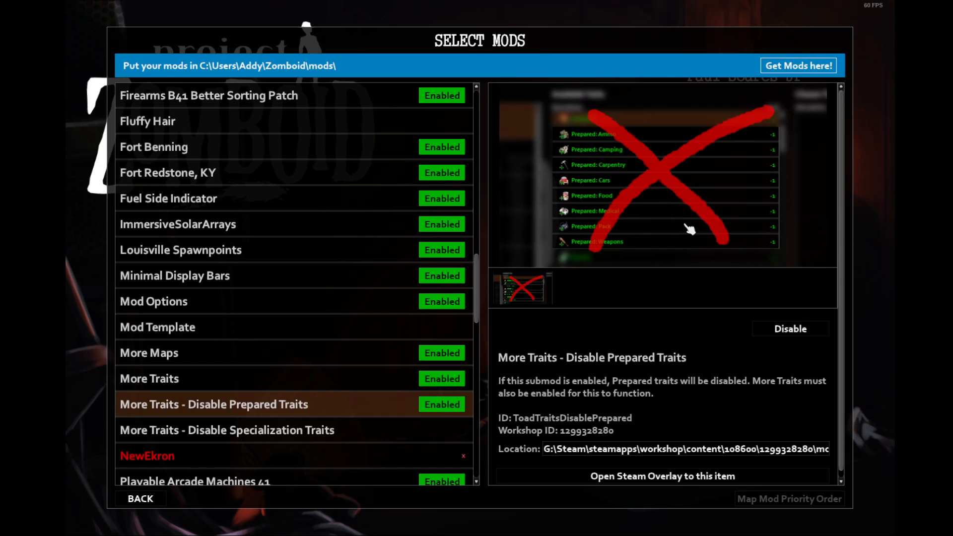
mouse_move(665, 214)
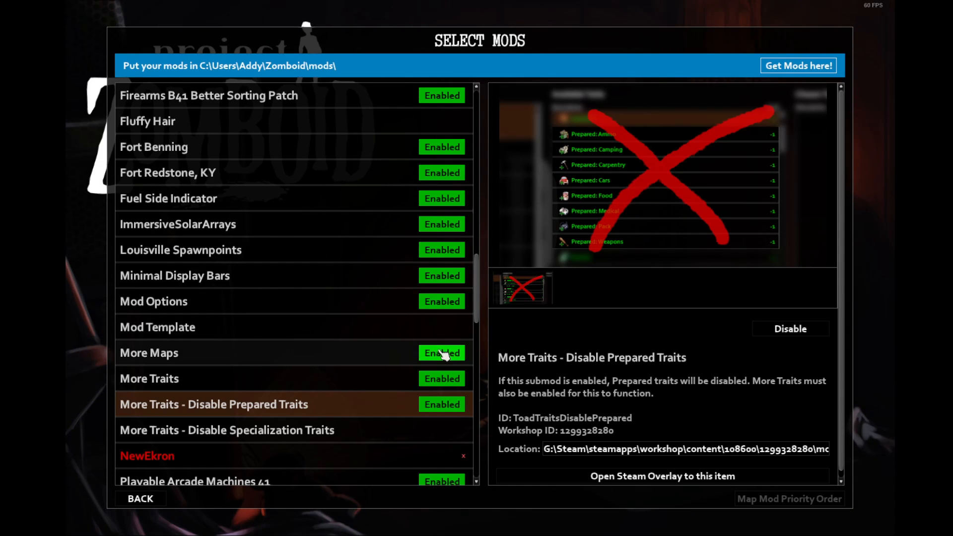
mouse_move(610, 202)
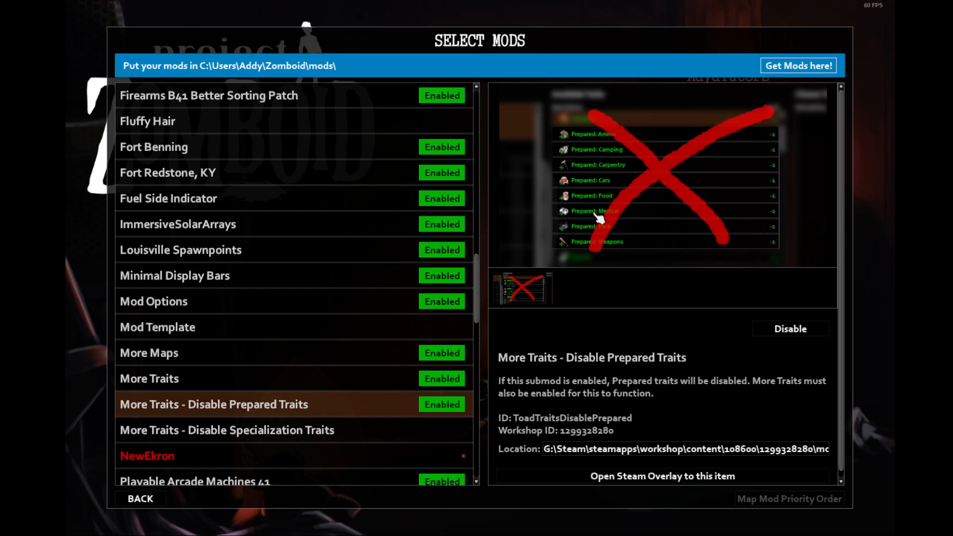
mouse_move(559, 192)
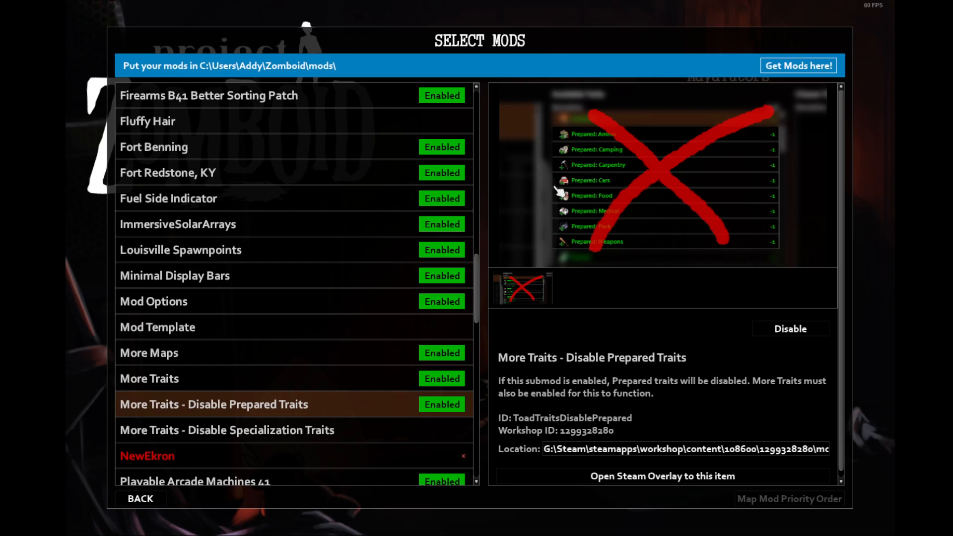
click(440, 430)
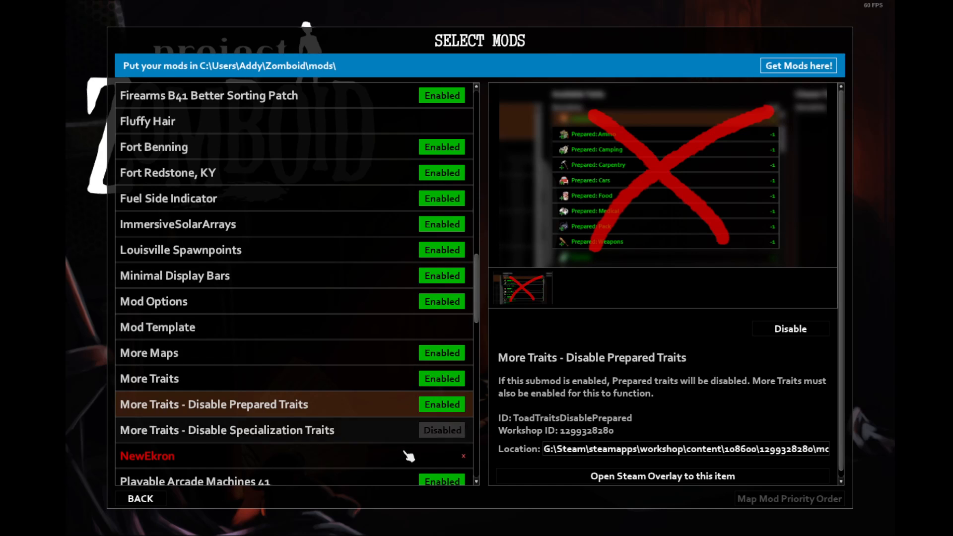
scroll(down, 3)
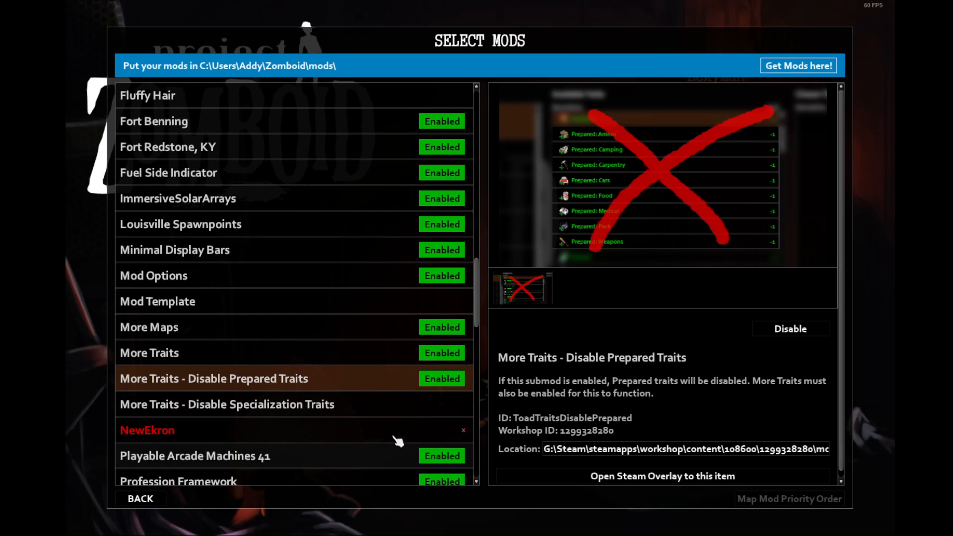
click(226, 404)
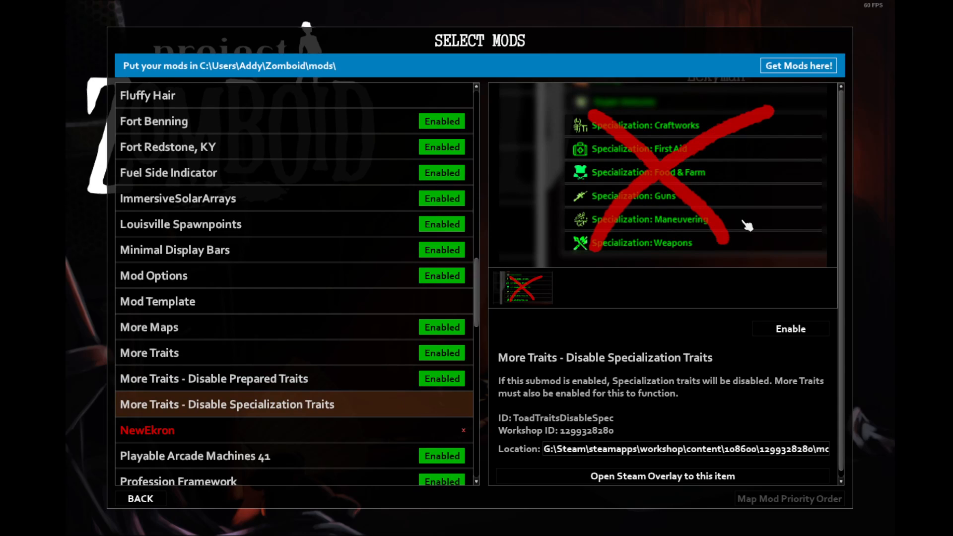
mouse_move(701, 255)
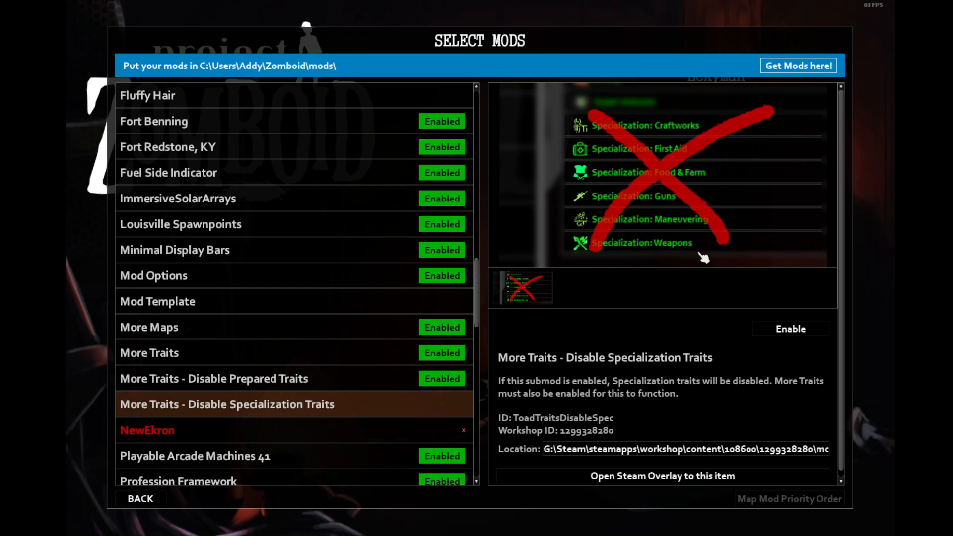
mouse_move(647, 377)
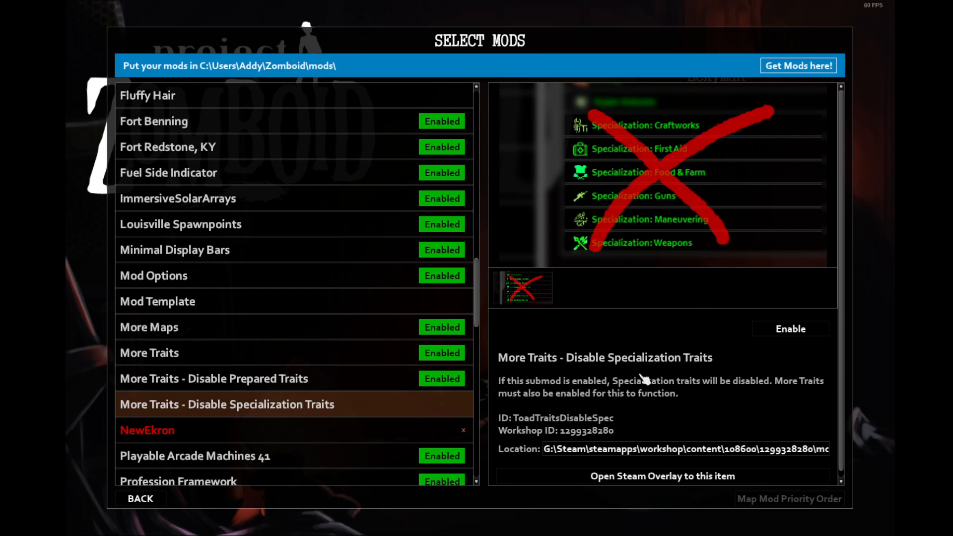
click(195, 455)
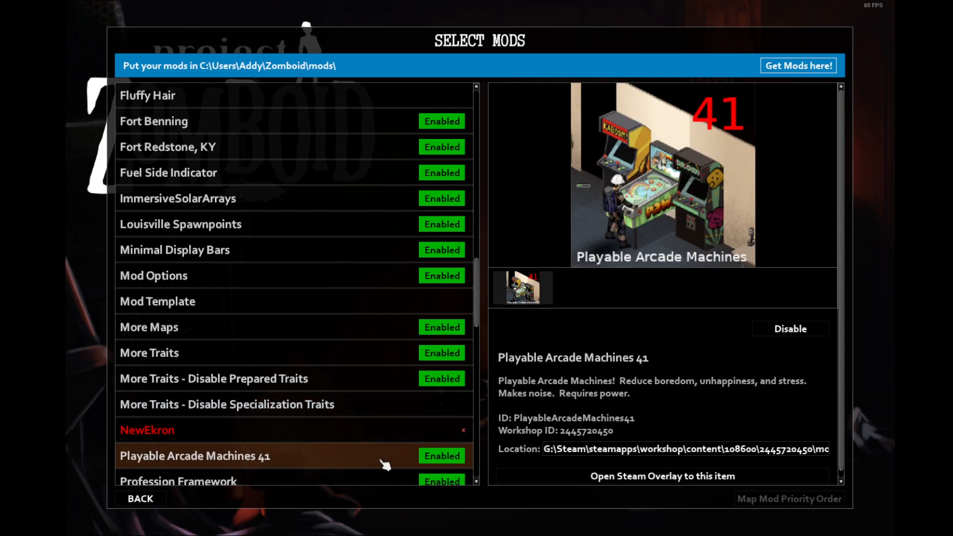
mouse_move(603, 432)
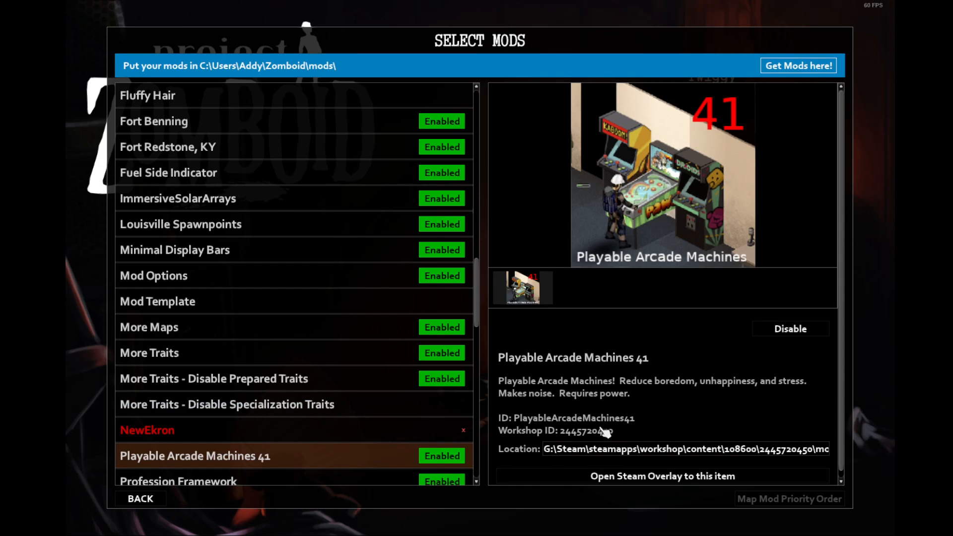
mouse_move(652, 229)
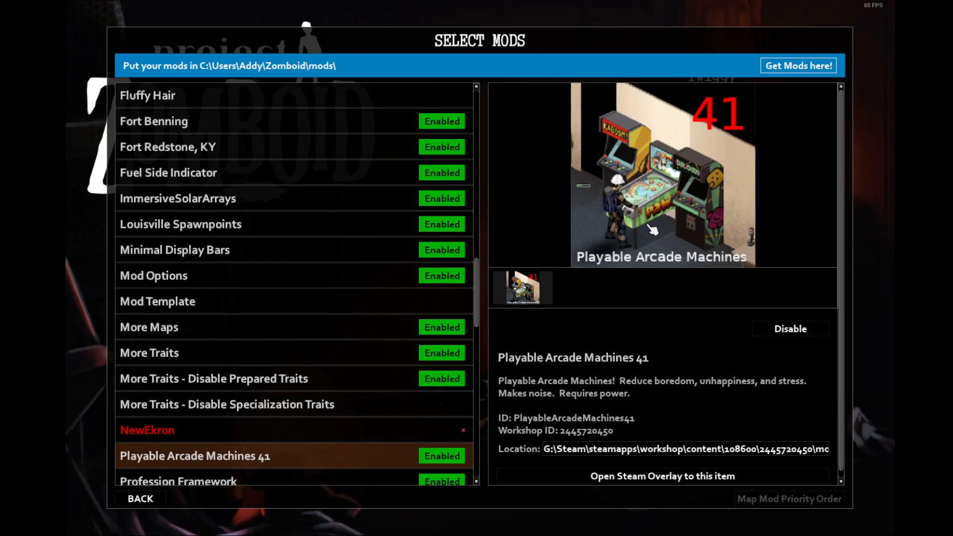
mouse_move(647, 240)
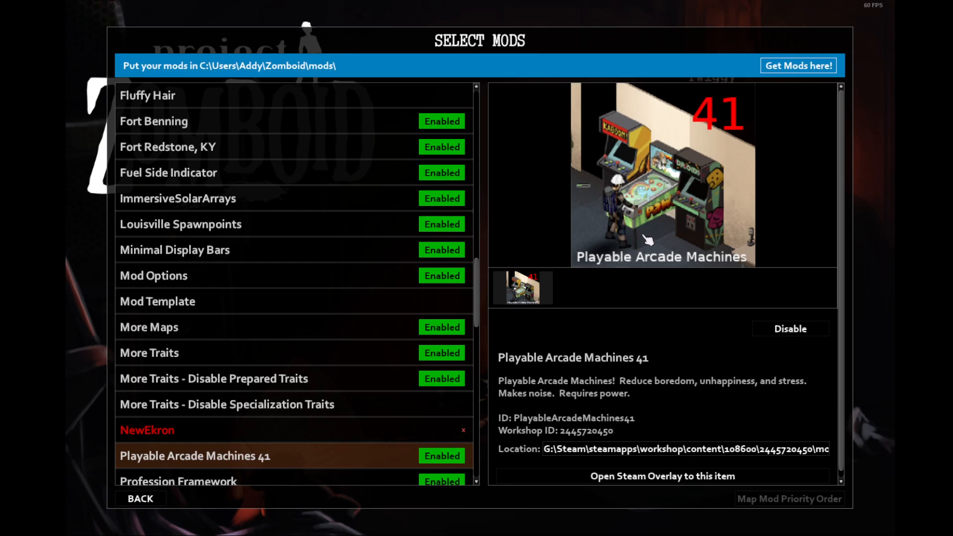
mouse_move(554, 408)
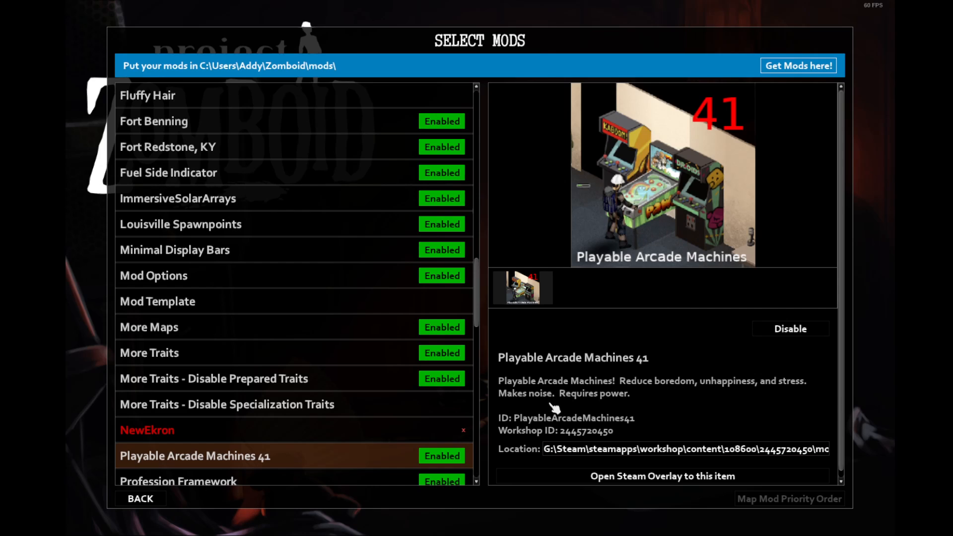
mouse_move(652, 401)
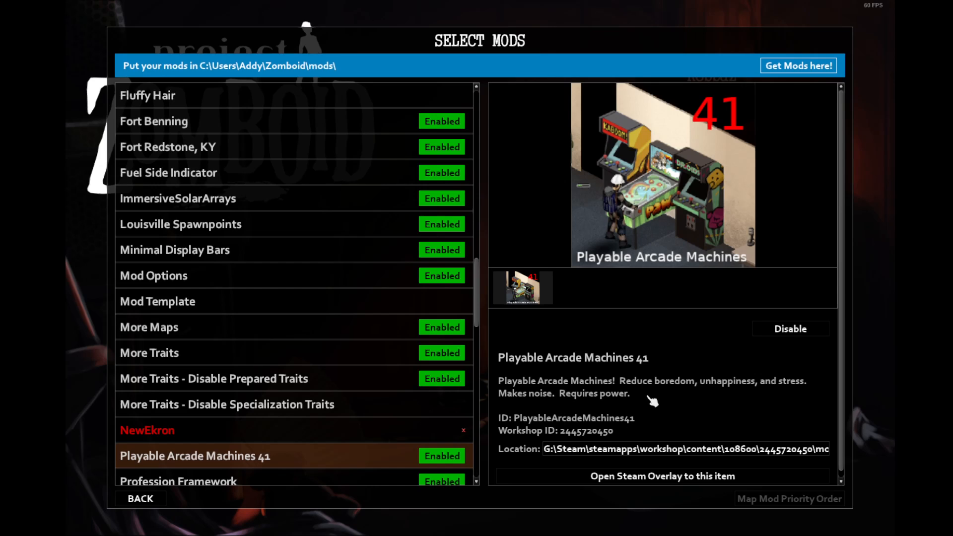
mouse_move(720, 391)
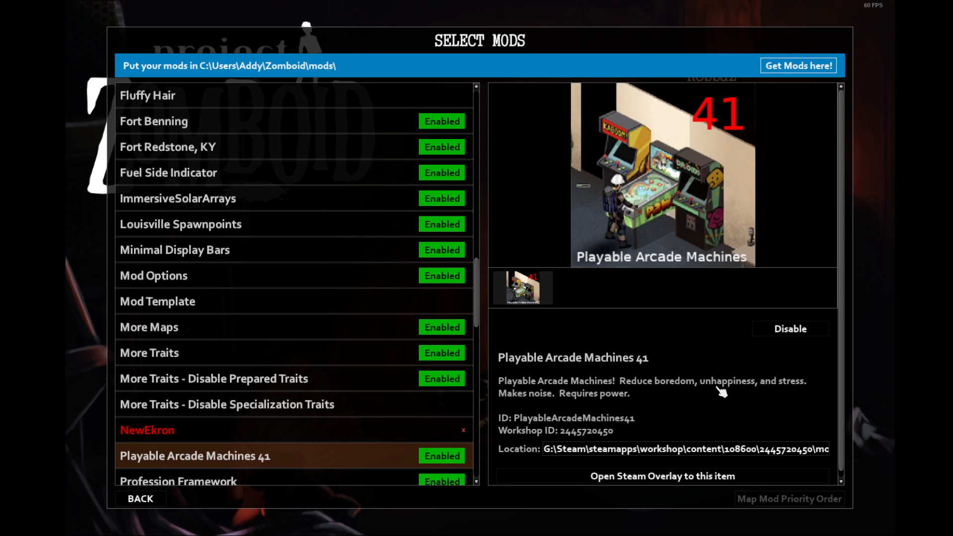
mouse_move(594, 415)
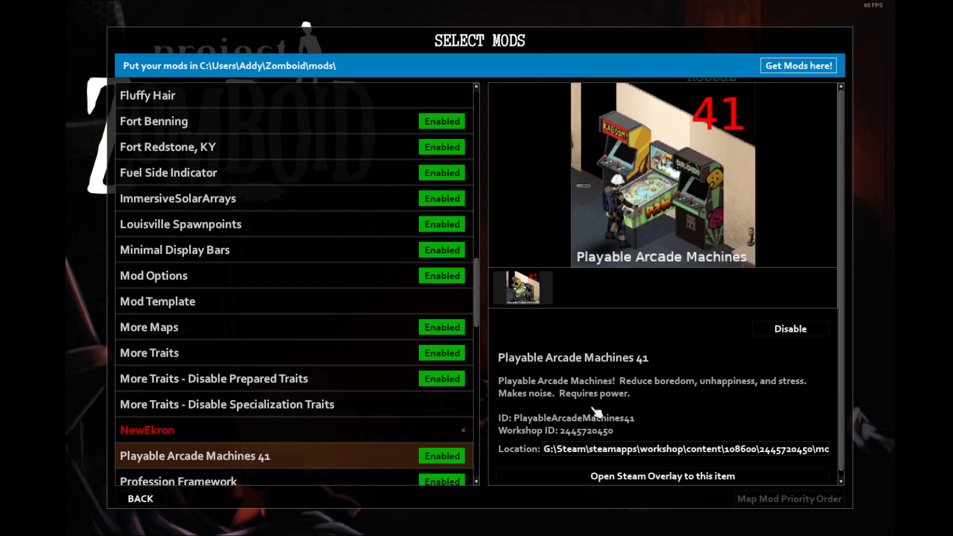
mouse_move(548, 387)
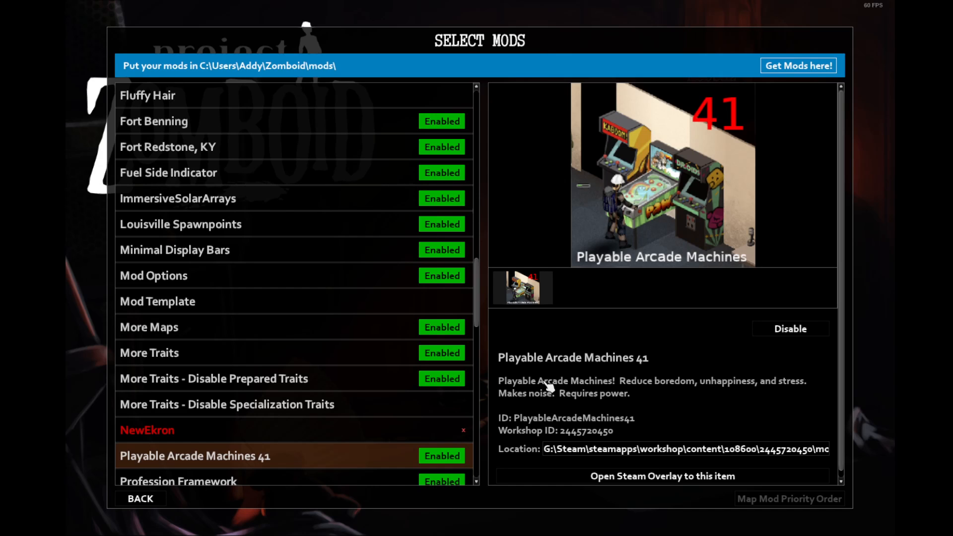
- Scroll down to view Profession Framework Build 41 Patch's details, then continue toward Raven Creek
scroll(down, 3)
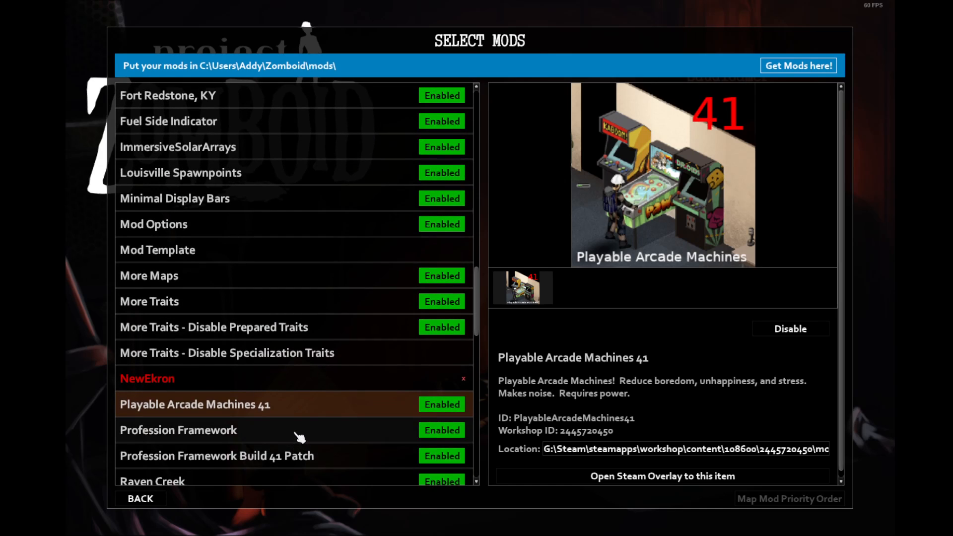
click(178, 430)
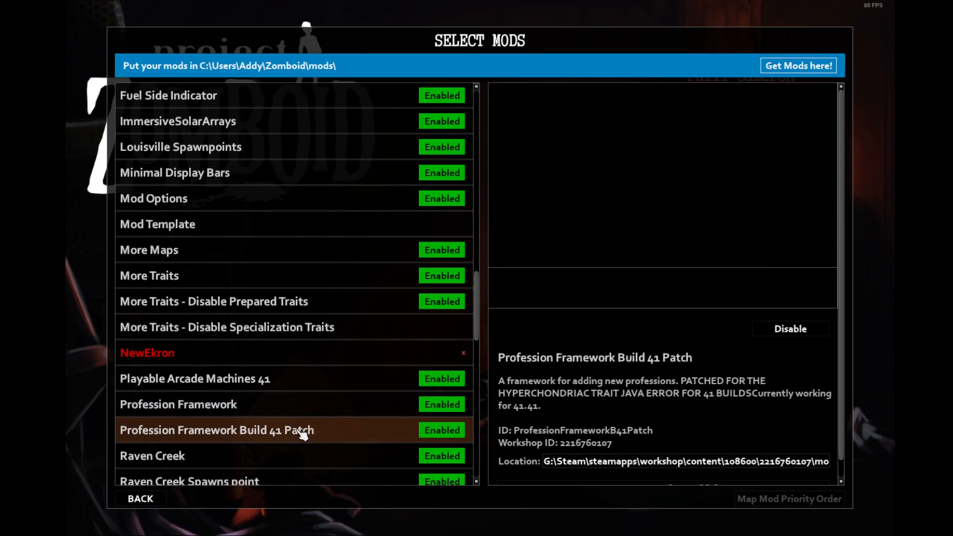
scroll(down, 3)
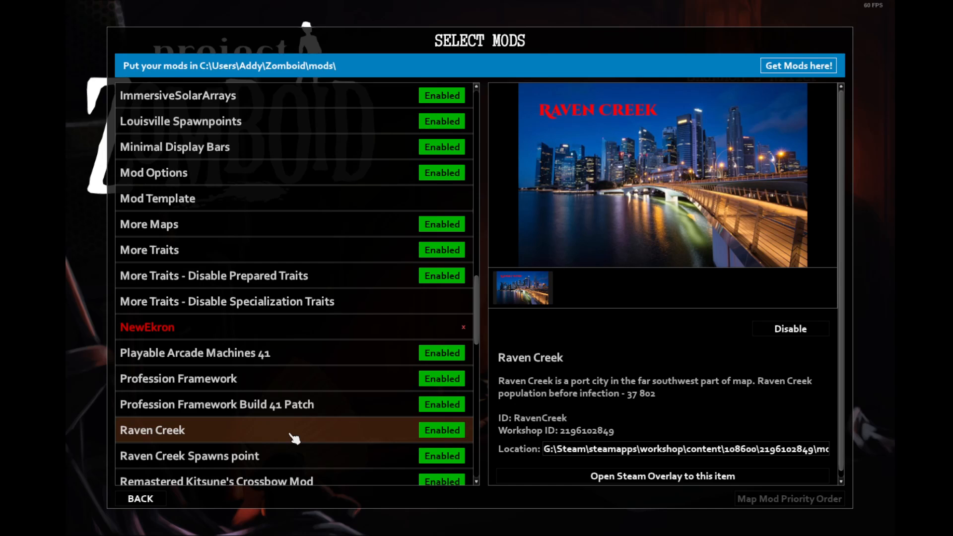
mouse_move(330, 474)
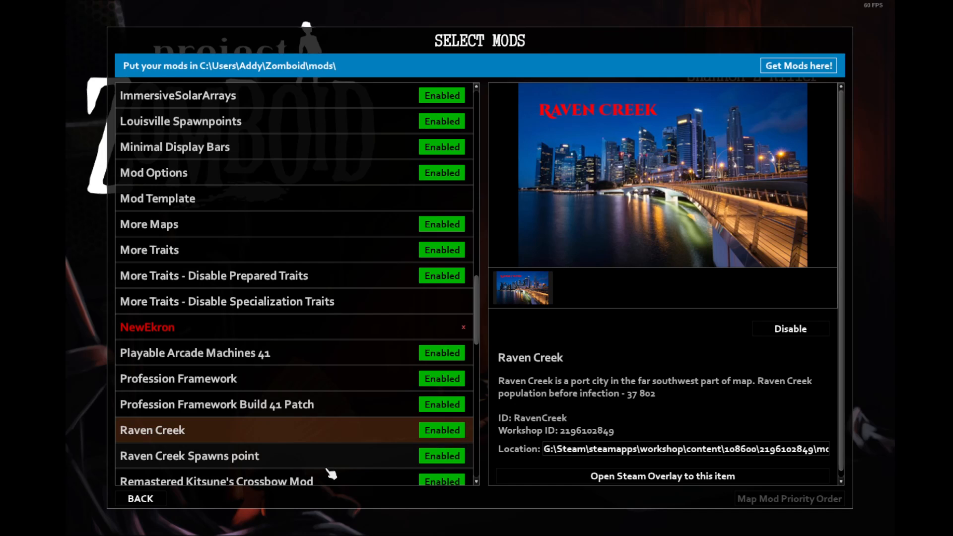
mouse_move(321, 478)
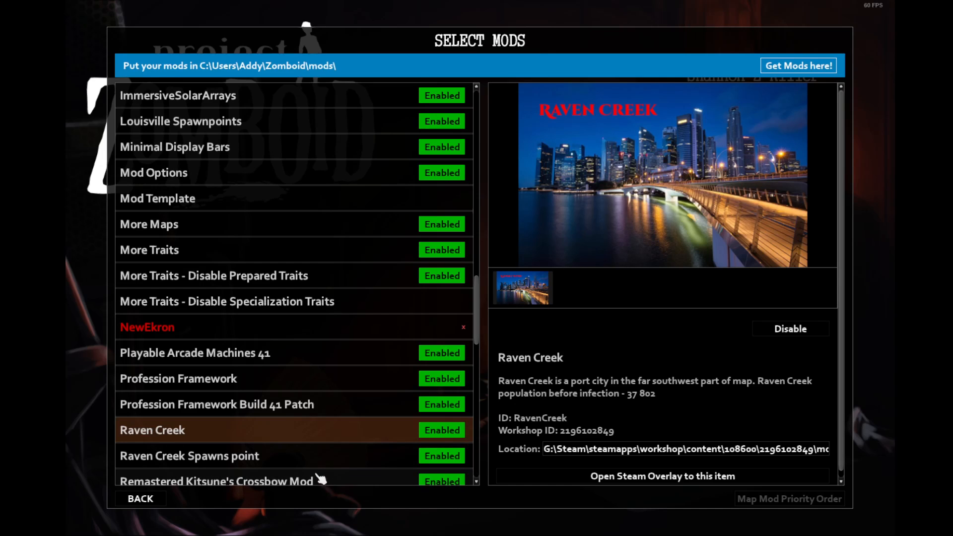
mouse_move(332, 457)
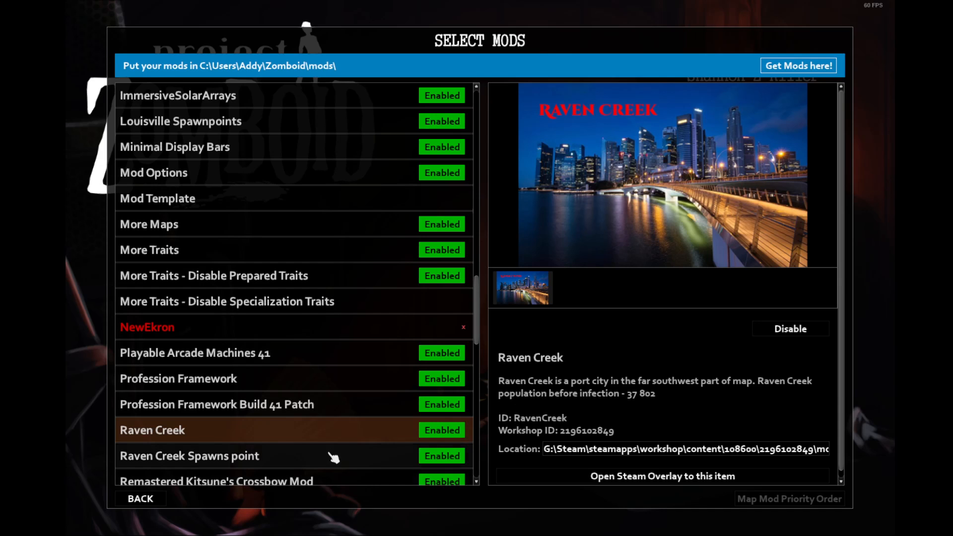
- Scroll the Select Mods list down three notches past Raven Creek Spawns
scroll(down, 3)
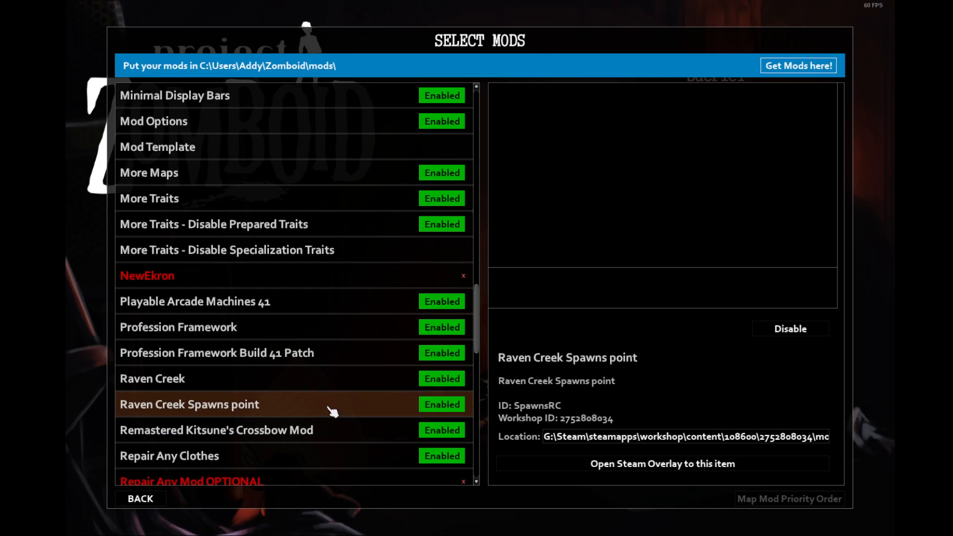
mouse_move(330, 414)
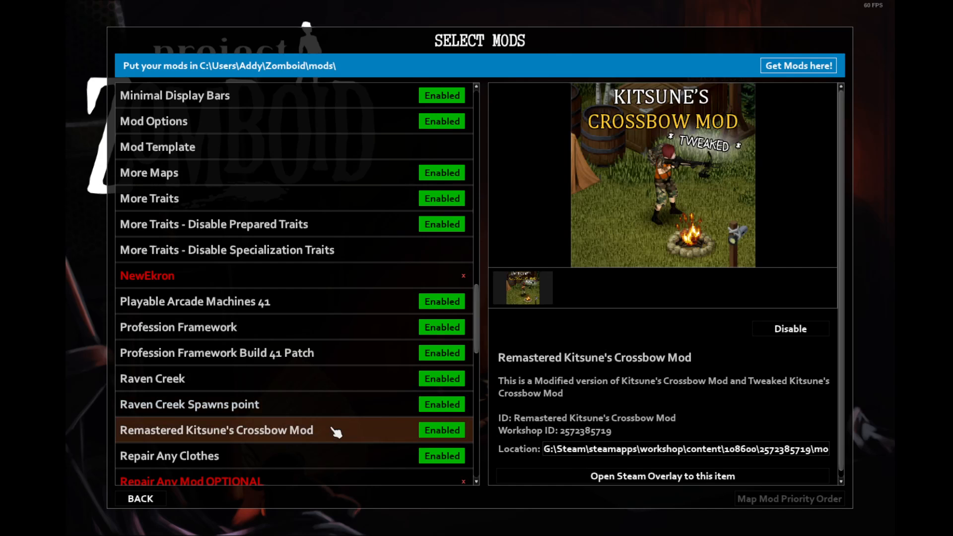
mouse_move(689, 339)
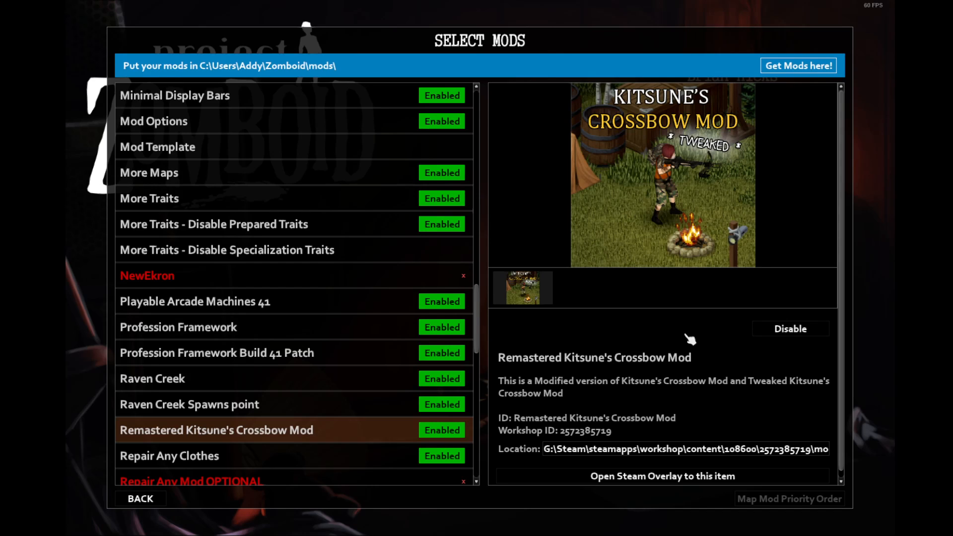
mouse_move(688, 344)
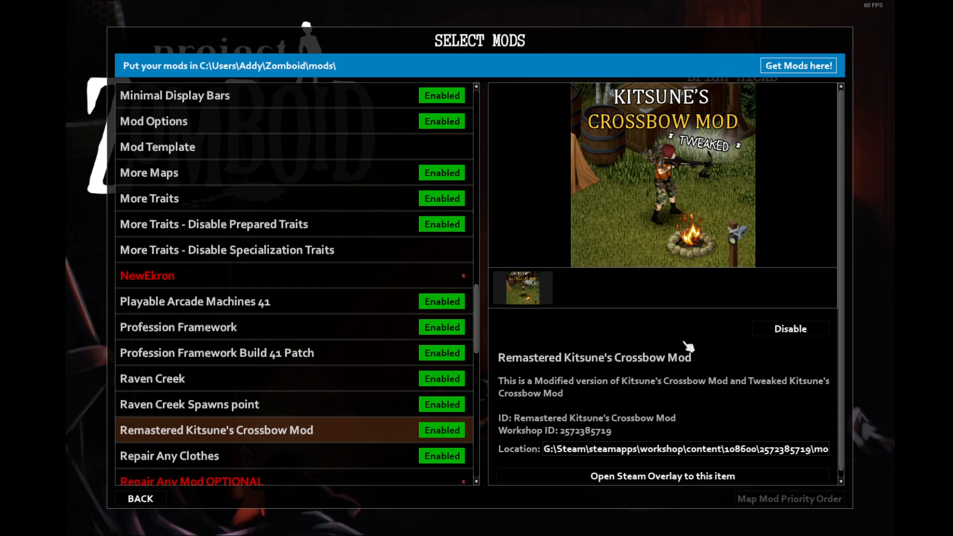
mouse_move(698, 362)
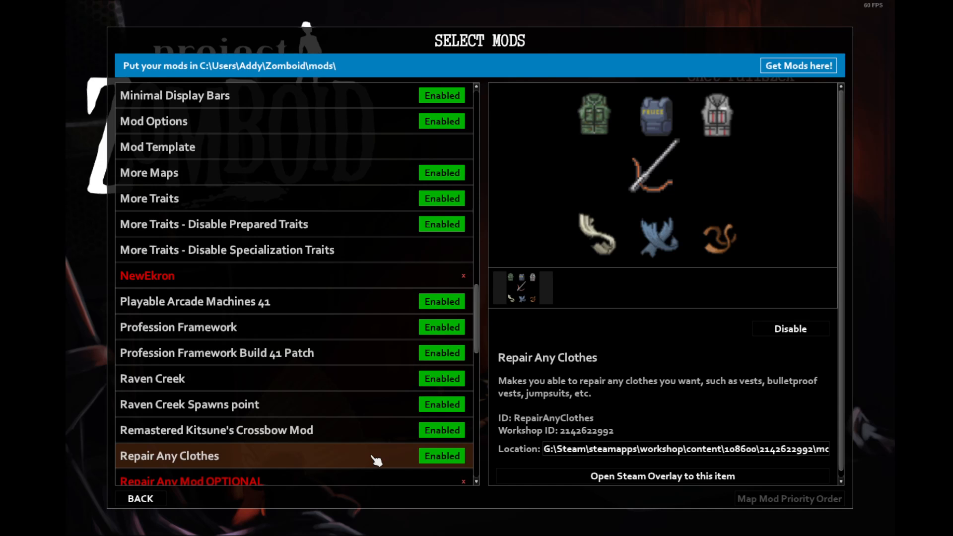
- Scroll down and open Skill Recovery Journal's journal preview and description
scroll(down, 3)
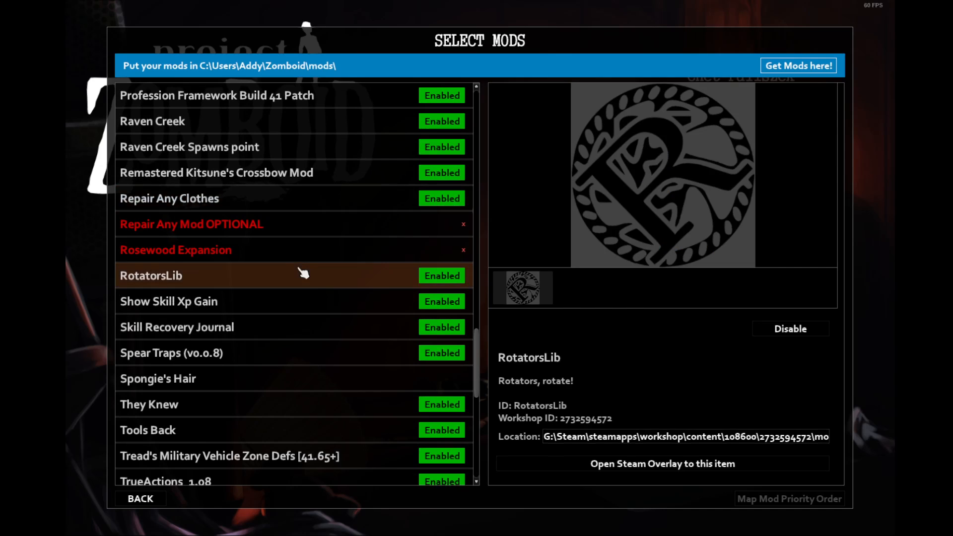
mouse_move(313, 271)
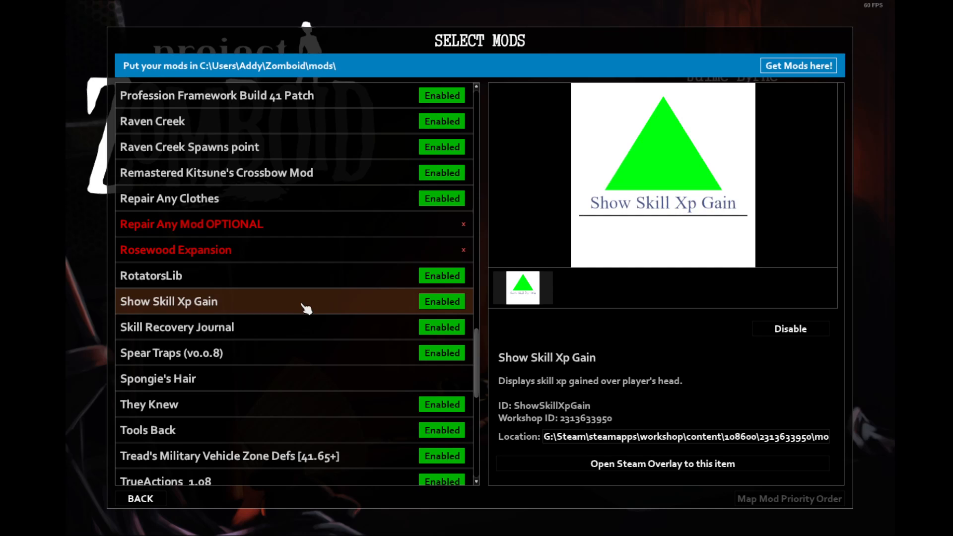
mouse_move(282, 307)
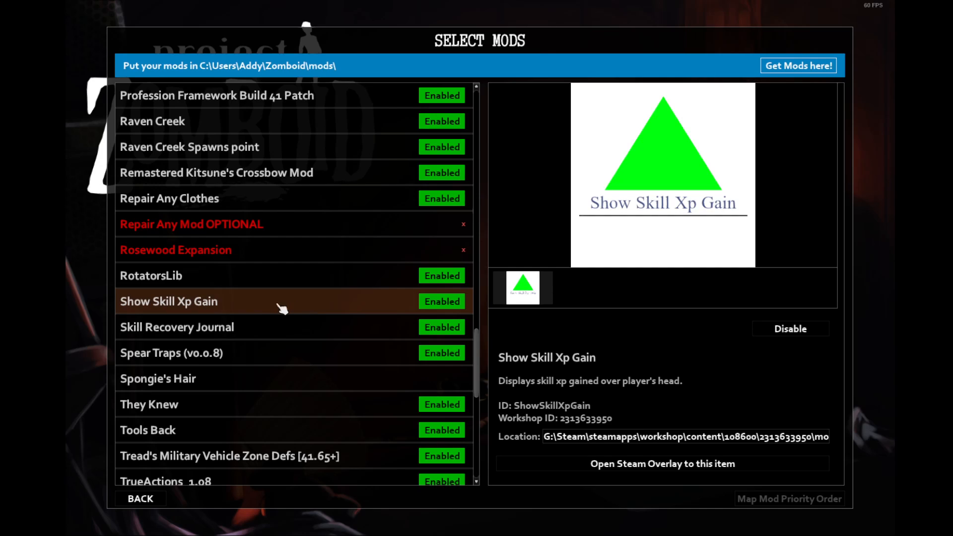
mouse_move(266, 305)
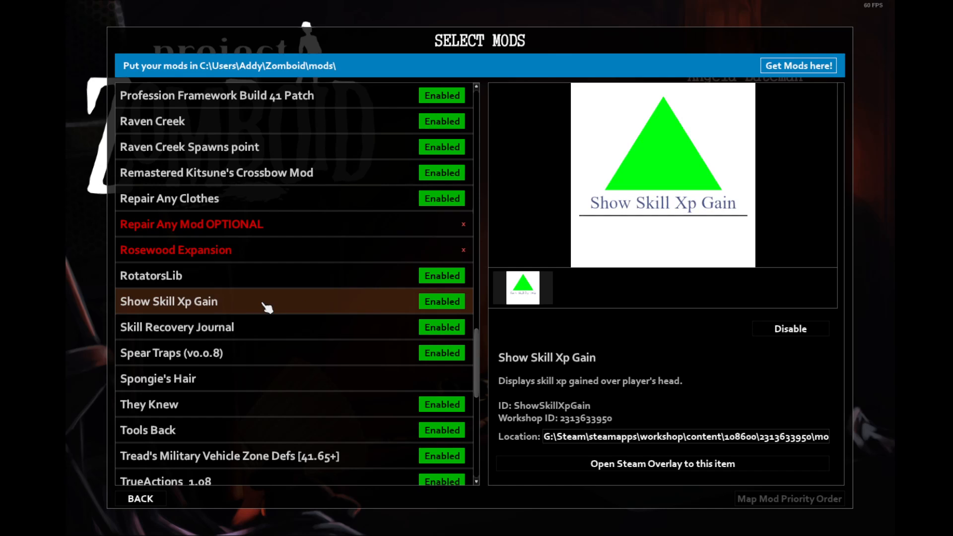
click(177, 327)
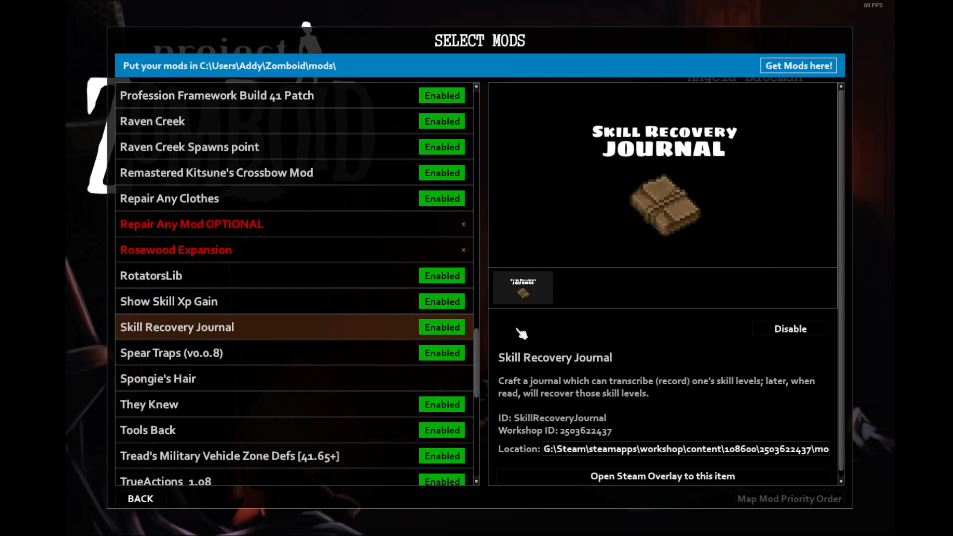
mouse_move(524, 334)
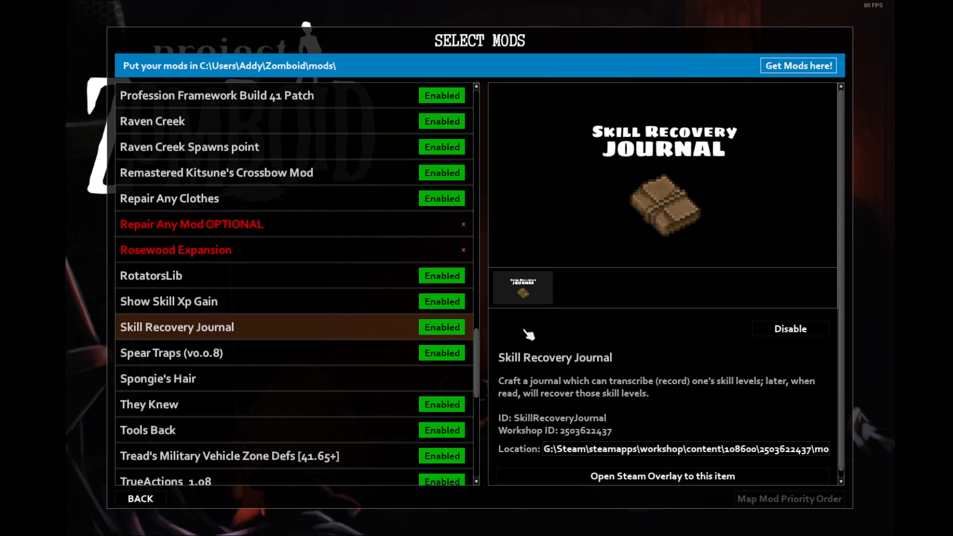
mouse_move(576, 310)
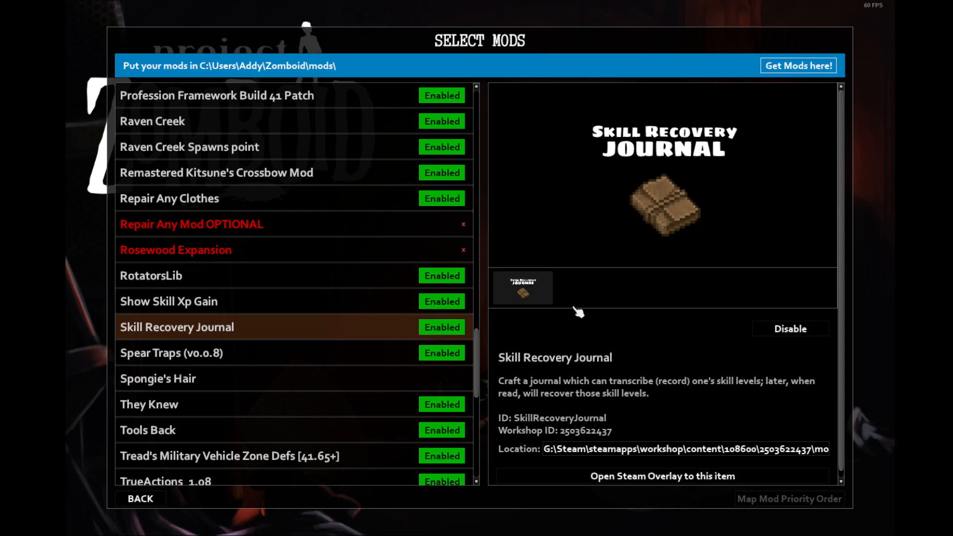
mouse_move(653, 266)
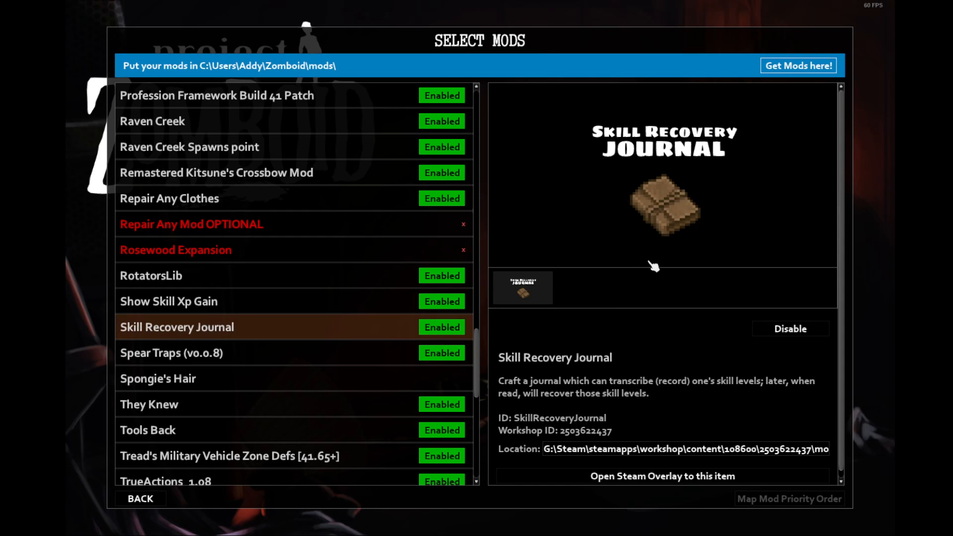
mouse_move(656, 279)
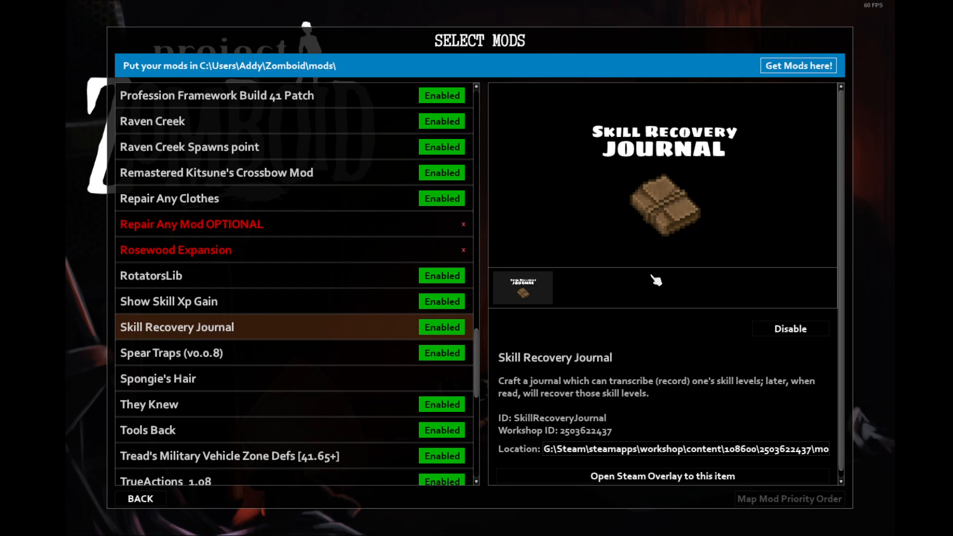
- Show Spear Traps (v0.0.8) with its spike-pit preview
click(170, 352)
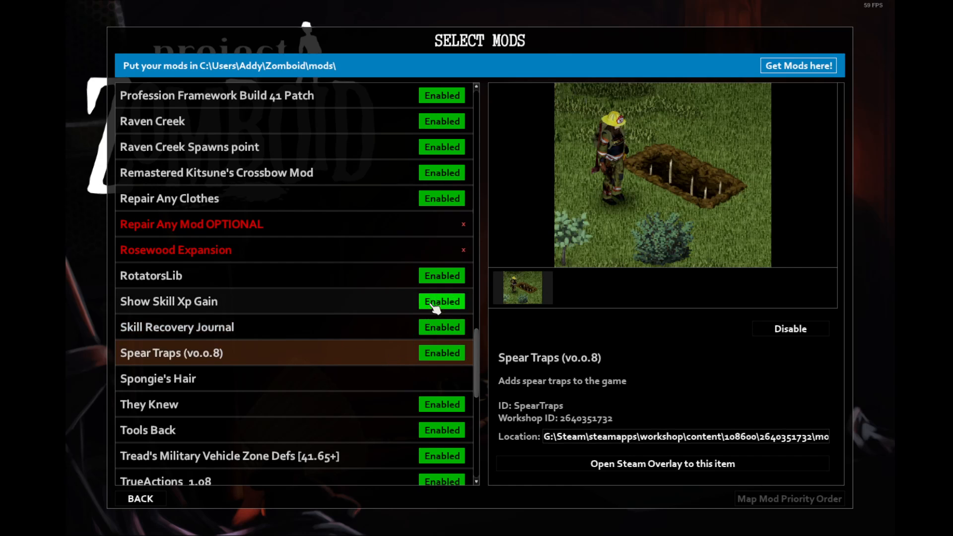
mouse_move(664, 192)
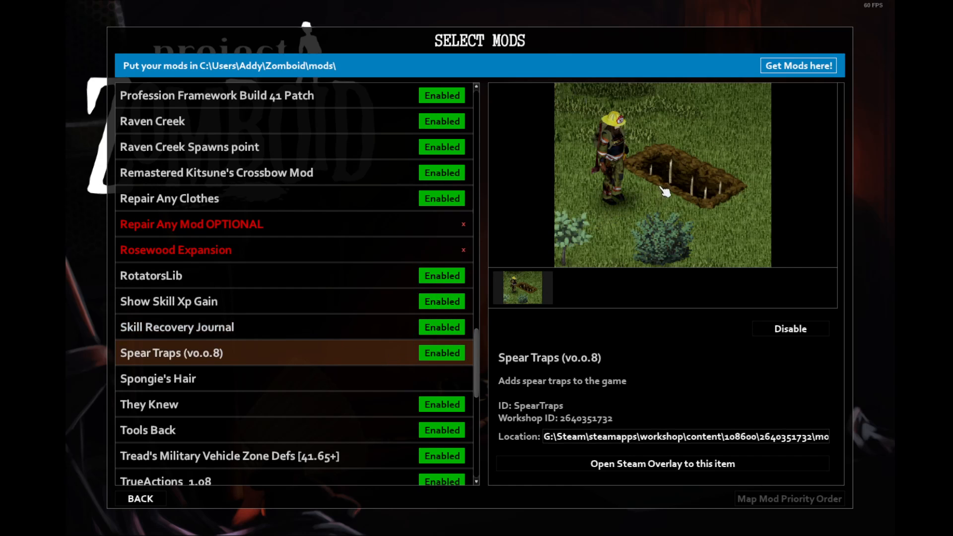
mouse_move(690, 193)
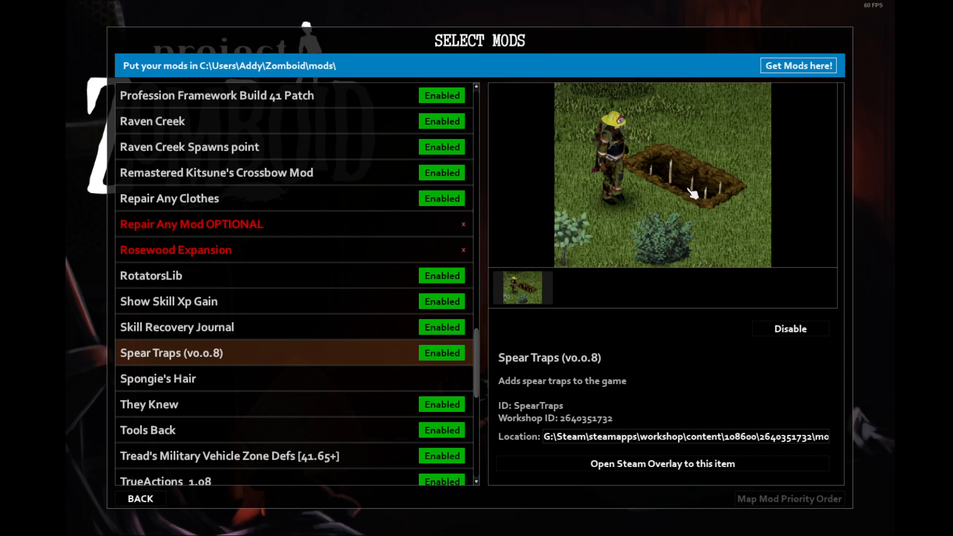
mouse_move(698, 178)
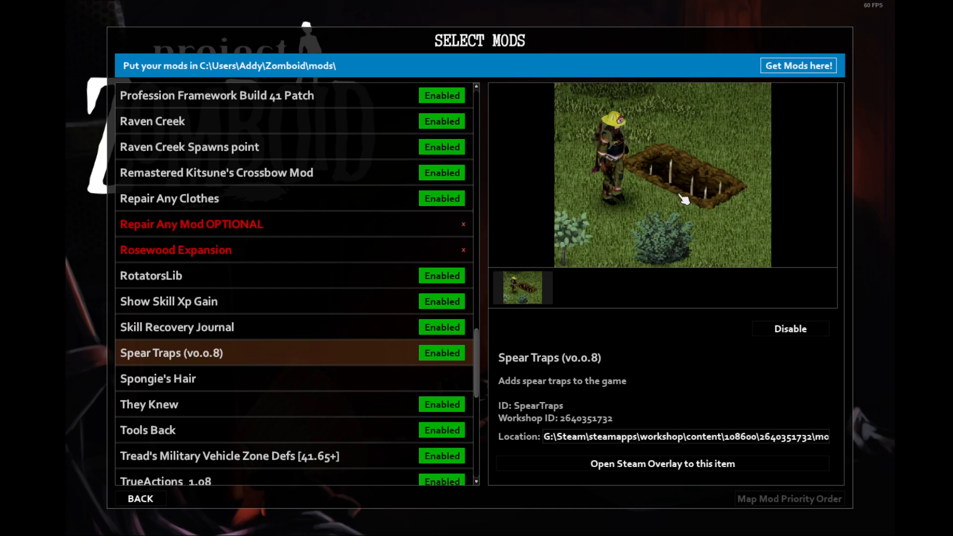
mouse_move(676, 187)
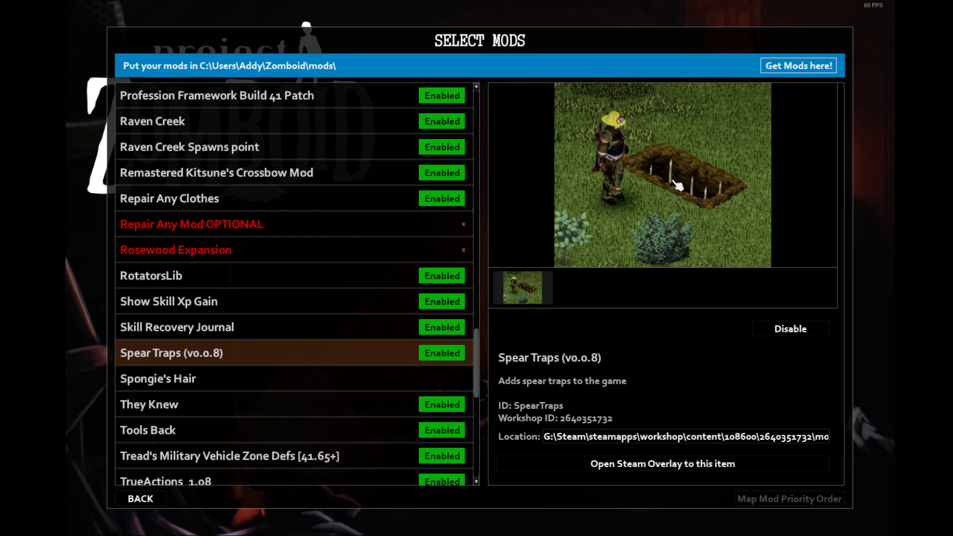
mouse_move(666, 161)
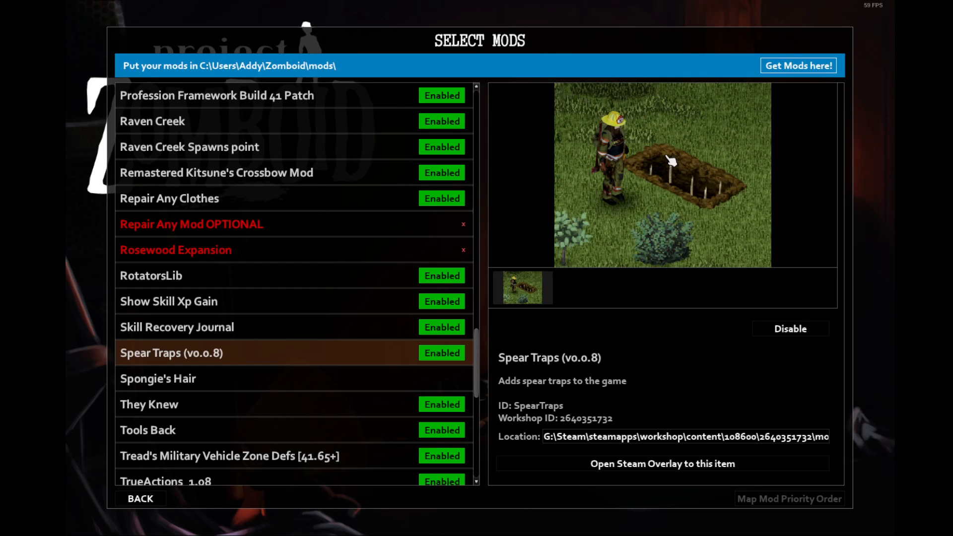
mouse_move(693, 156)
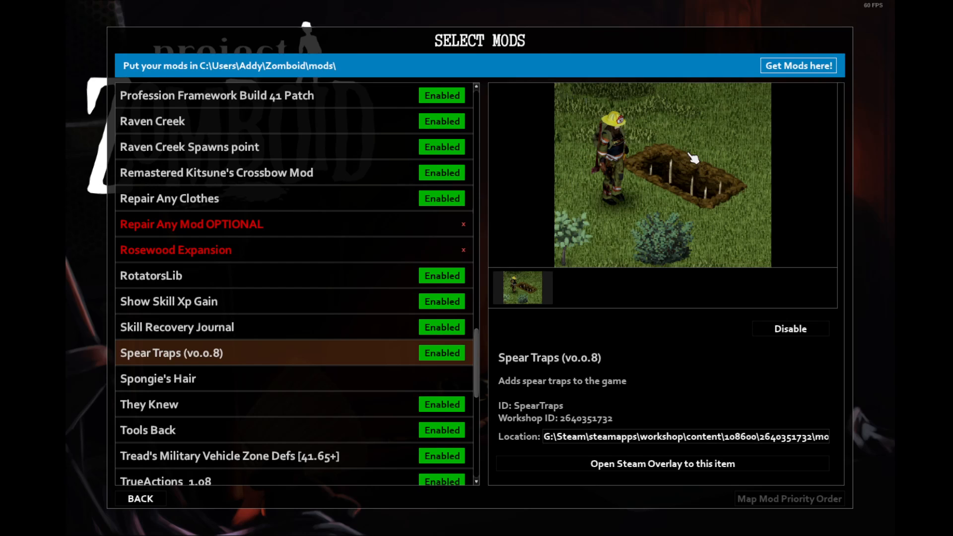
mouse_move(698, 189)
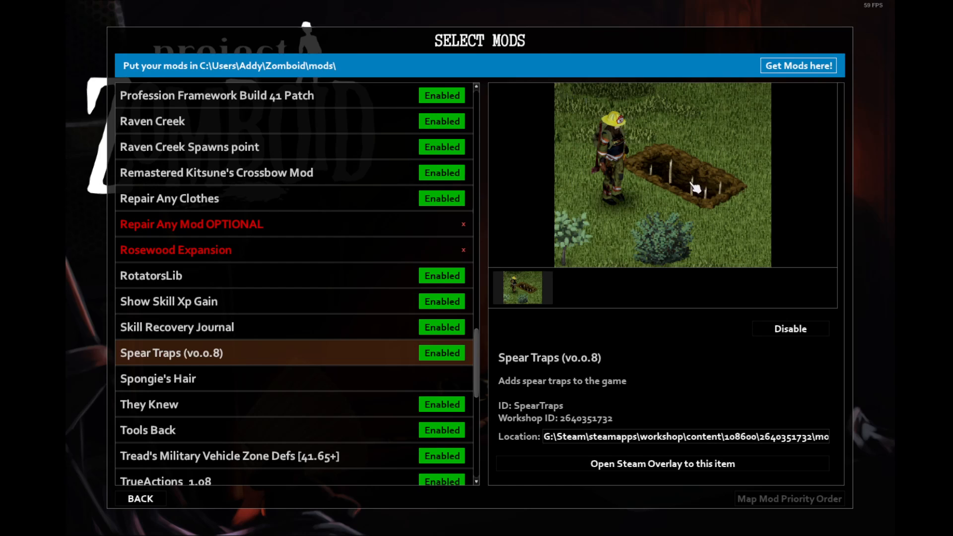
mouse_move(643, 176)
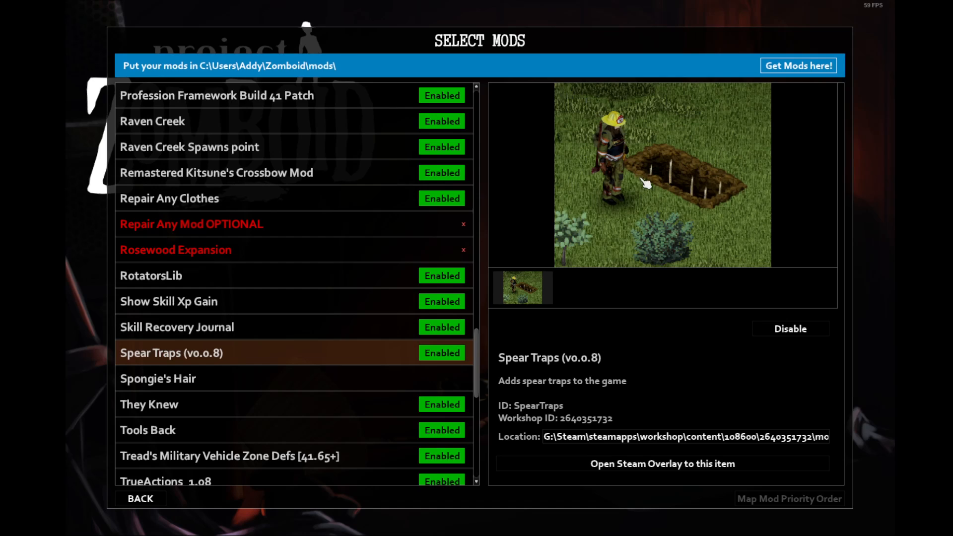
mouse_move(642, 202)
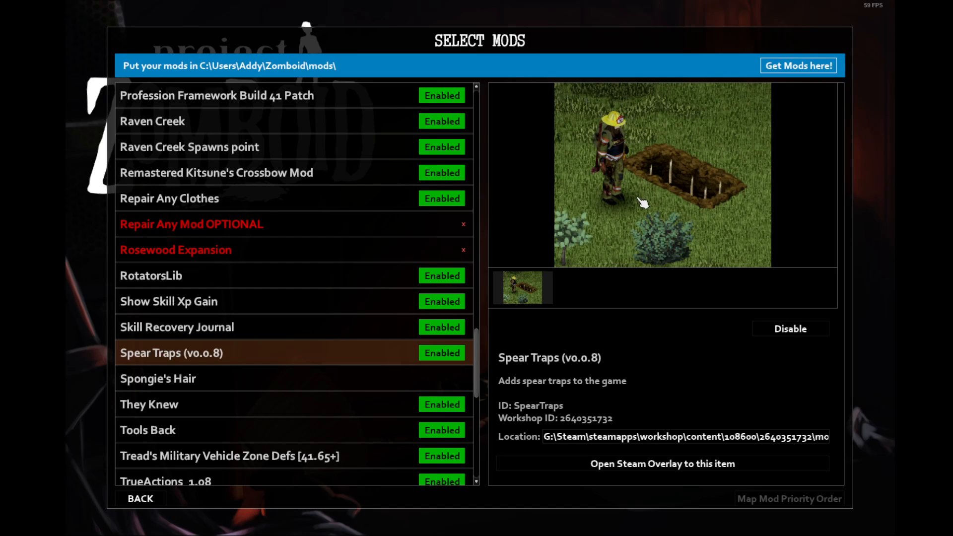
- Show They Knew with its Zomboxivir vial preview
click(149, 403)
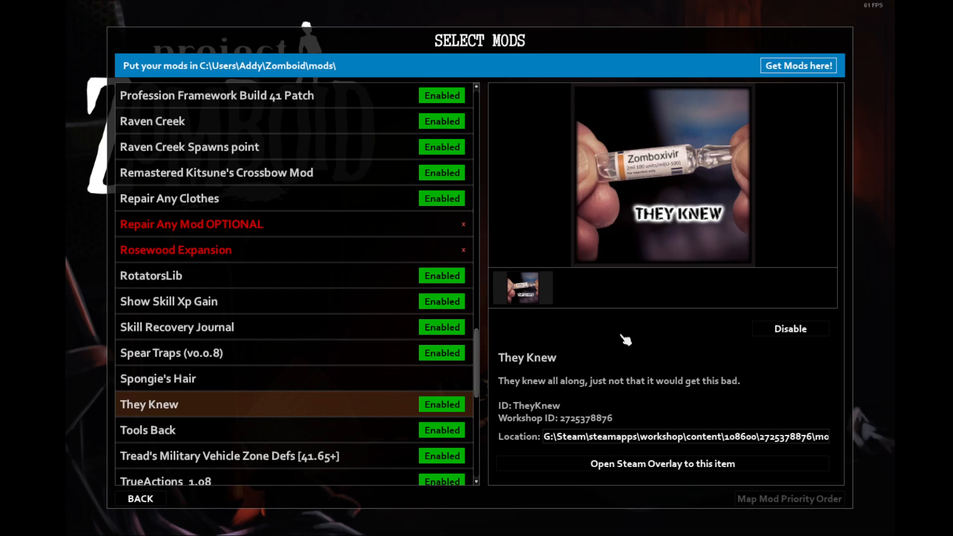
mouse_move(651, 190)
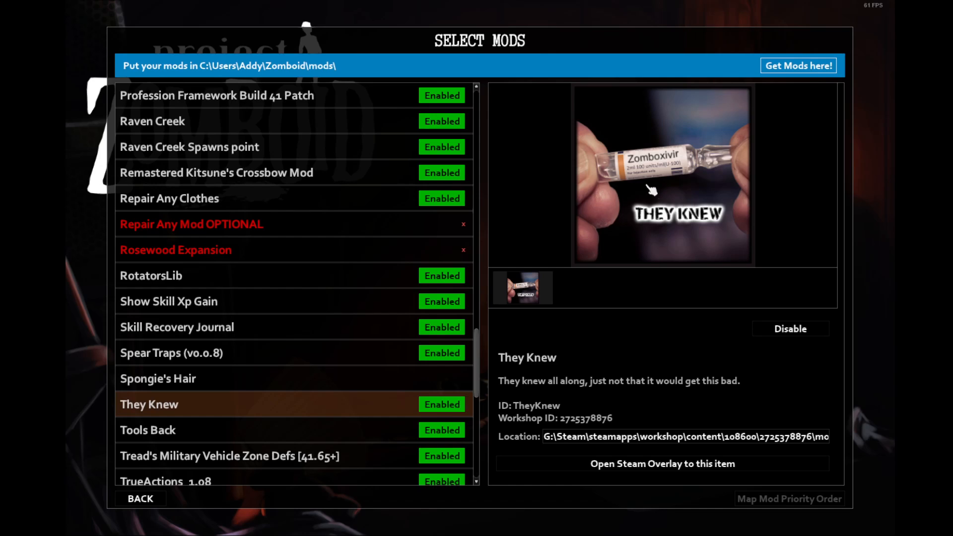
mouse_move(679, 174)
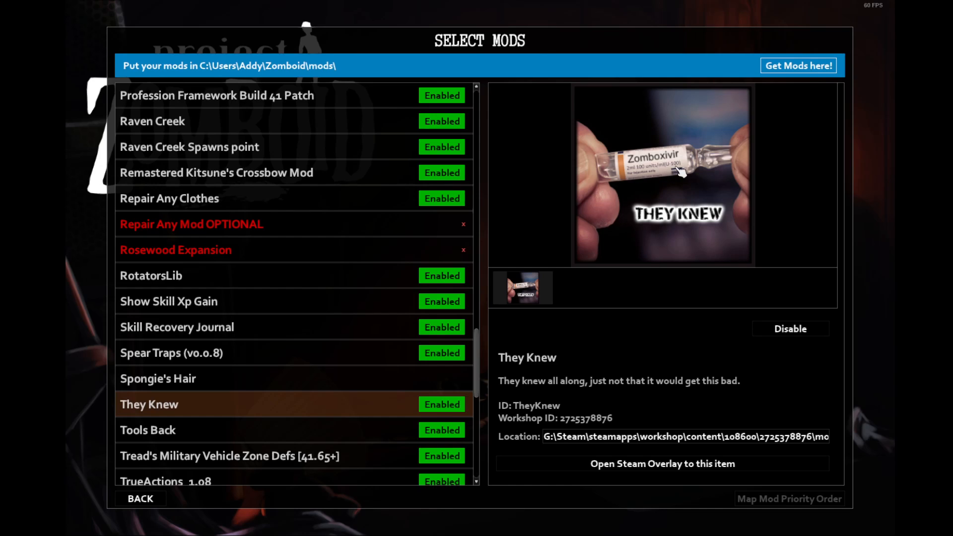
mouse_move(639, 205)
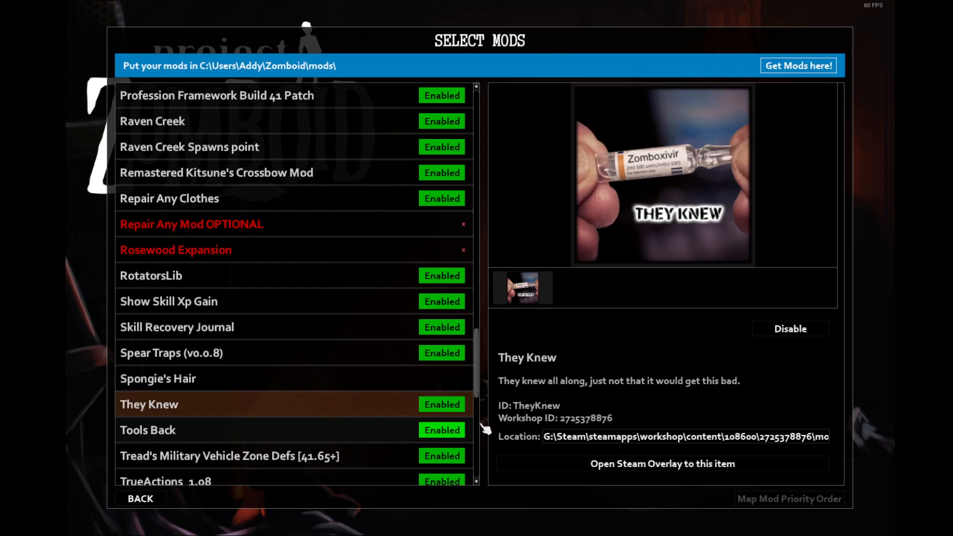
mouse_move(511, 420)
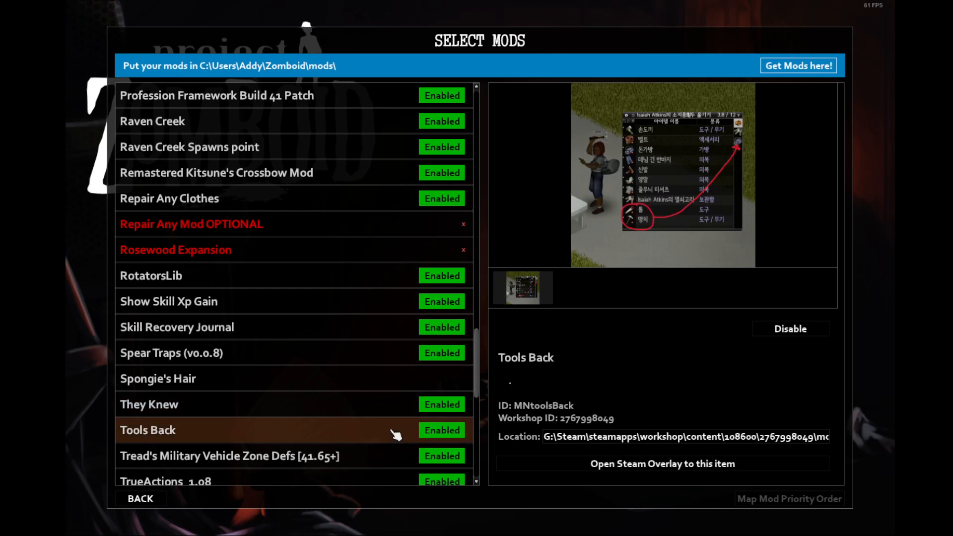
mouse_move(636, 375)
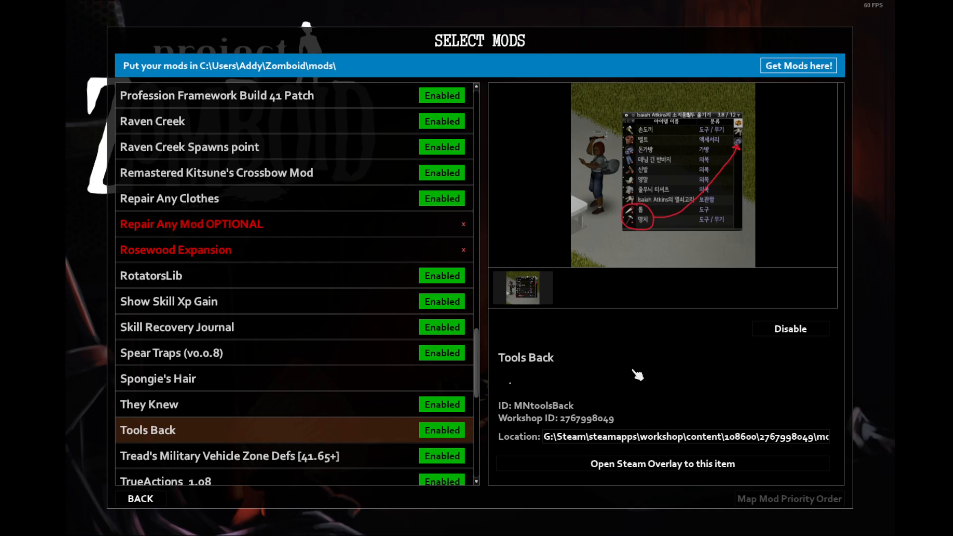
mouse_move(609, 256)
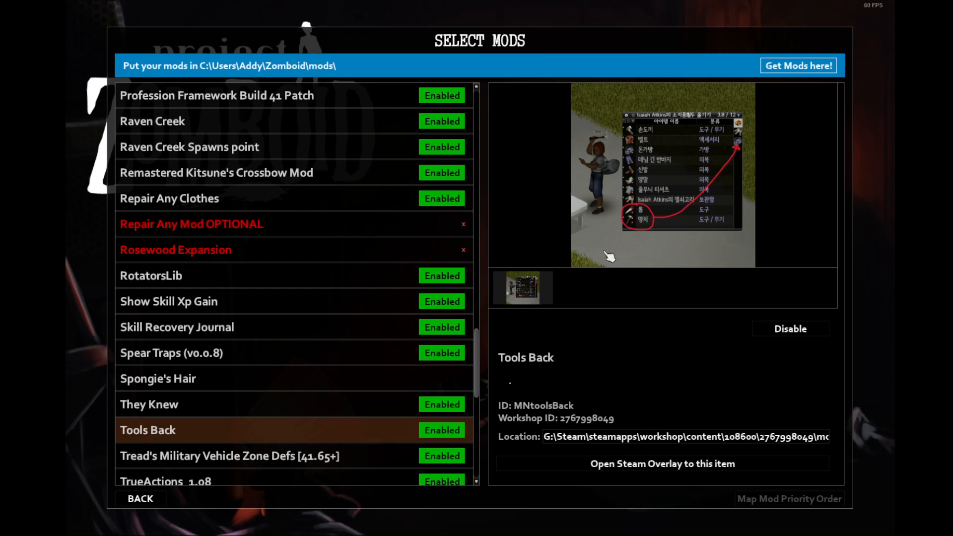
mouse_move(598, 181)
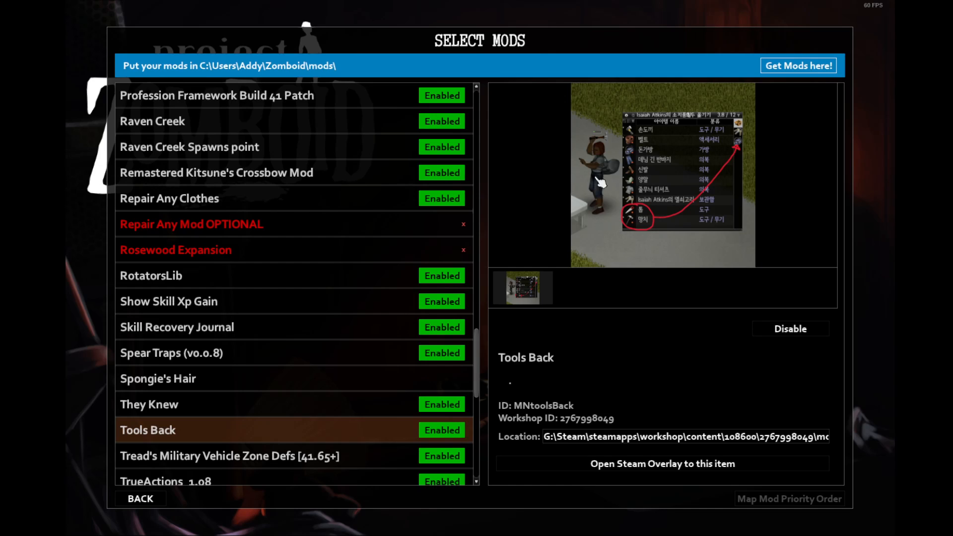
mouse_move(603, 184)
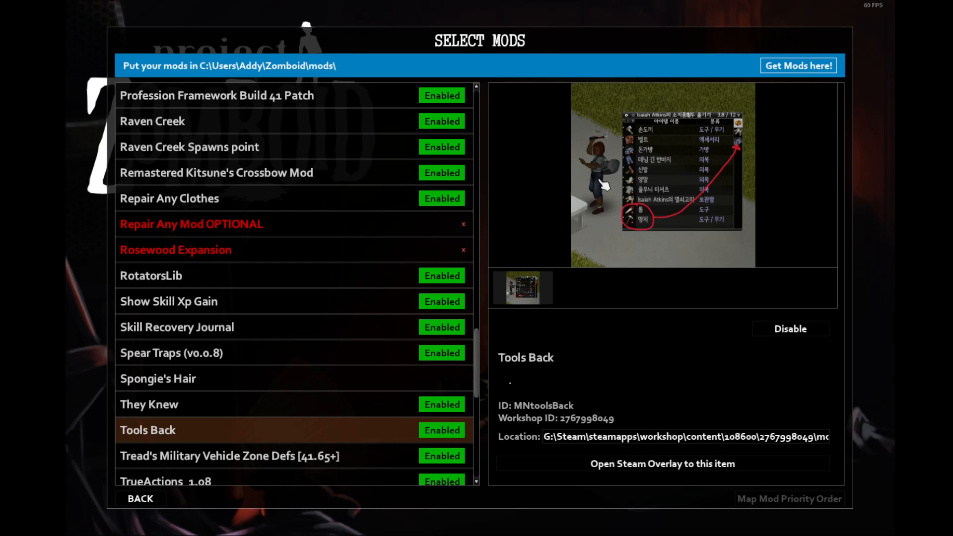
mouse_move(382, 457)
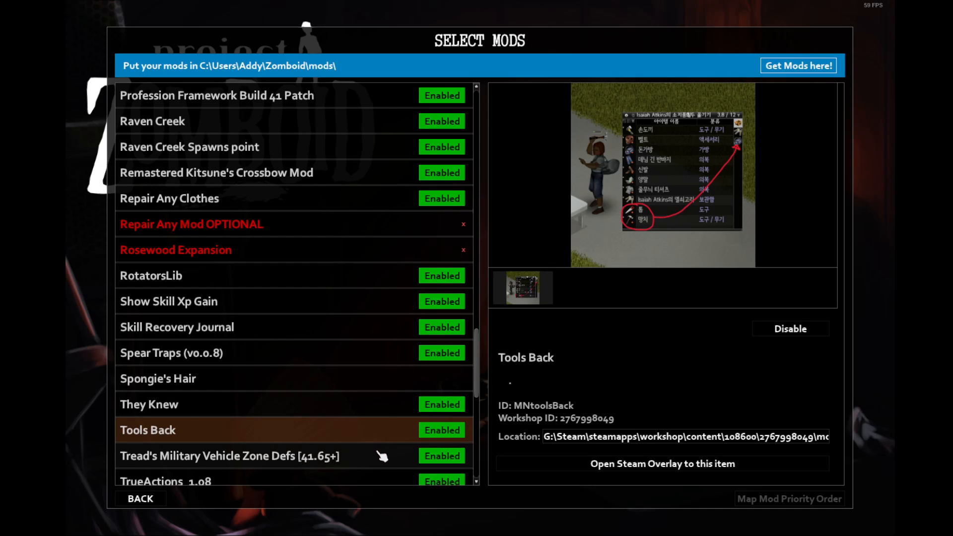
- Show Tread's Military Vehicle Zone Defs [41.65+] spawn zones preview
click(230, 455)
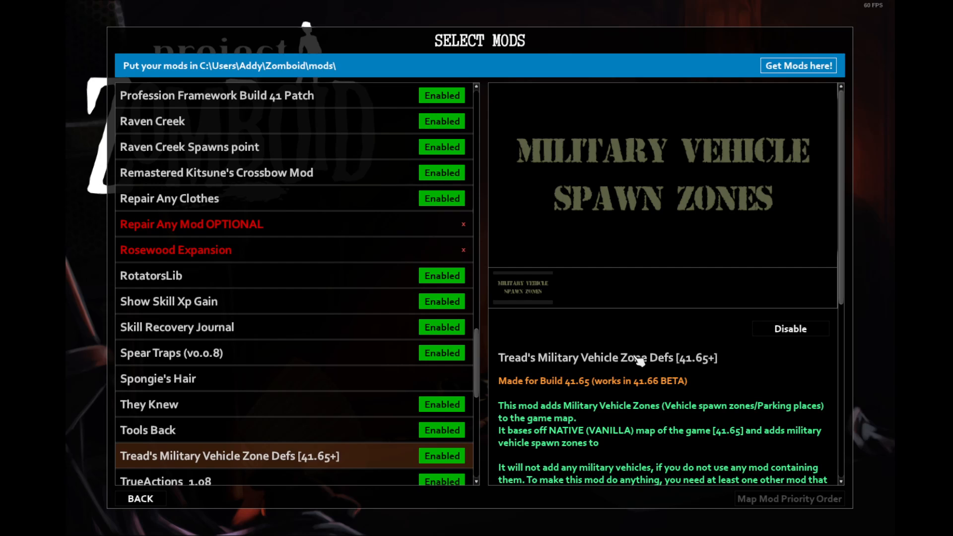
- Scroll down and show TrueActions_Dancing_1.06's dance cover art and description
scroll(down, 3)
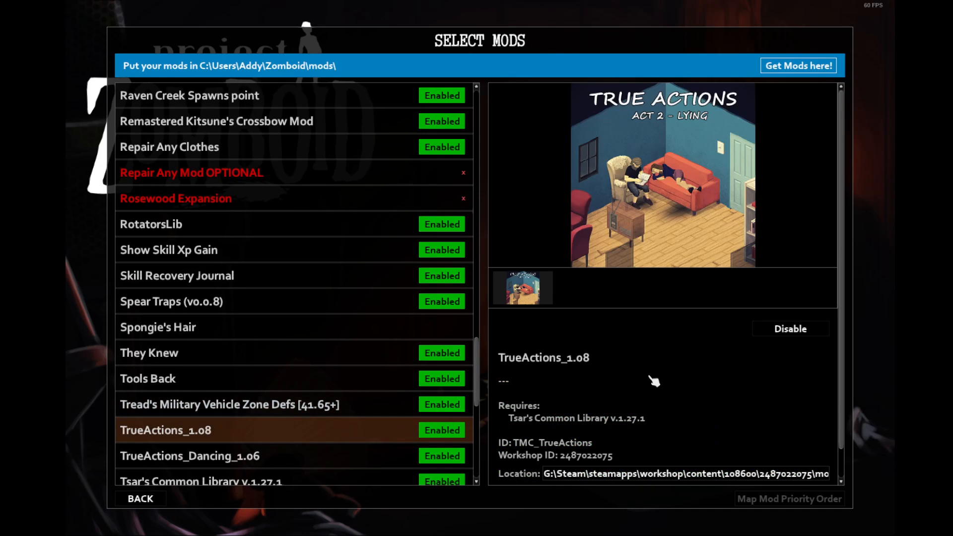
mouse_move(635, 379)
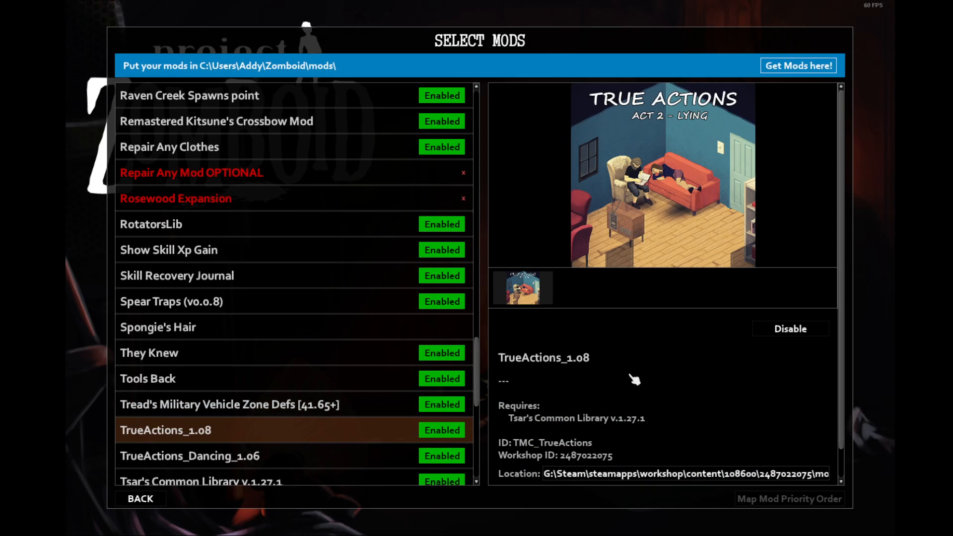
mouse_move(680, 193)
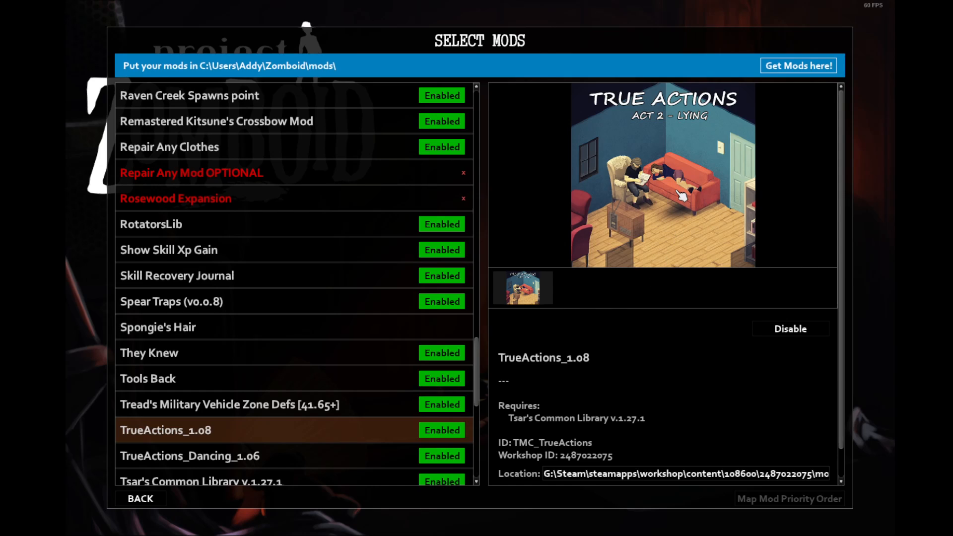
click(189, 456)
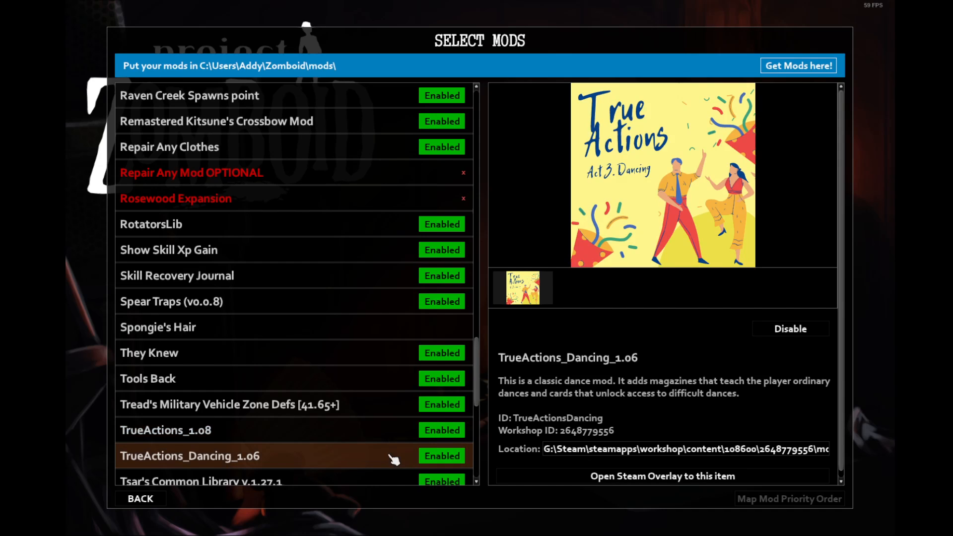
mouse_move(726, 335)
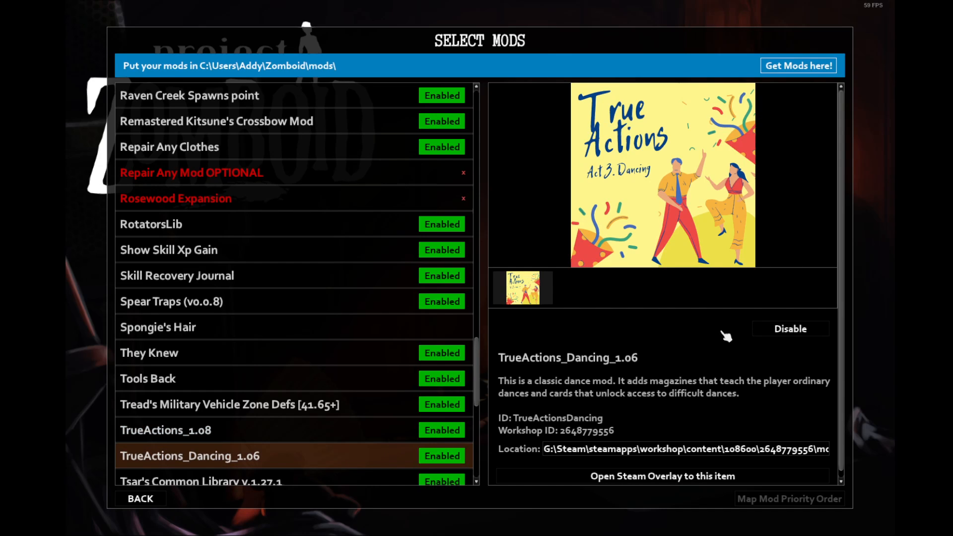
mouse_move(684, 257)
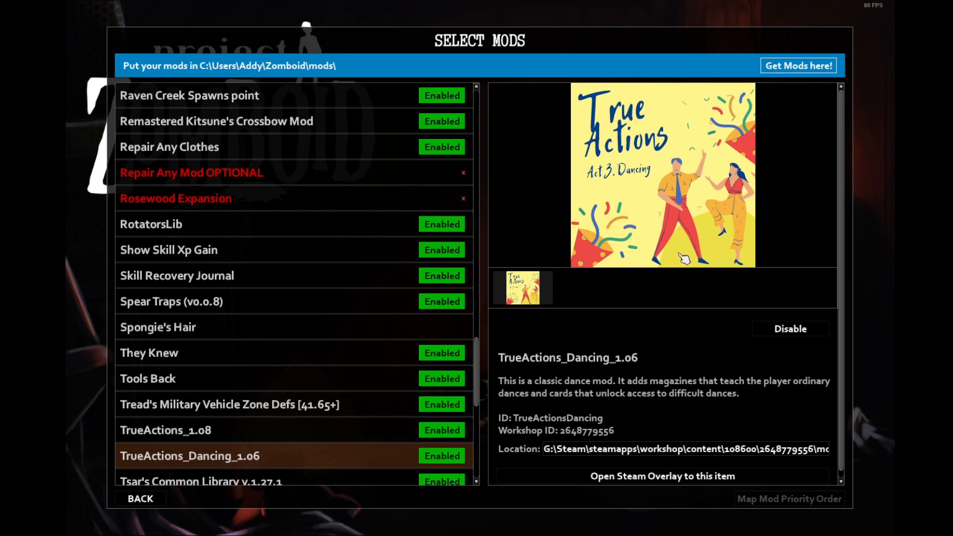
mouse_move(655, 216)
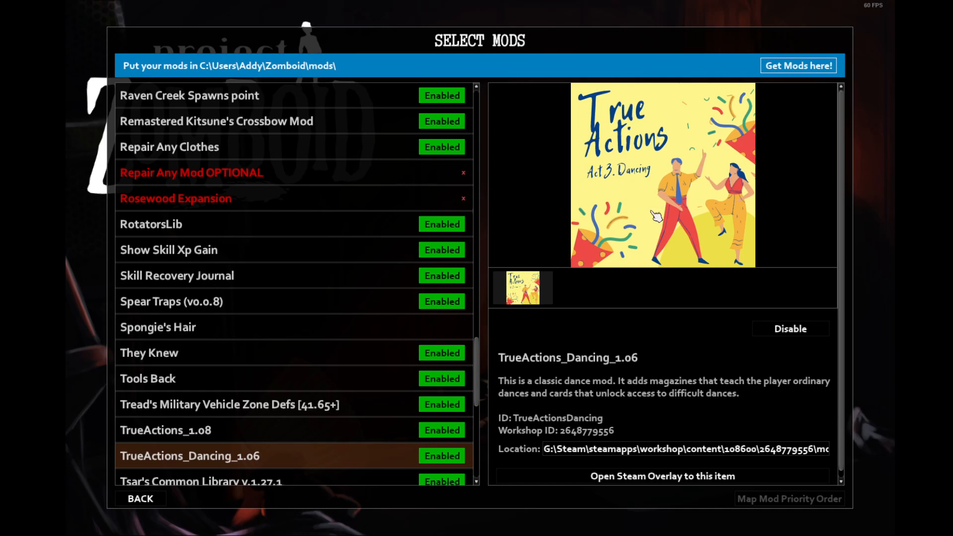
mouse_move(584, 361)
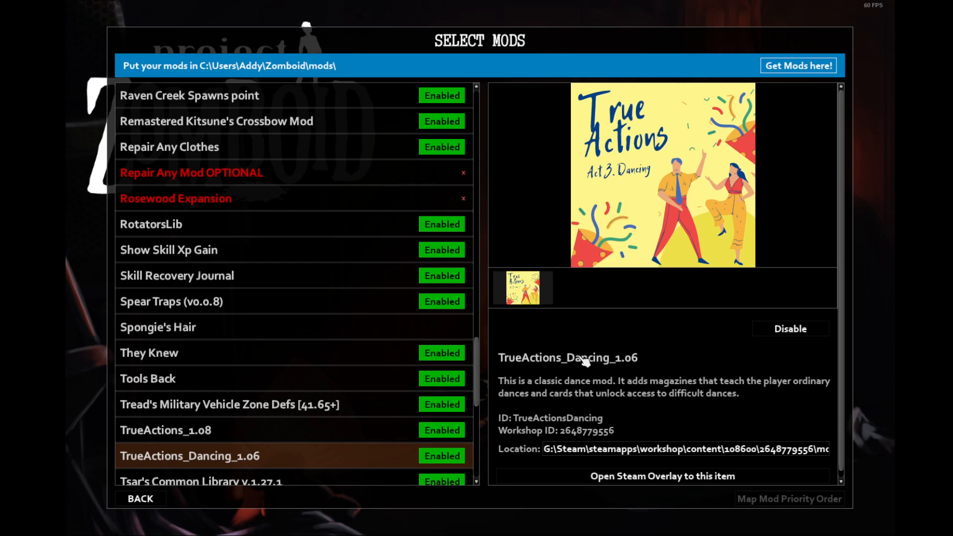
mouse_move(559, 384)
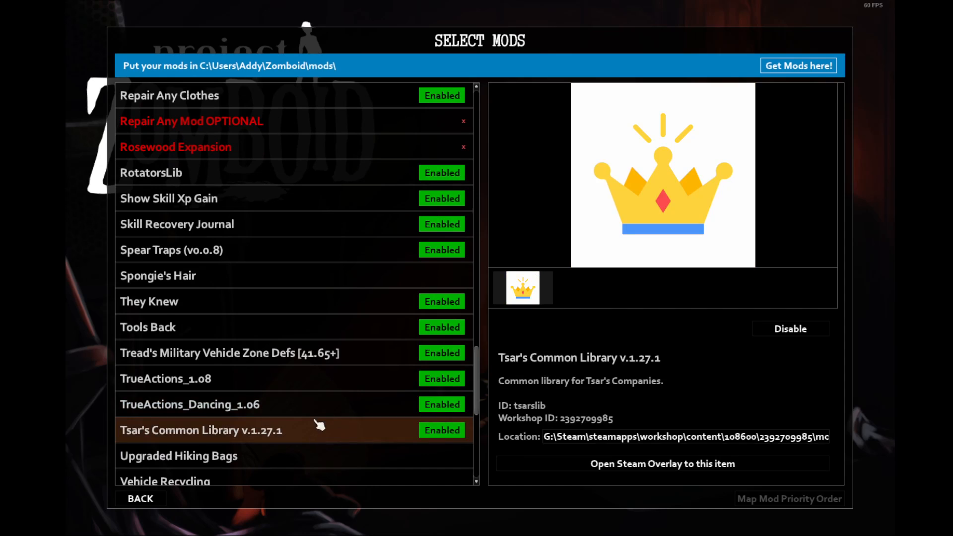
mouse_move(676, 349)
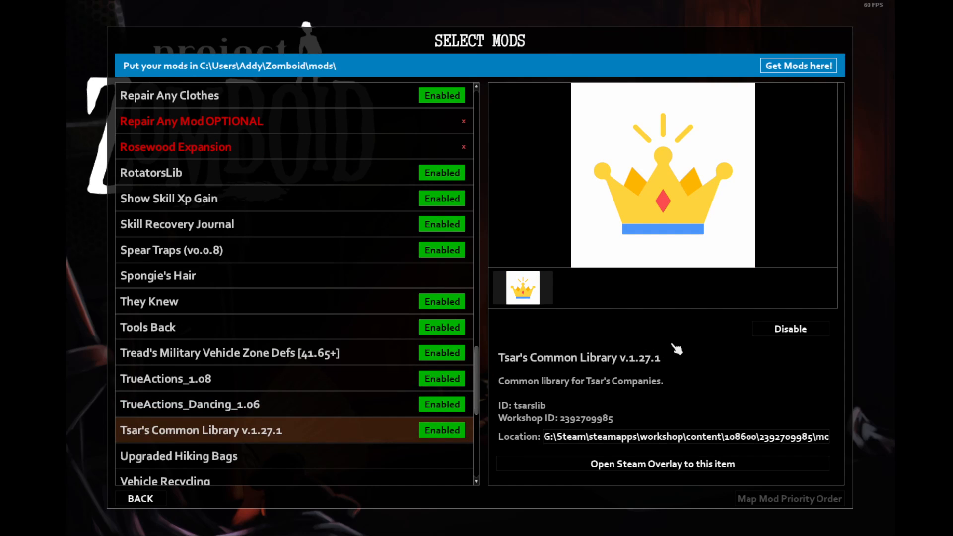
mouse_move(658, 358)
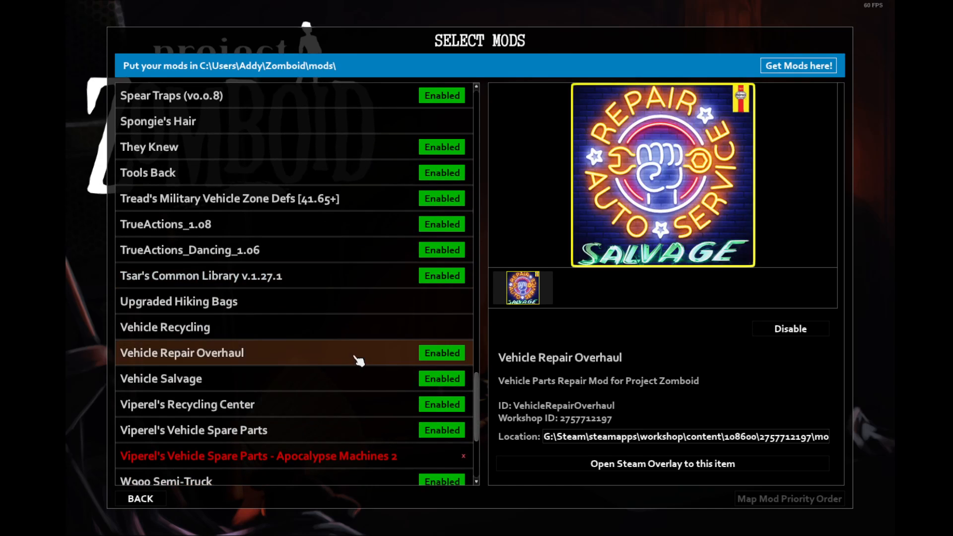
mouse_move(629, 322)
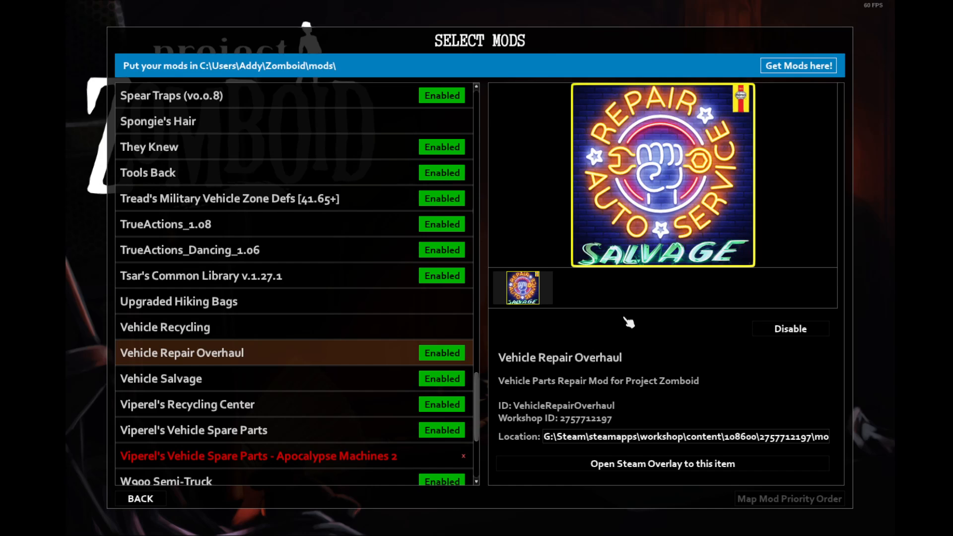
- Show Vehicle Salvage with its cars-on-road screenshot
click(160, 378)
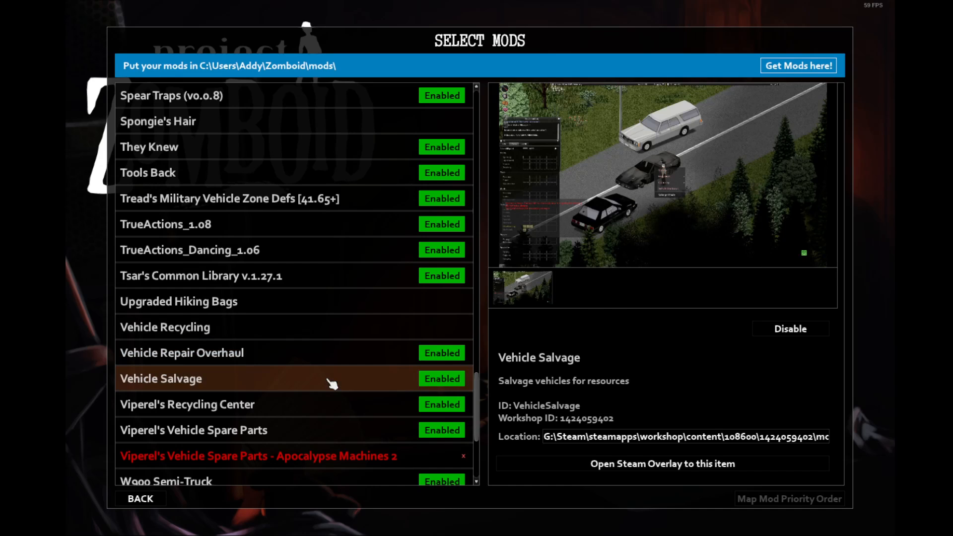
mouse_move(722, 307)
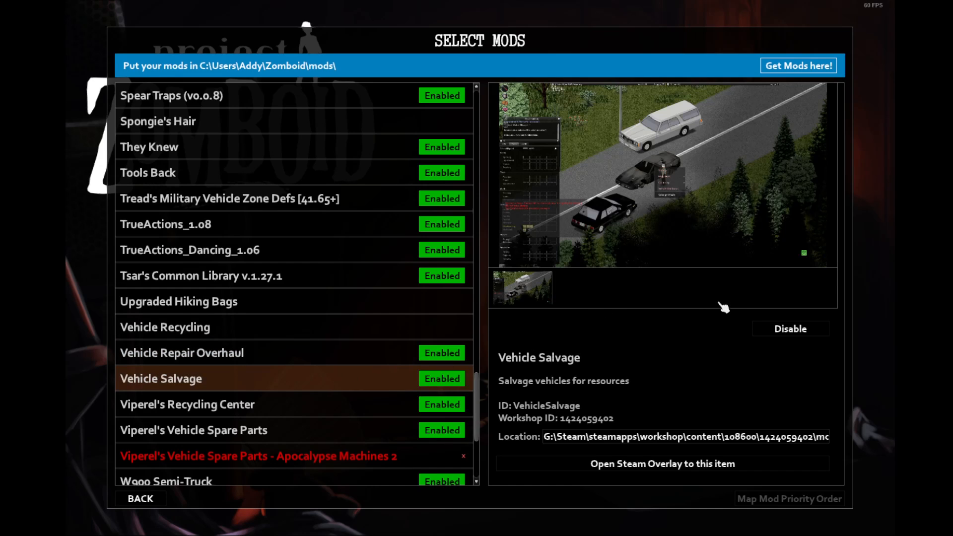
mouse_move(646, 184)
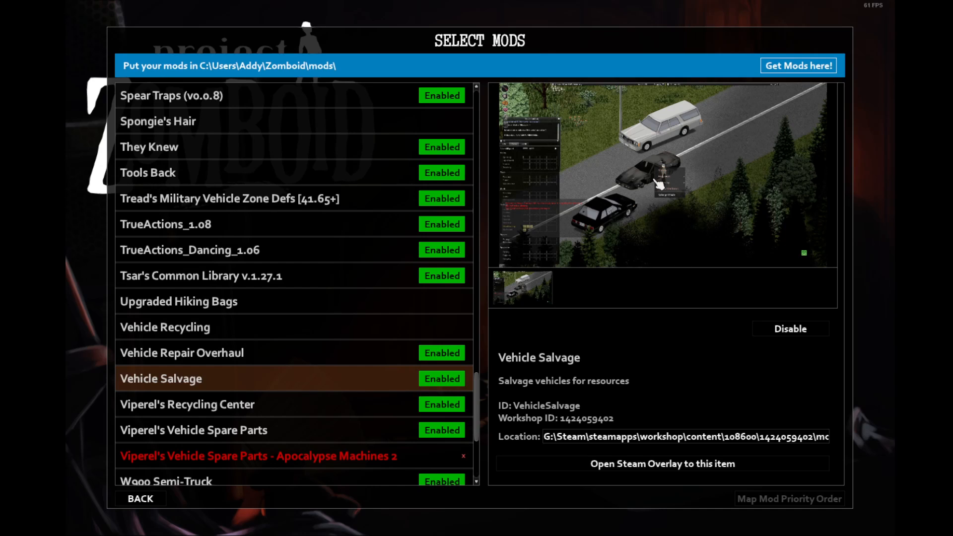
- View Viperel's Recycling Center, then Viperel's Vehicle Spare Parts details
click(189, 404)
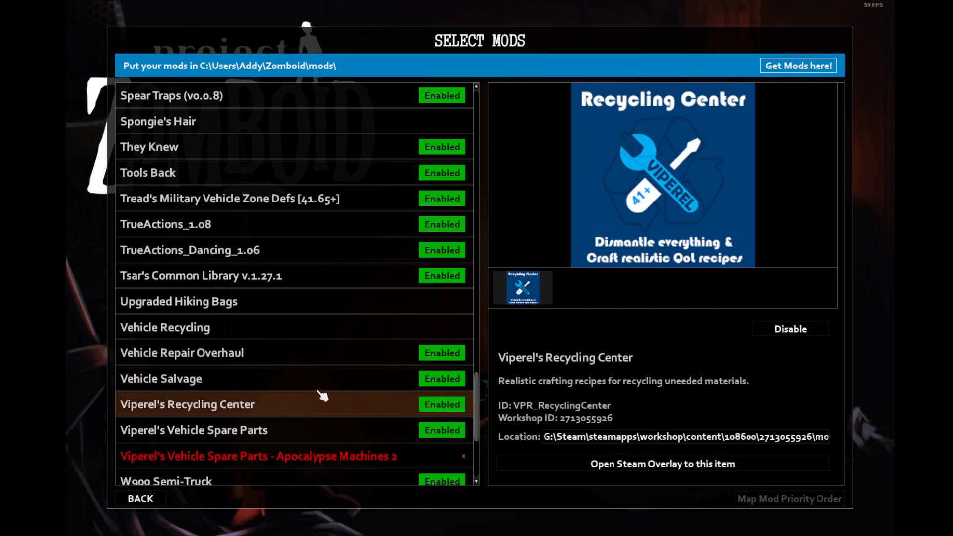
mouse_move(646, 338)
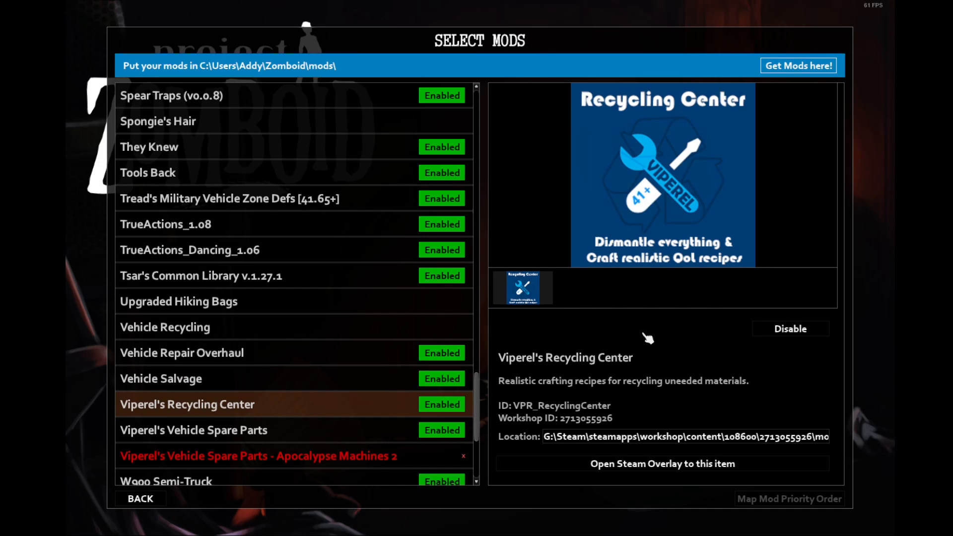
mouse_move(568, 387)
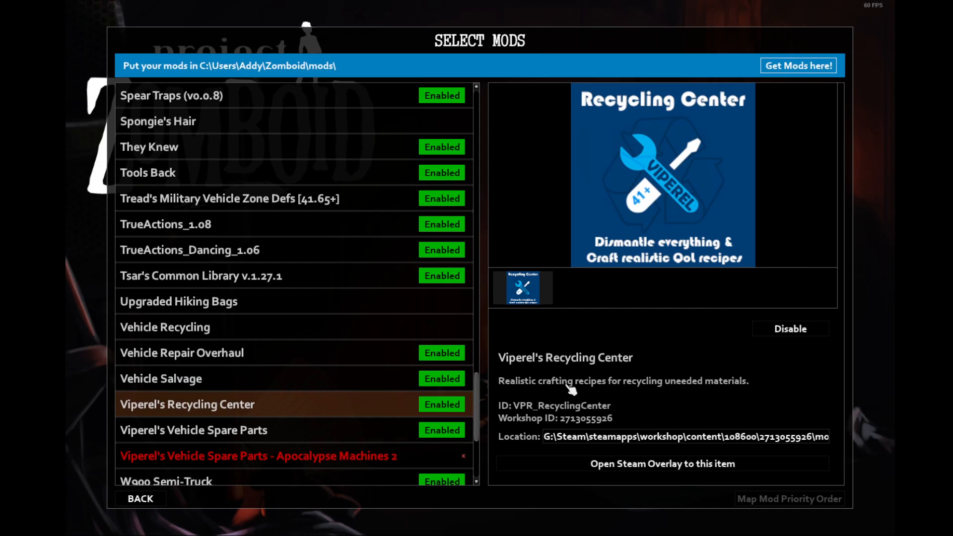
mouse_move(641, 392)
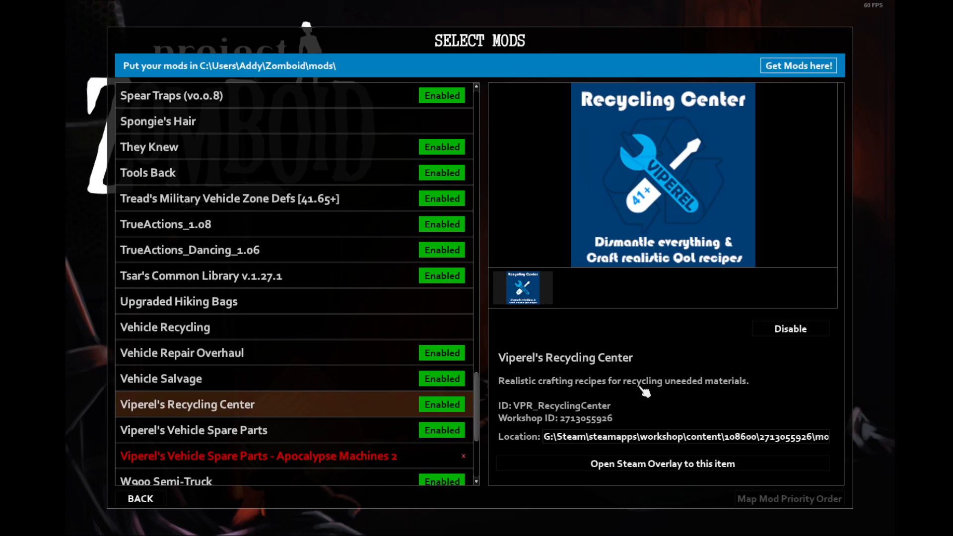
mouse_move(674, 388)
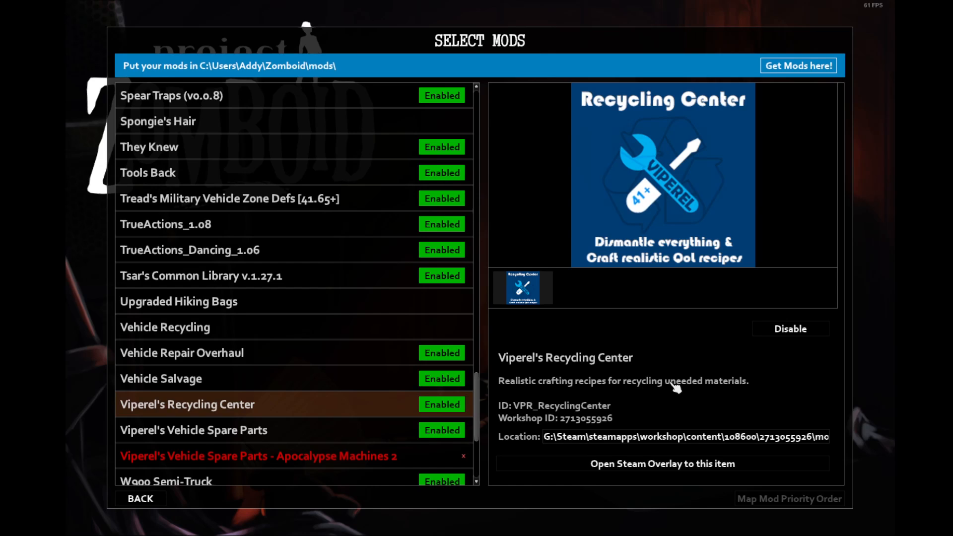
mouse_move(666, 398)
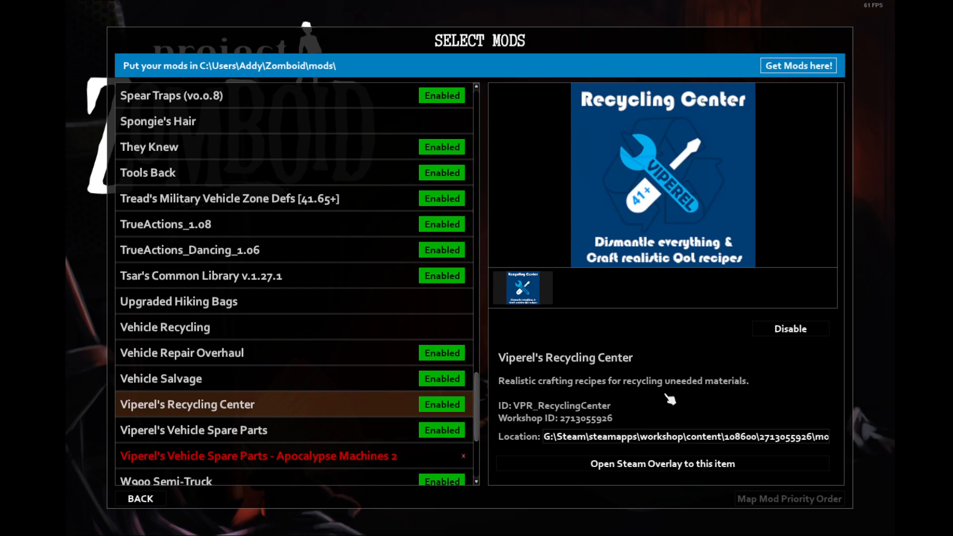
mouse_move(650, 413)
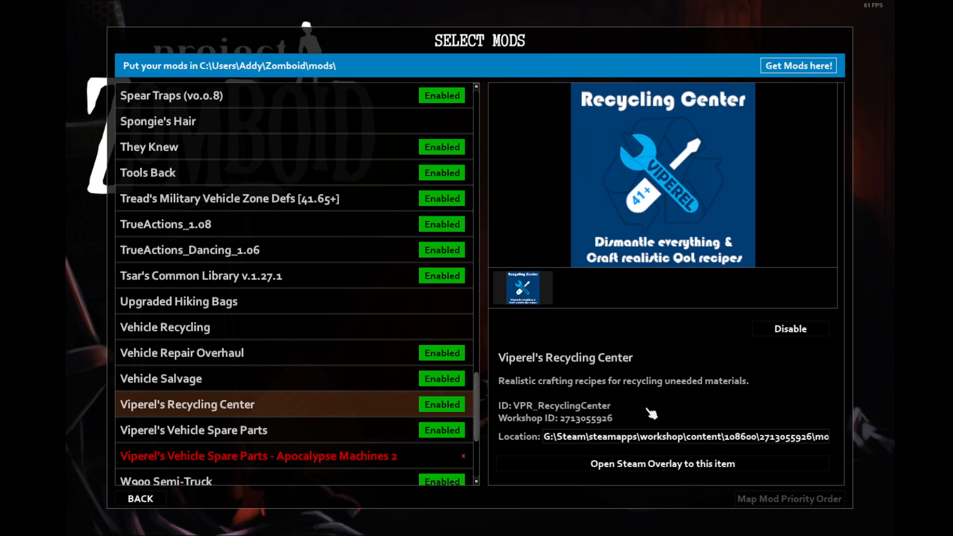
mouse_move(416, 438)
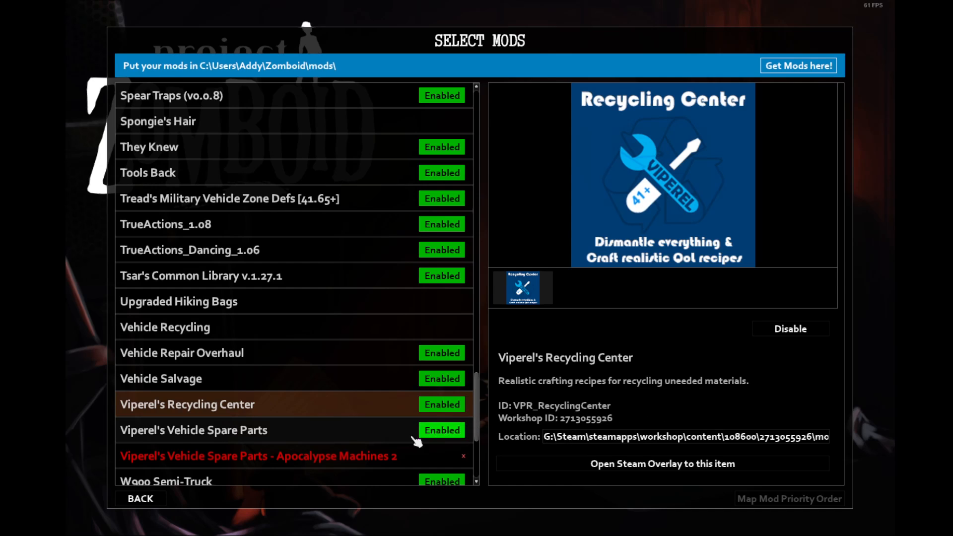
click(193, 430)
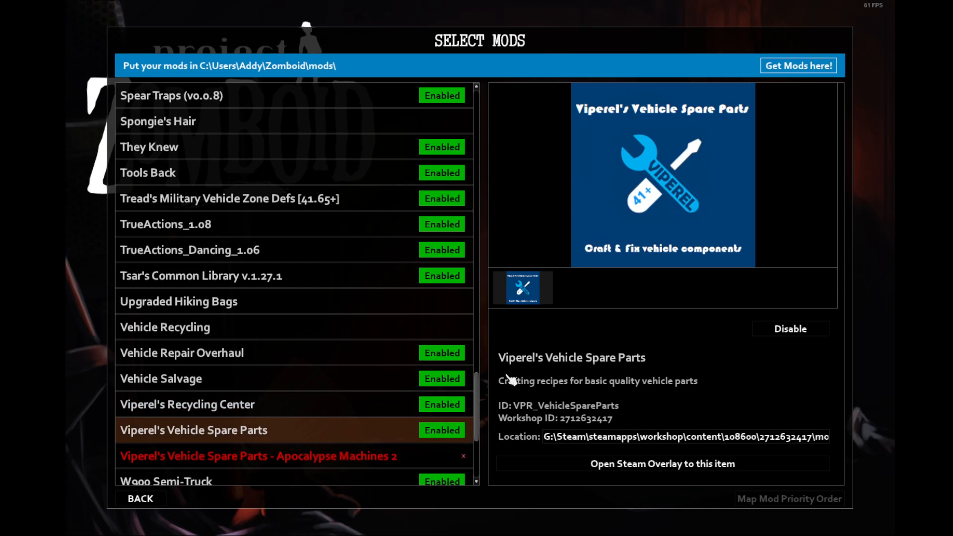
mouse_move(520, 395)
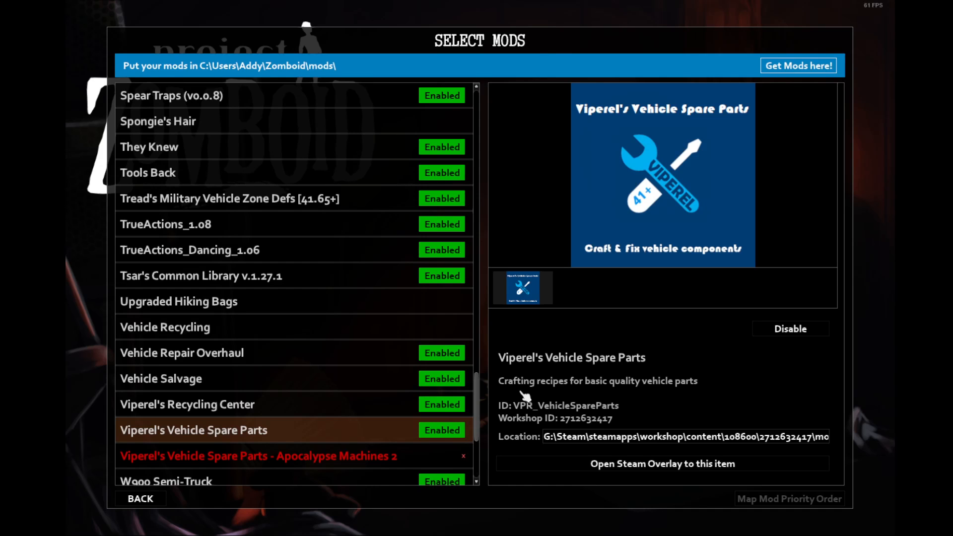
- Scroll the mod list and view Water Semi-Trailer, then Water Trailer, requiring RotatorsLib and '86 Oshkosh P19A
scroll(down, 3)
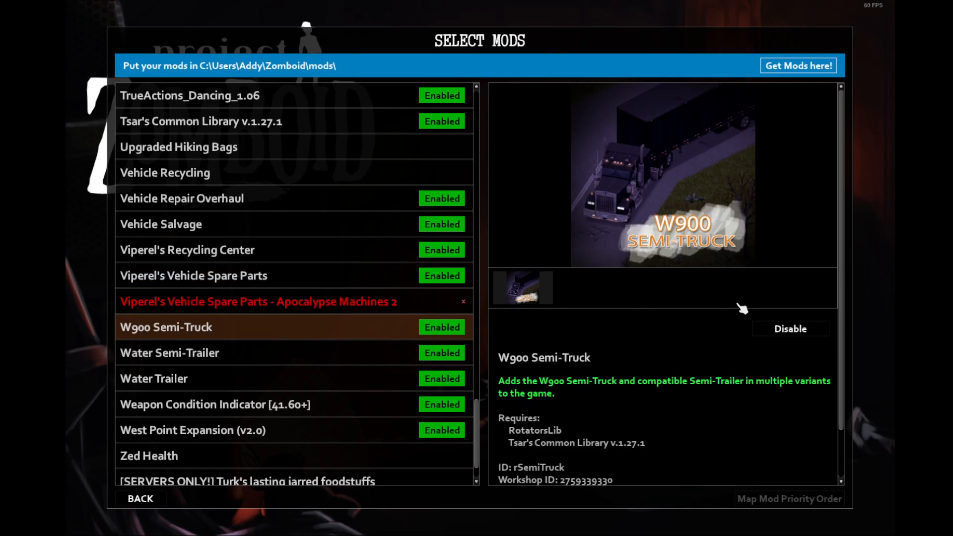
mouse_move(753, 266)
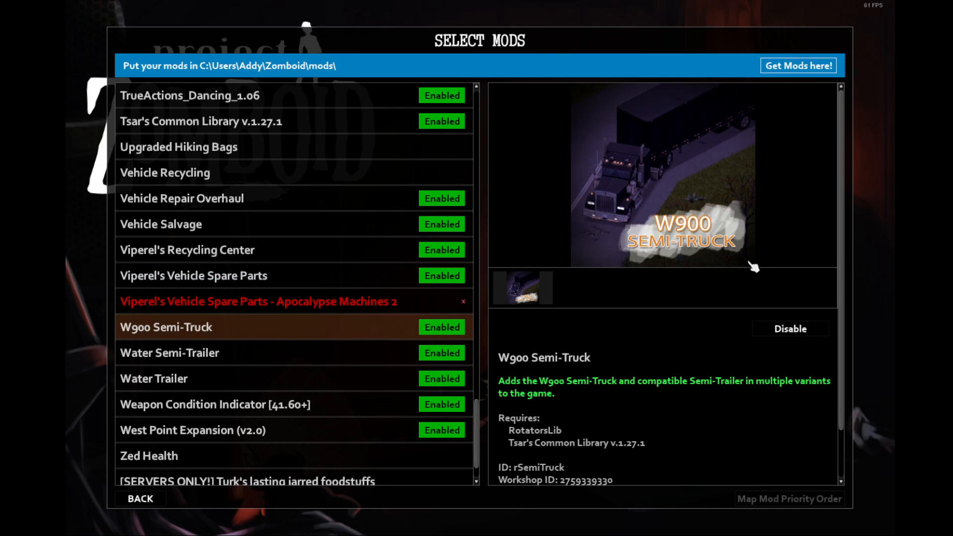
mouse_move(771, 279)
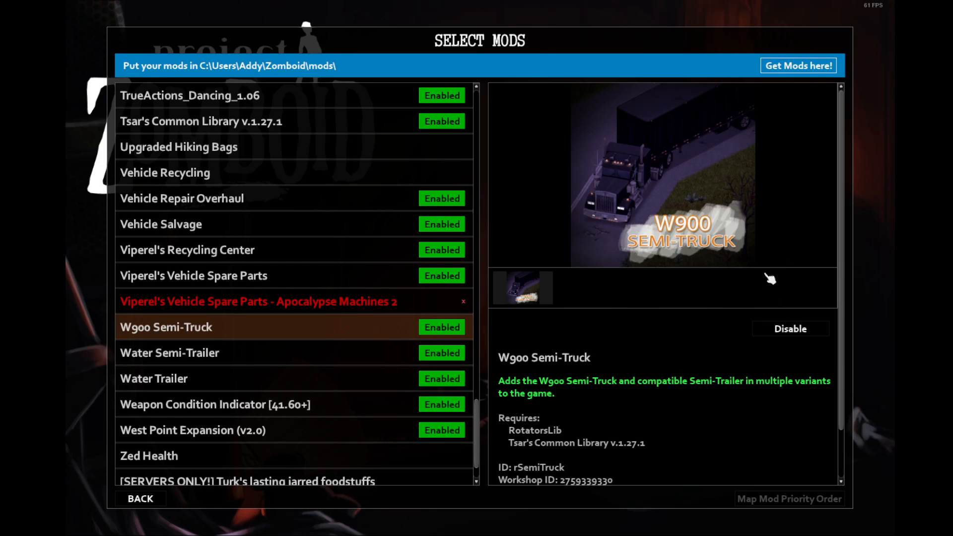
mouse_move(752, 302)
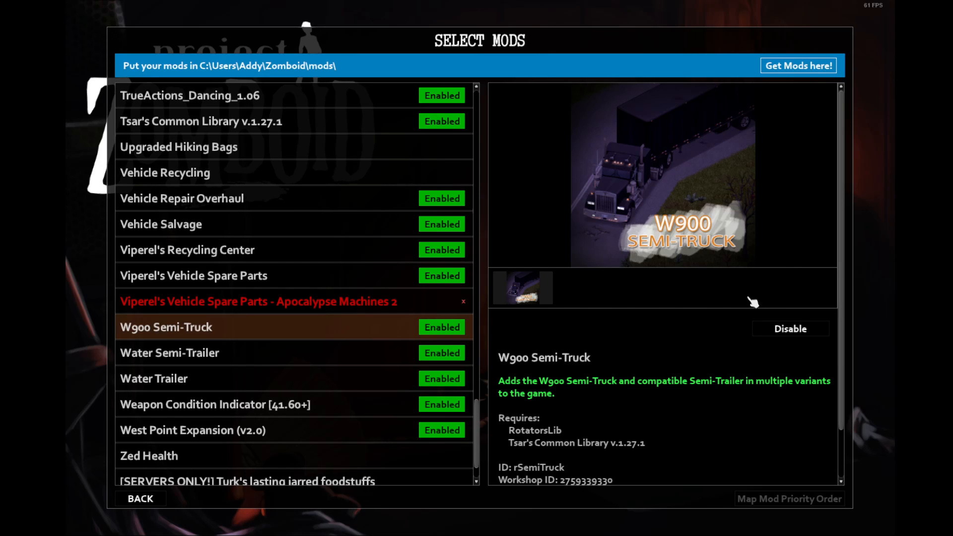
mouse_move(491, 306)
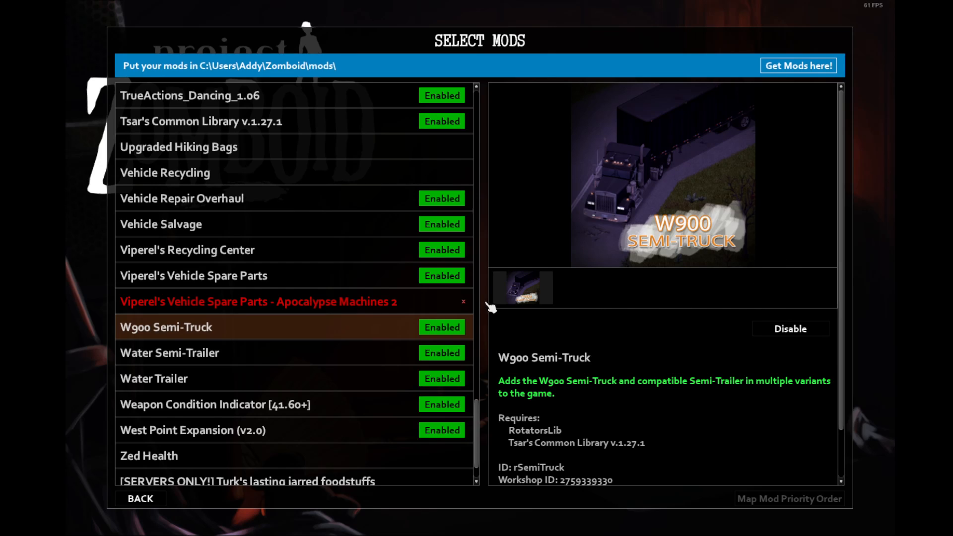
mouse_move(701, 157)
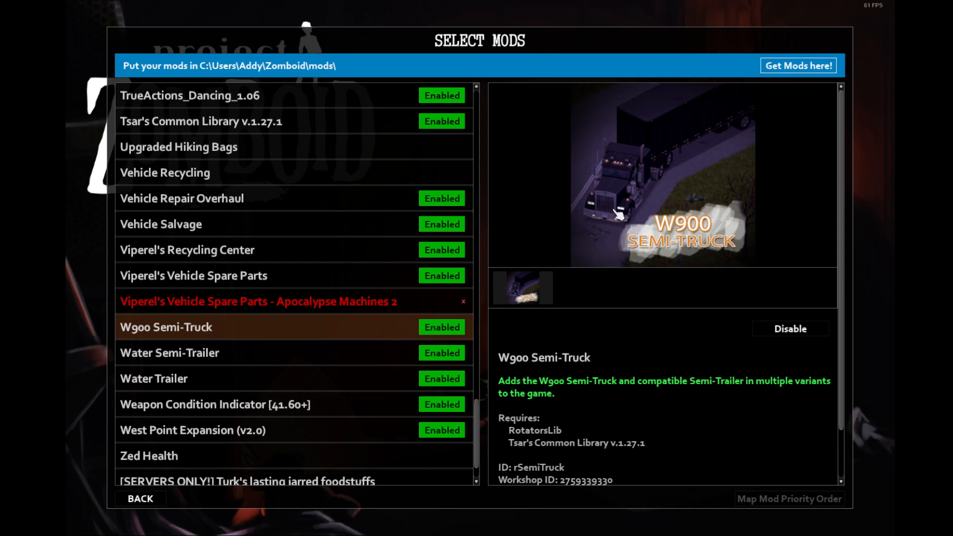
mouse_move(361, 358)
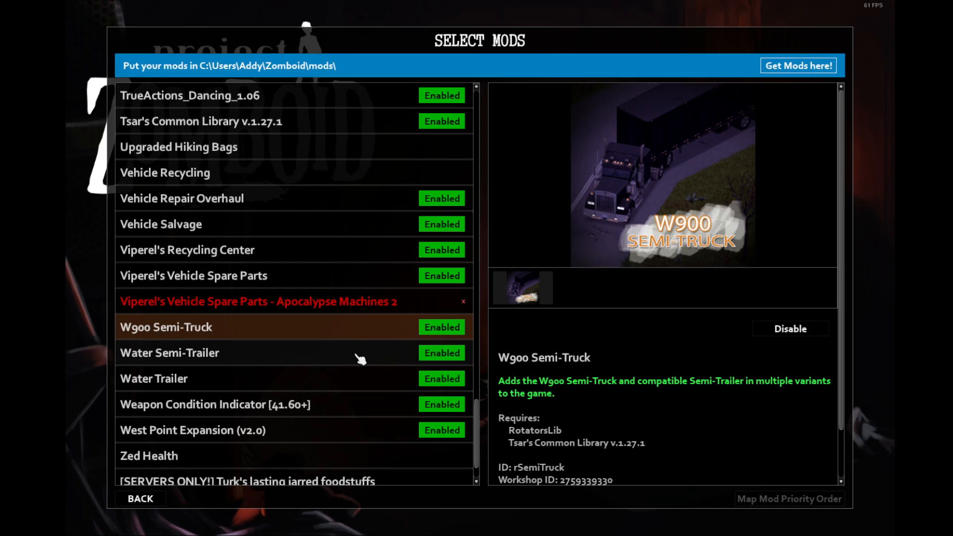
click(170, 352)
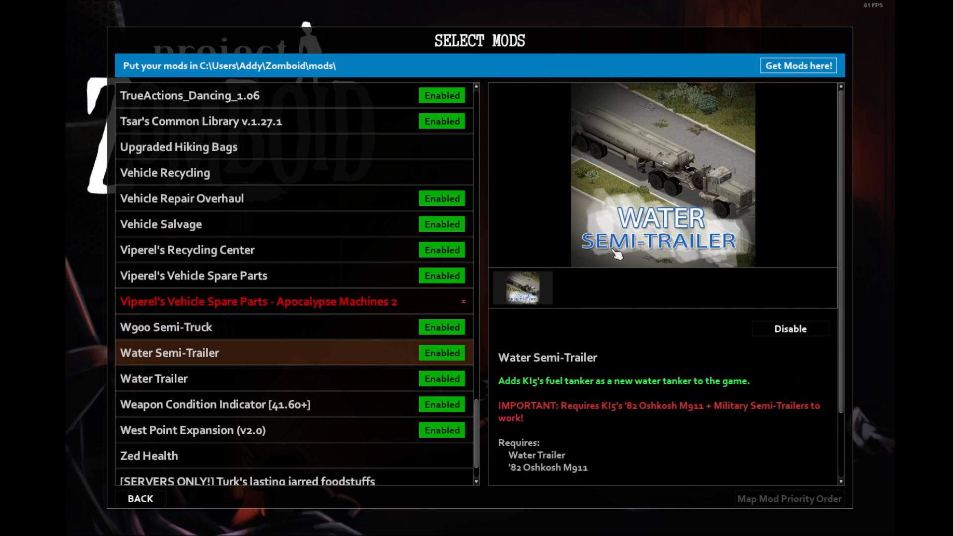
mouse_move(686, 170)
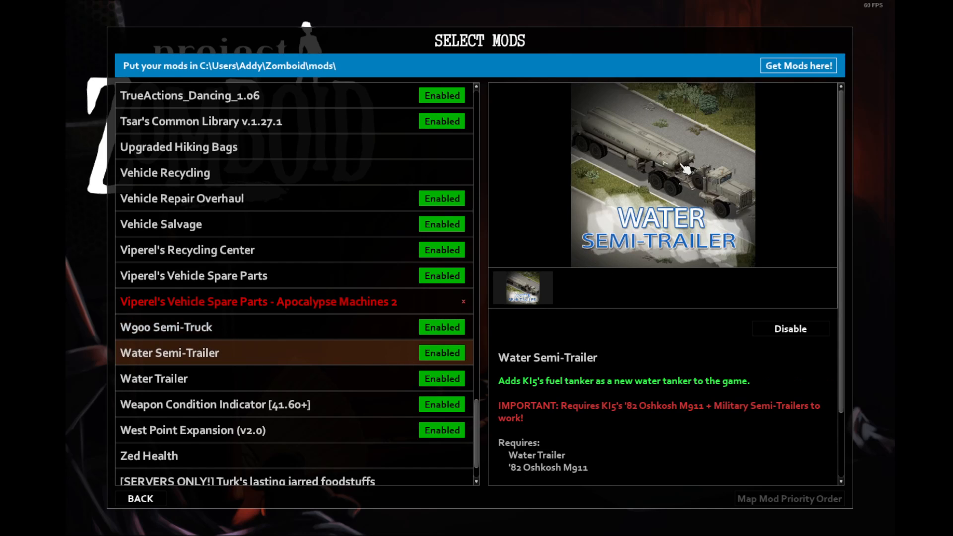
mouse_move(607, 137)
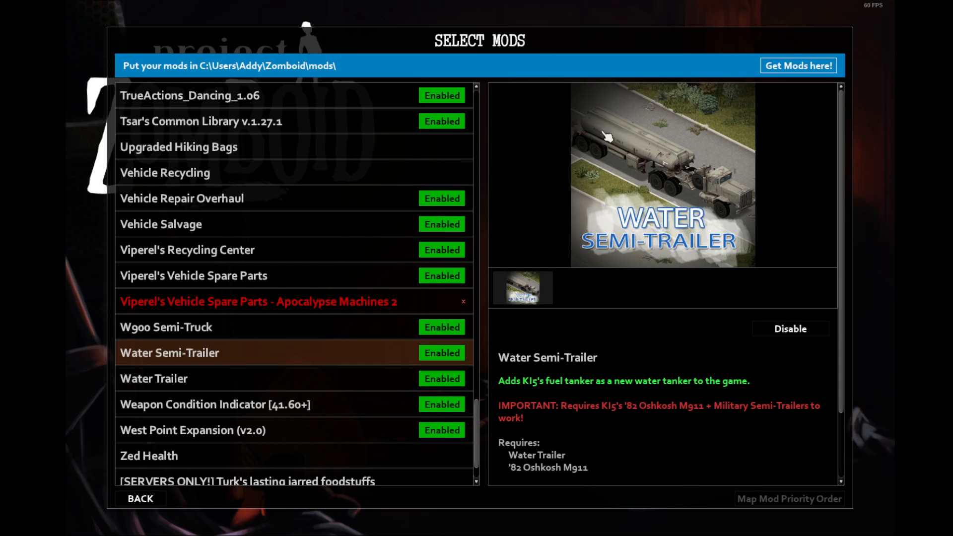
mouse_move(678, 164)
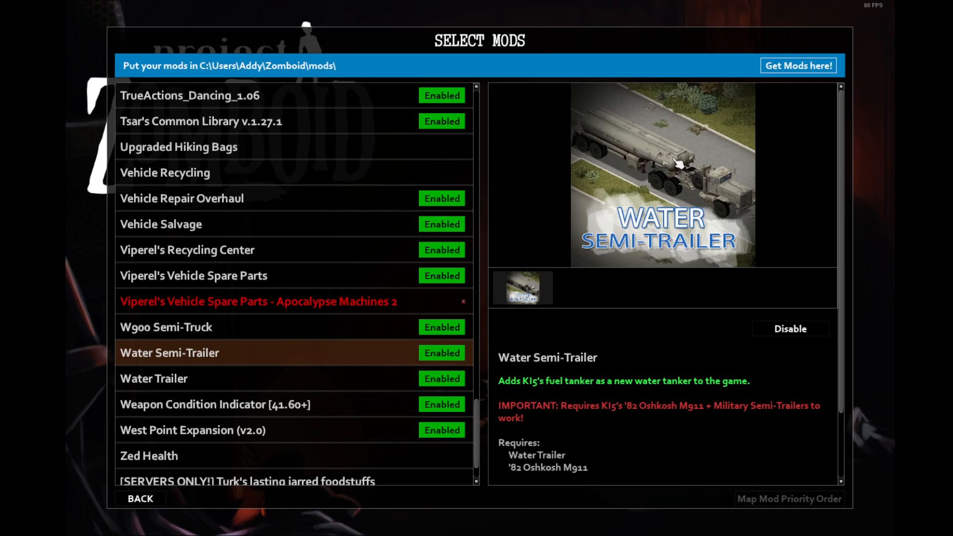
mouse_move(641, 145)
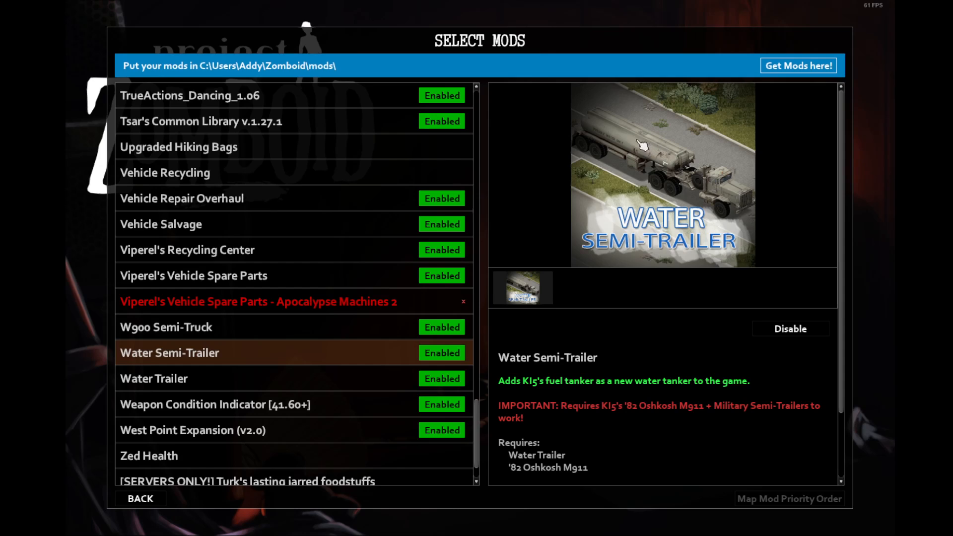
mouse_move(676, 167)
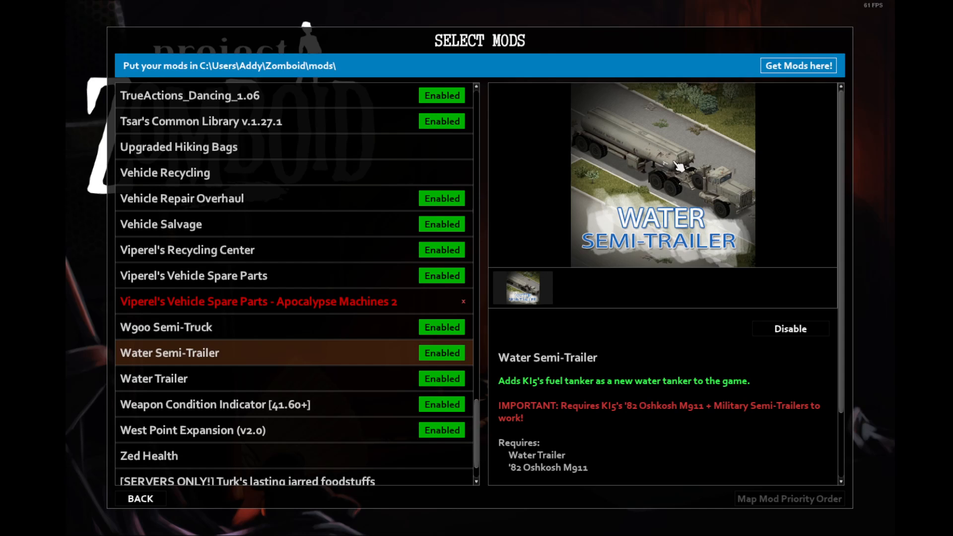
mouse_move(402, 382)
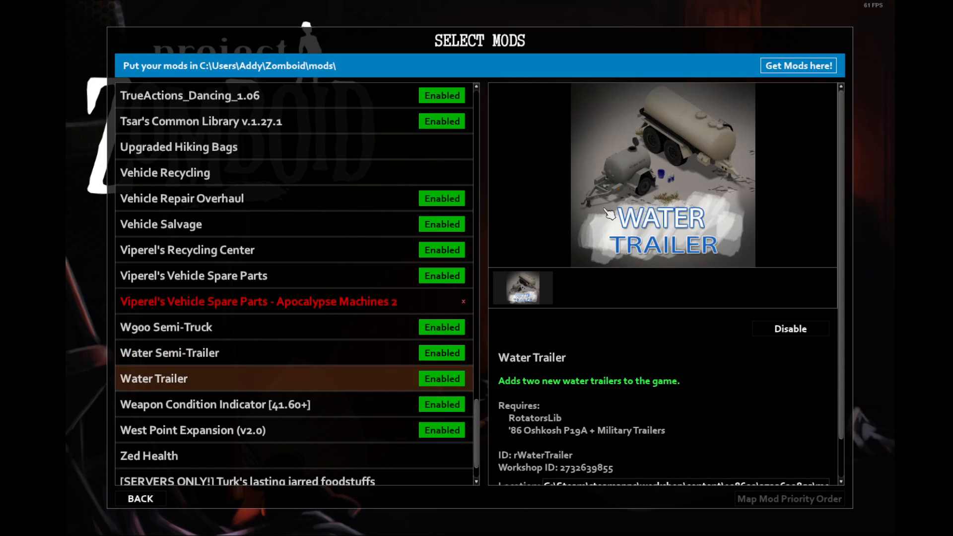
mouse_move(662, 204)
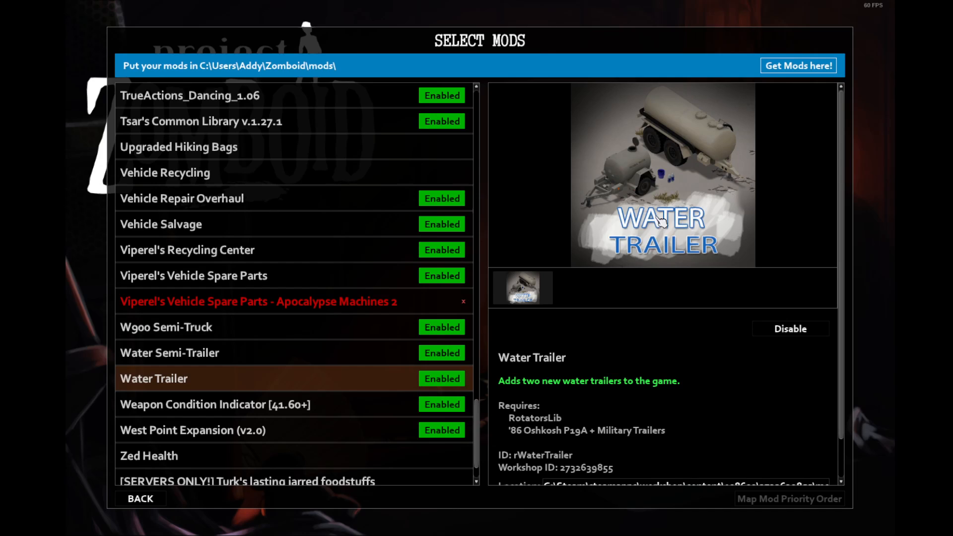
mouse_move(677, 207)
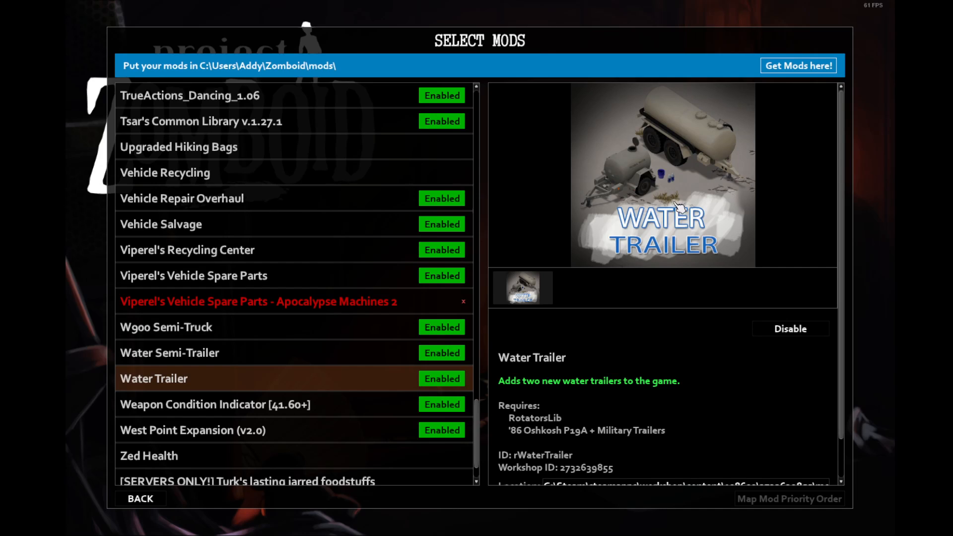
mouse_move(656, 179)
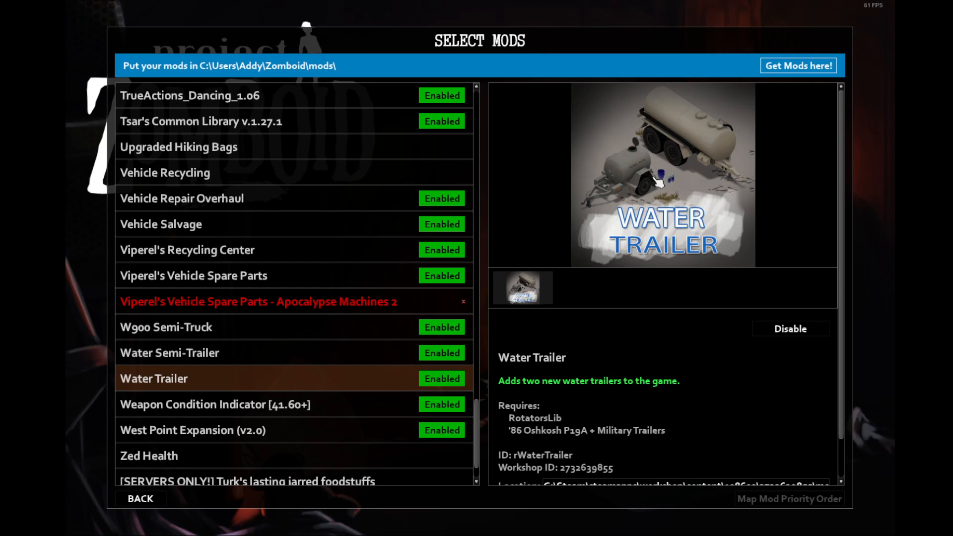
mouse_move(653, 176)
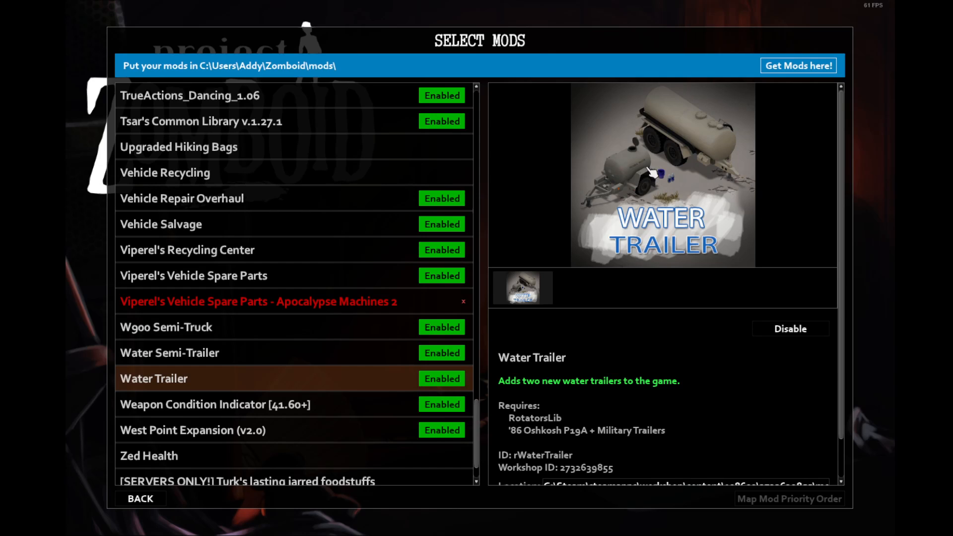
mouse_move(640, 175)
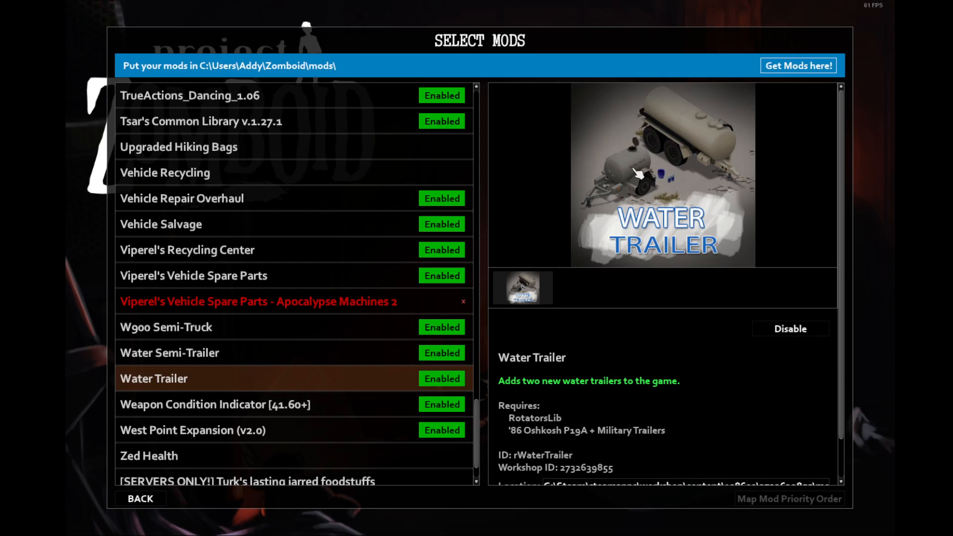
mouse_move(661, 168)
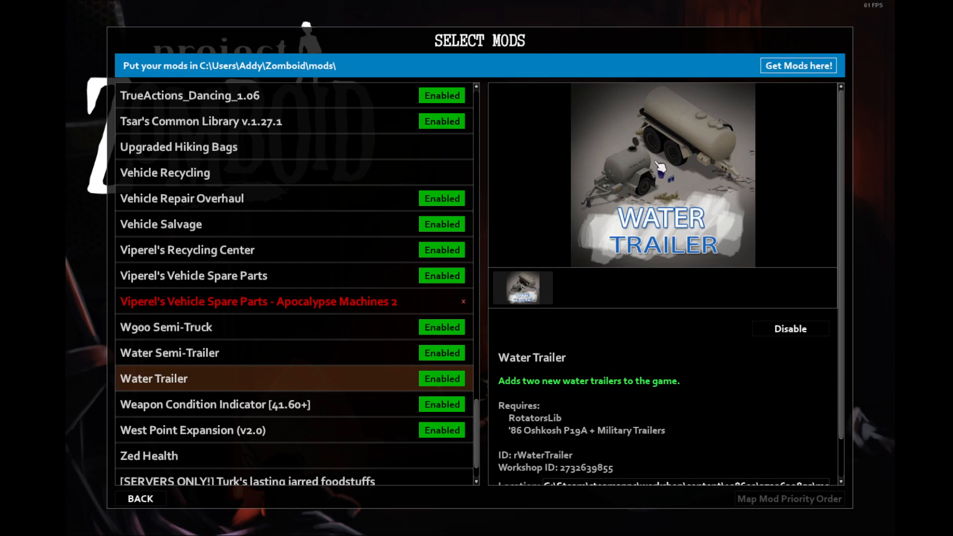
mouse_move(664, 193)
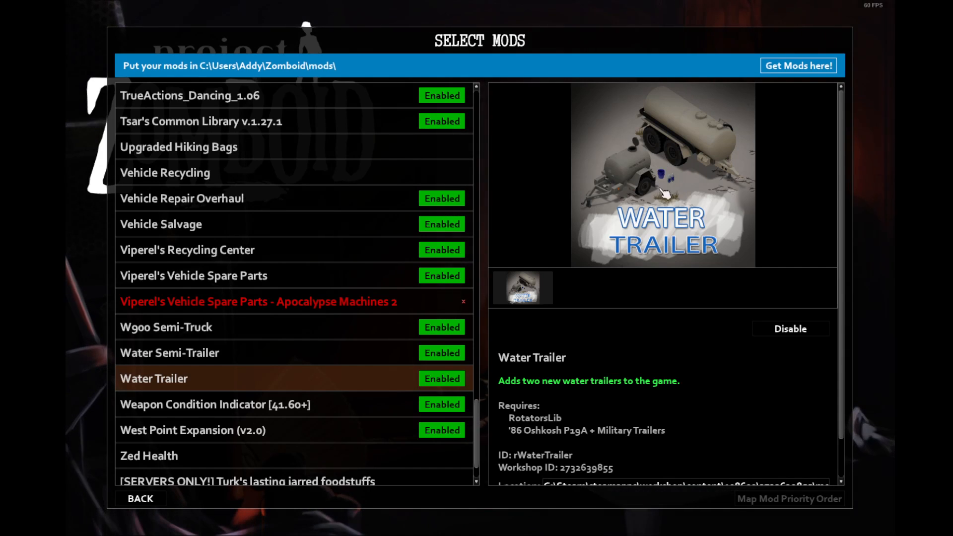
mouse_move(673, 184)
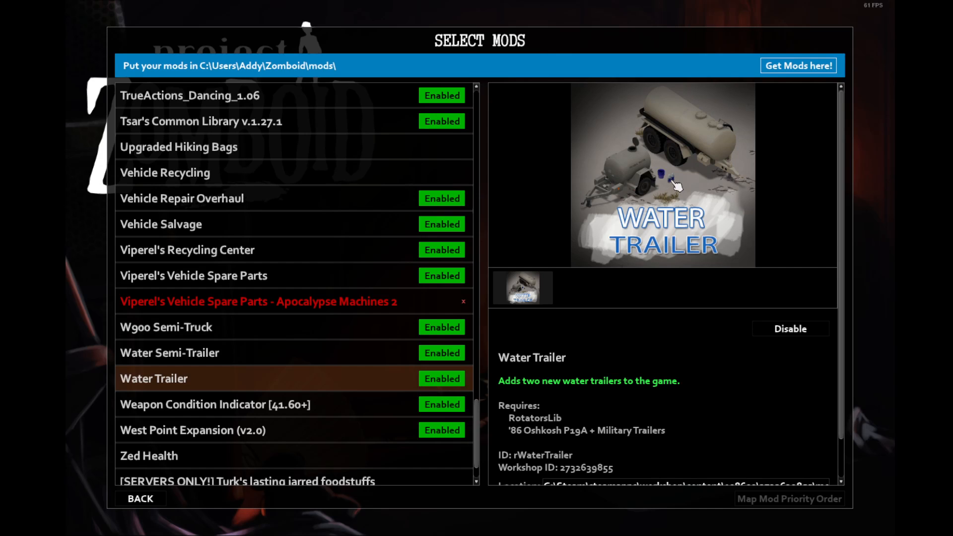
click(216, 404)
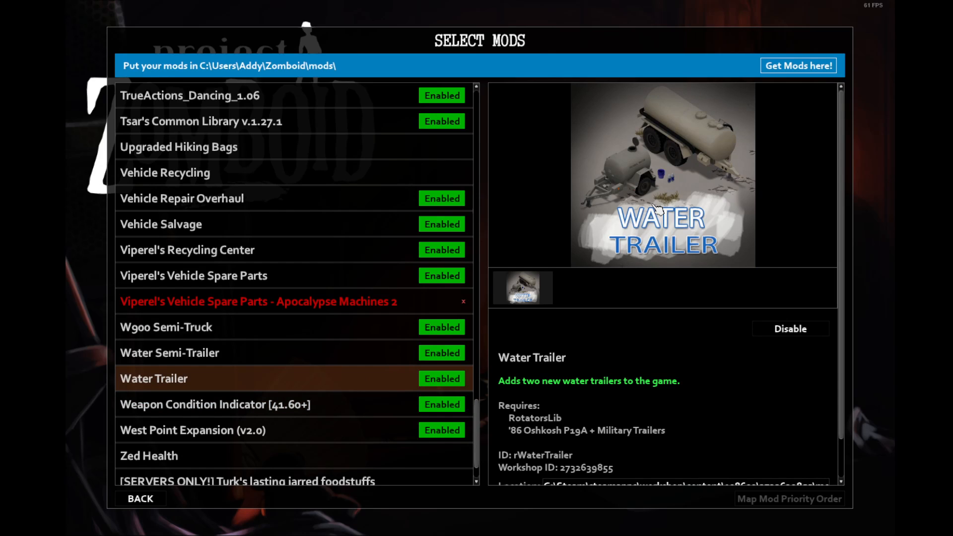
mouse_move(632, 195)
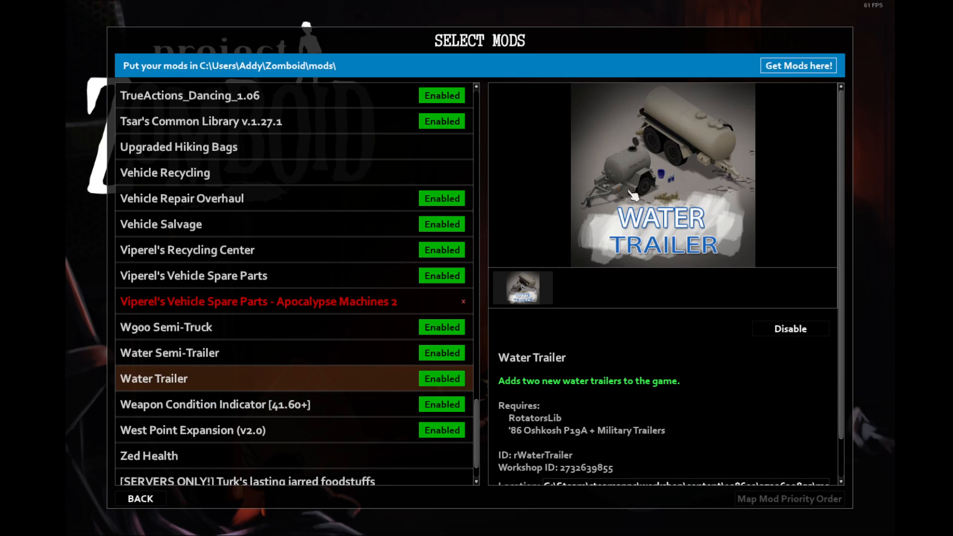
mouse_move(634, 189)
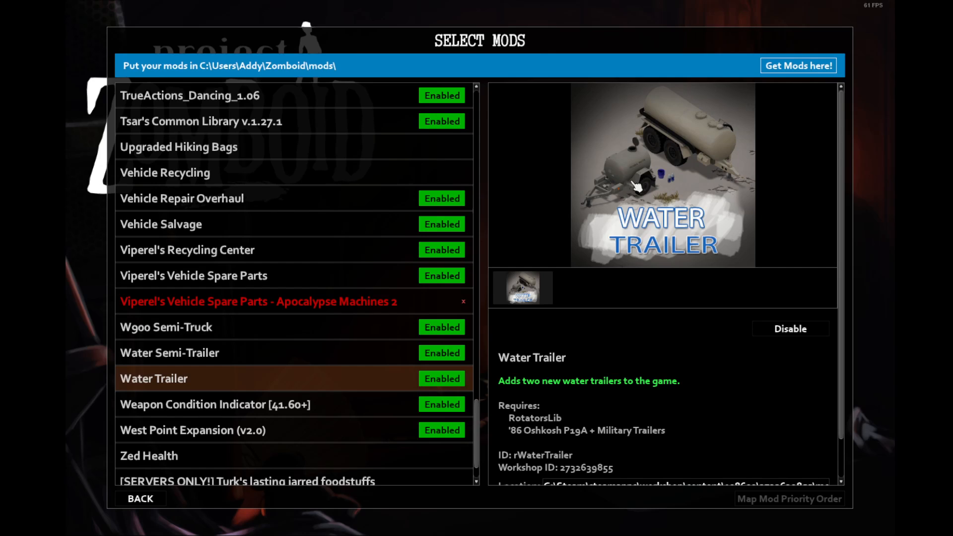
mouse_move(646, 109)
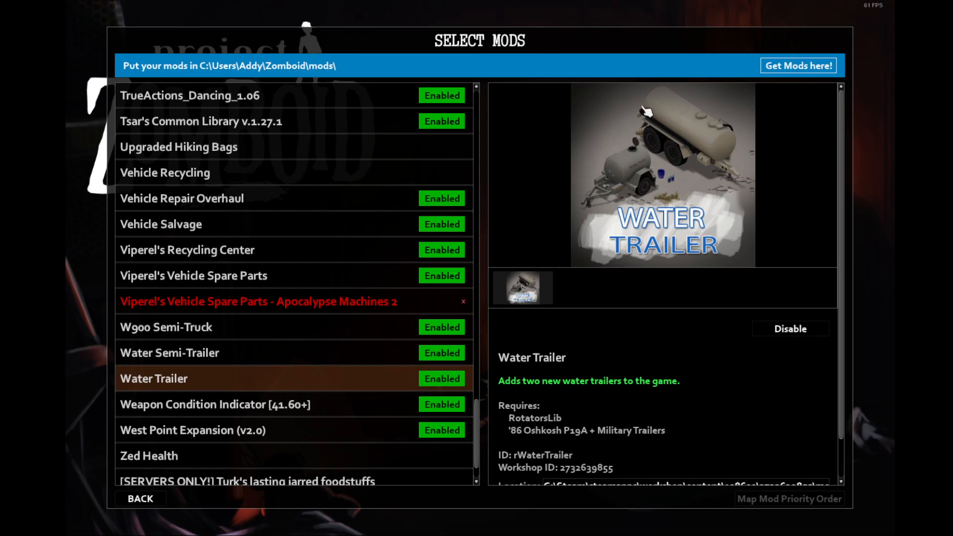
mouse_move(592, 204)
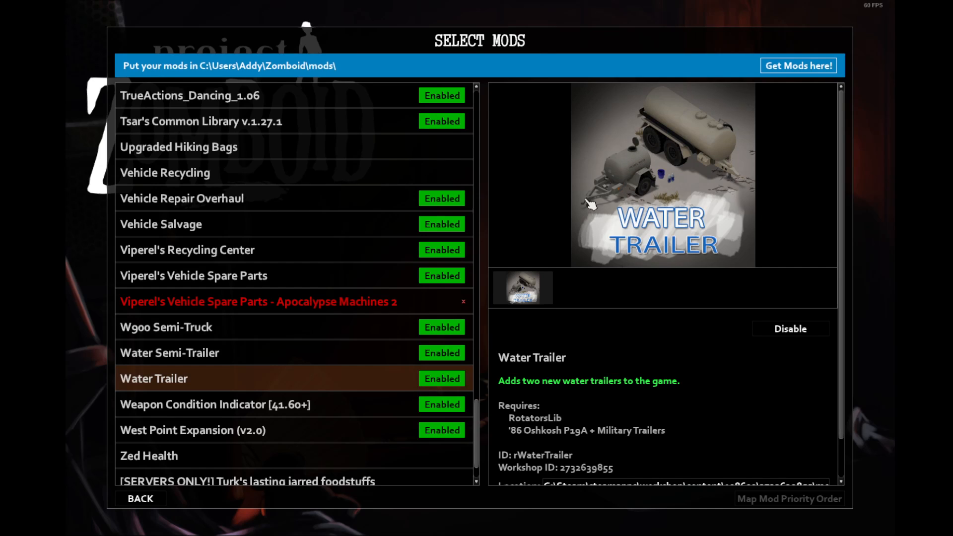
mouse_move(638, 175)
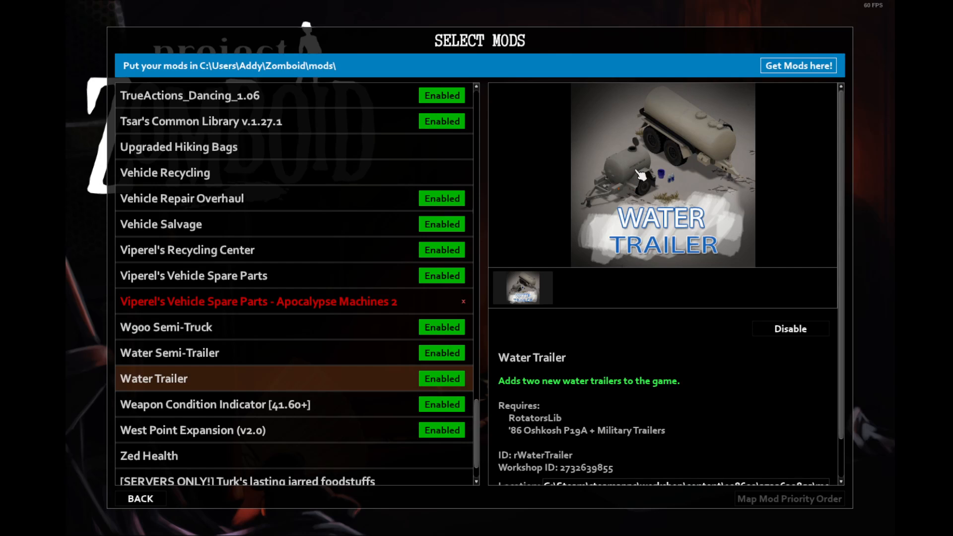
mouse_move(356, 421)
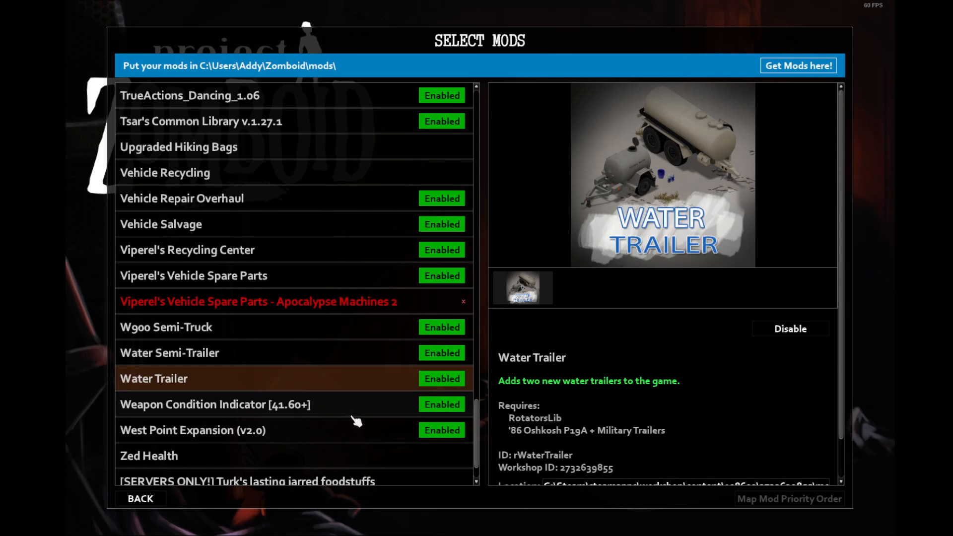
- Select Weapon Condition Indicator [41.60+] to show its hotbar durability description and Mod Options requirement
click(215, 404)
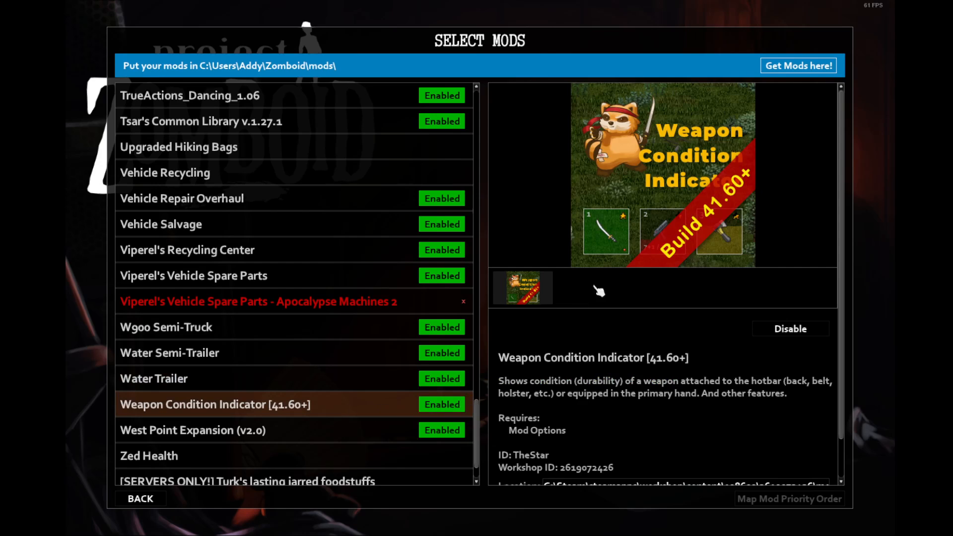
mouse_move(701, 262)
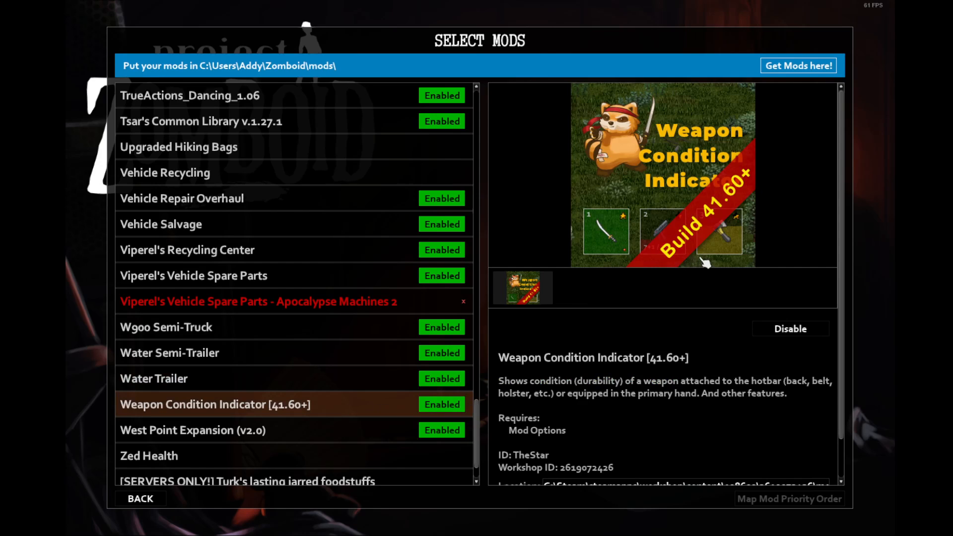
mouse_move(748, 240)
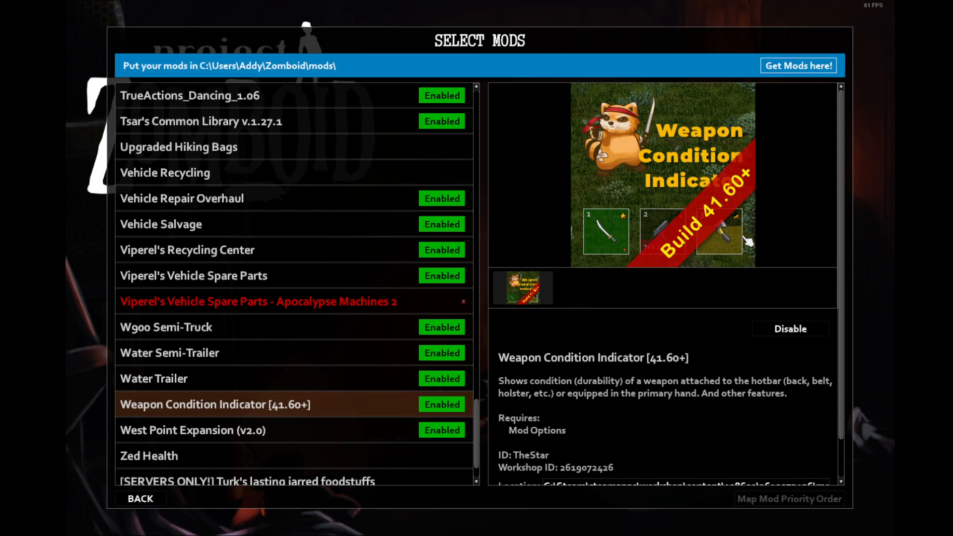
mouse_move(736, 261)
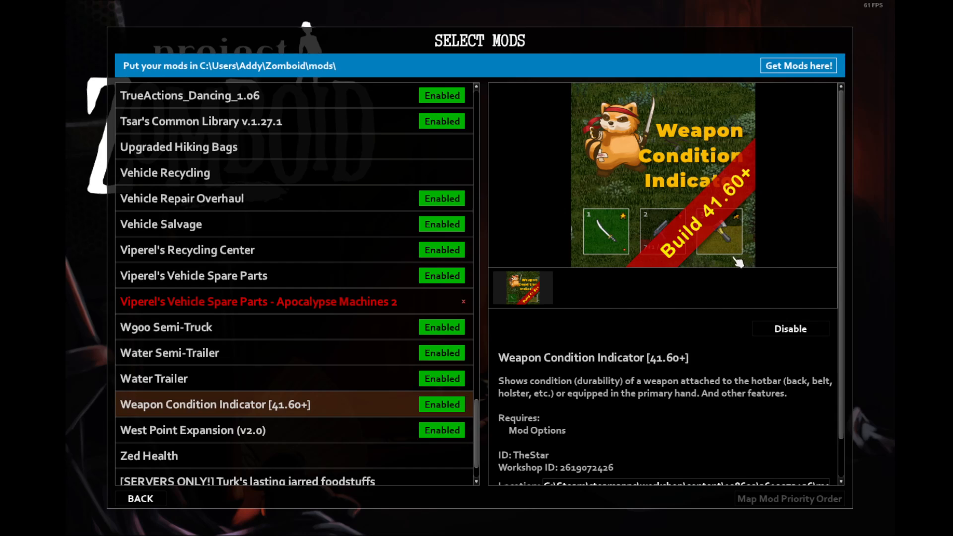
mouse_move(723, 279)
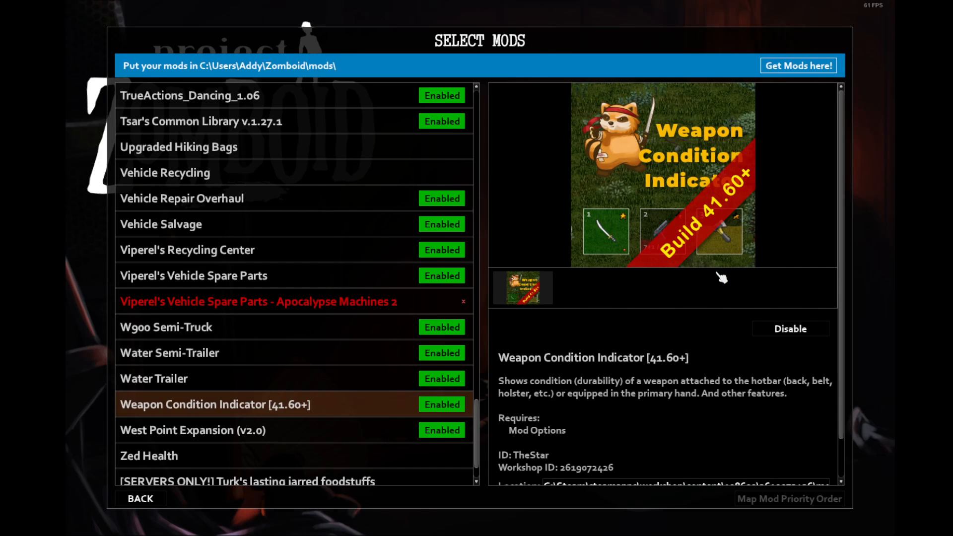
mouse_move(584, 393)
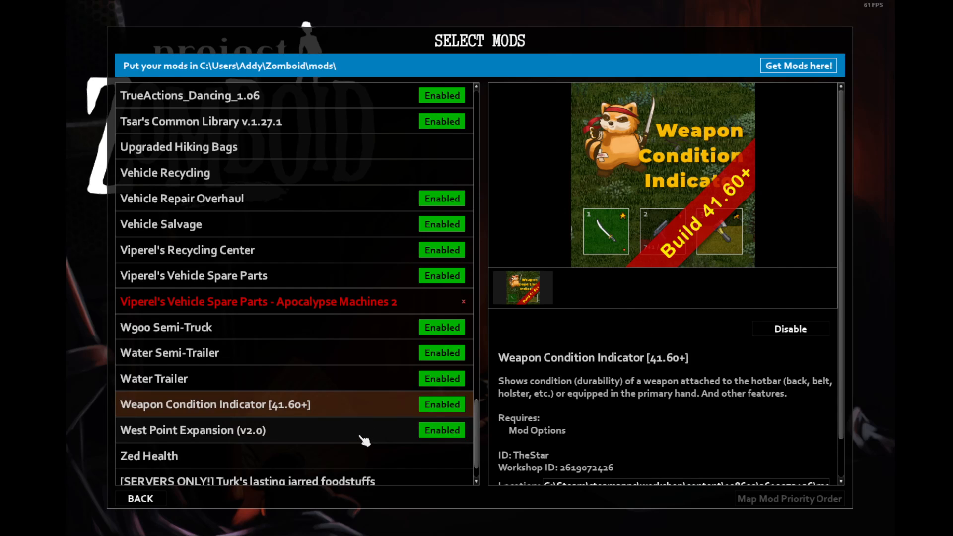
- Select West Point Expansion (v2.0) to preview its hospital and Sandy Ridge urban center
click(191, 430)
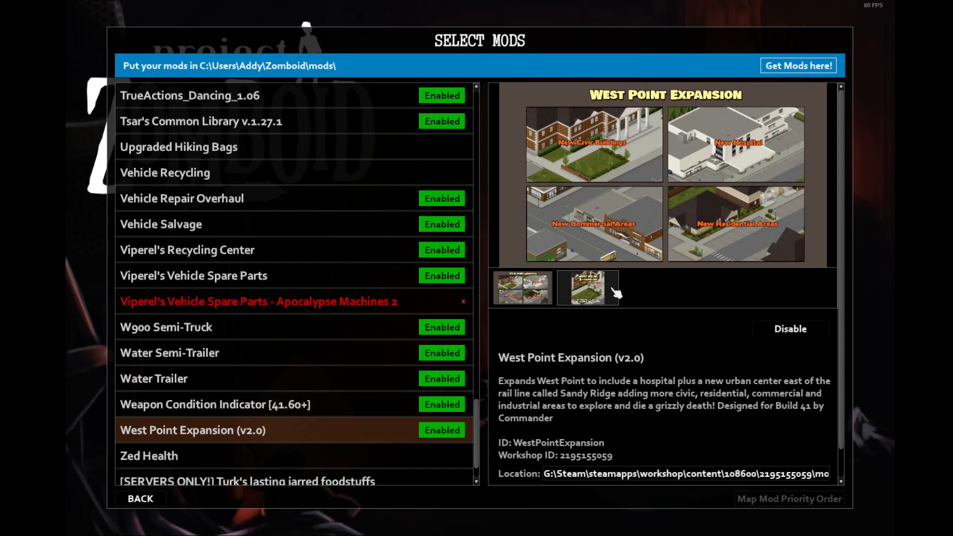
mouse_move(638, 237)
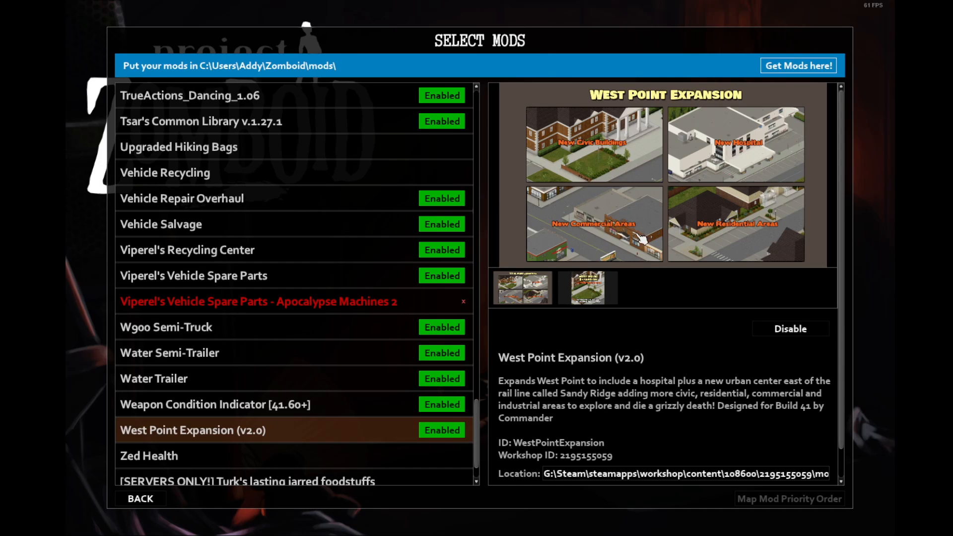
mouse_move(617, 210)
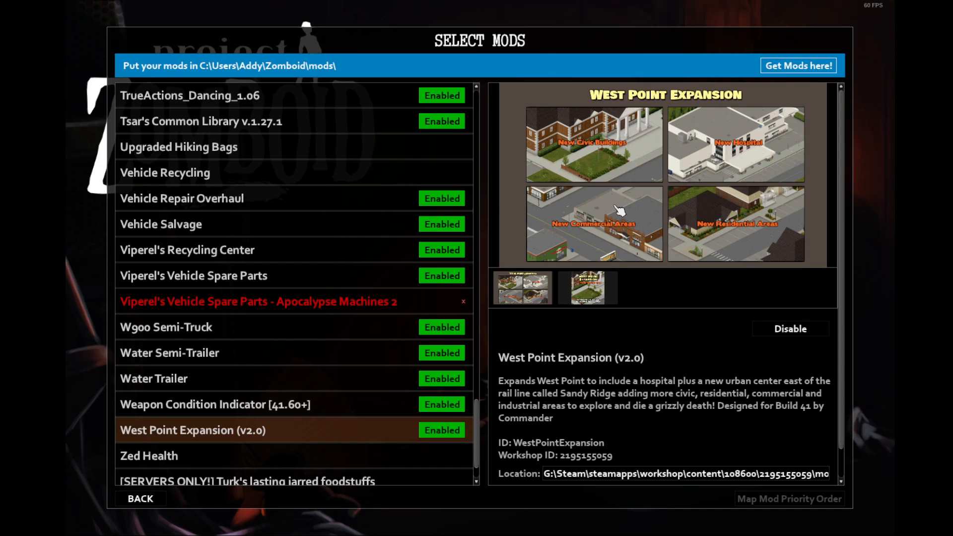
mouse_move(549, 153)
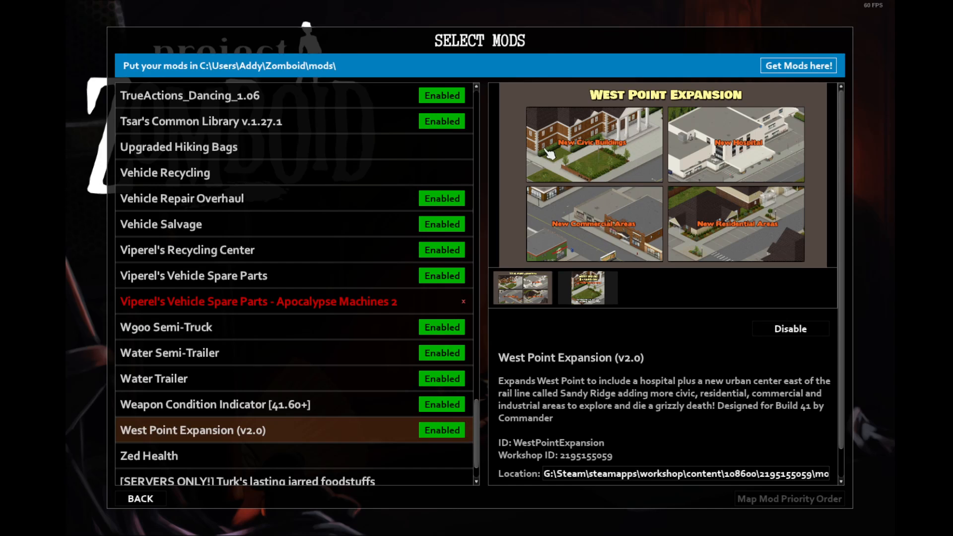
mouse_move(590, 159)
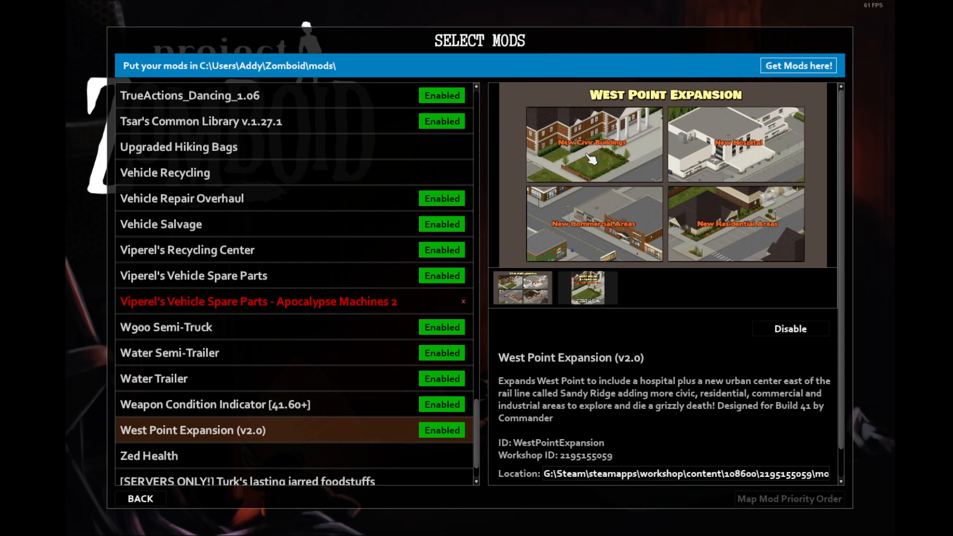
mouse_move(374, 375)
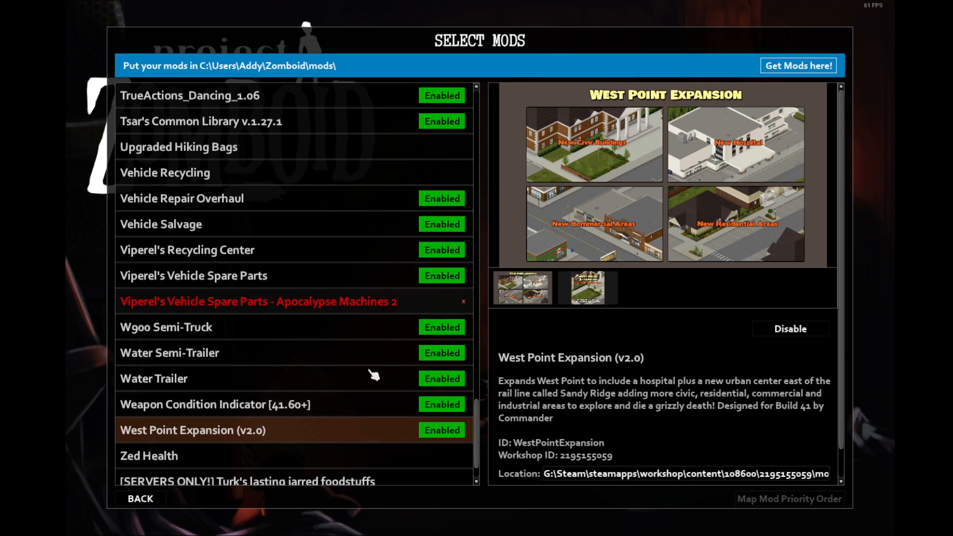
- Scroll down and select [SINGLEPLAYER ONLY!] Turk's lasting jarred foodstuffs to view its details
scroll(down, 3)
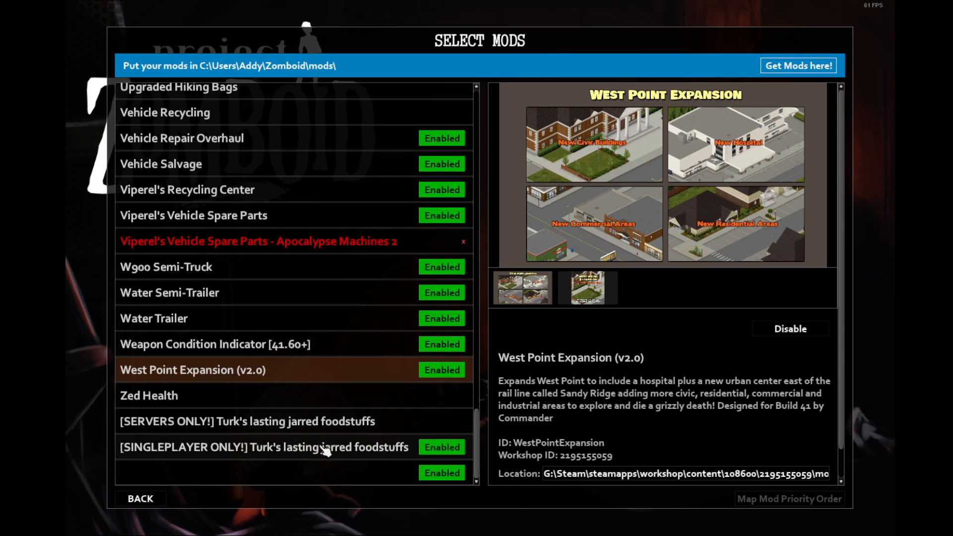
click(265, 446)
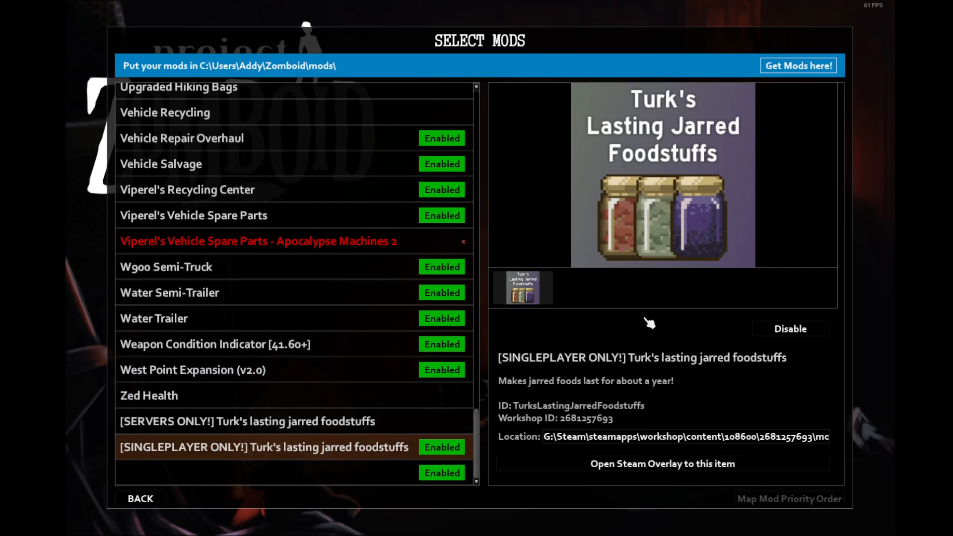
mouse_move(686, 280)
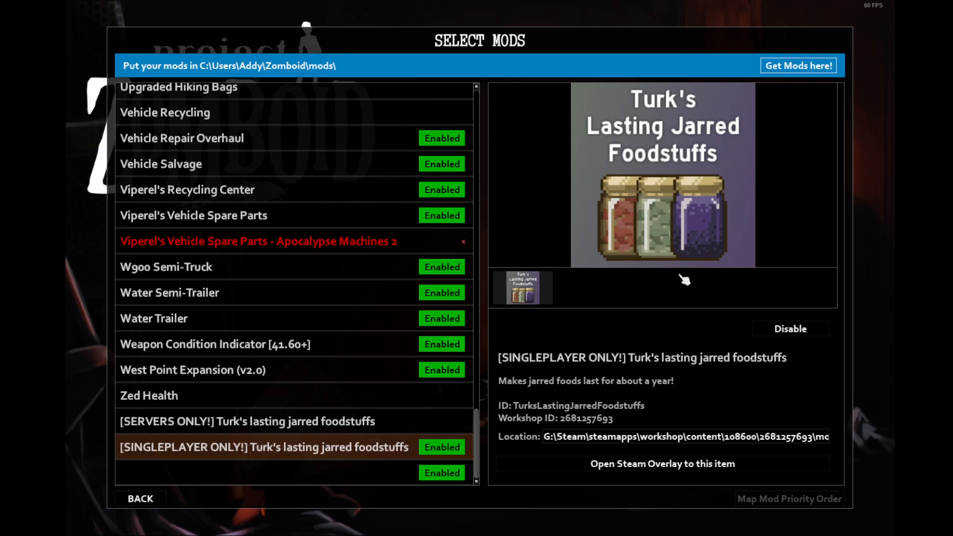
mouse_move(660, 257)
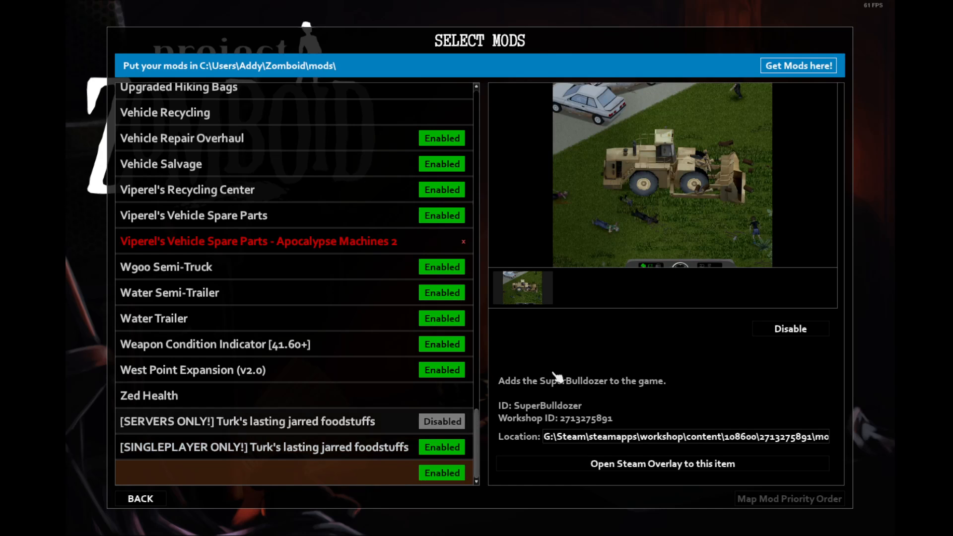
mouse_move(660, 206)
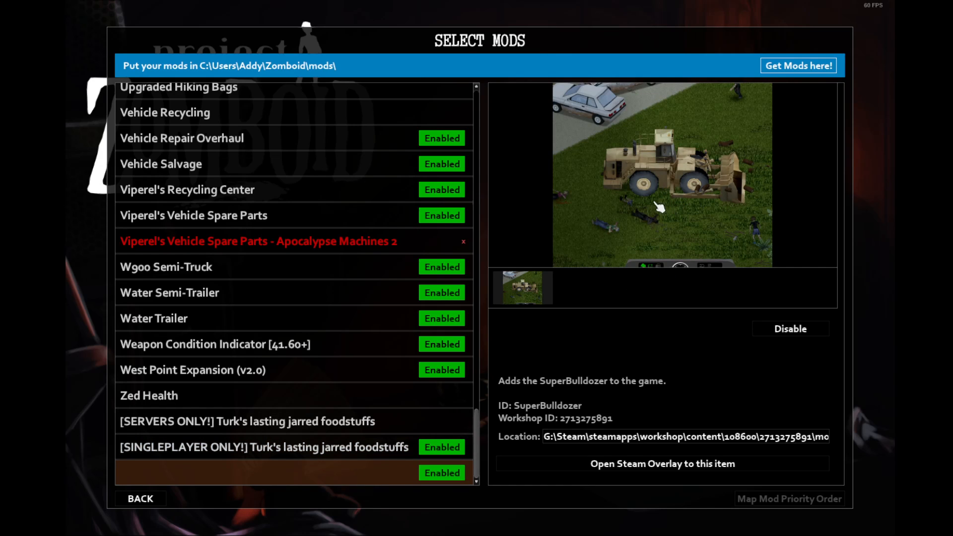
mouse_move(671, 214)
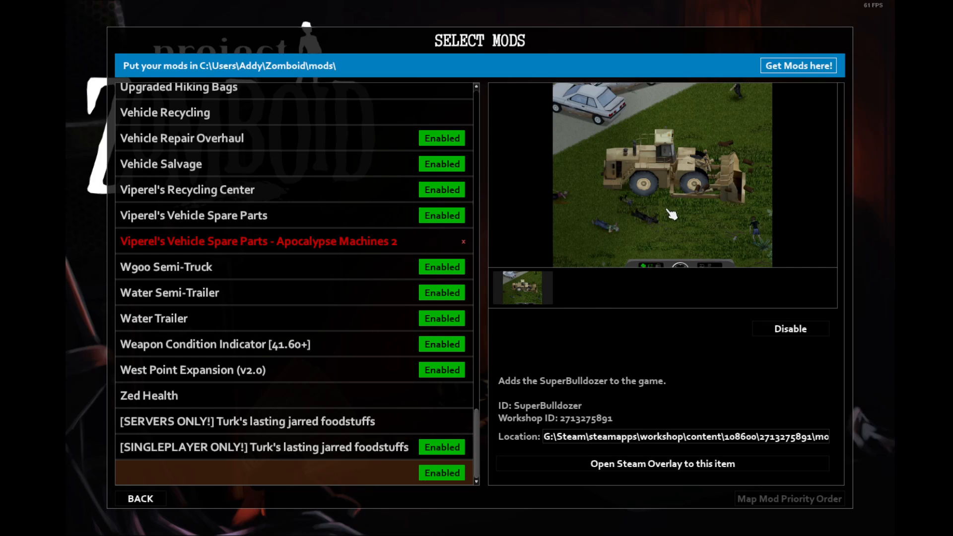
mouse_move(748, 216)
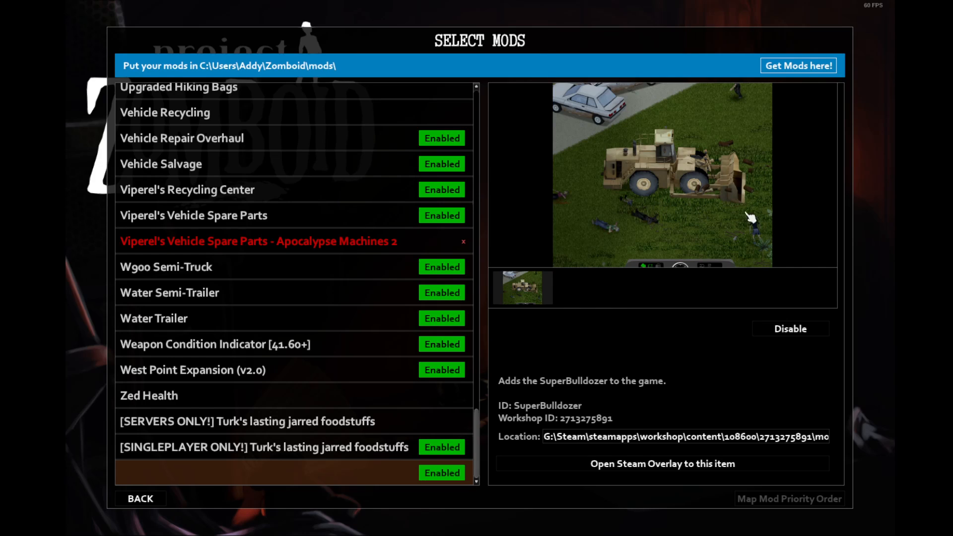
mouse_move(686, 147)
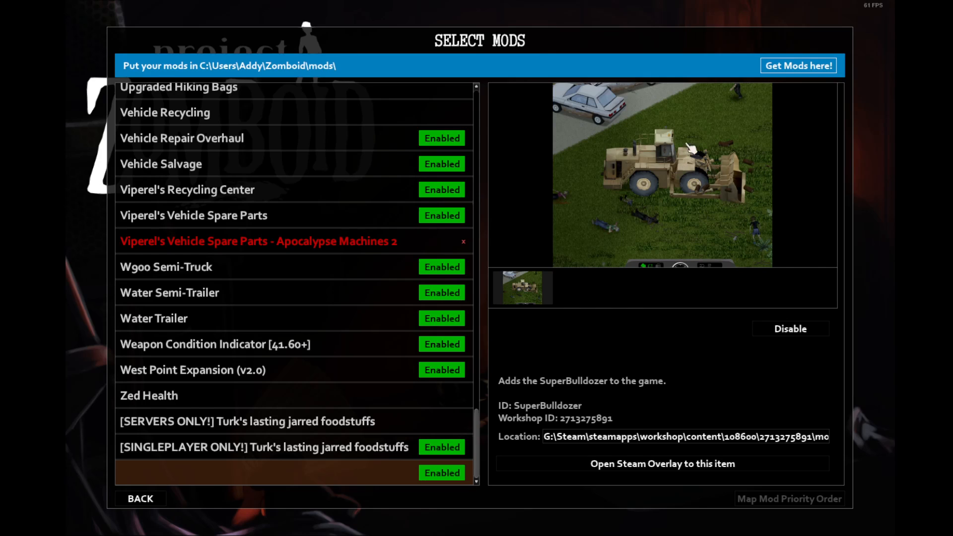
mouse_move(663, 163)
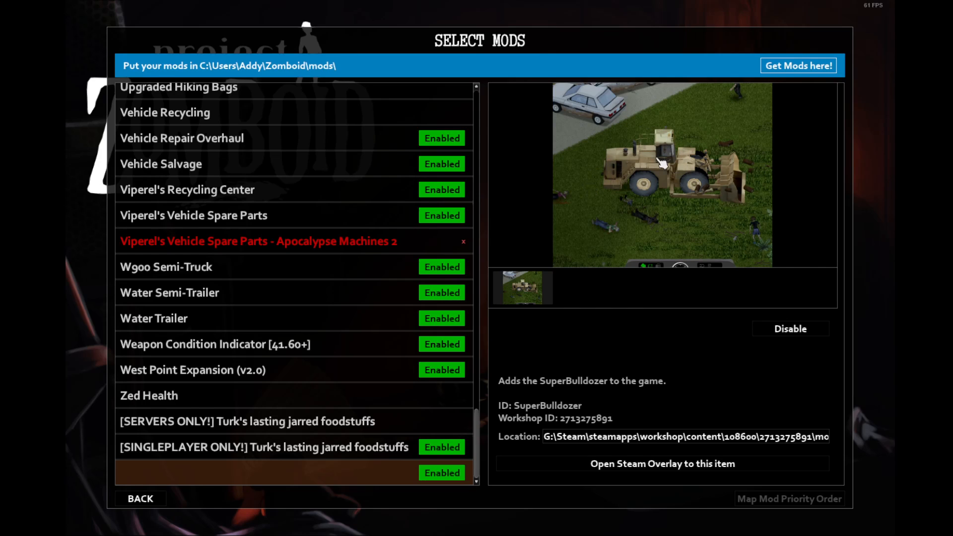
mouse_move(744, 160)
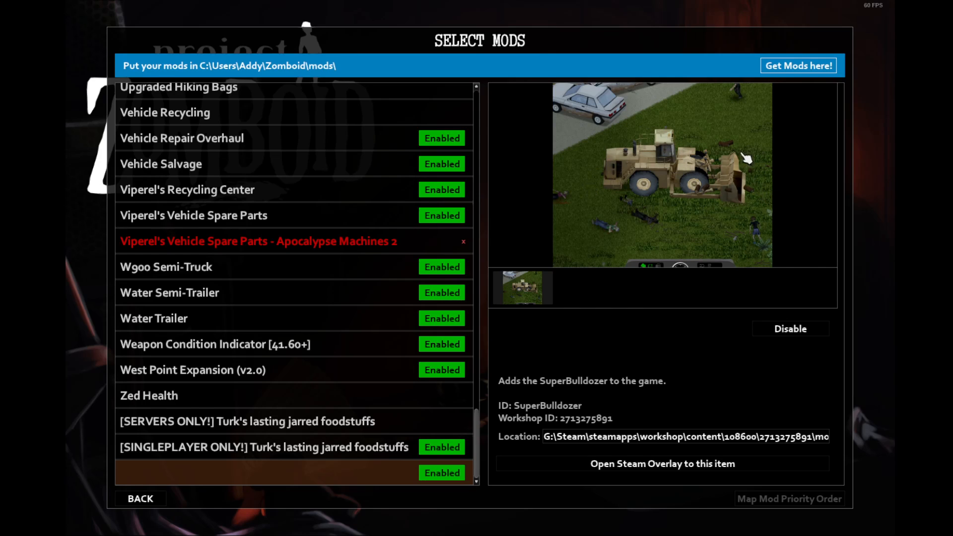
mouse_move(747, 185)
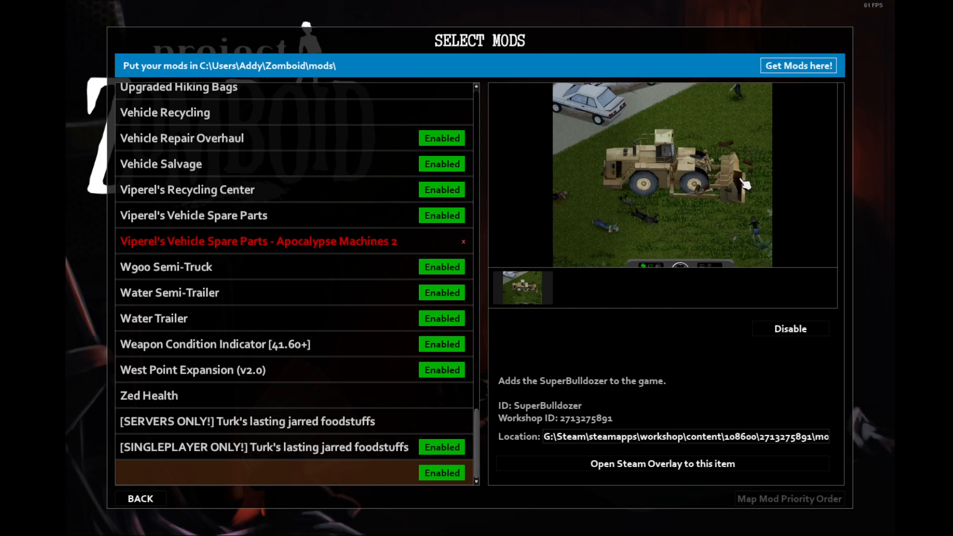
mouse_move(744, 187)
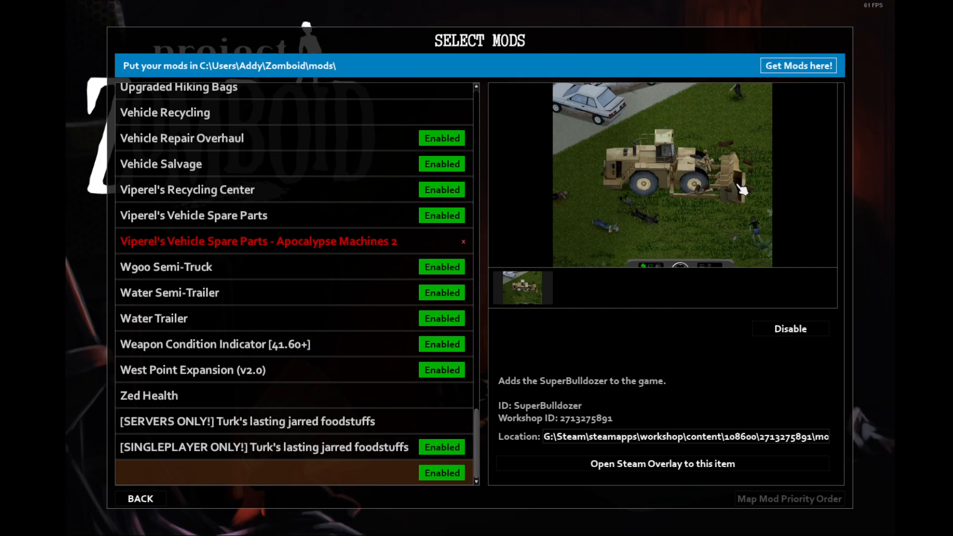
mouse_move(711, 198)
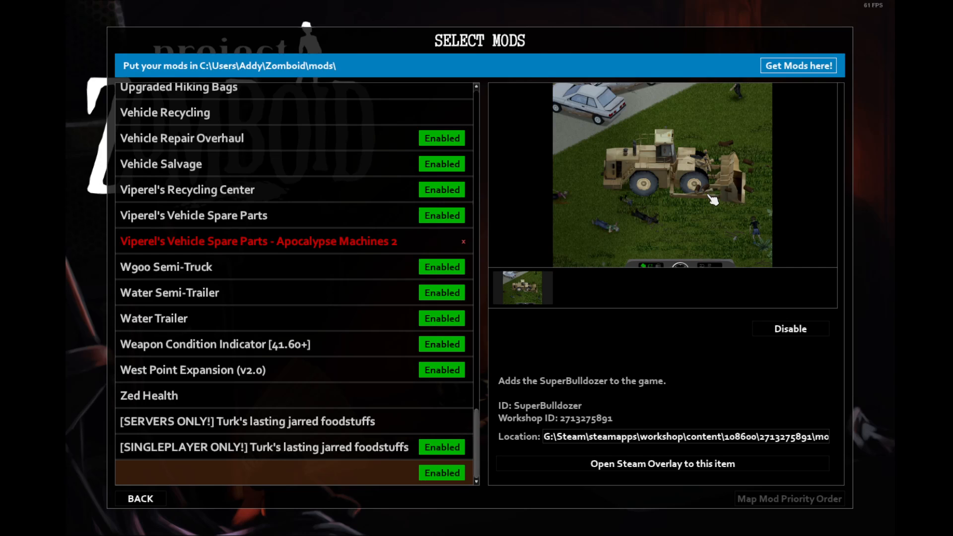
mouse_move(753, 160)
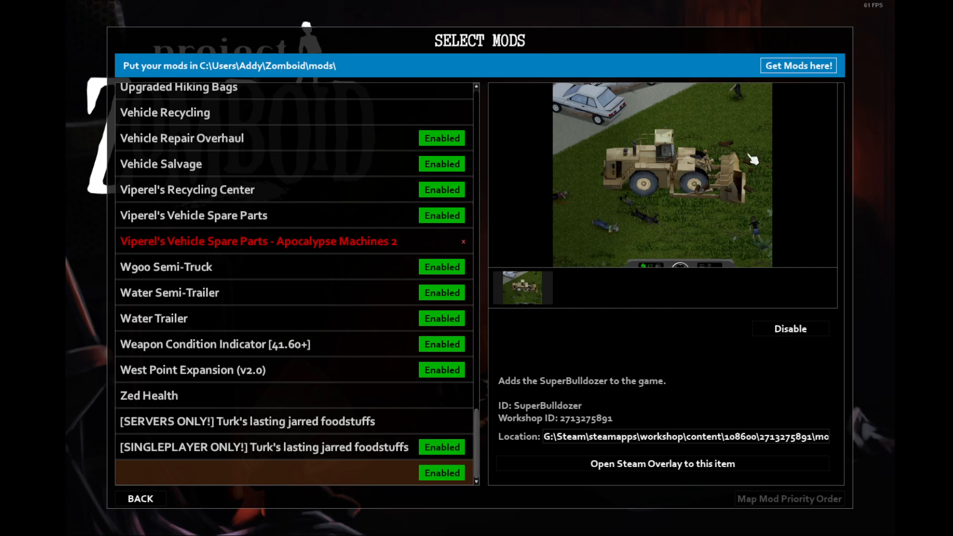
mouse_move(805, 242)
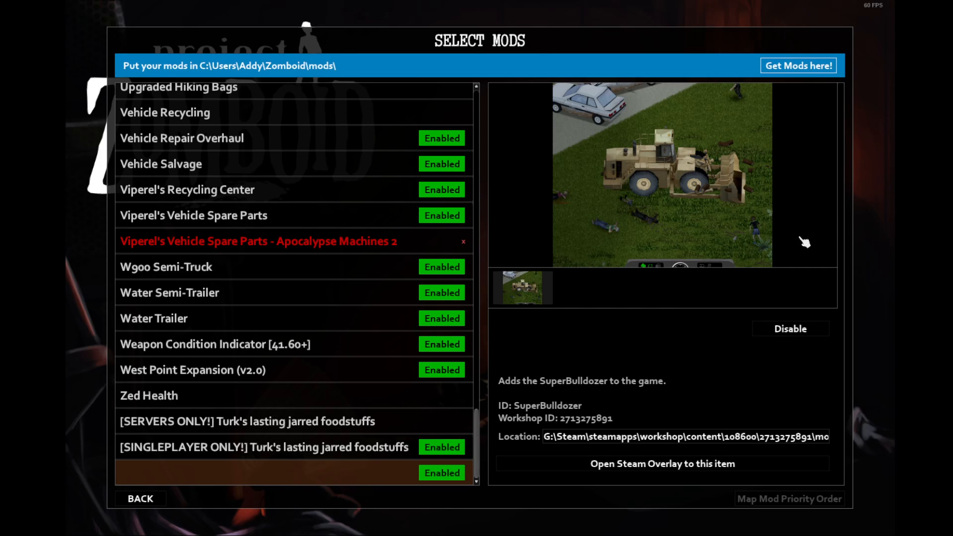
mouse_move(140, 498)
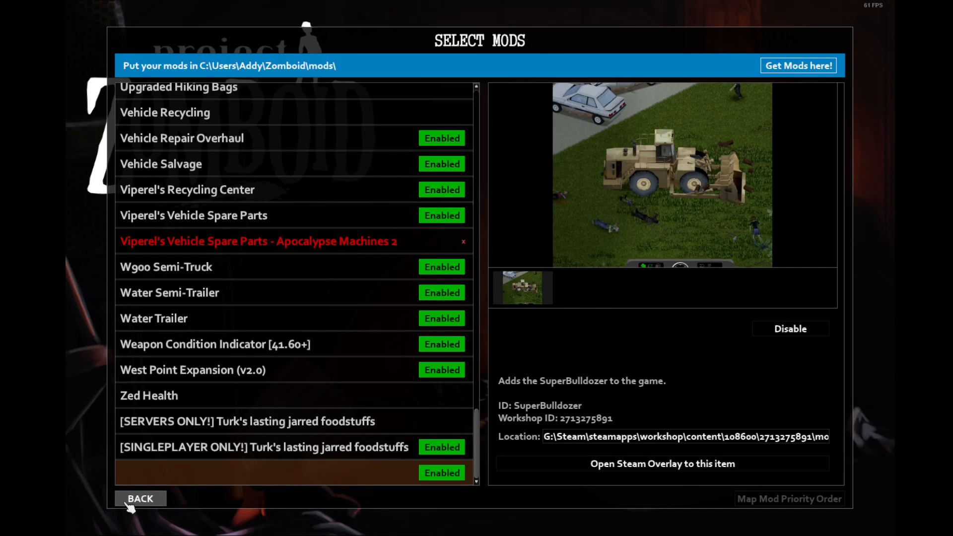
mouse_move(274, 522)
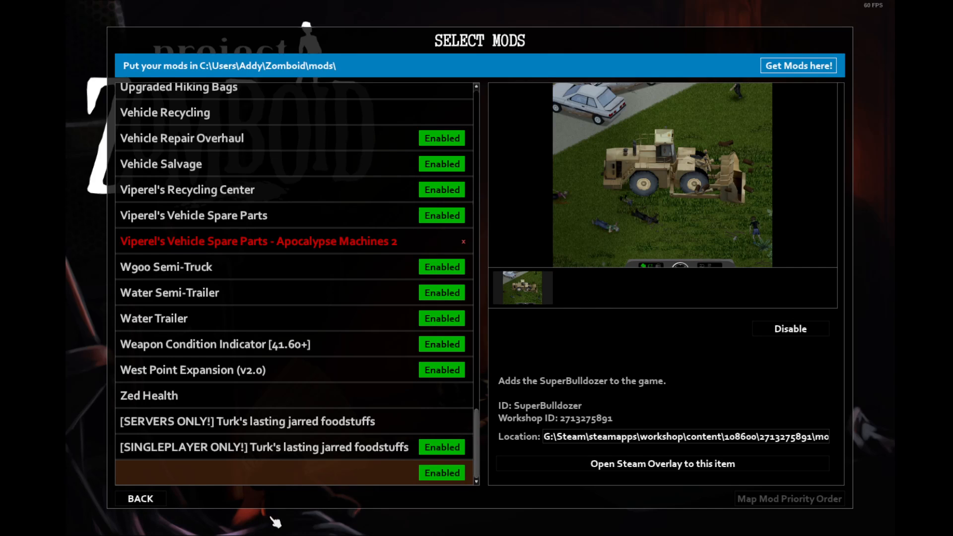